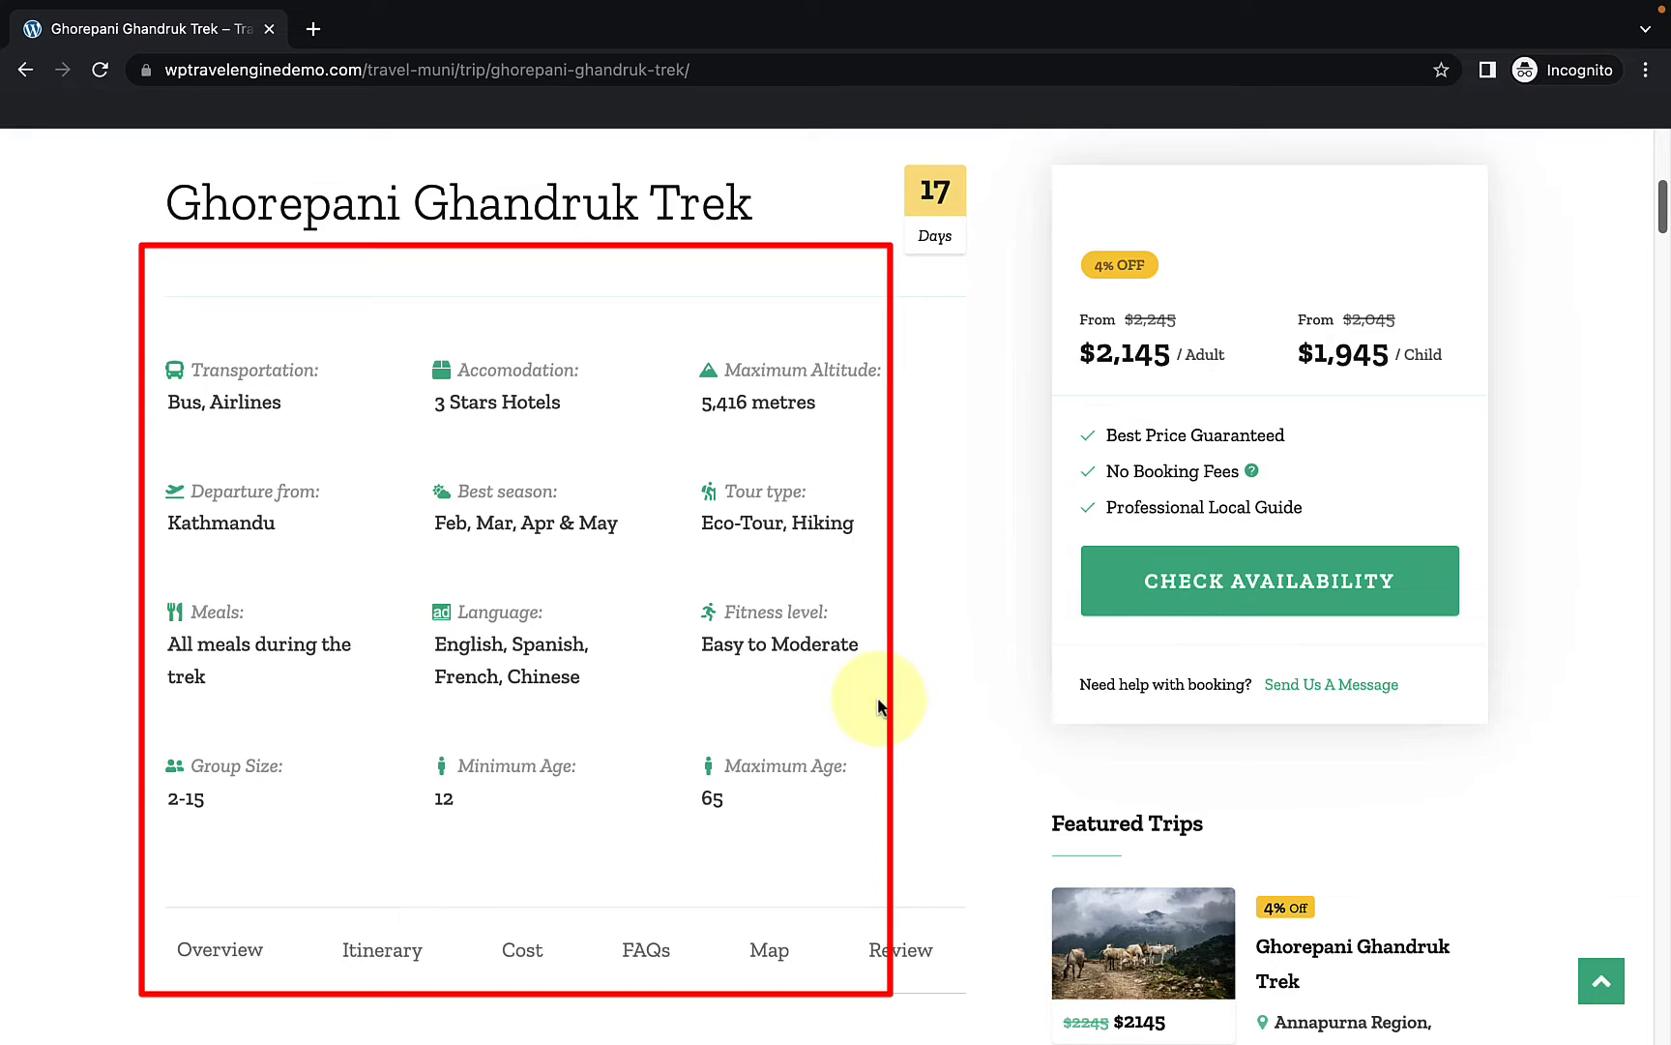
mouse_move(877, 703)
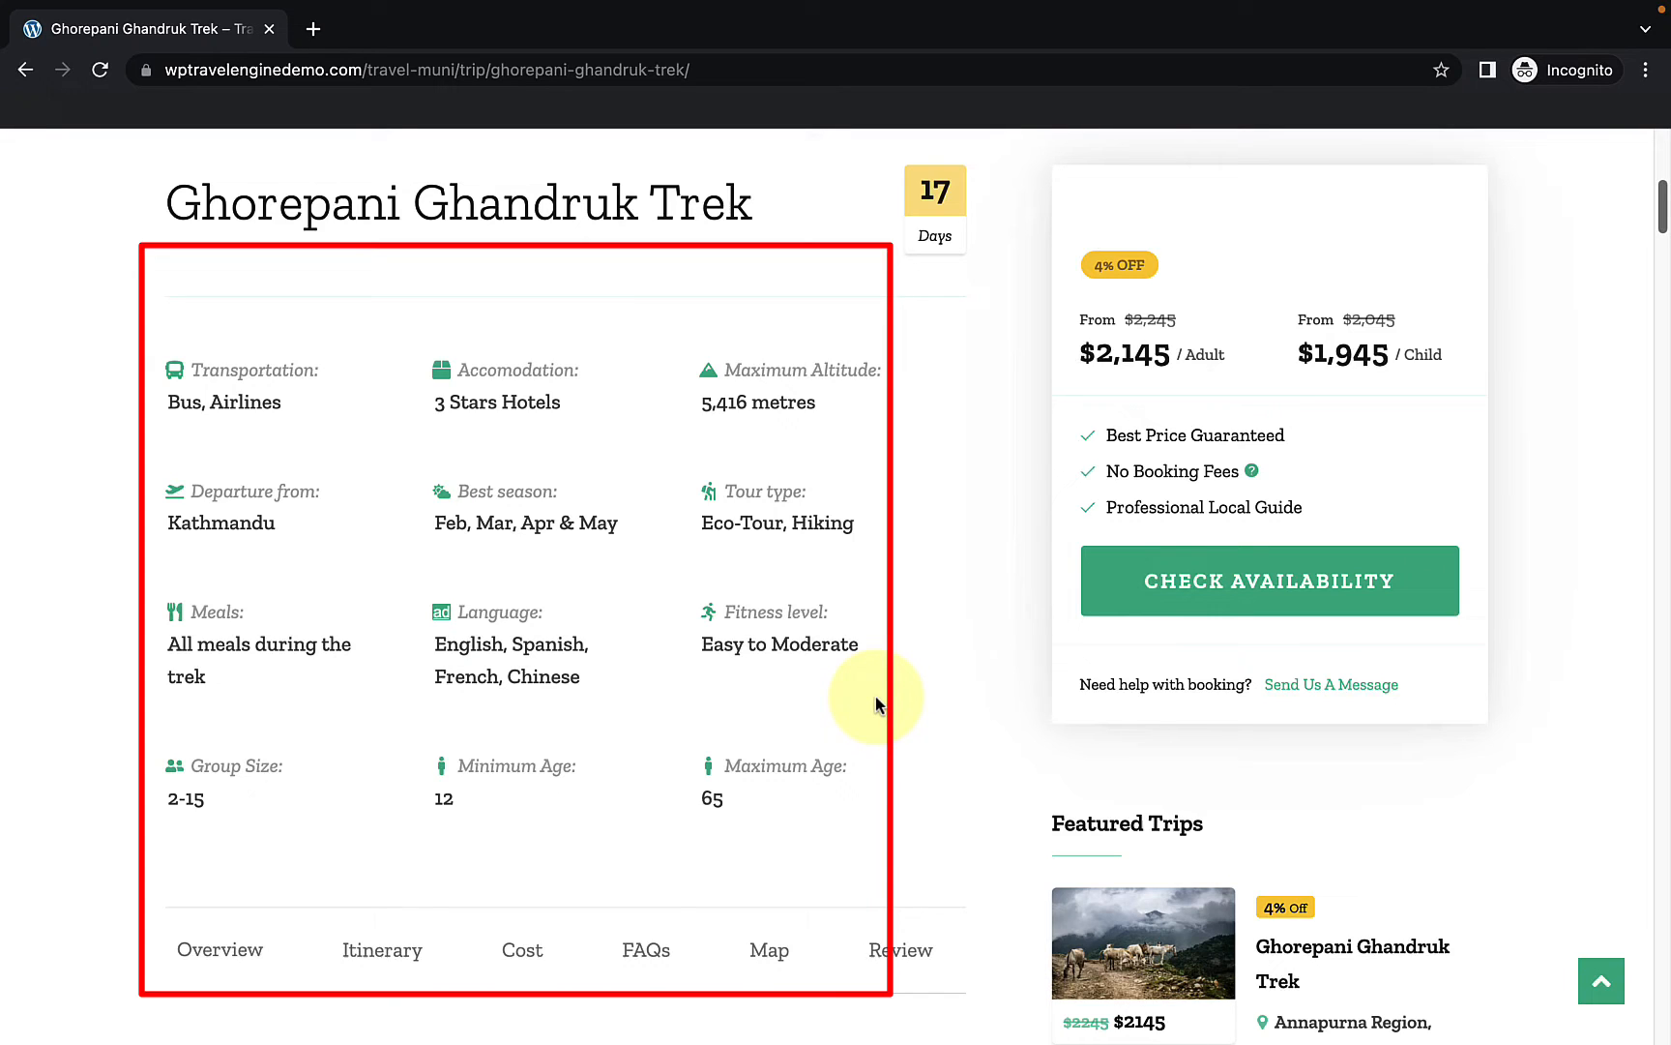
mouse_move(872, 702)
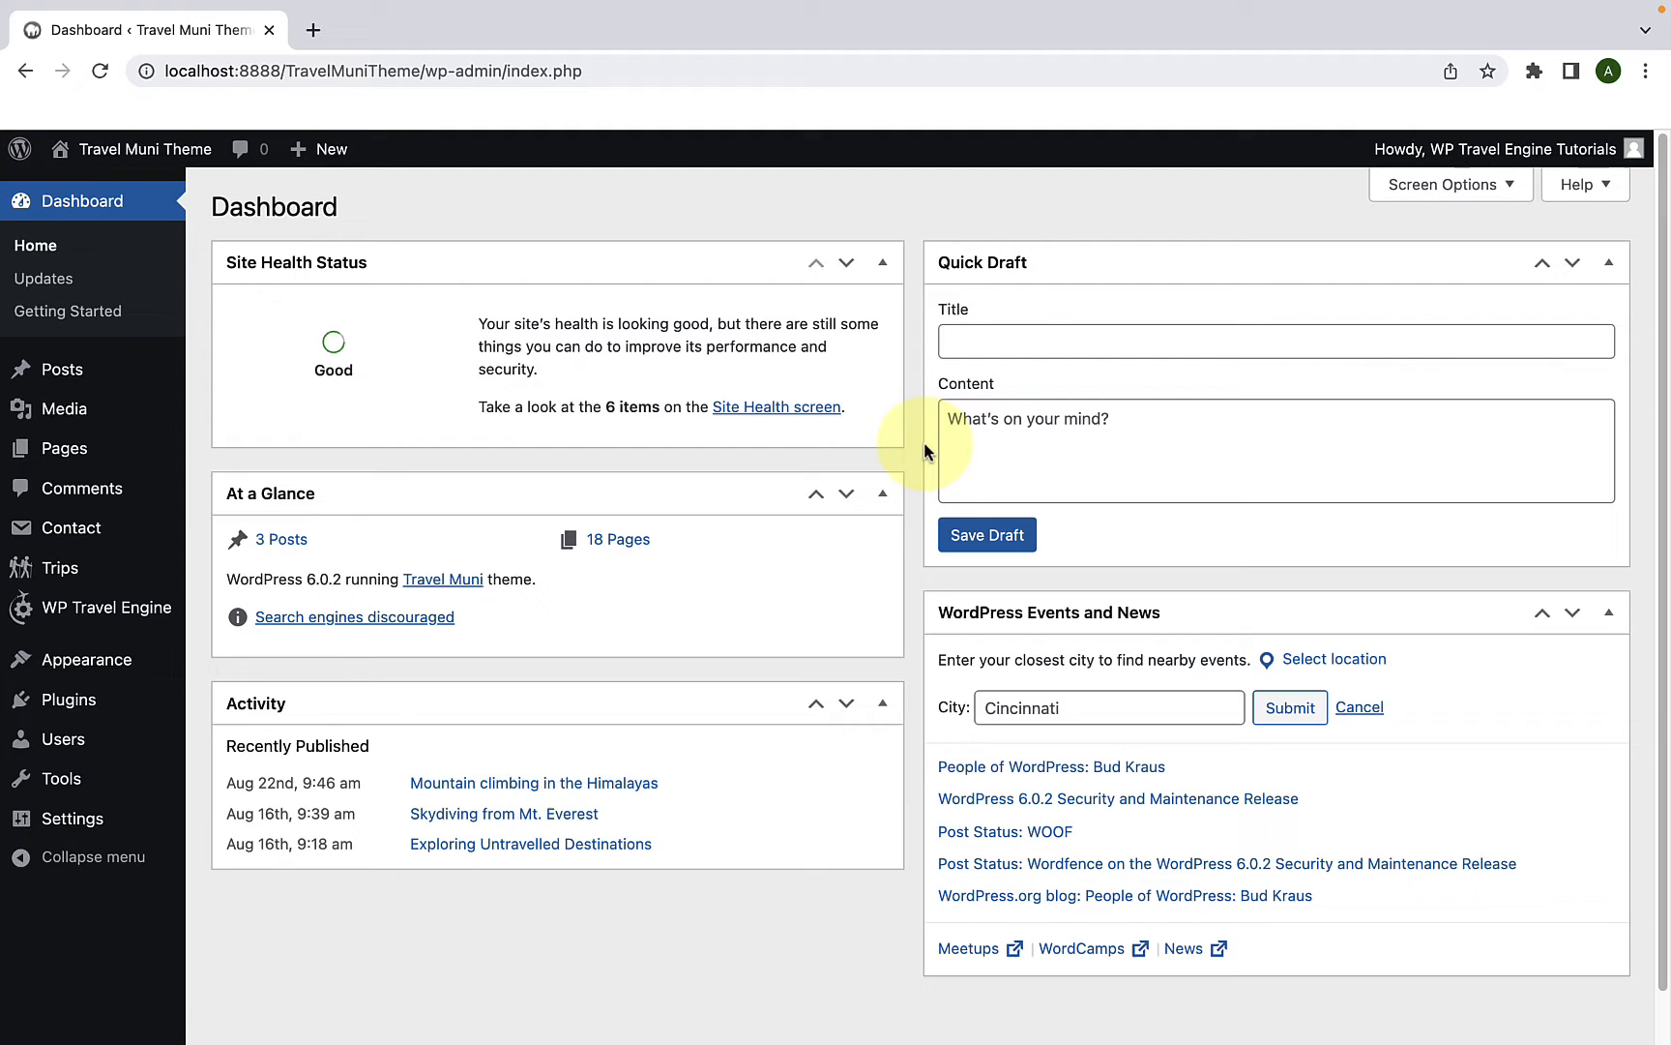
mouse_move(108, 608)
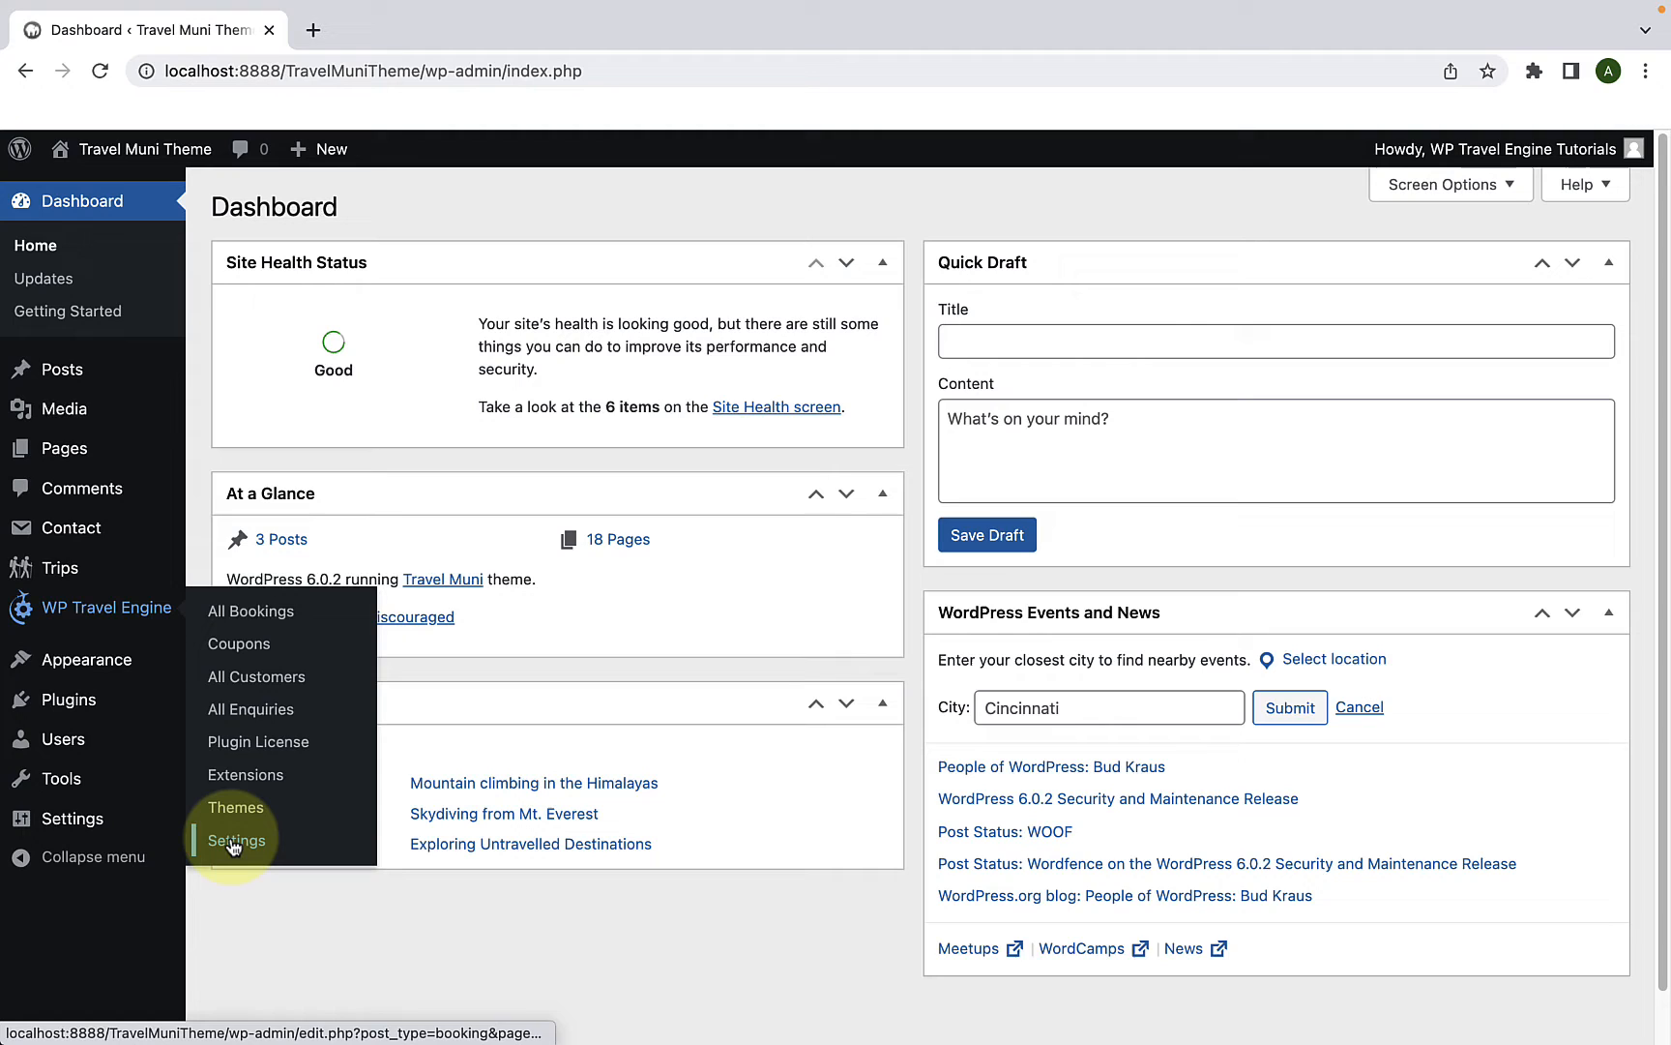
Step: Go to WP Travel Engine > Settings from the admin sidebar
click(236, 842)
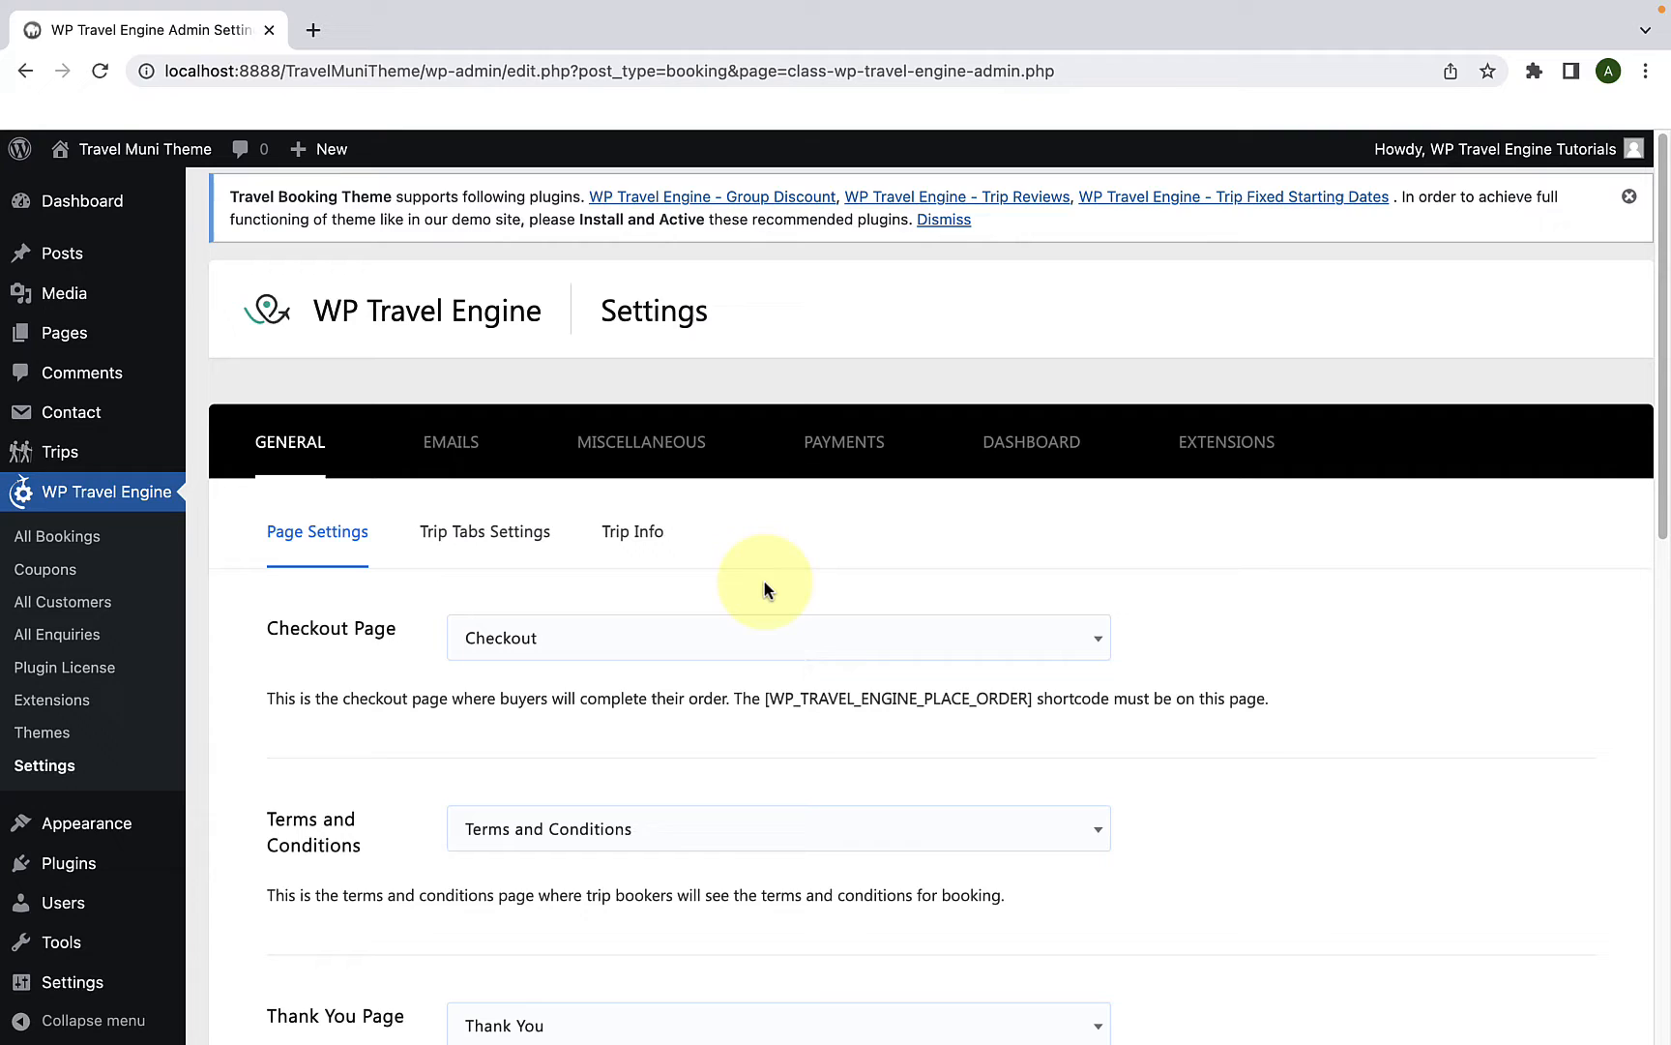
mouse_move(803, 602)
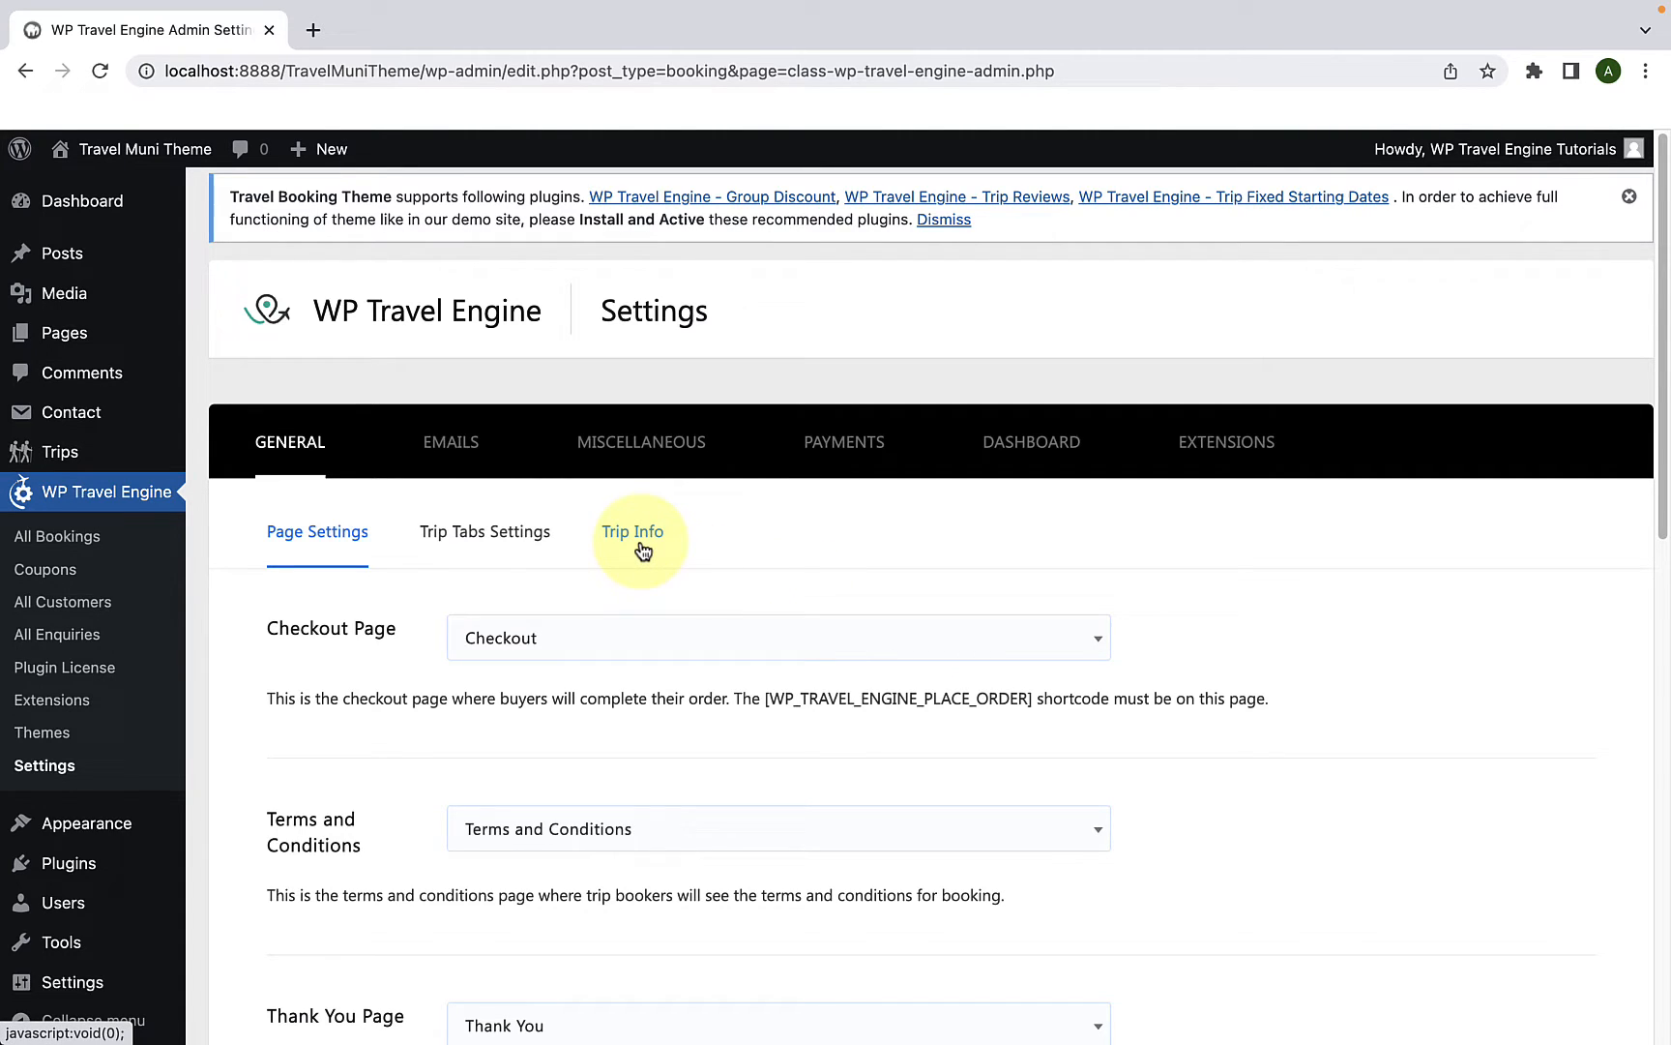
Step: Switch to the Trip Info settings and review the Transportation fact row
click(630, 530)
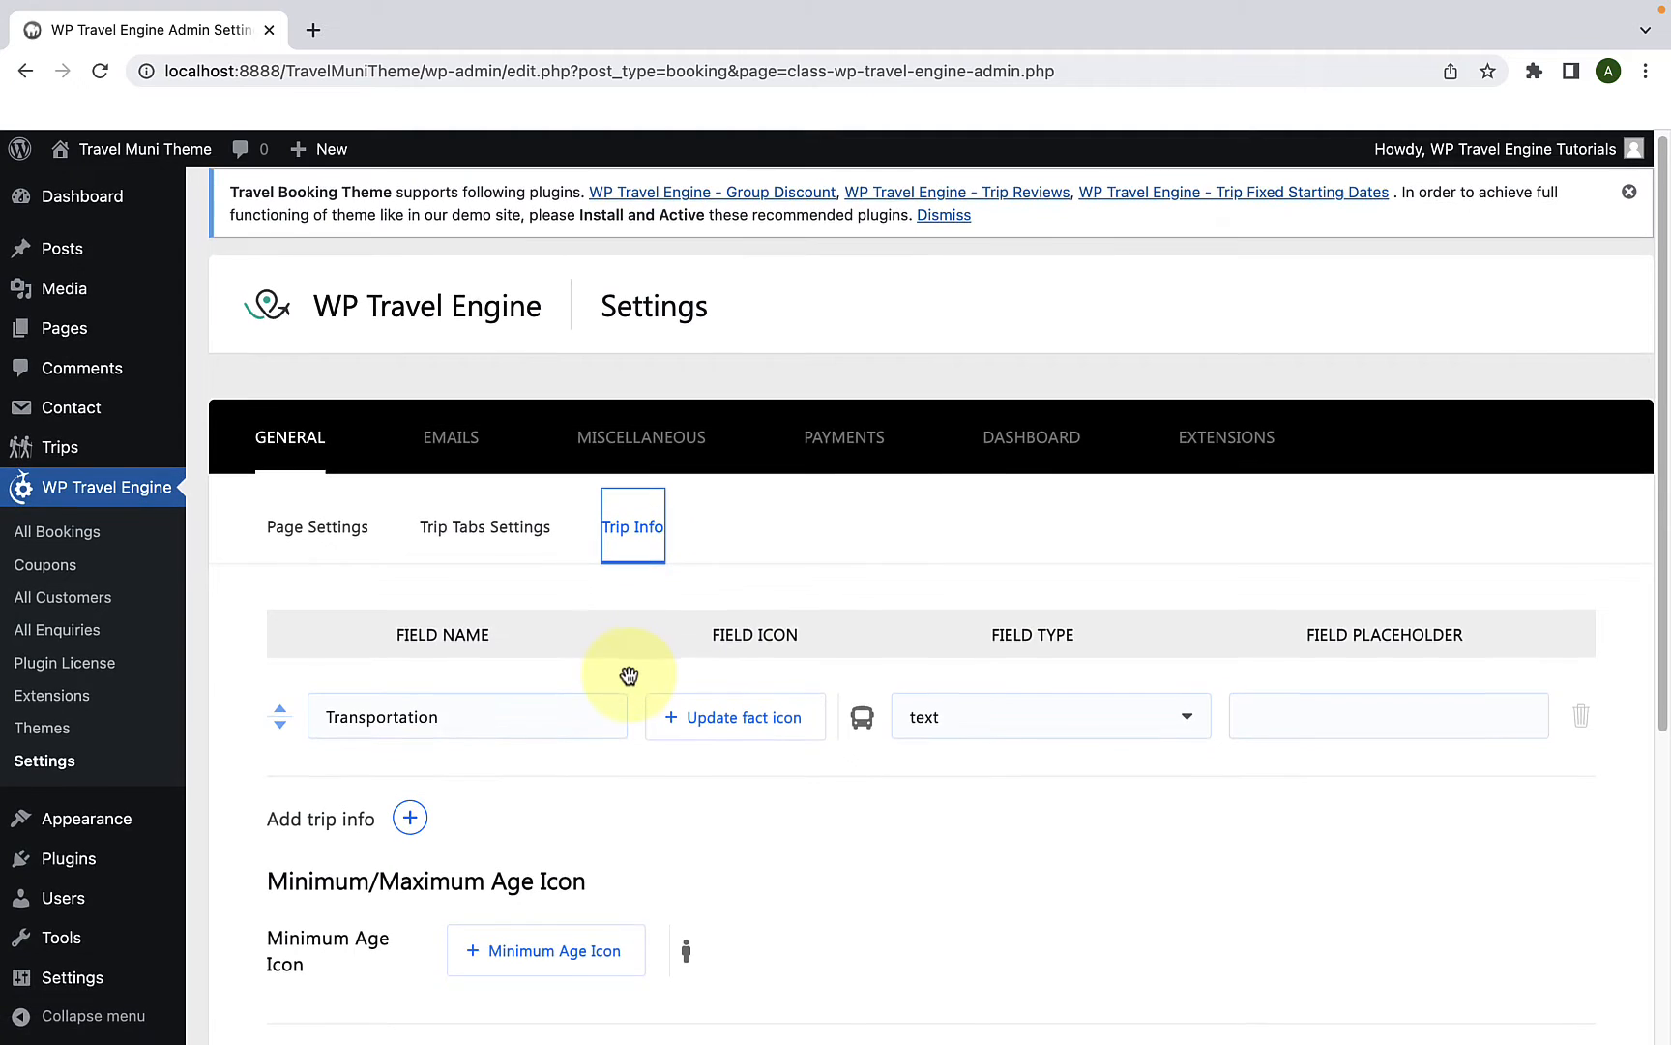
scroll(down, 3)
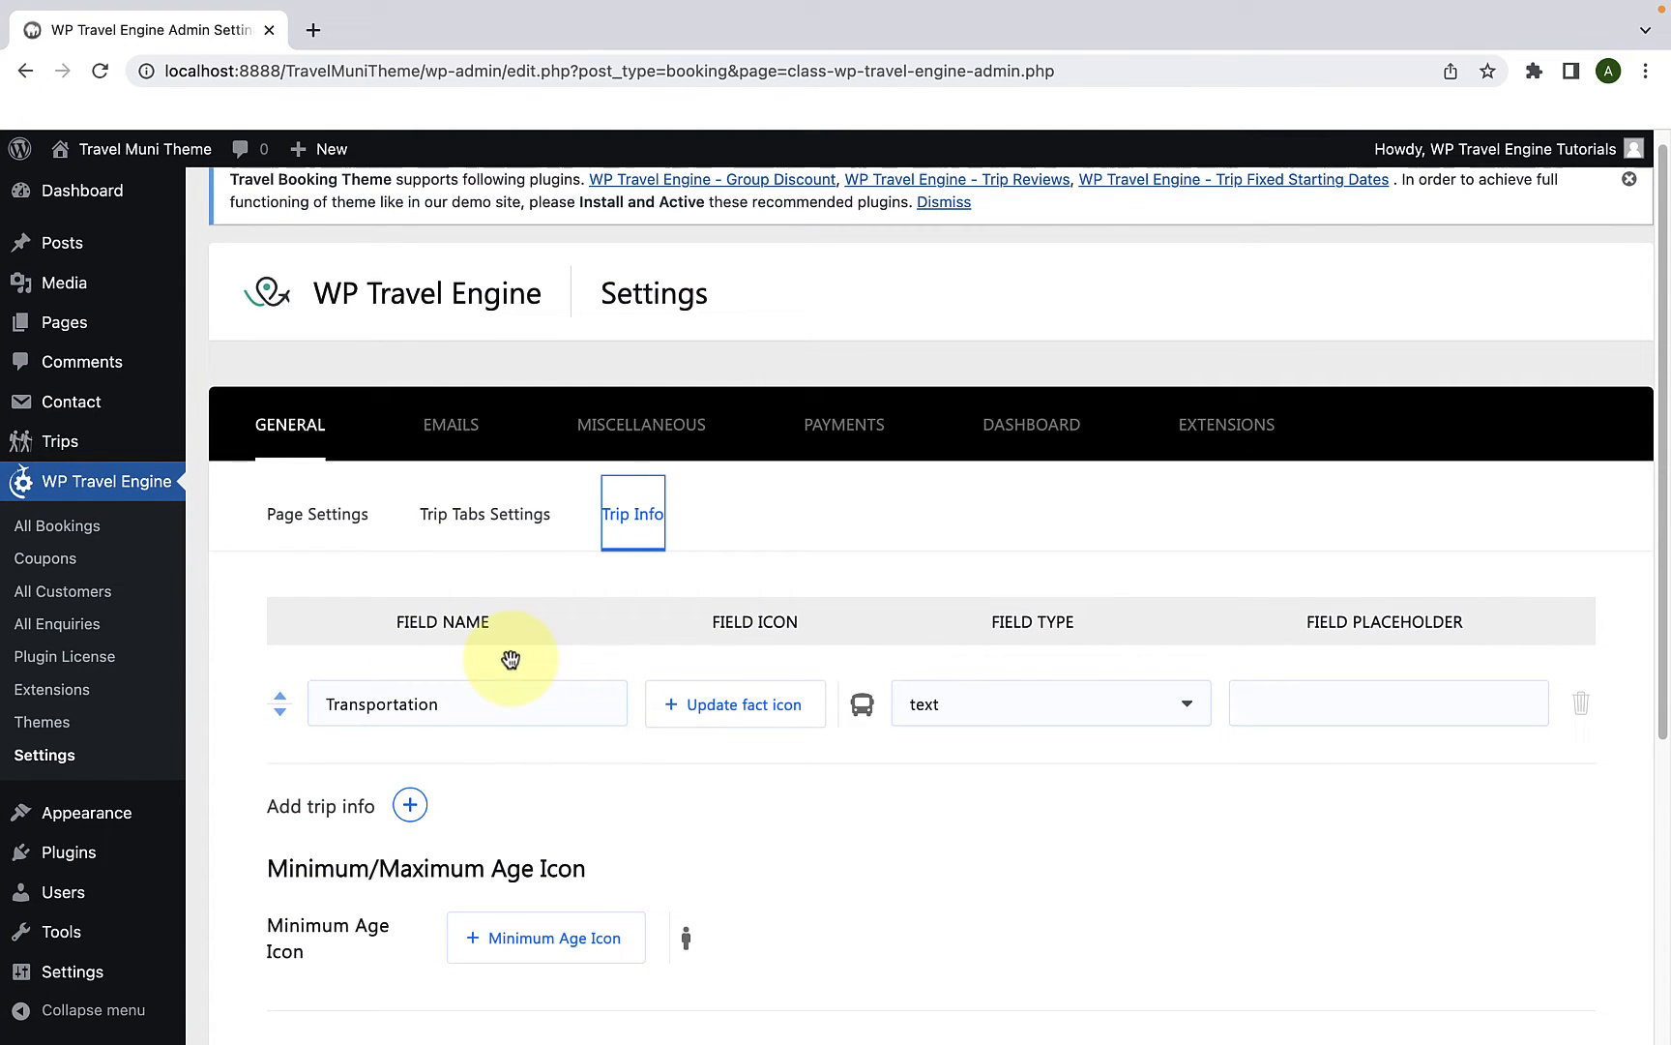
mouse_move(1005, 652)
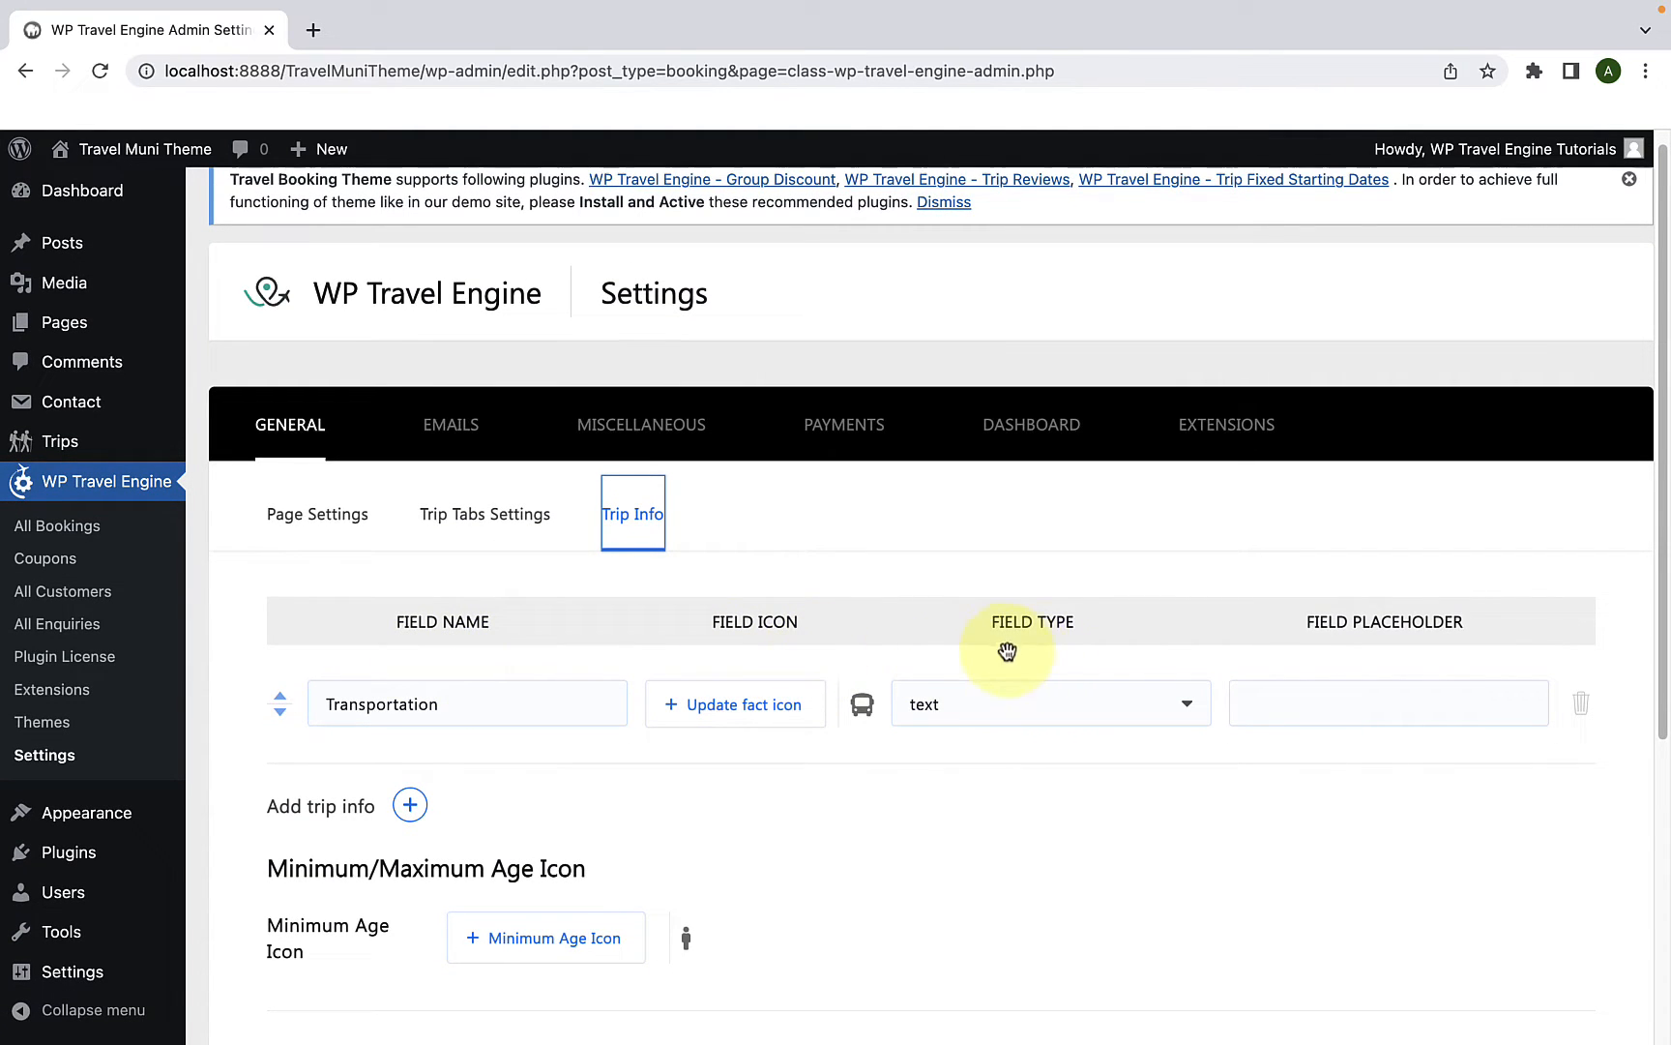
mouse_move(1464, 654)
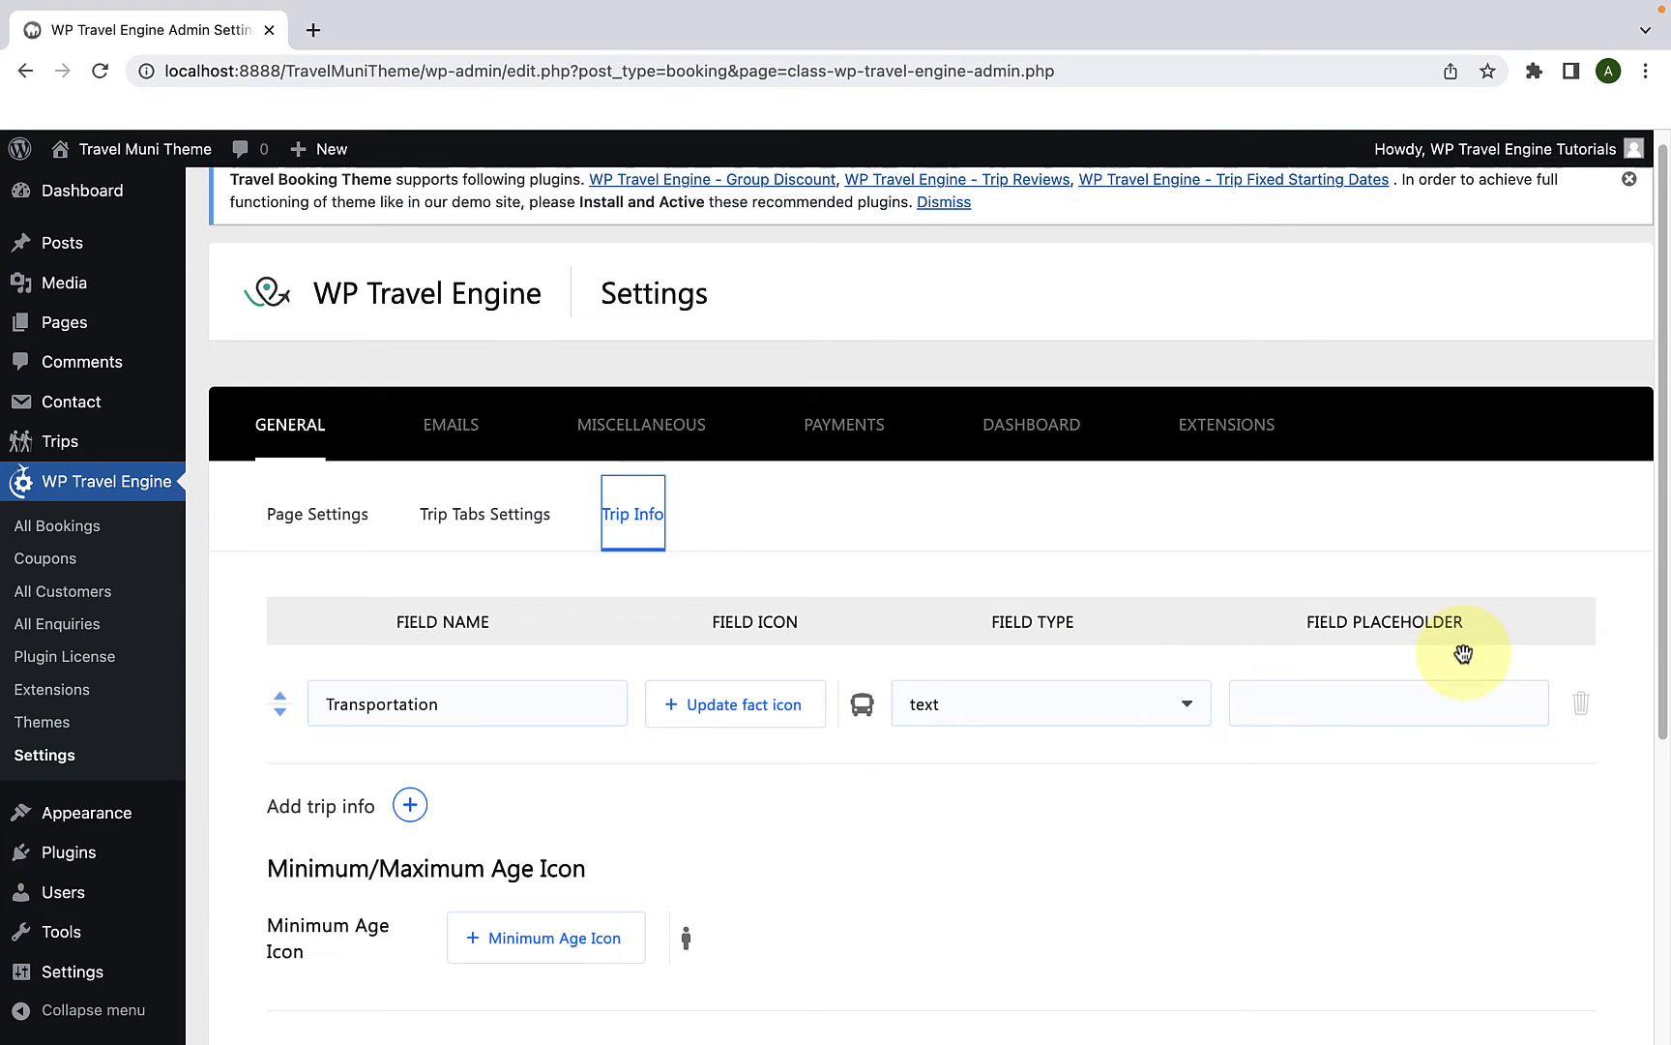
mouse_move(994, 820)
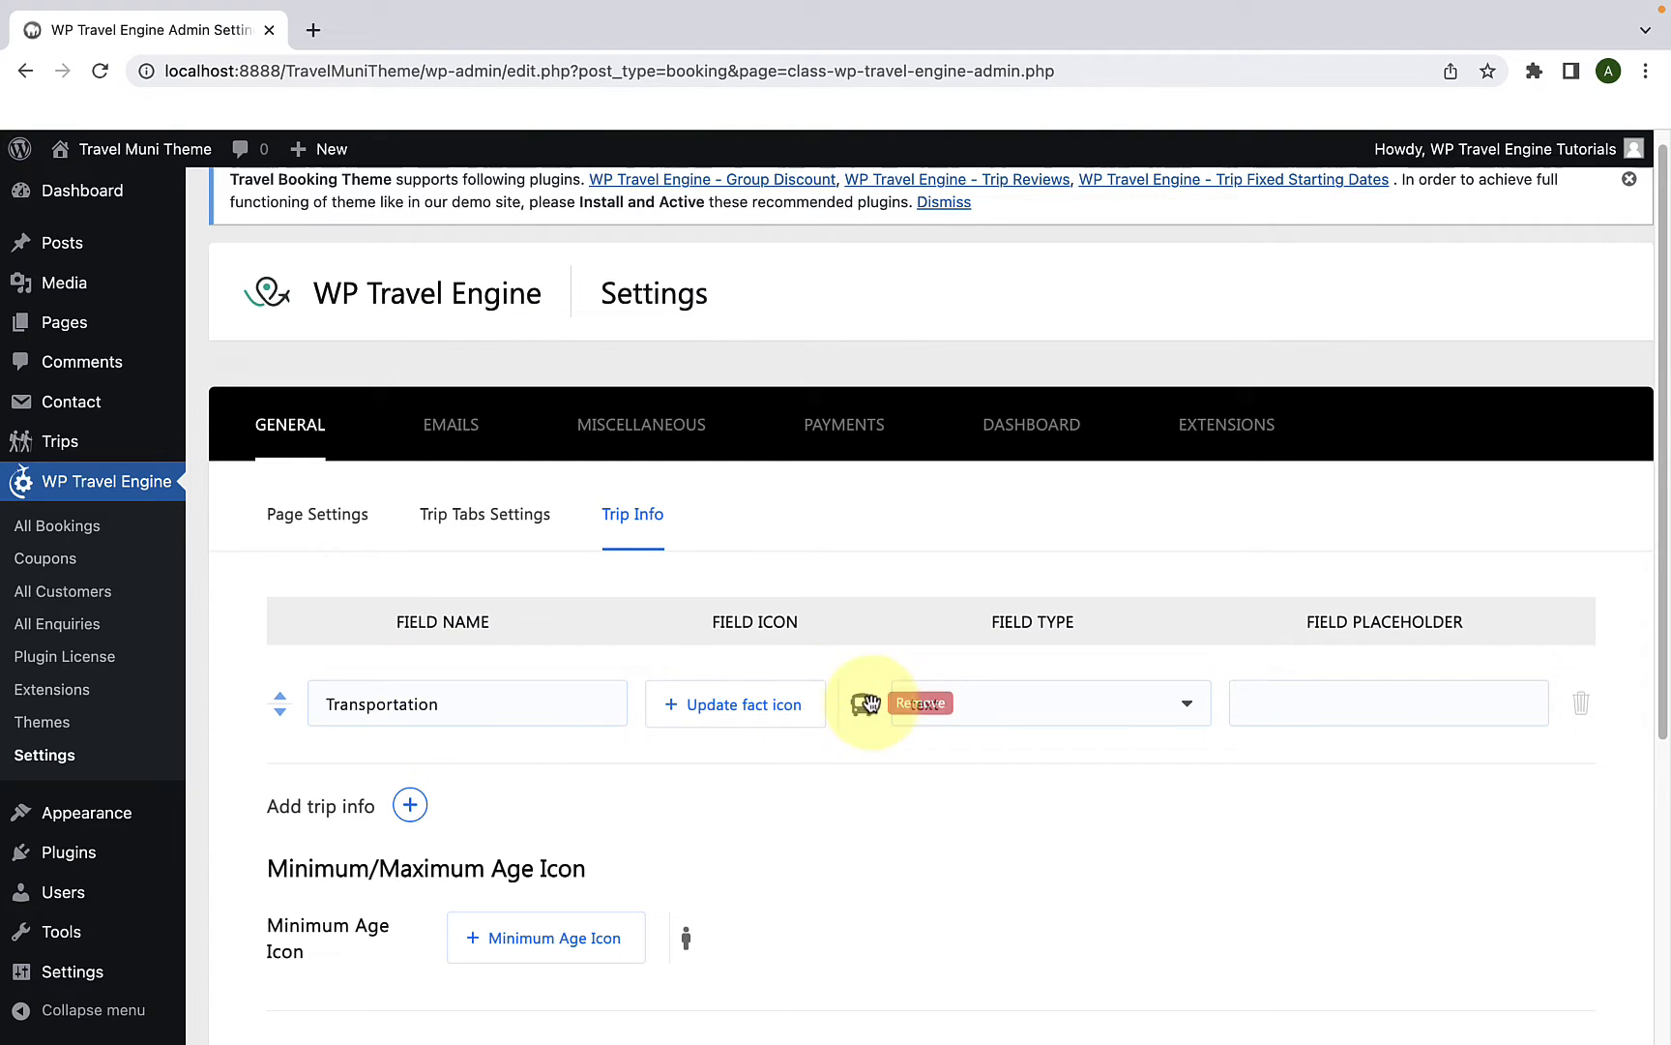
mouse_move(1056, 726)
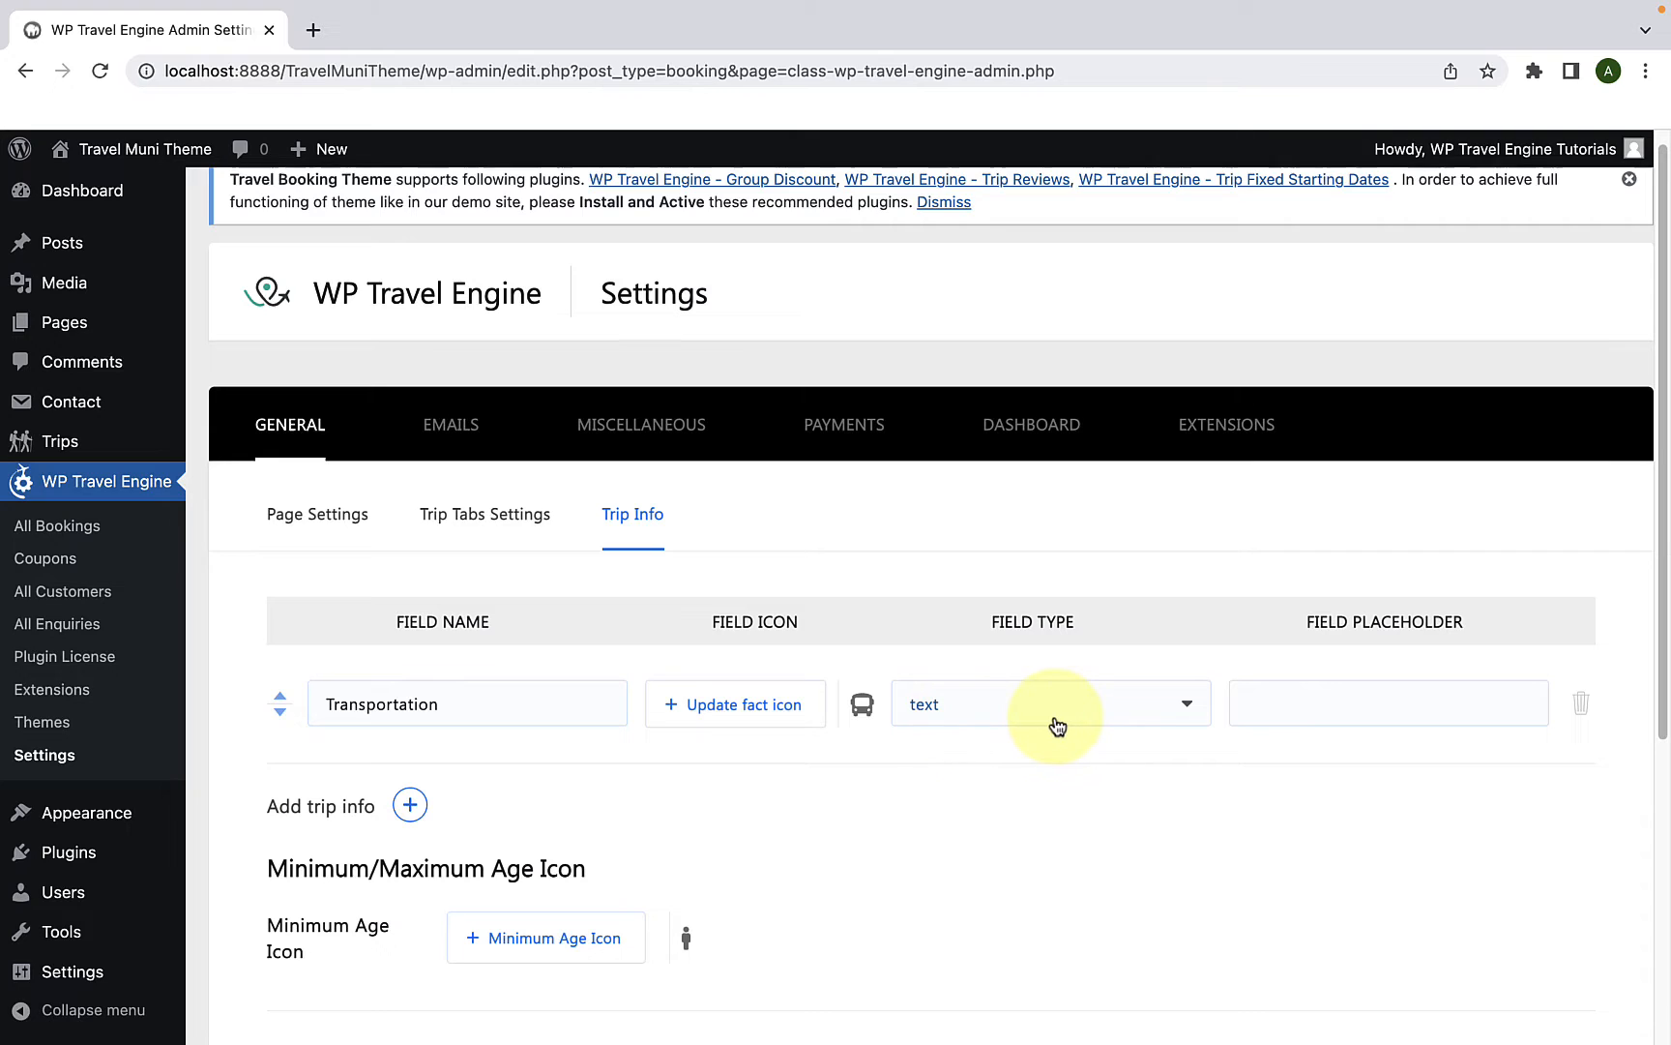
scroll(down, 3)
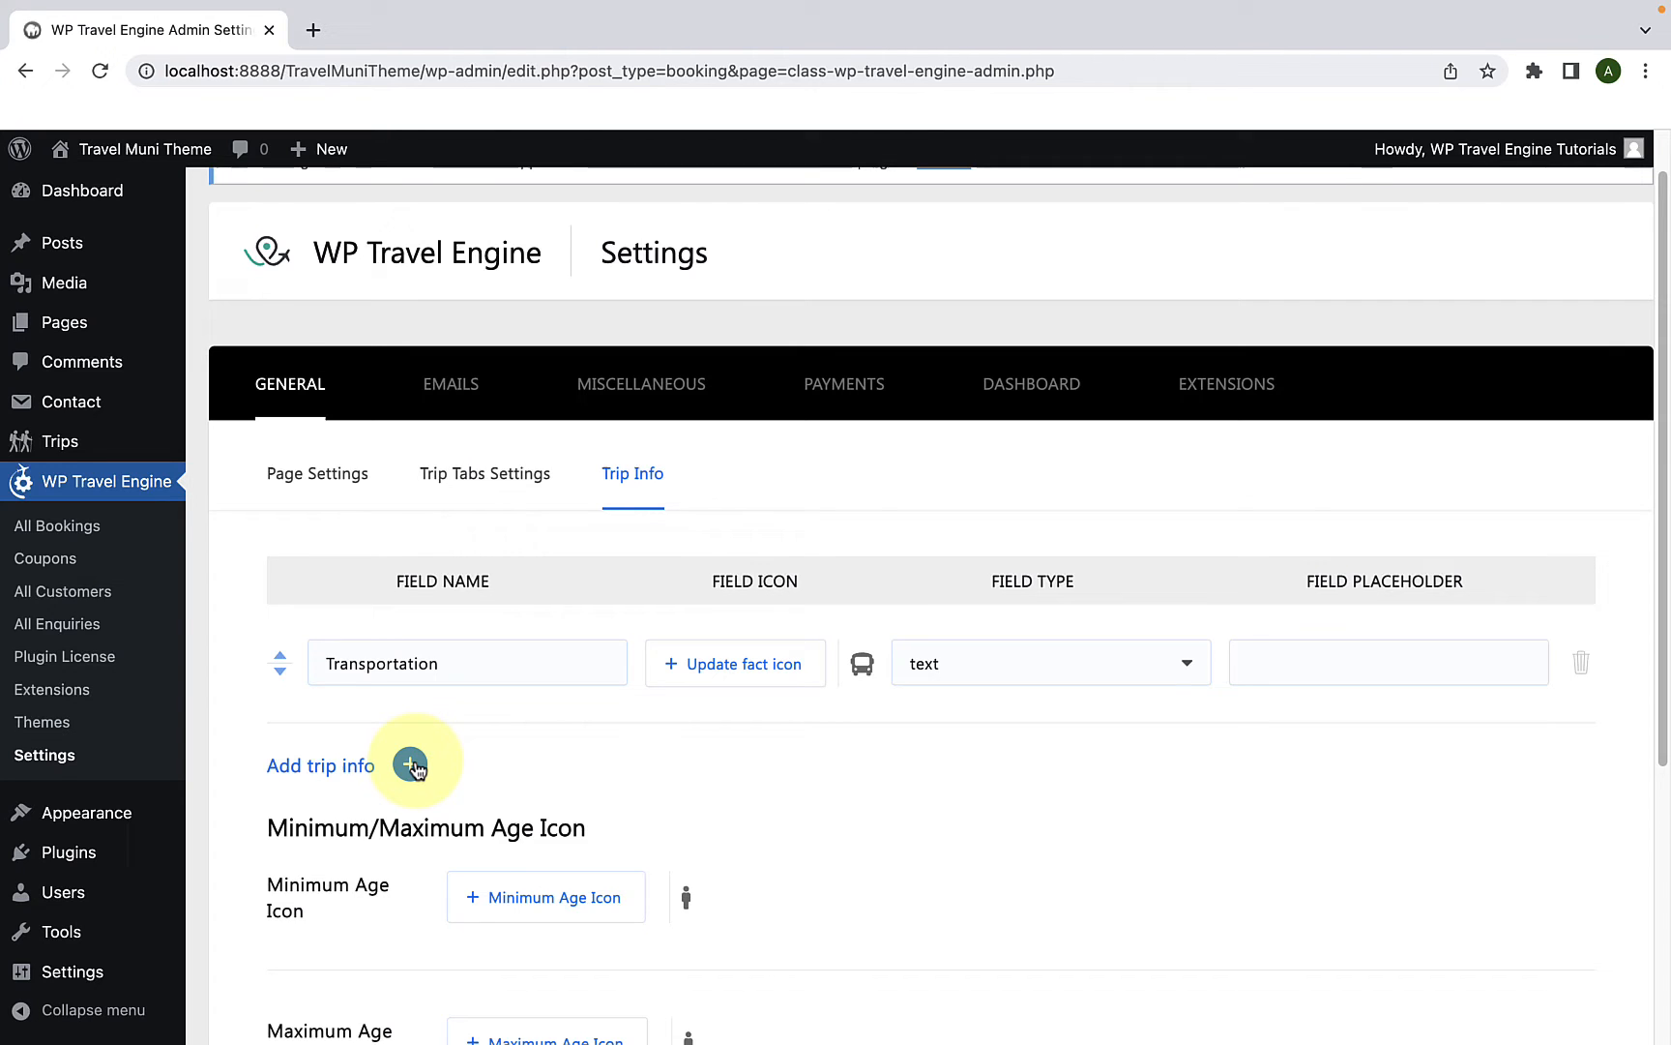
Step: Add a new trip fact row named Accommodation
click(410, 766)
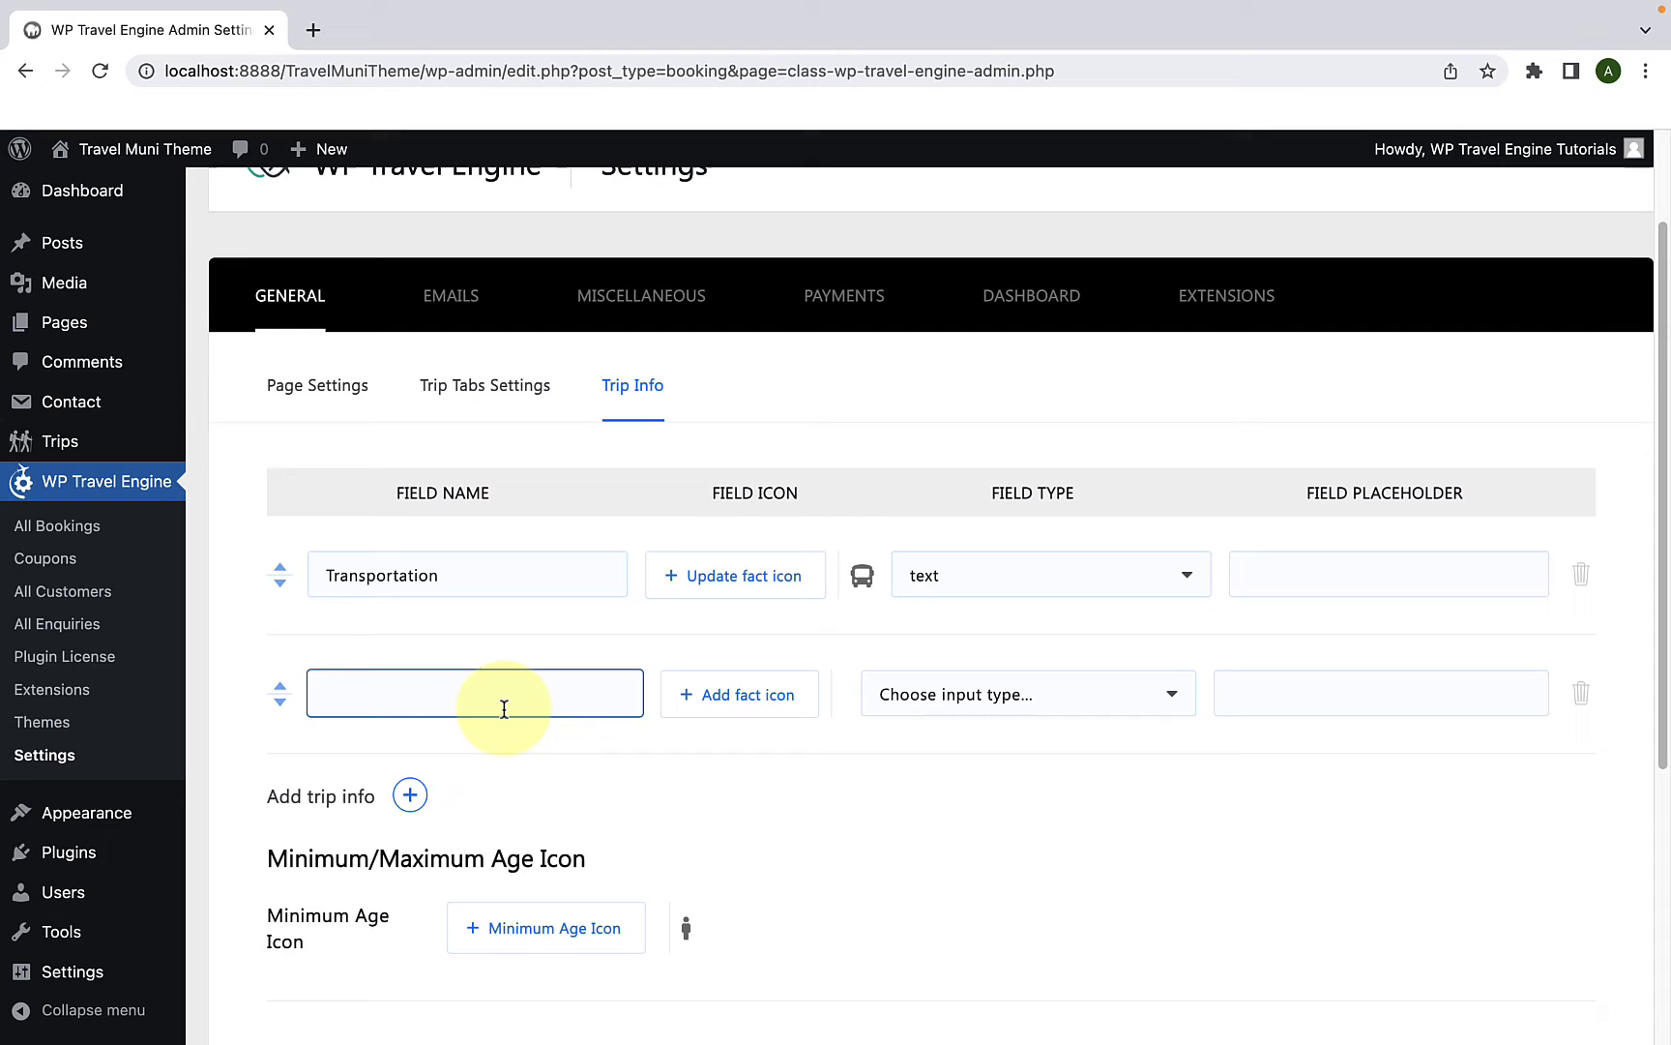
text(Accommodatio)
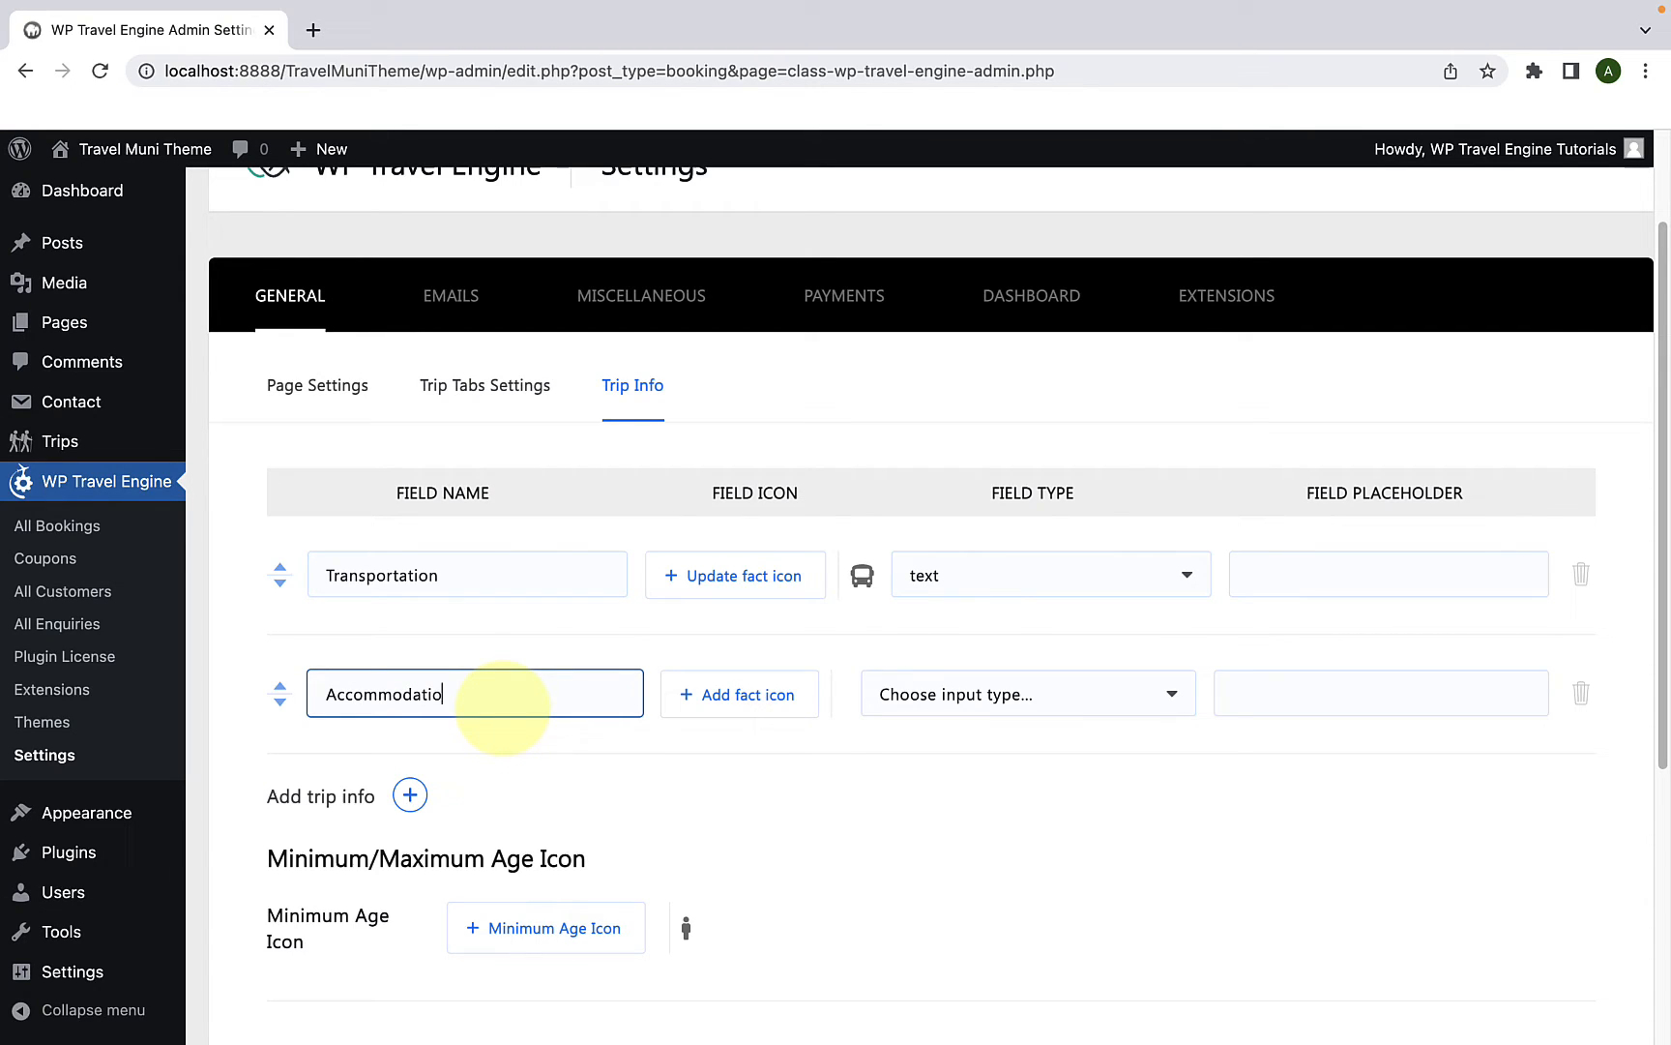
text(n)
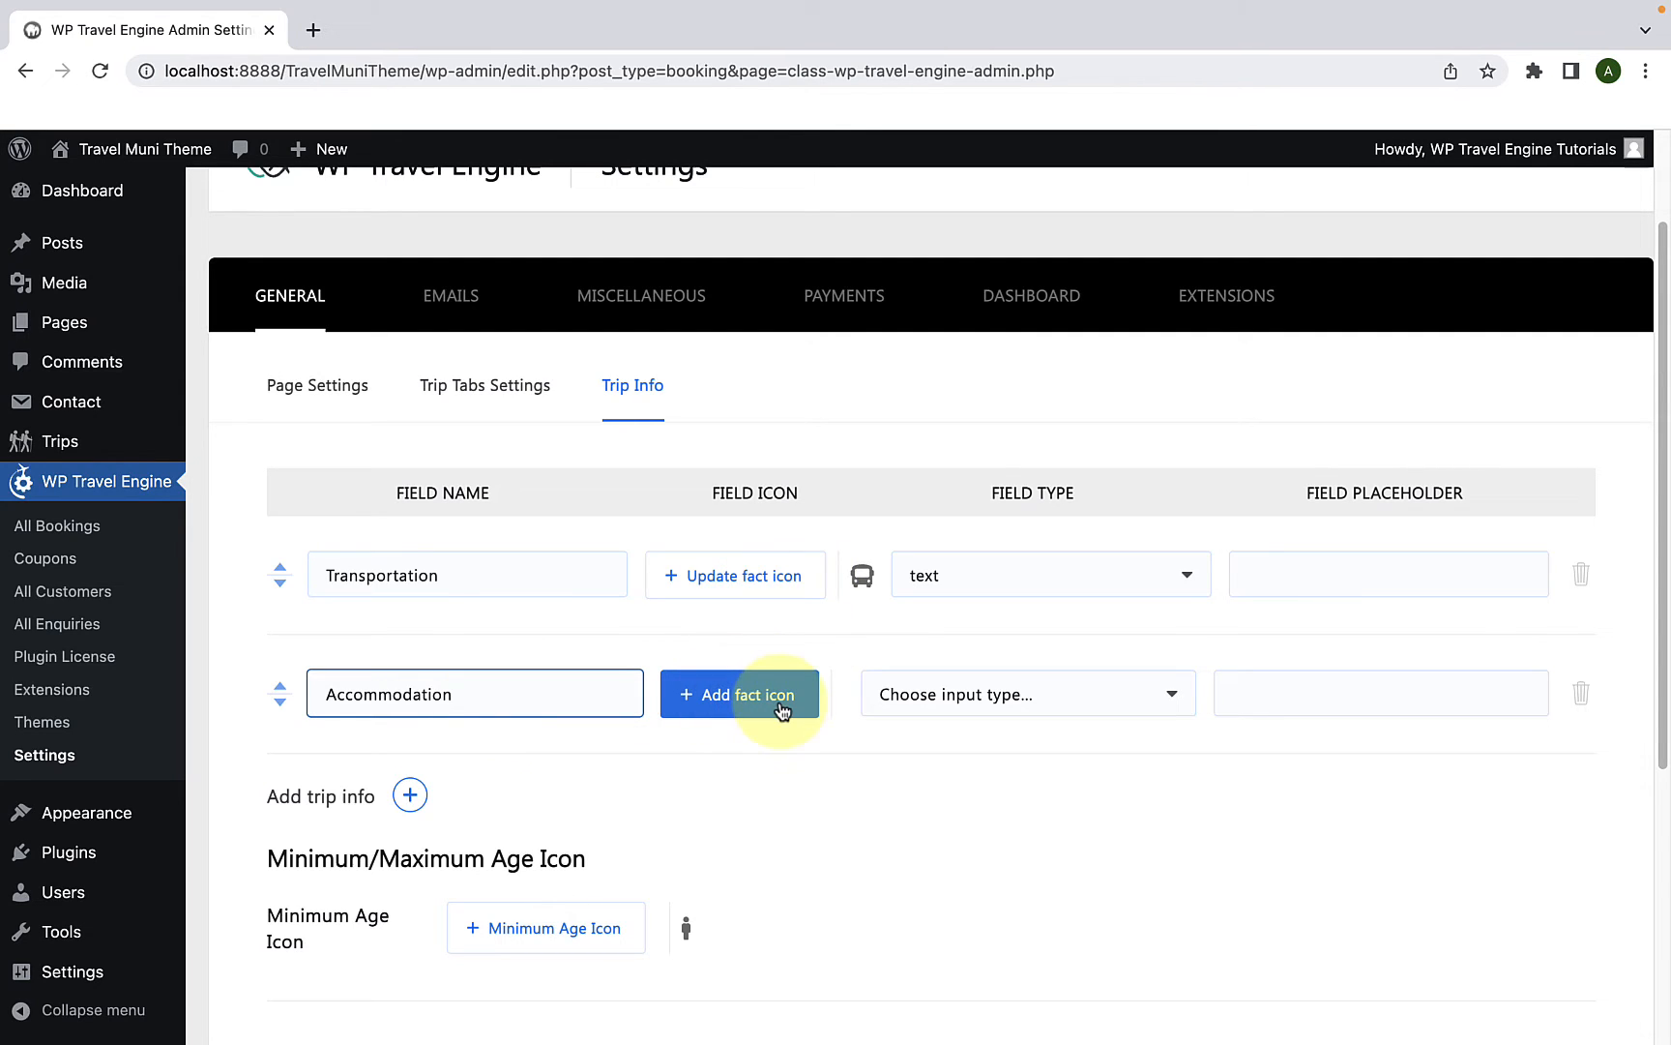
Step: Assign the bed icon to Accommodation by searching 'bed' in the icon picker
click(739, 692)
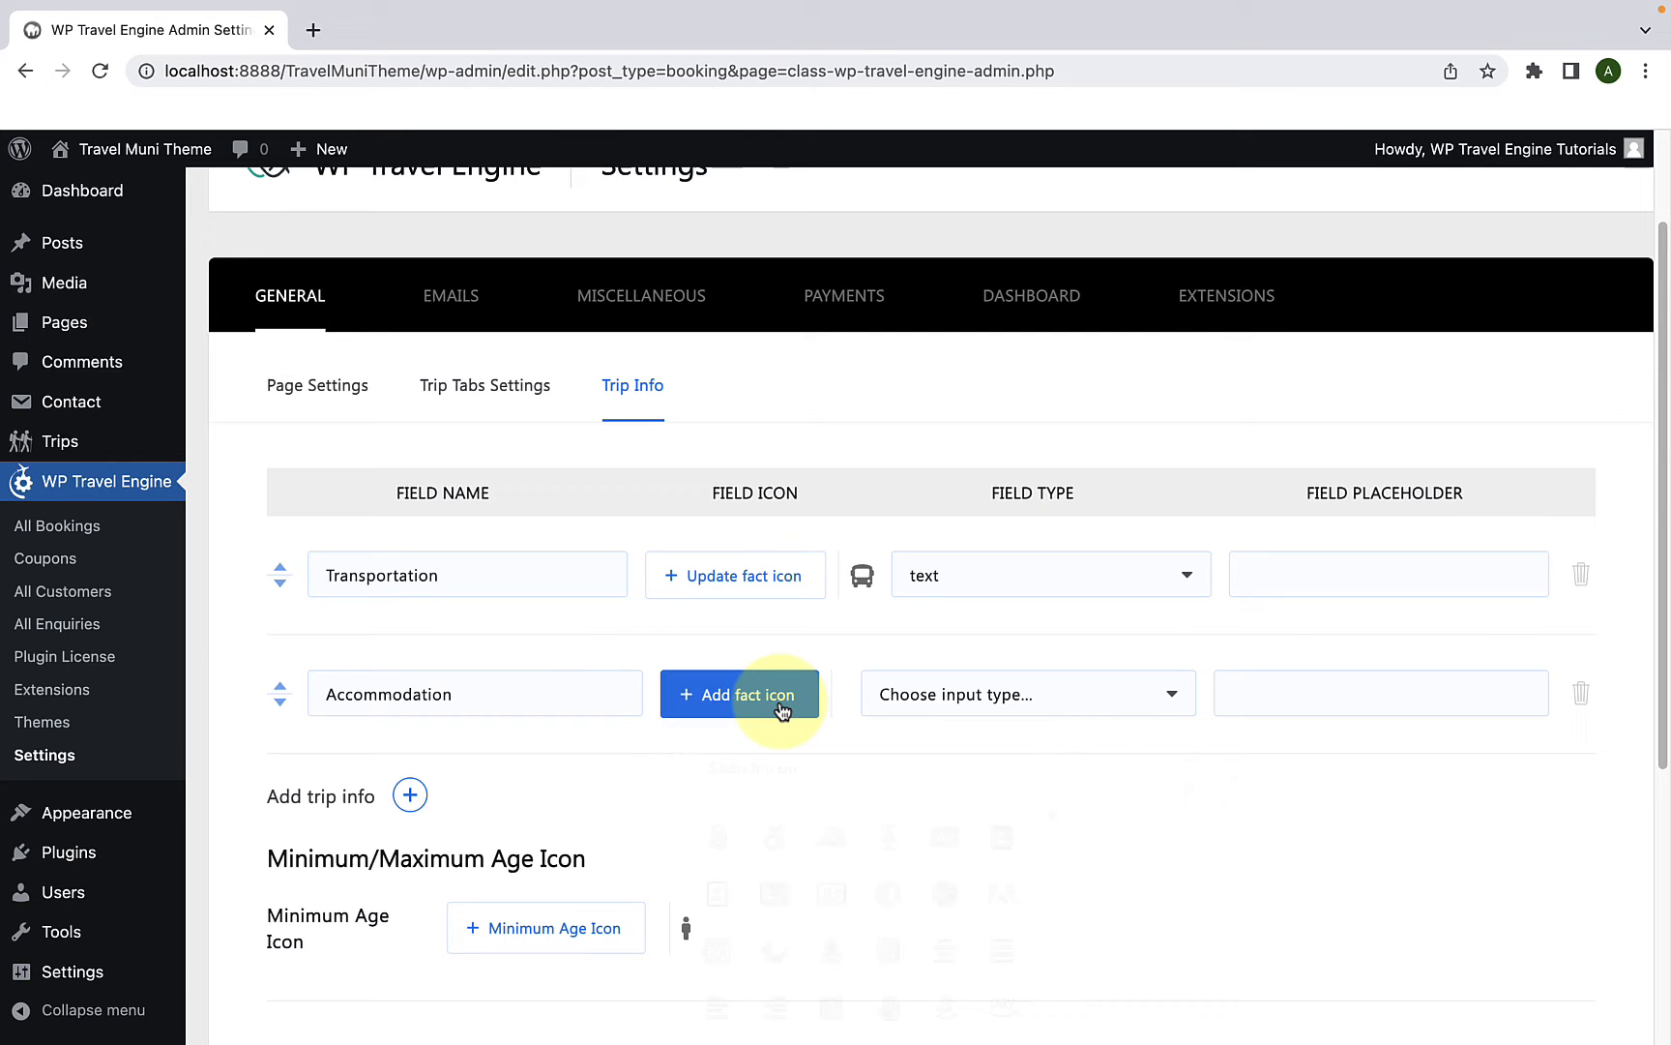
click(738, 694)
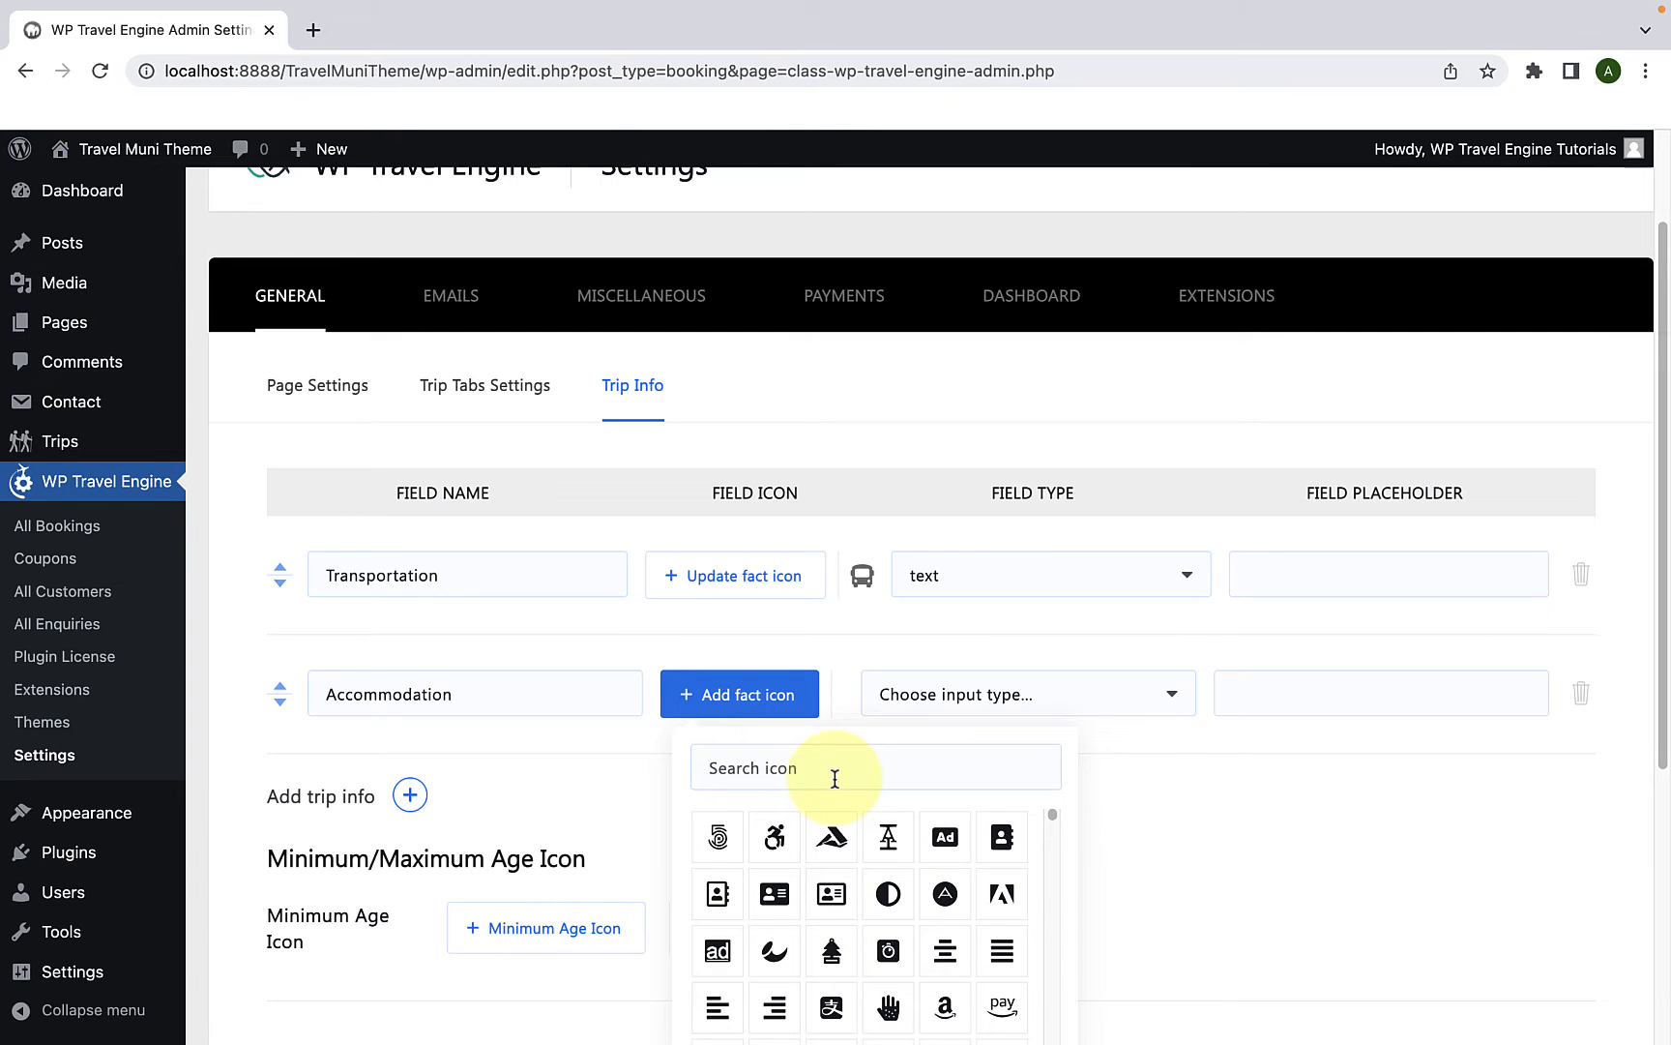
text(bed)
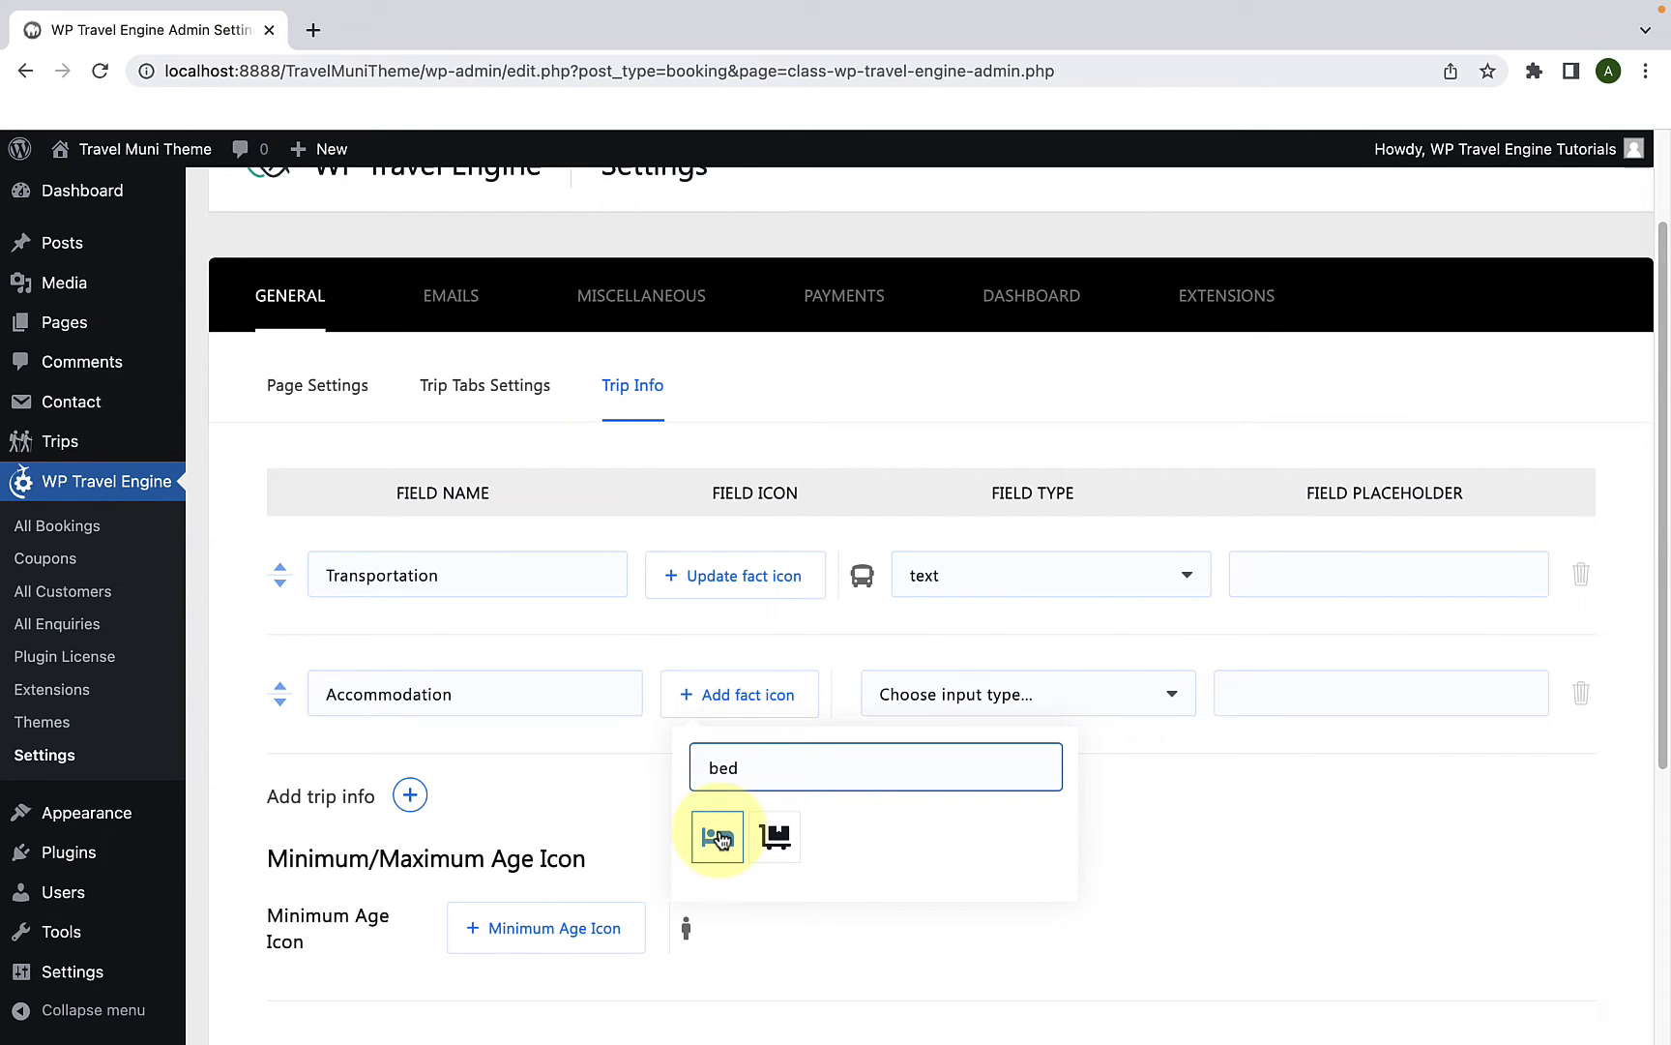
click(716, 835)
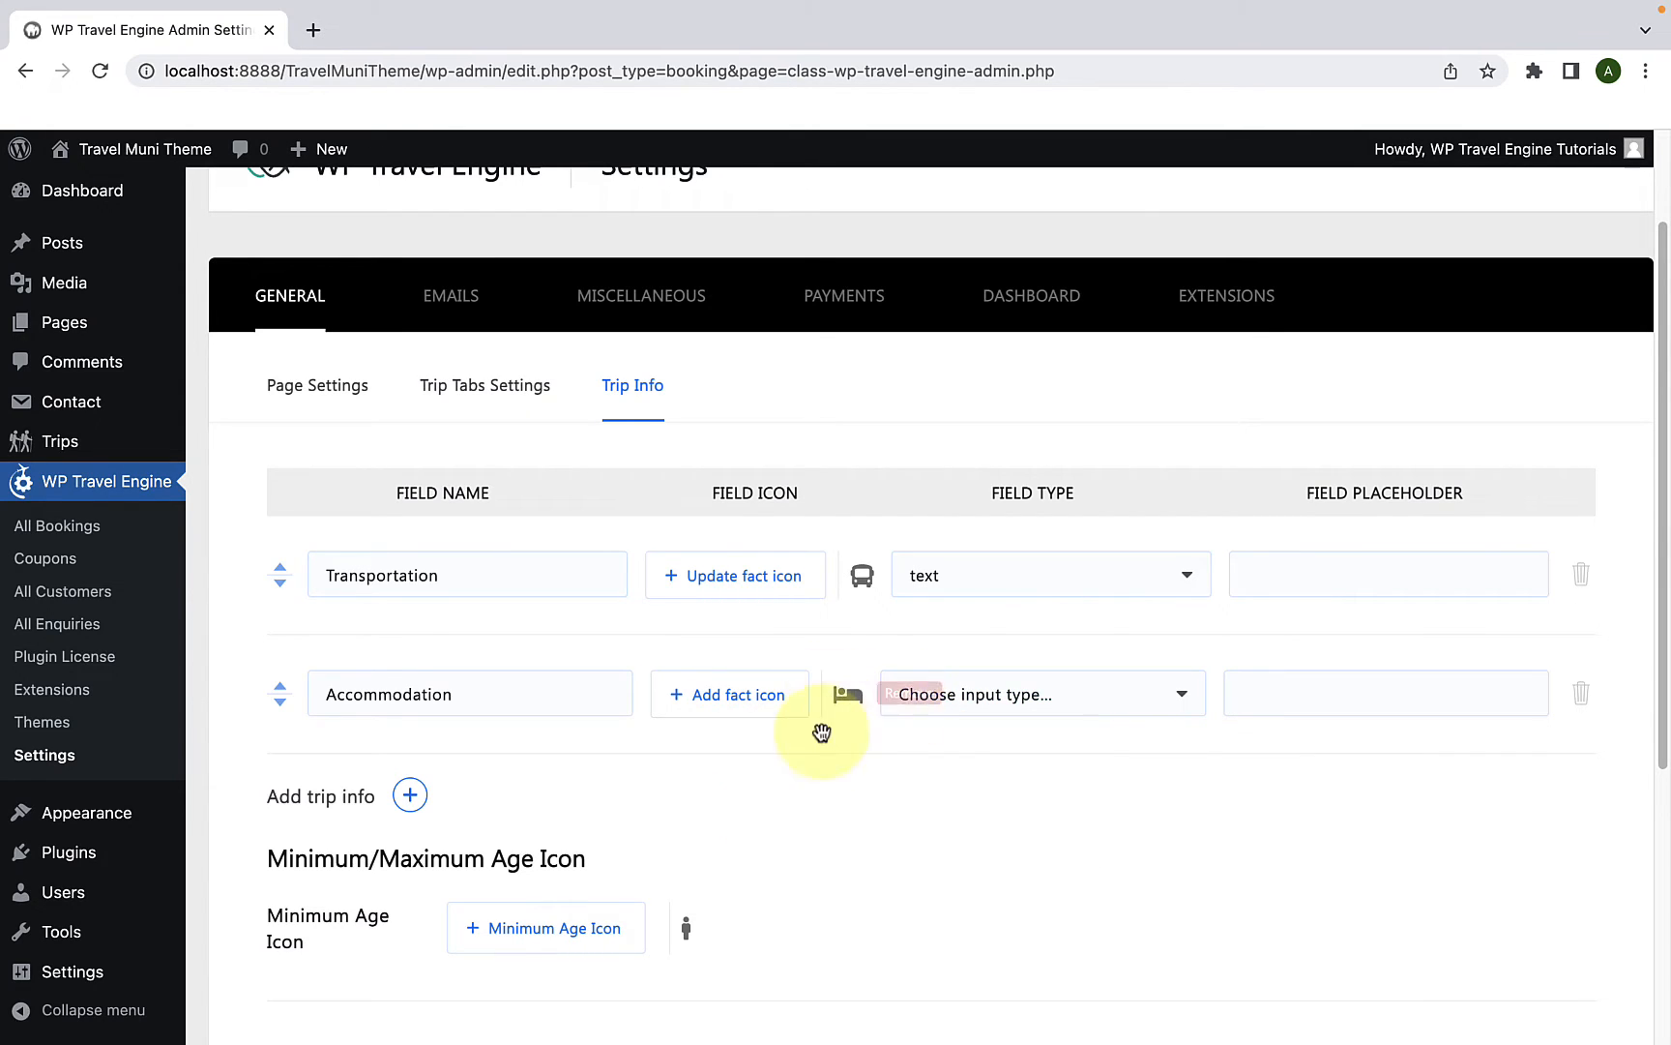
mouse_move(1023, 723)
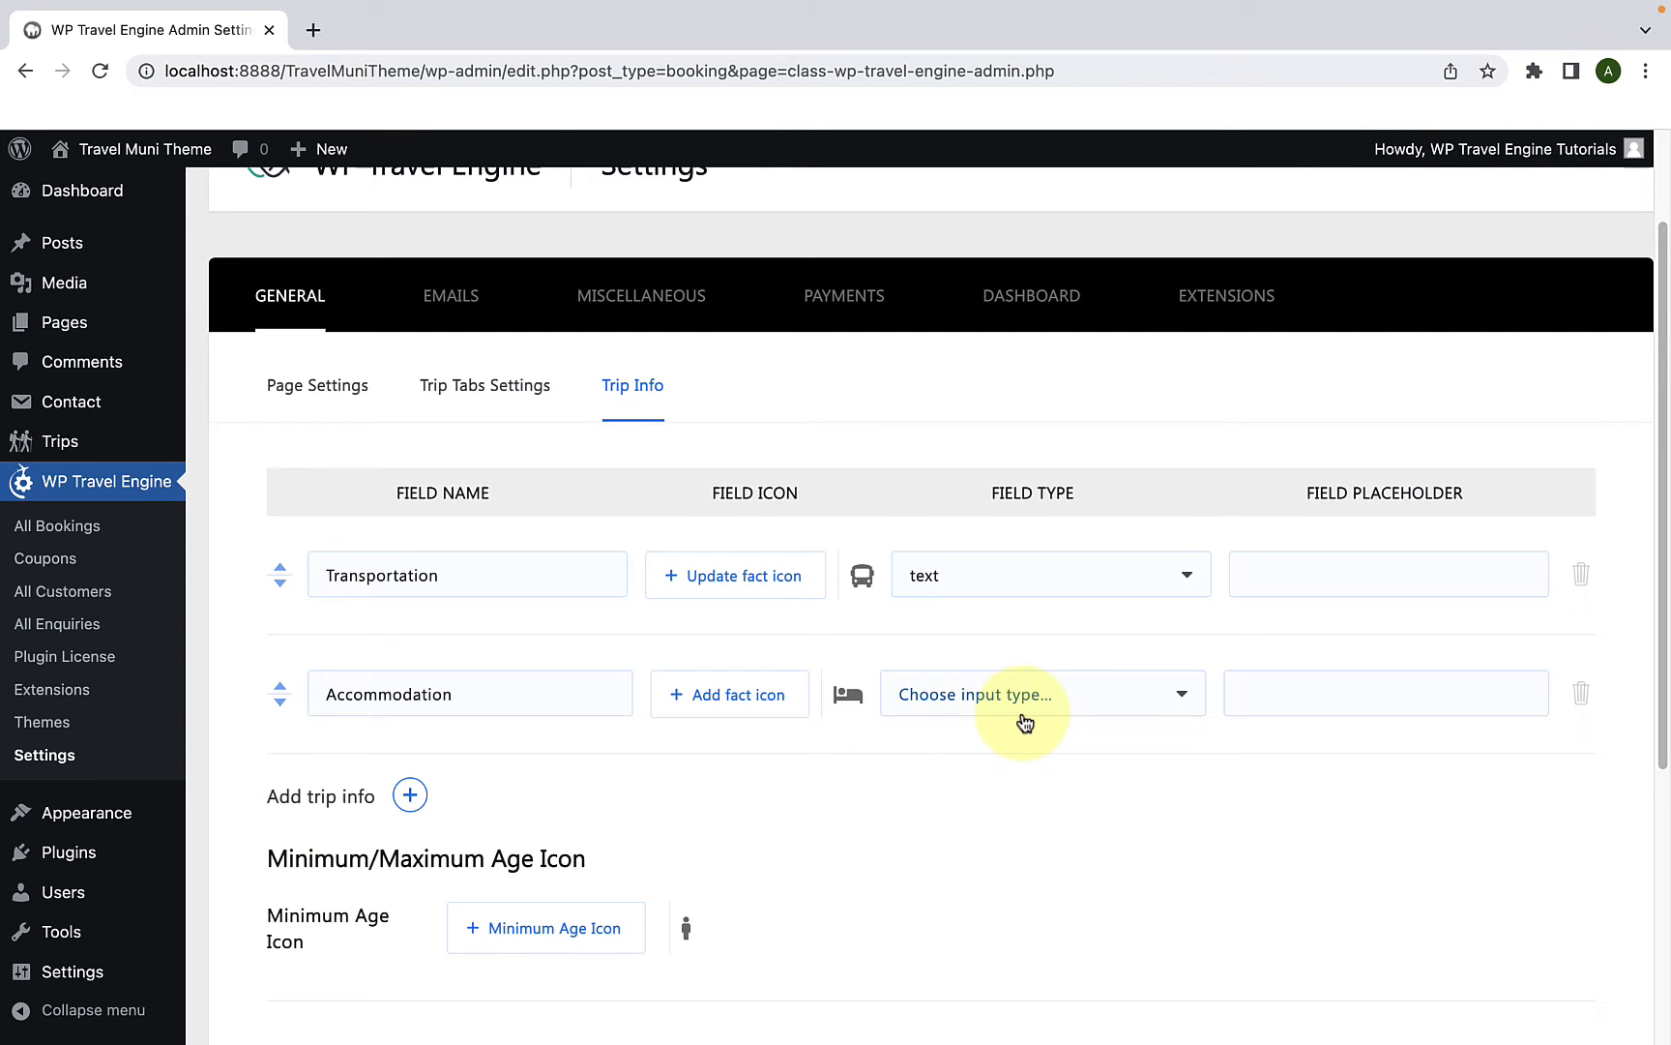
Step: Set the Accommodation fact's field type to text
click(1041, 693)
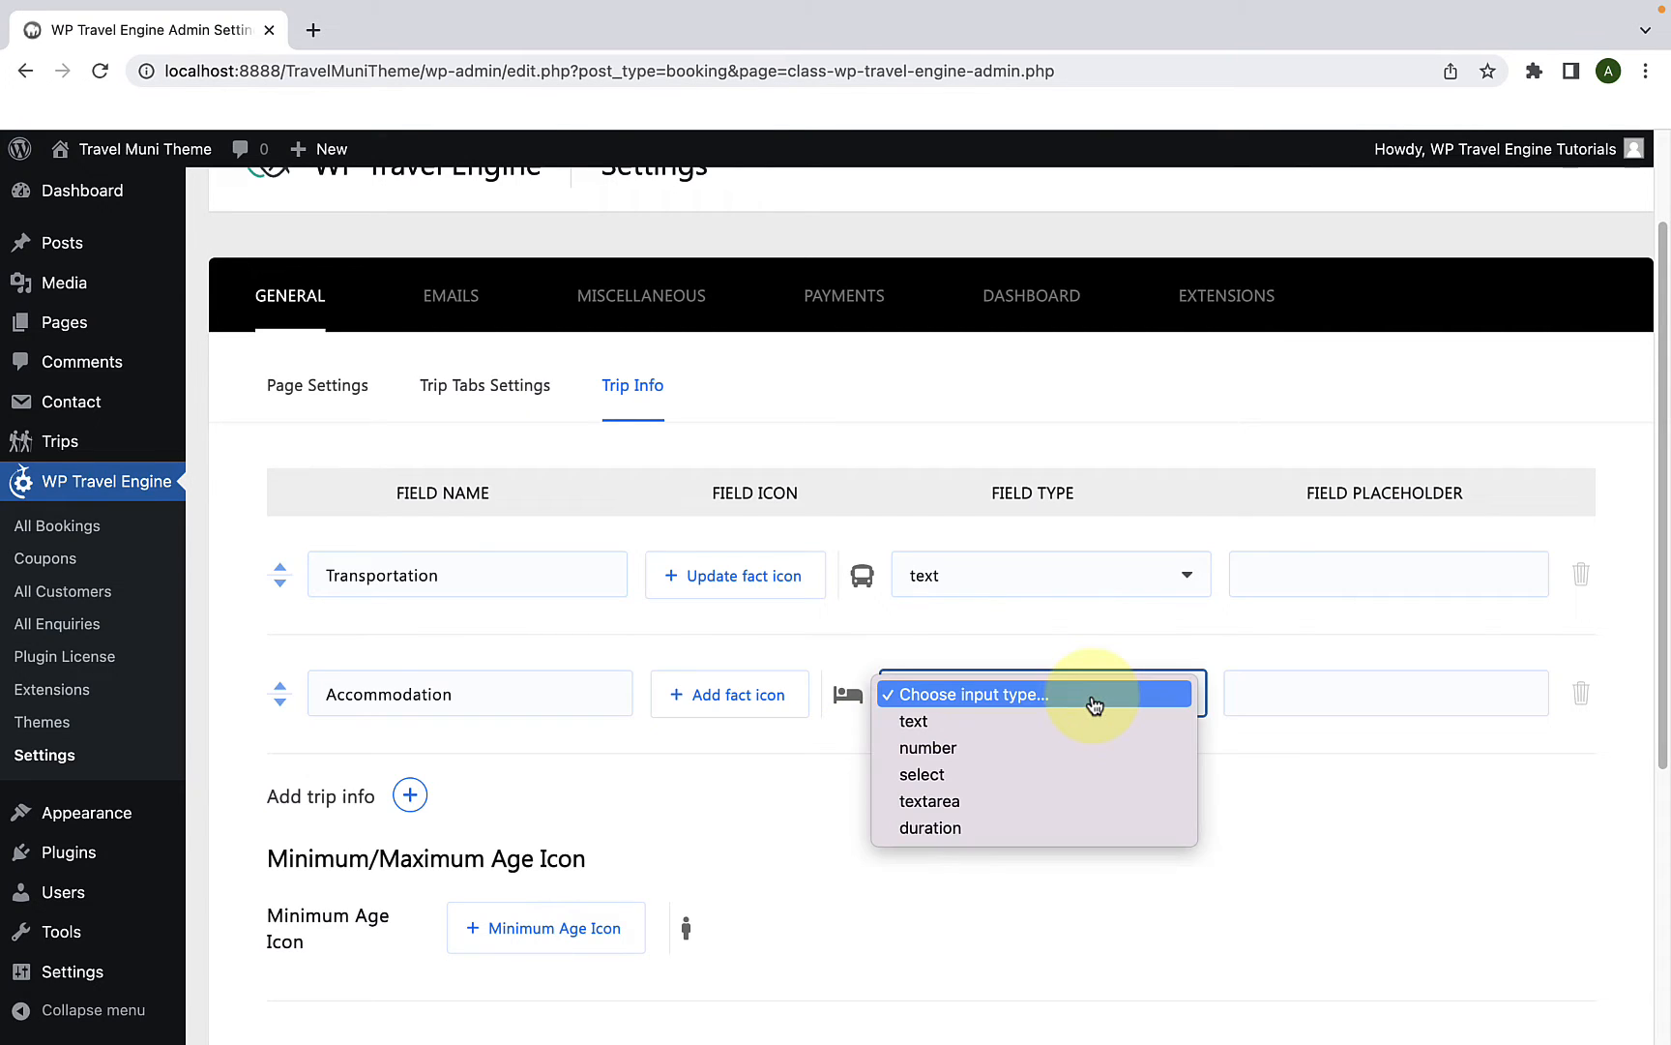
mouse_move(987, 795)
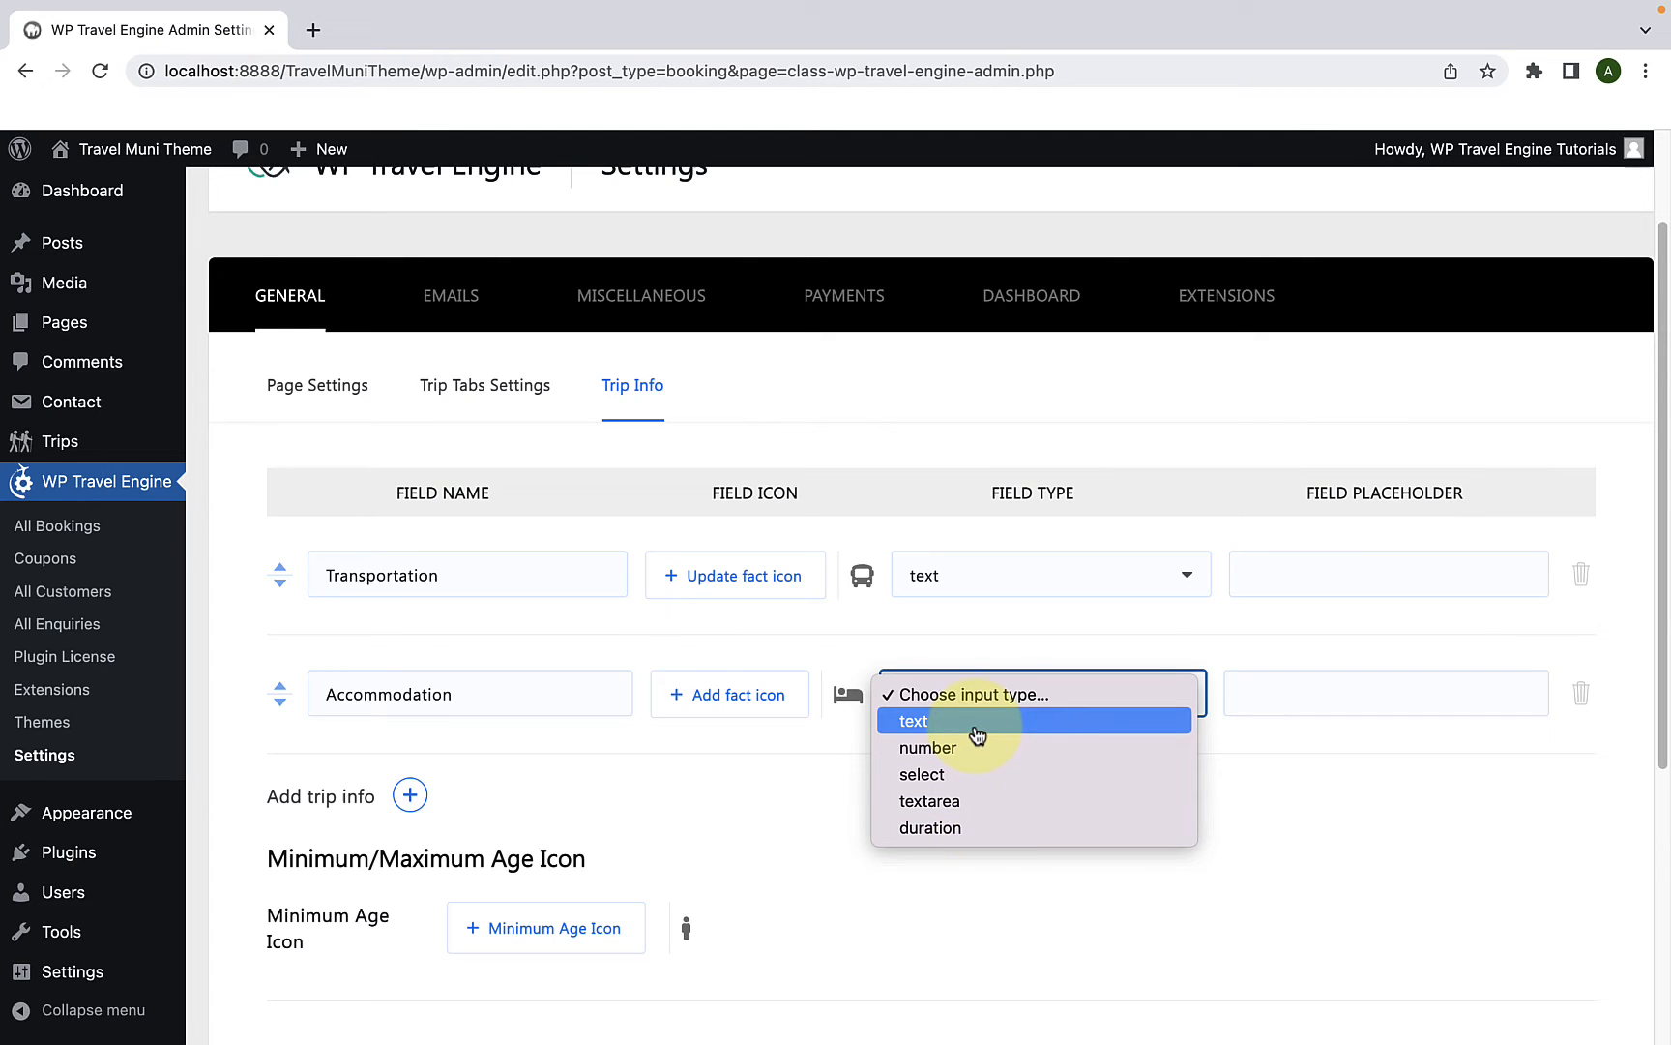
mouse_move(969, 747)
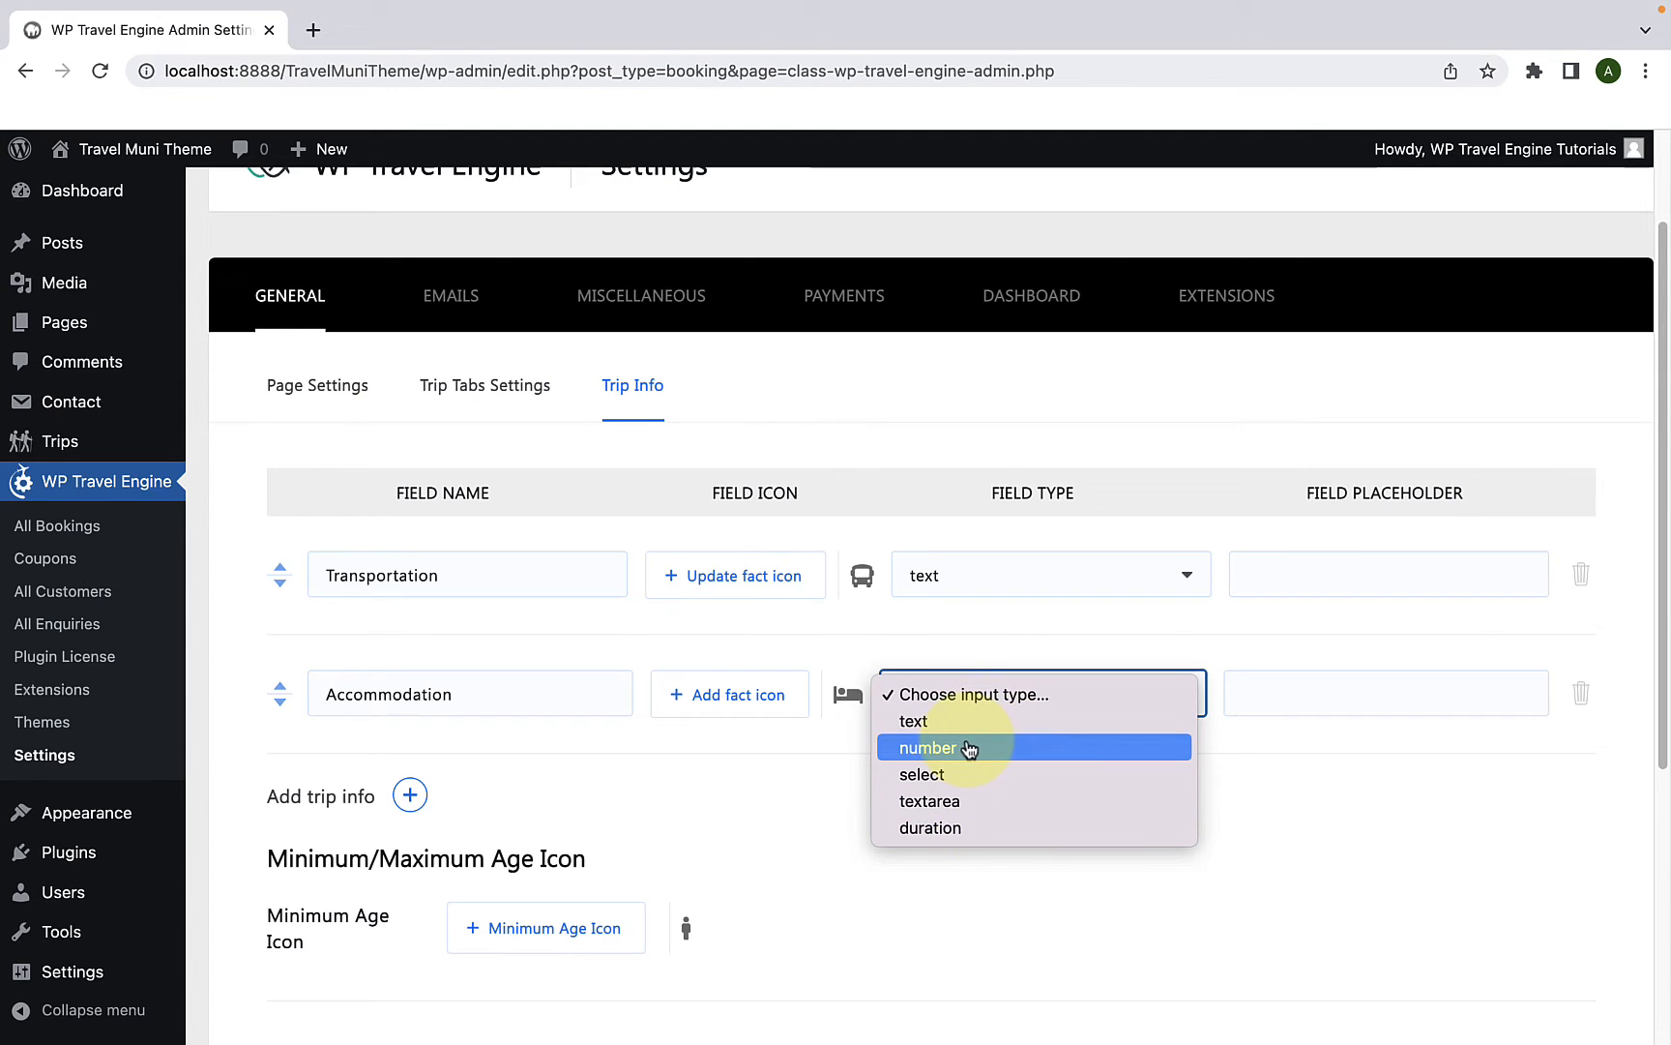
mouse_move(936, 774)
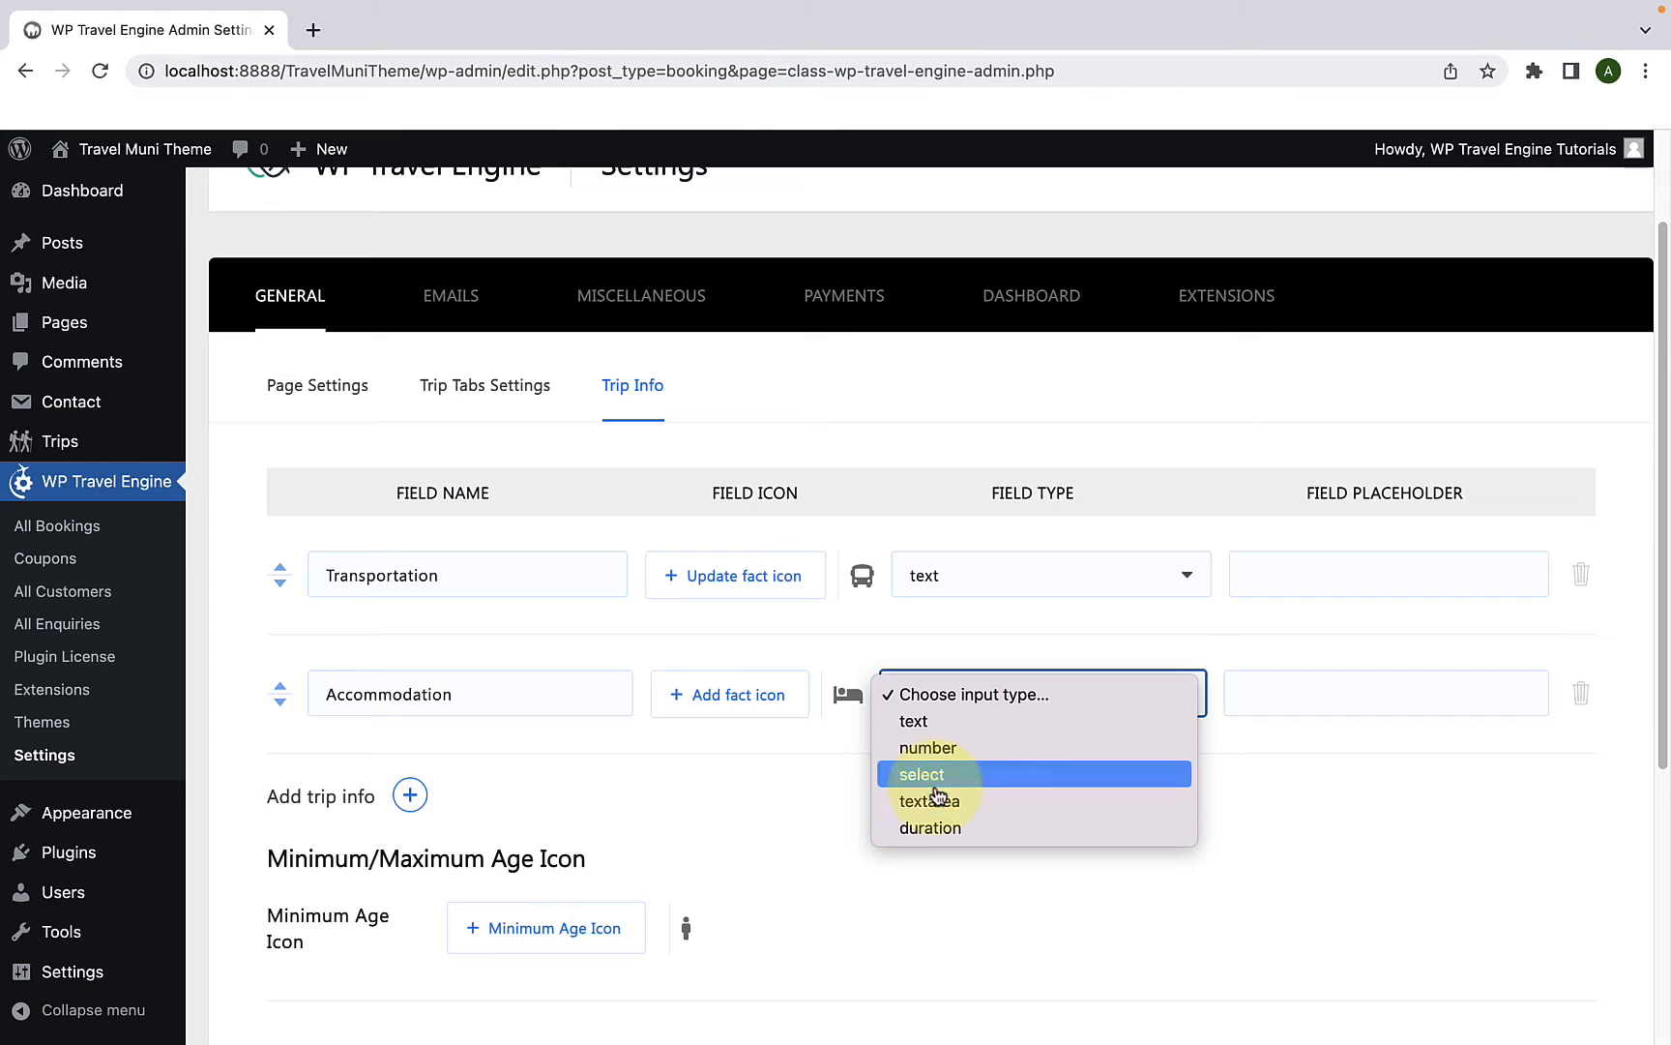
mouse_move(946, 746)
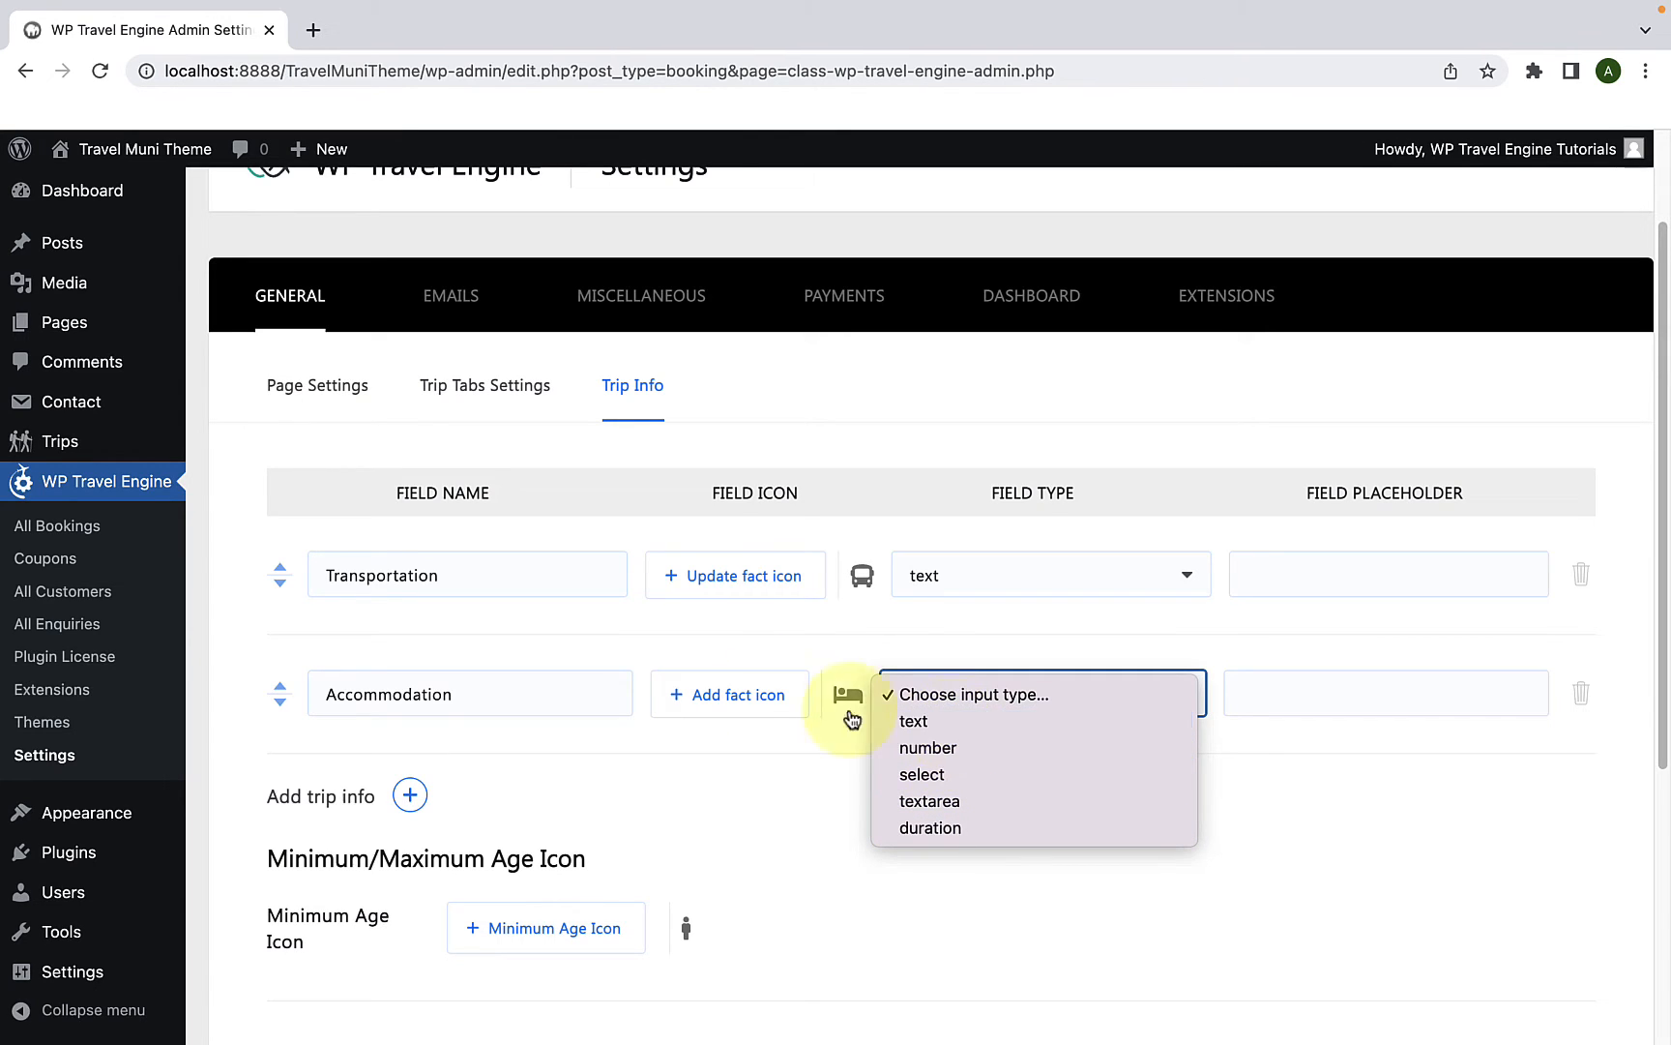
mouse_move(474, 685)
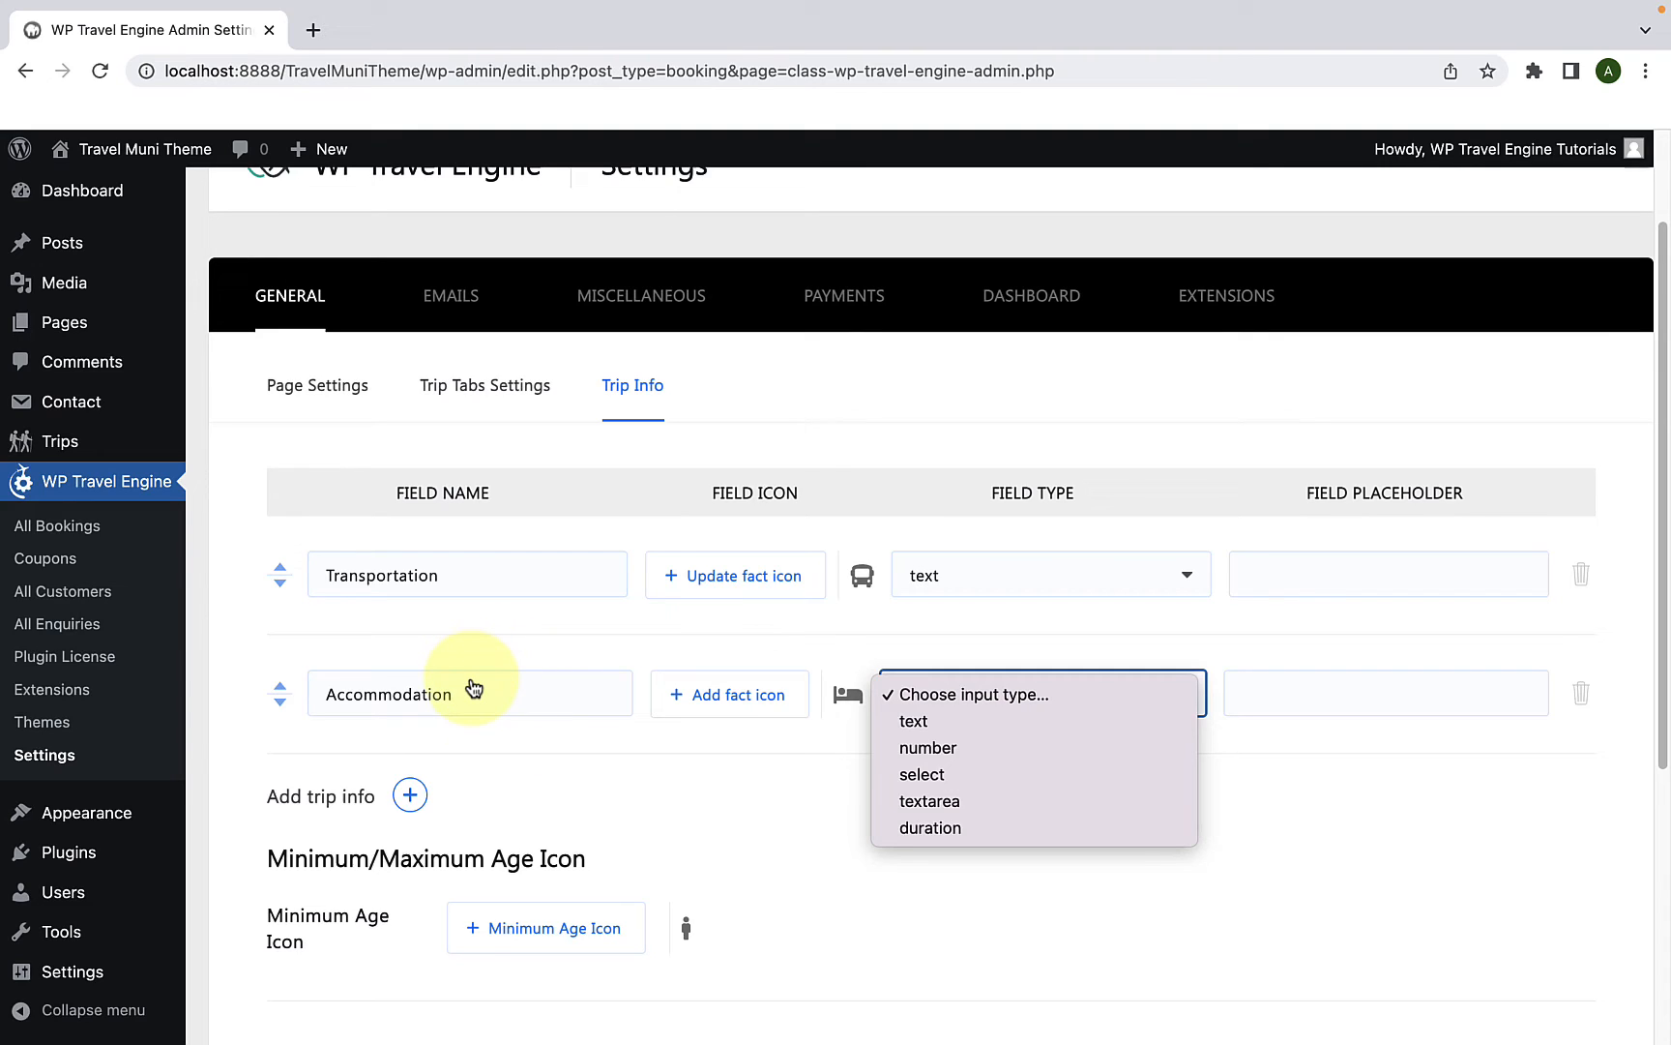
mouse_move(374, 736)
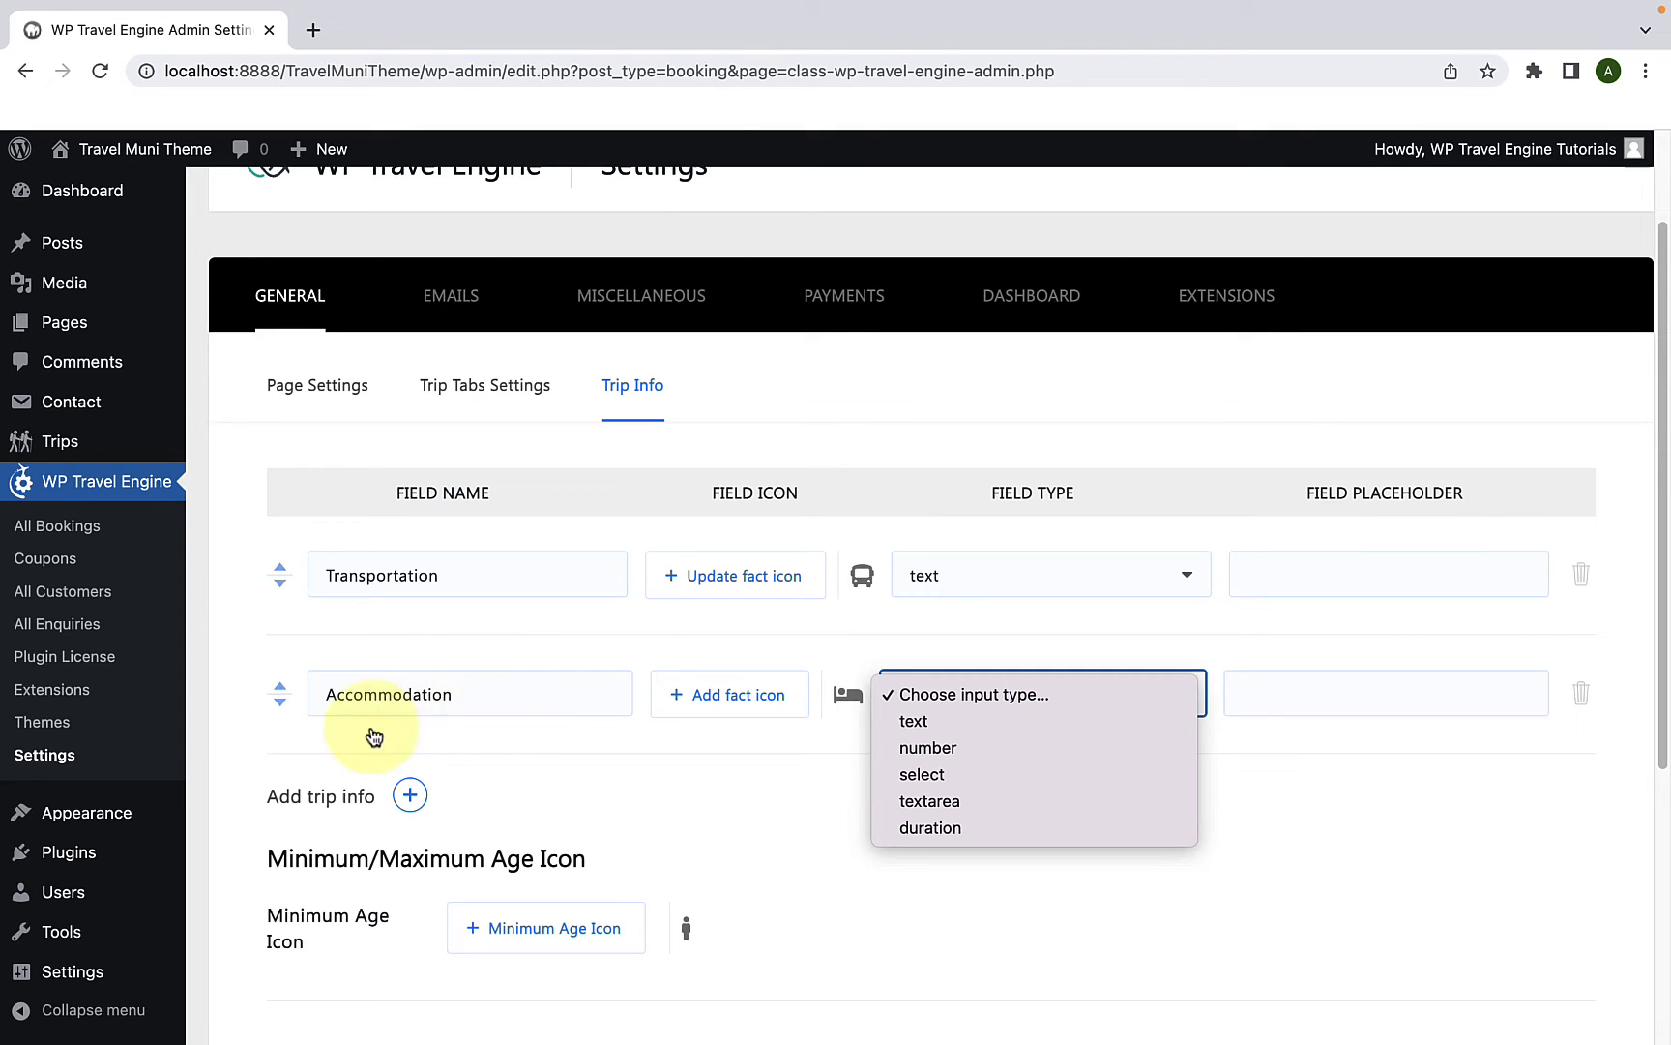
mouse_move(507, 729)
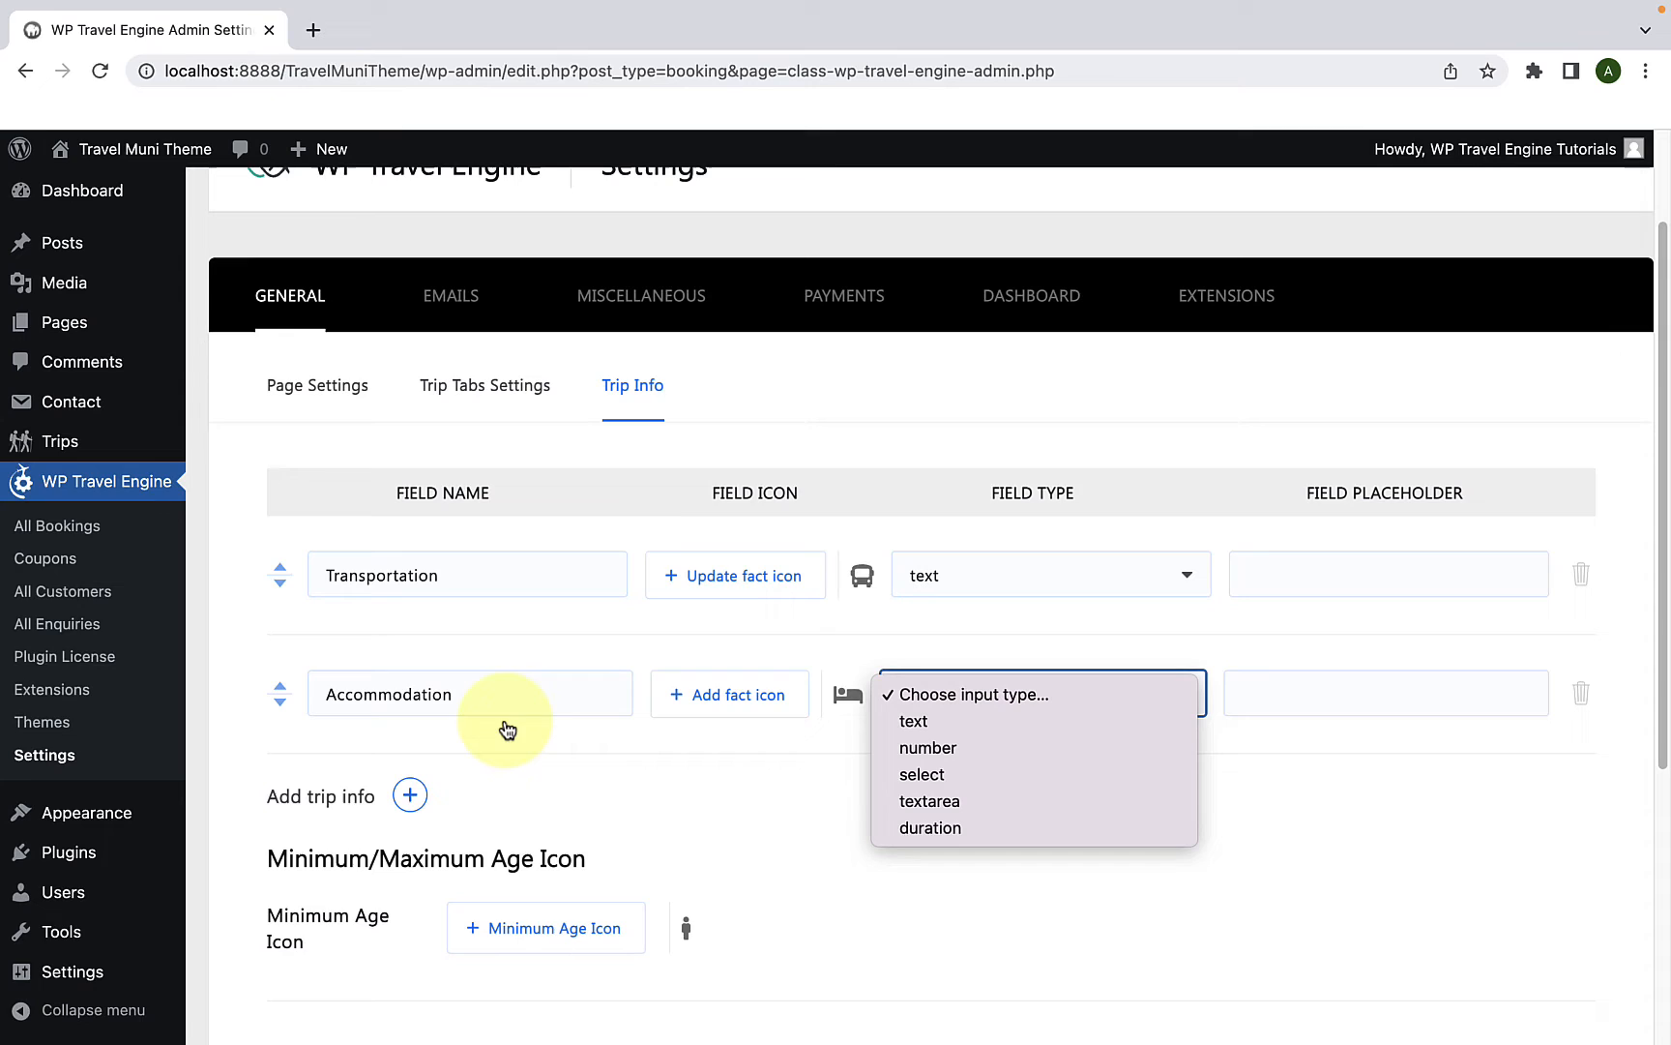
mouse_move(915, 719)
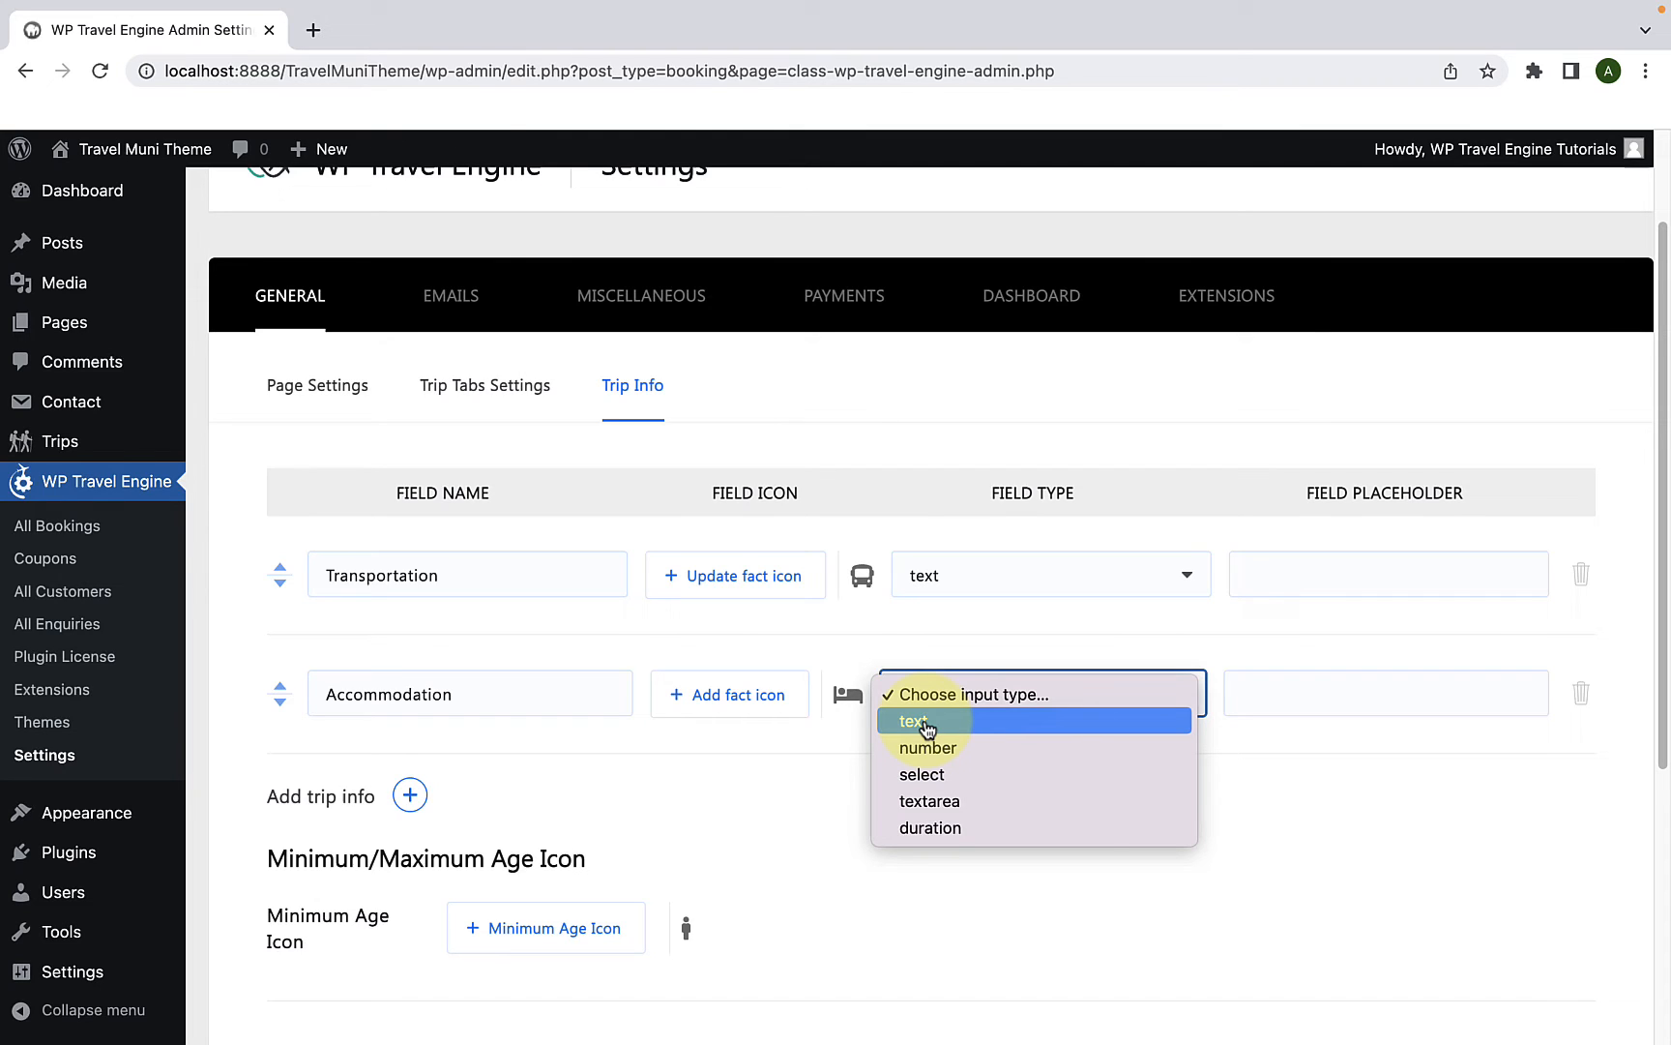
mouse_move(969, 754)
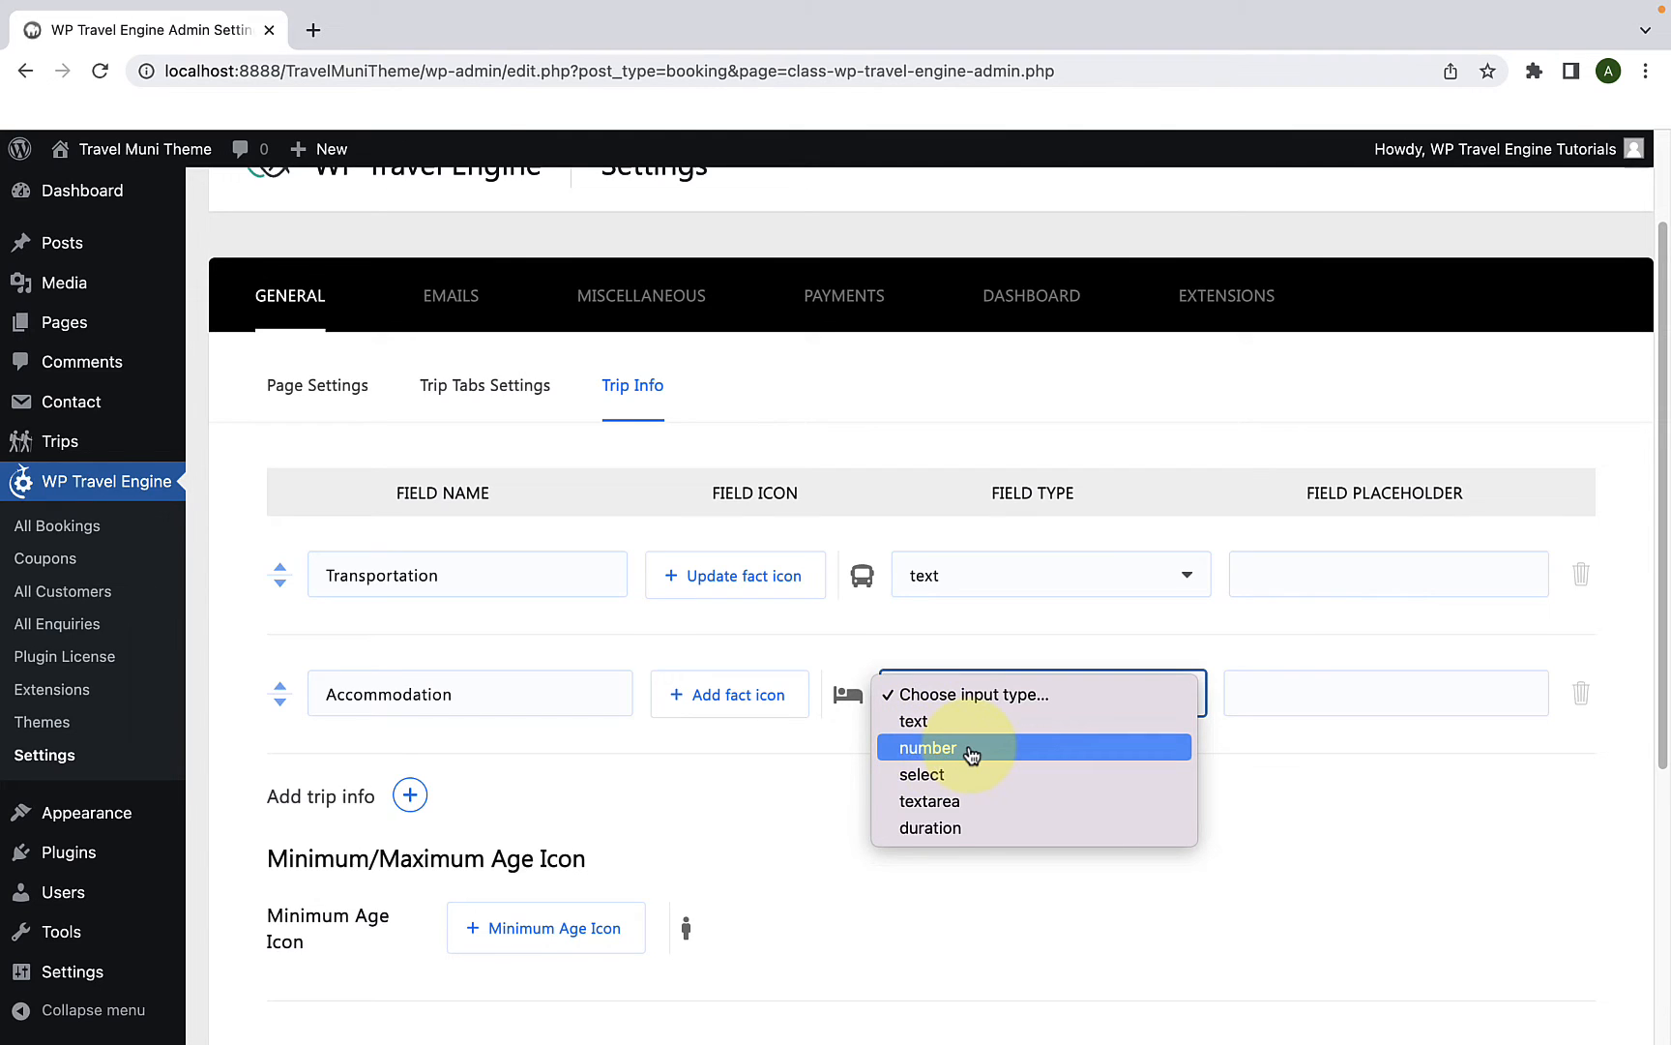
mouse_move(964, 789)
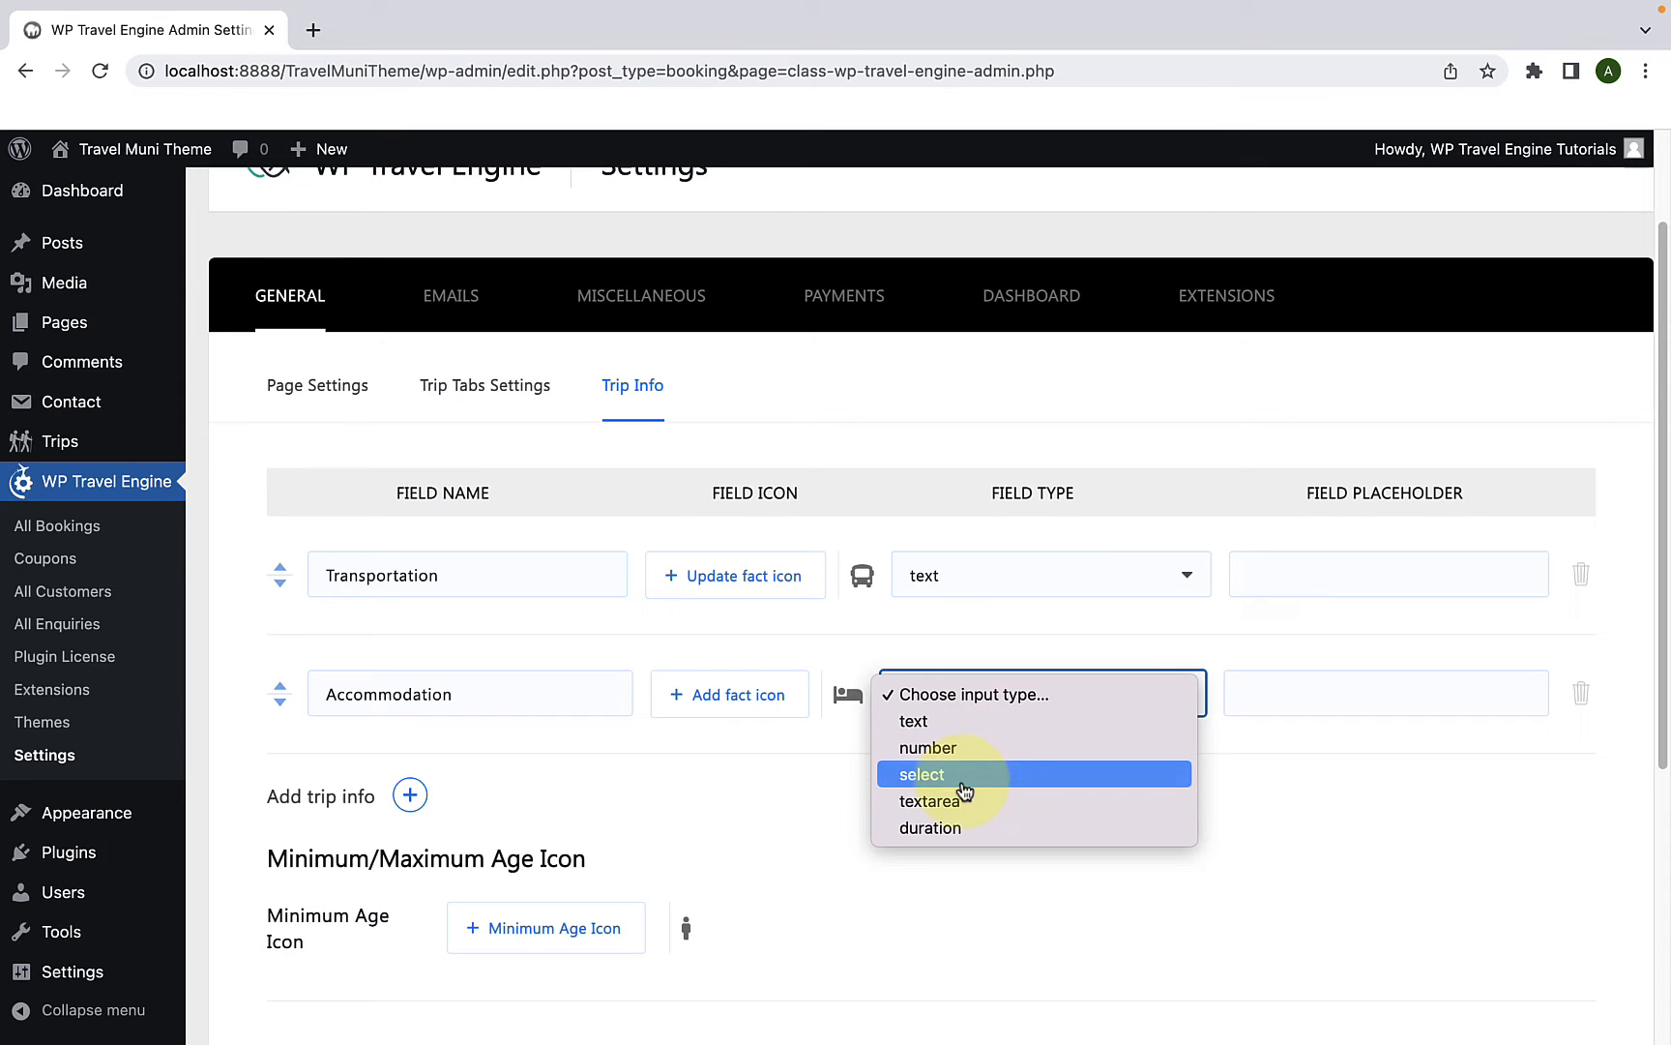
mouse_move(965, 756)
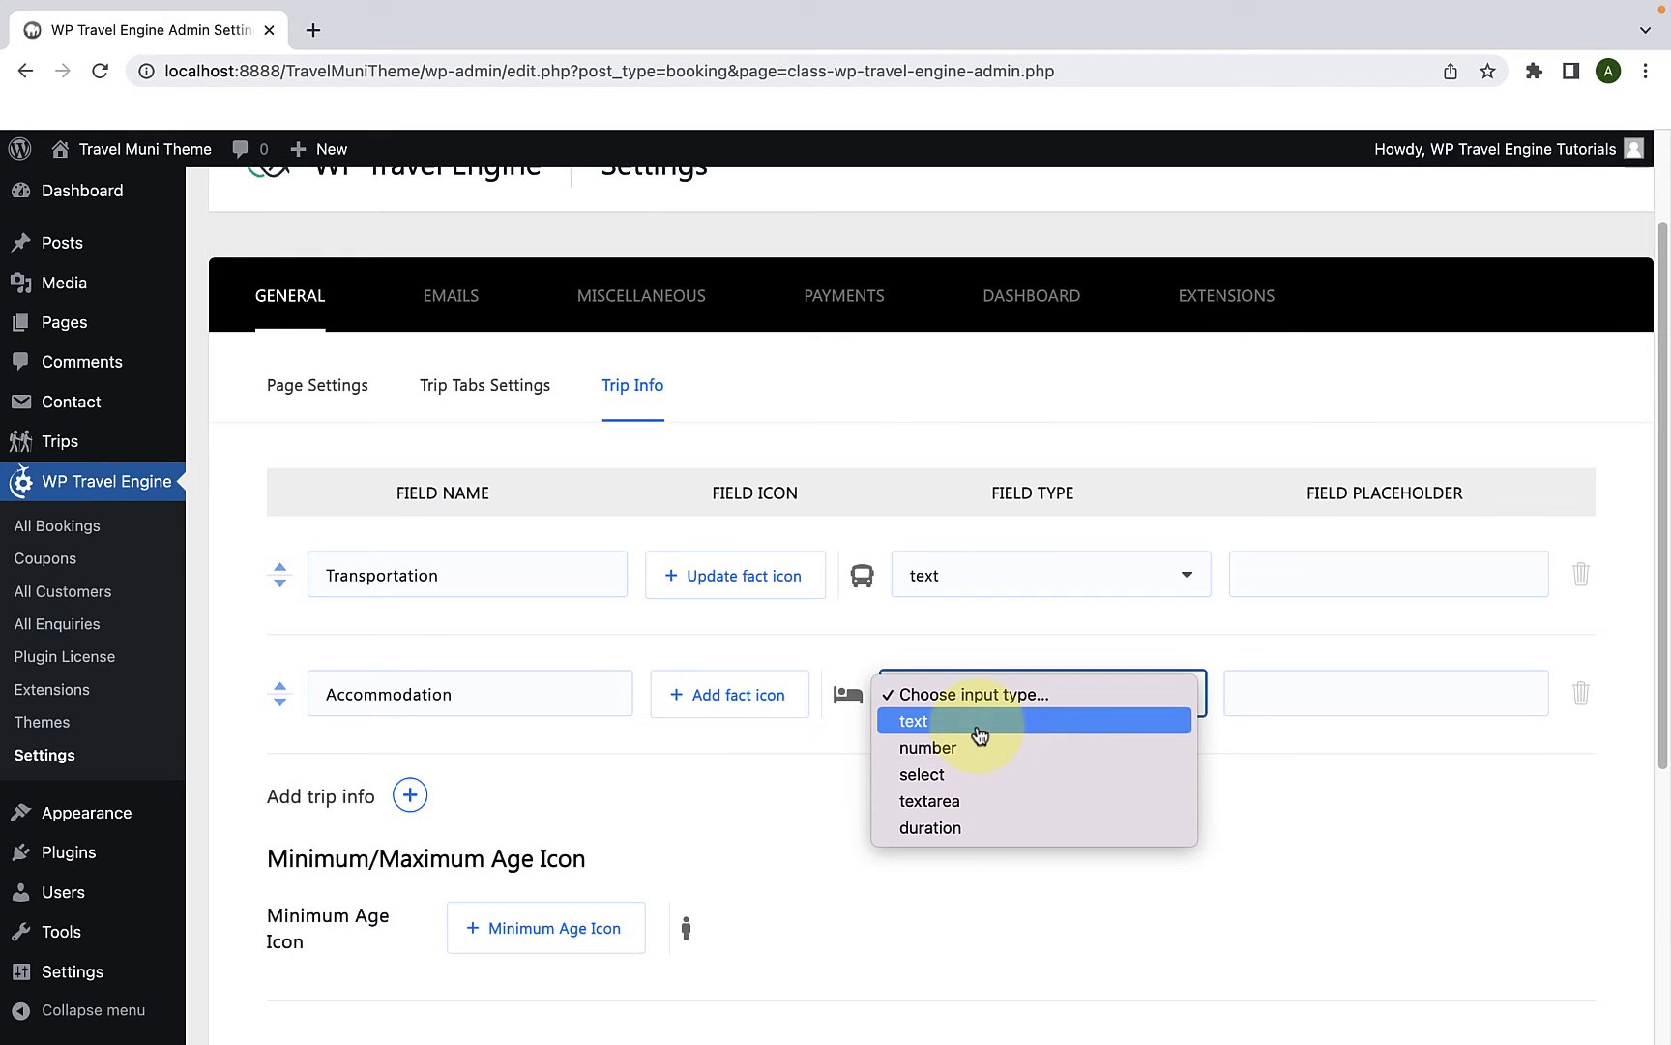
click(911, 719)
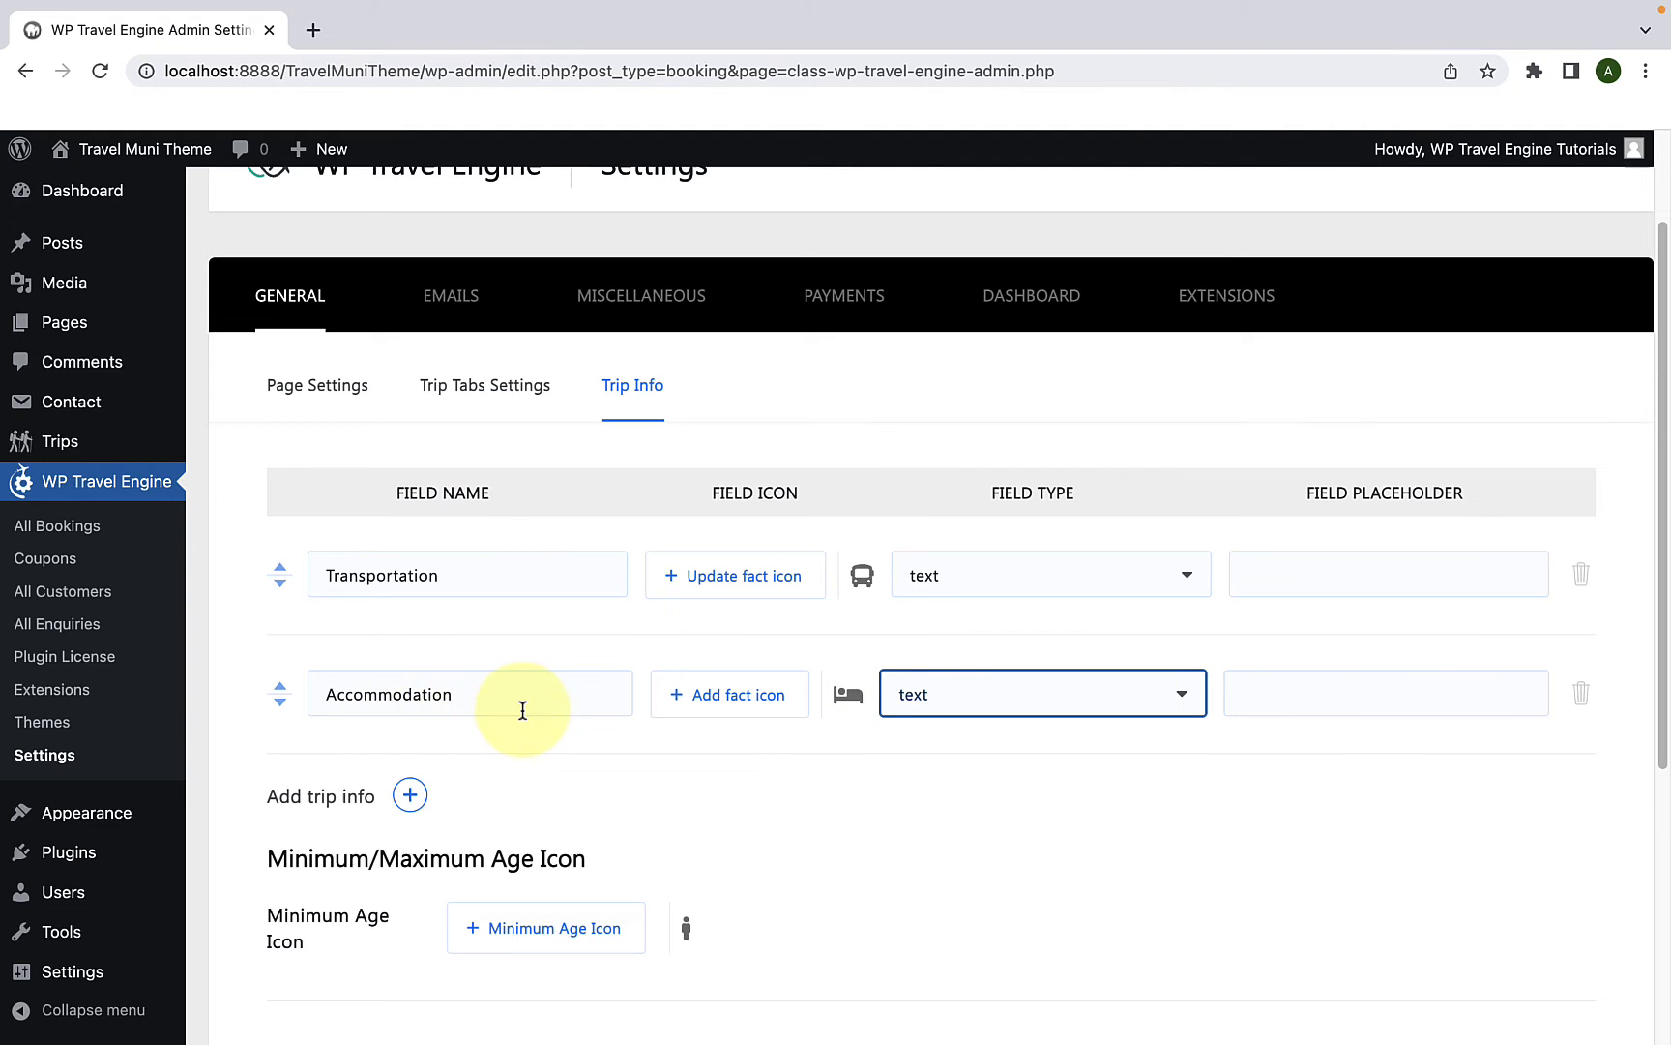
mouse_move(1331, 712)
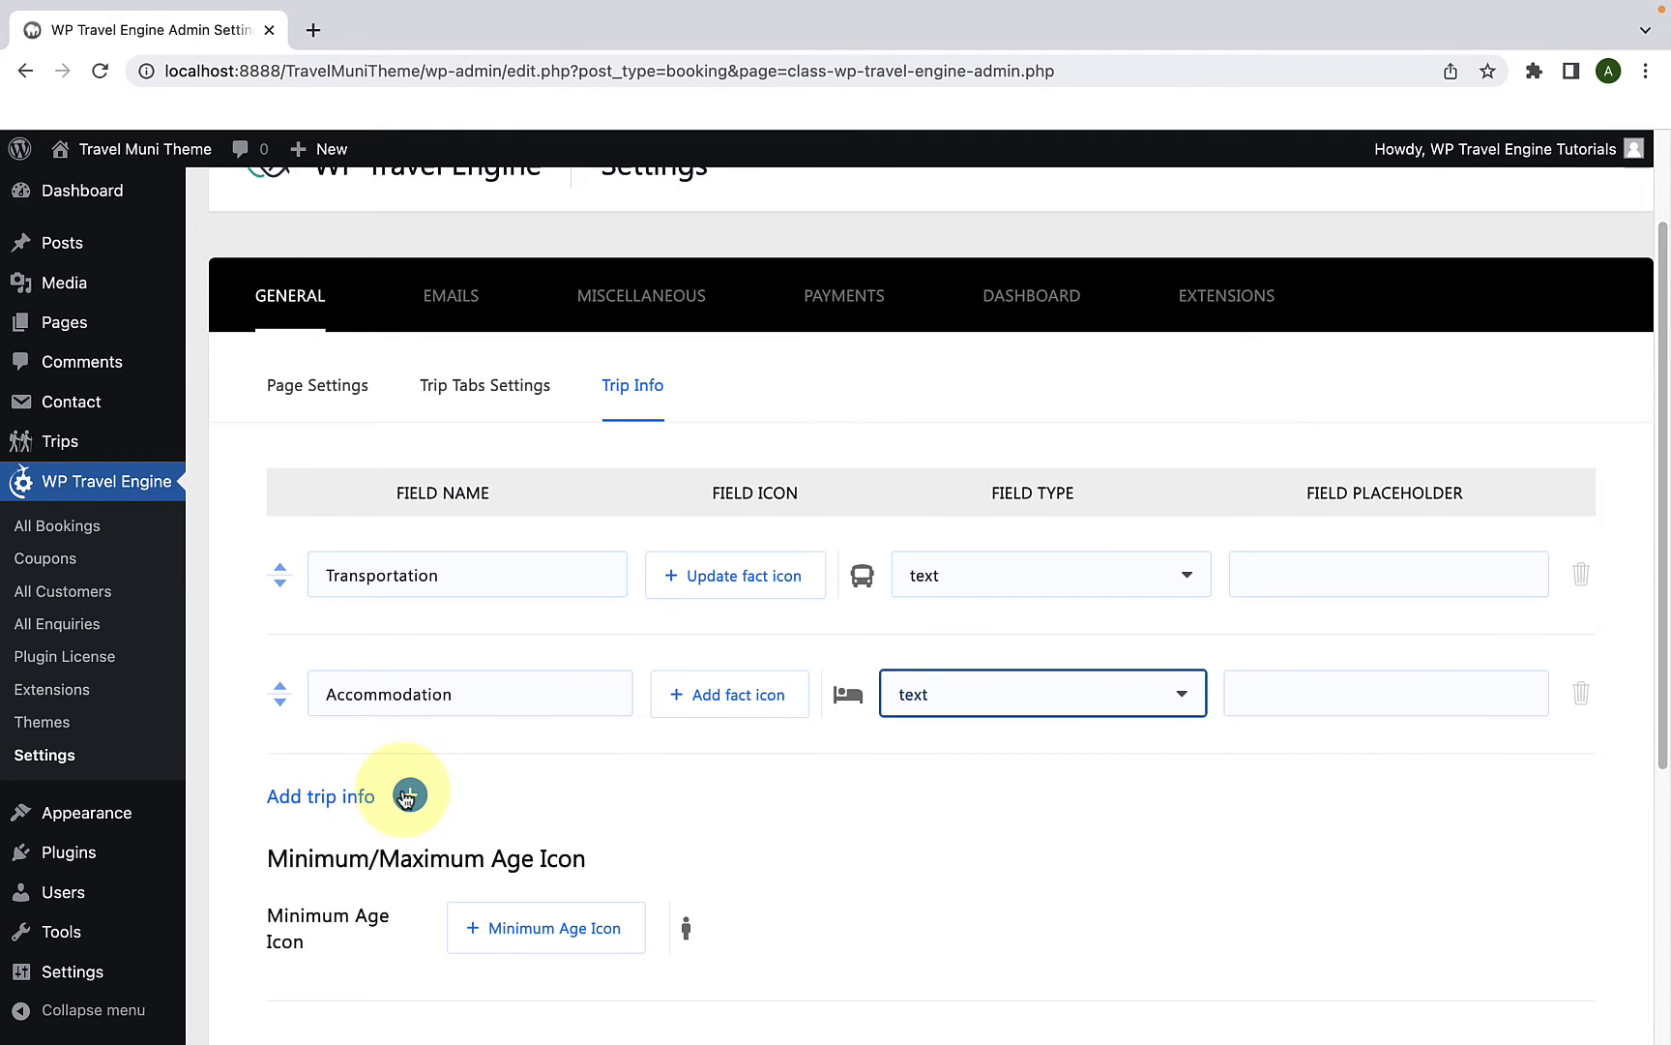
Step: Add Group Size and Best Season fact rows with icons and field types
click(408, 797)
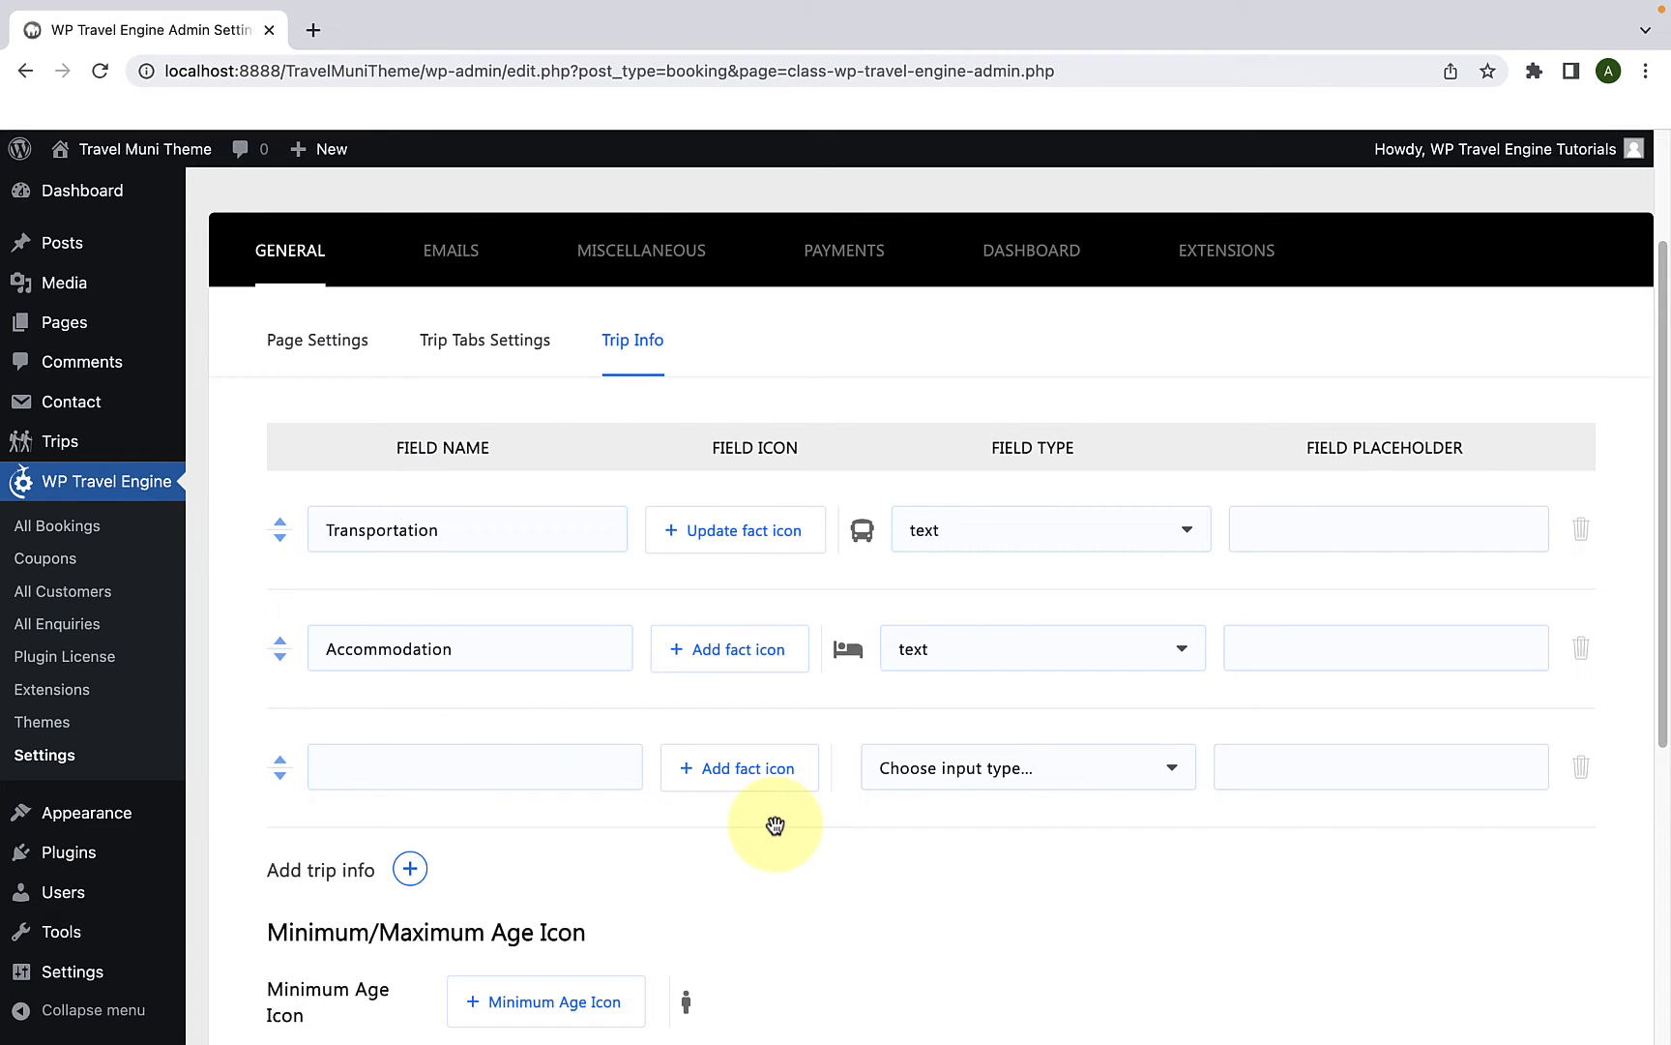
text(Group Size)
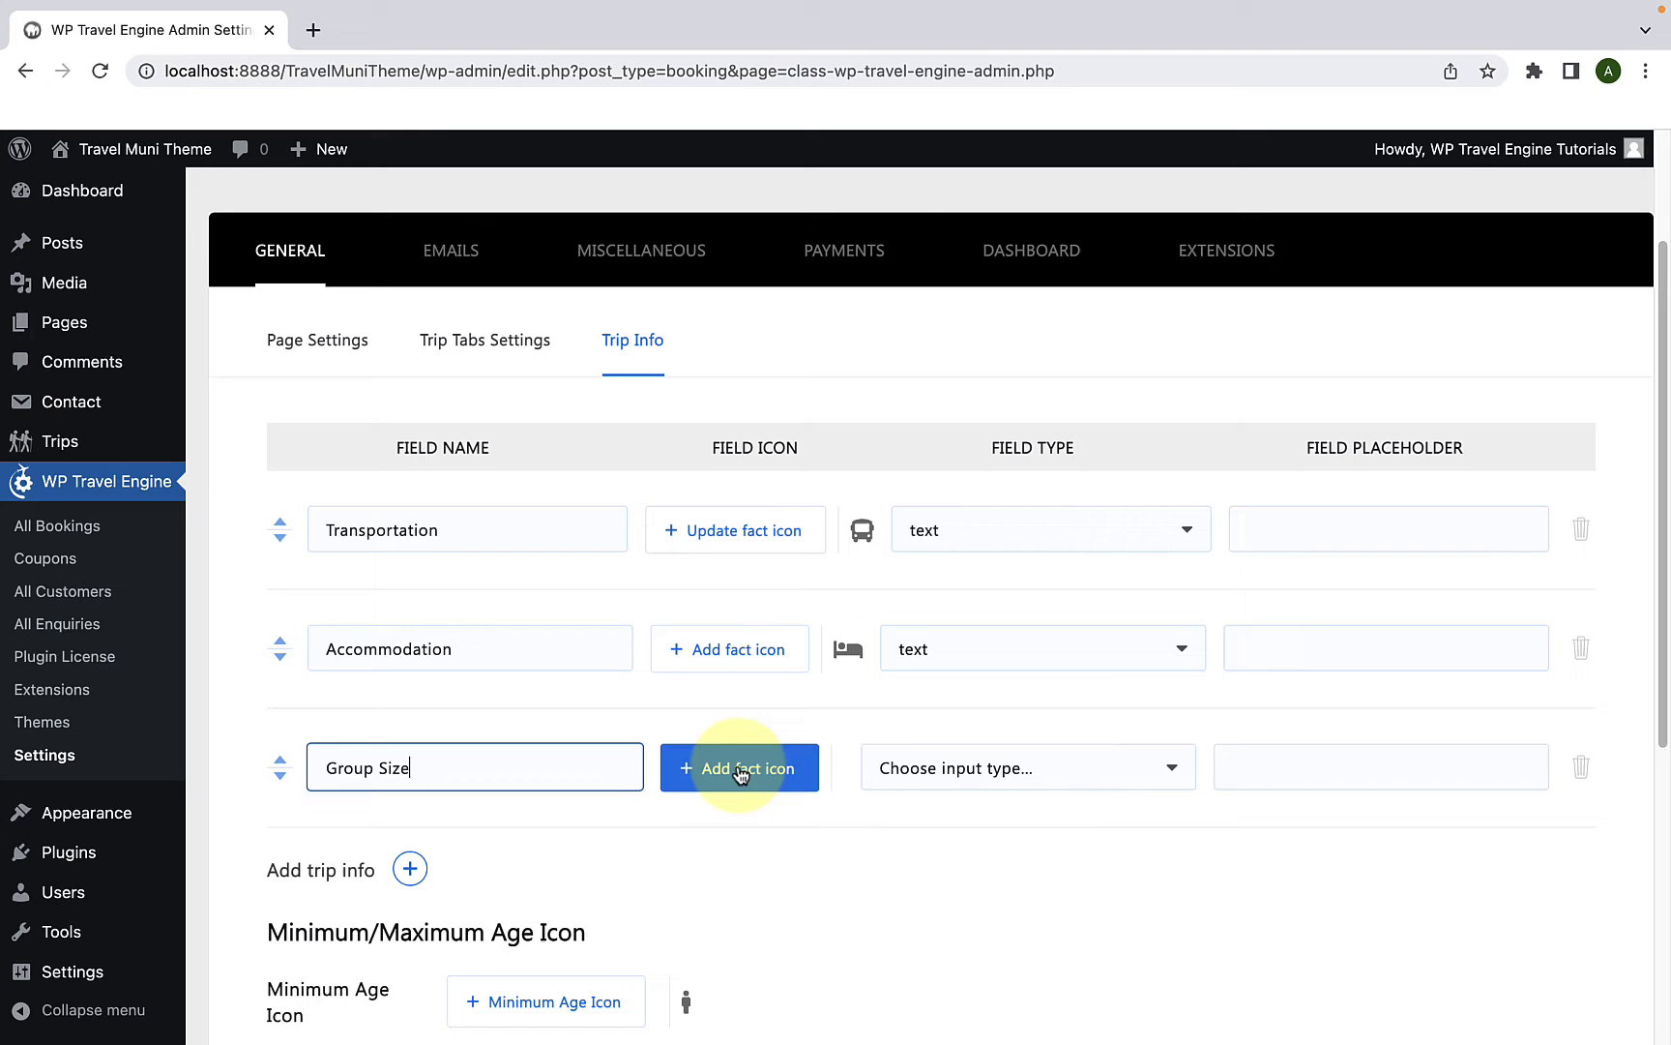
click(1027, 768)
text(Language)
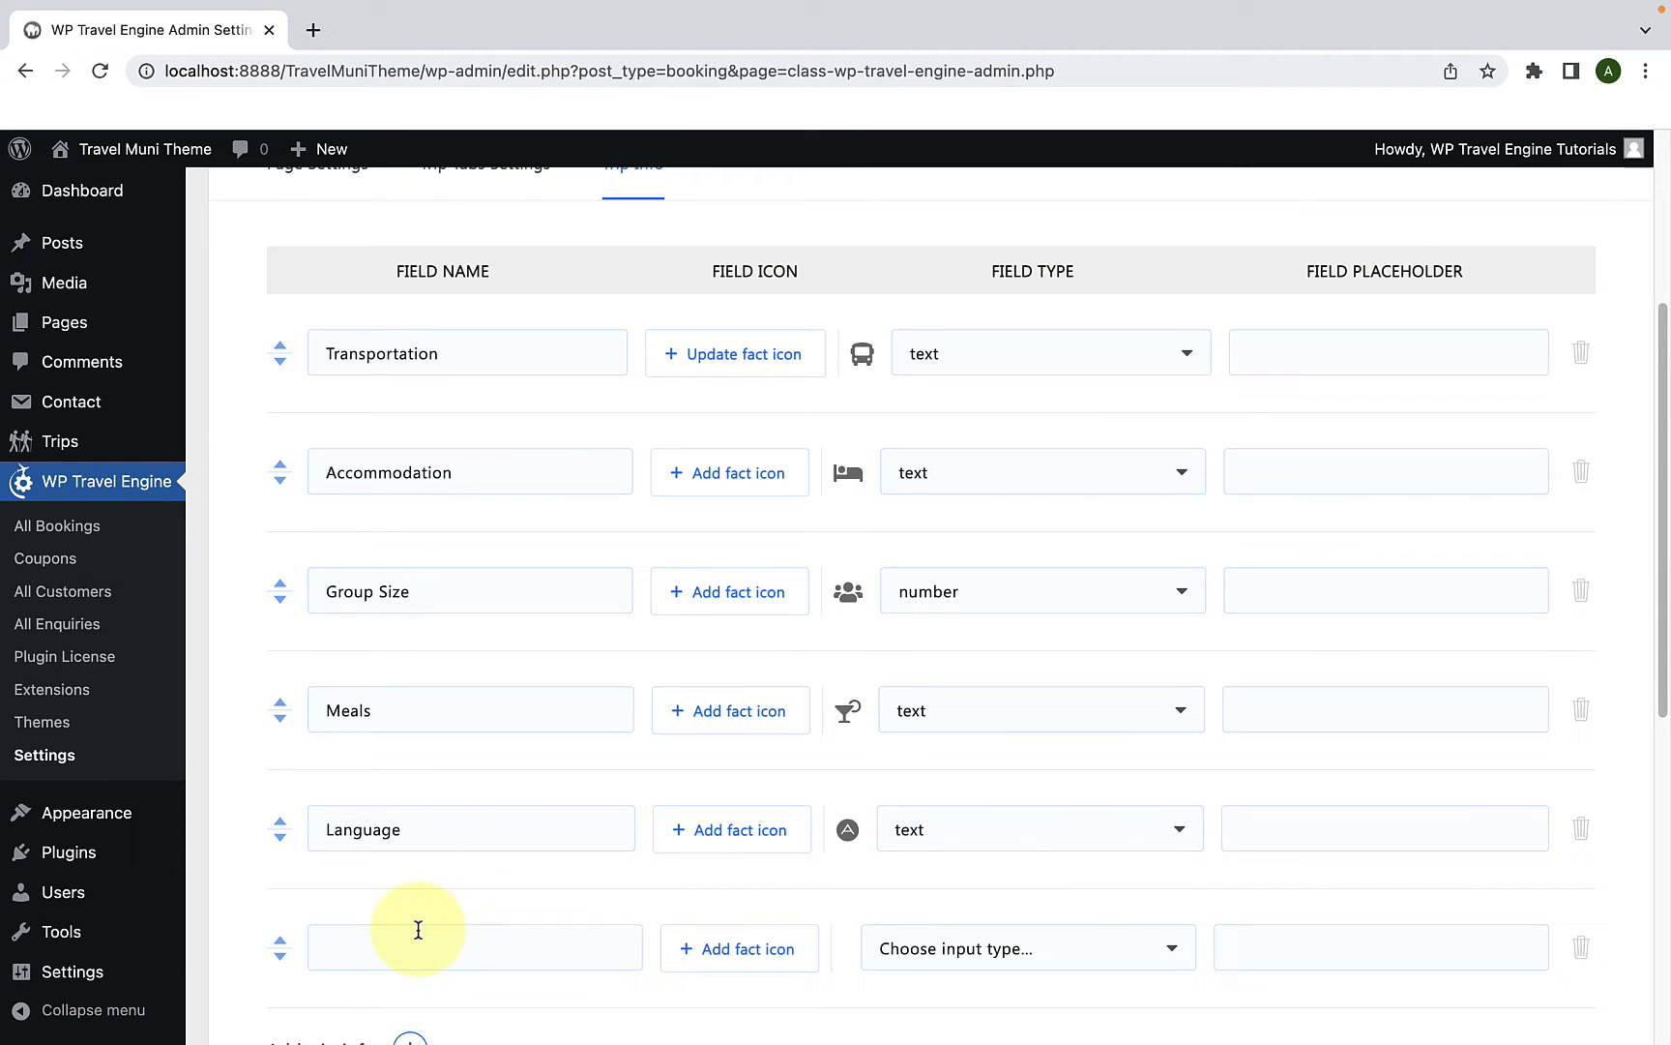
text(Best Season)
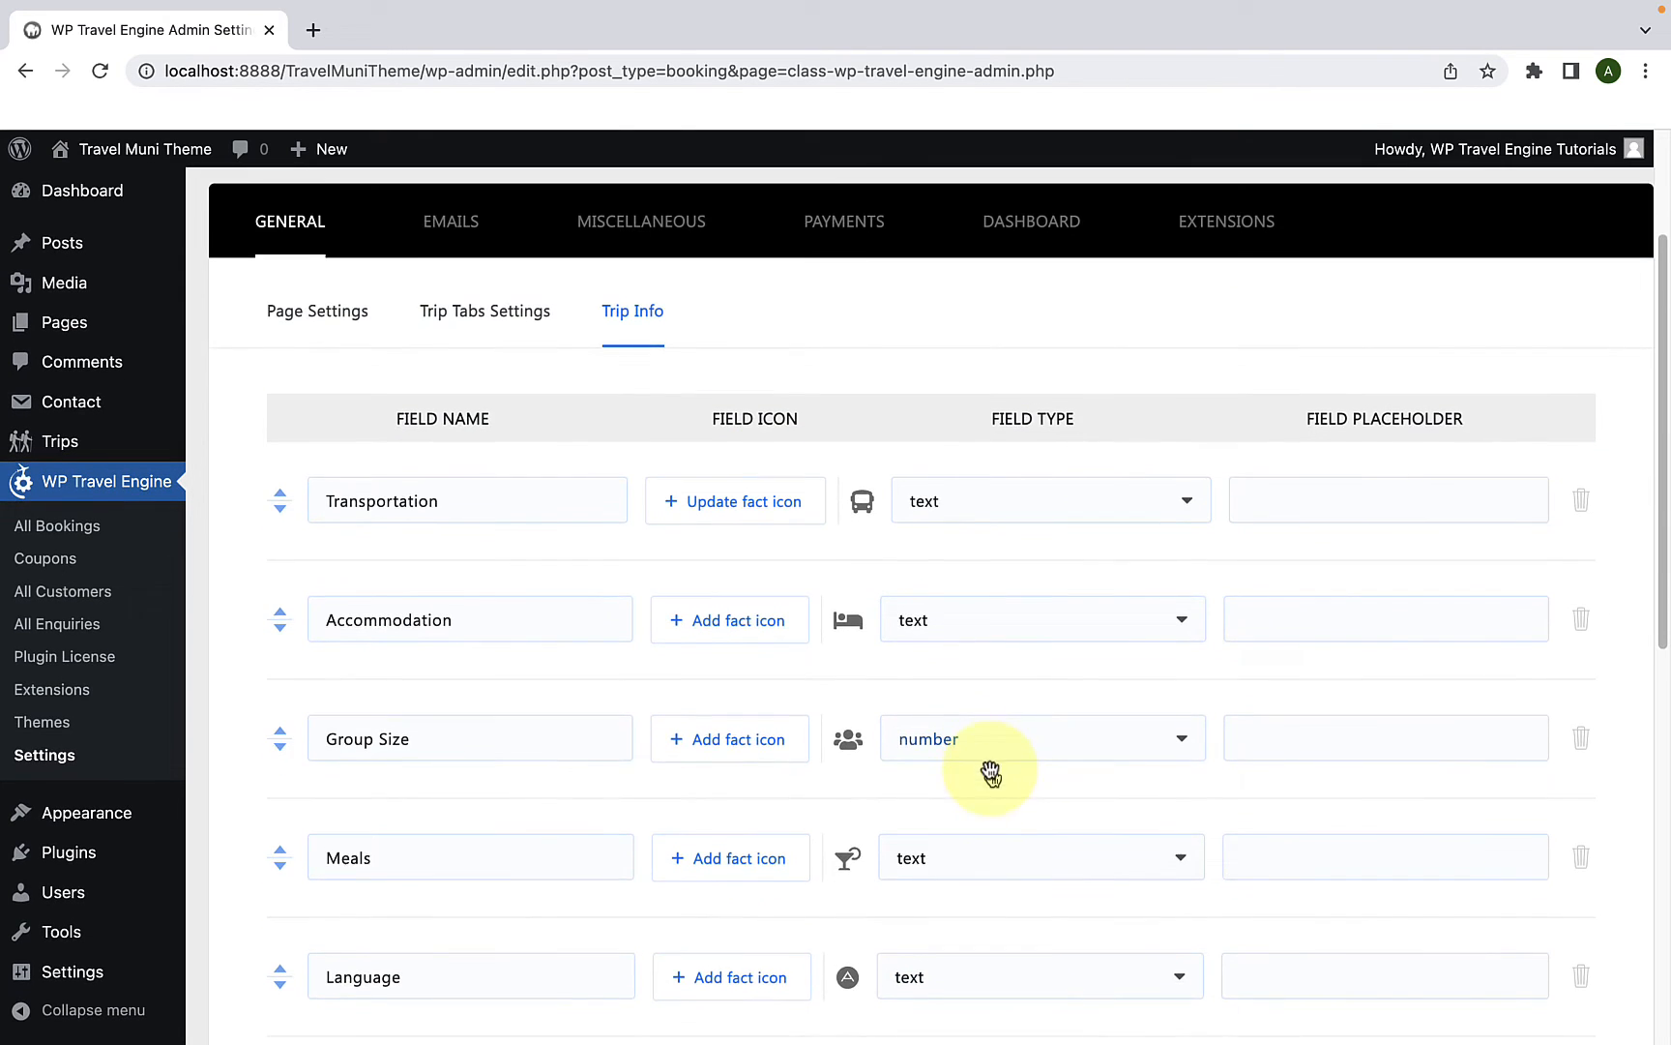
Step: Save the trip info settings with Save & Continue
scroll(down, 3)
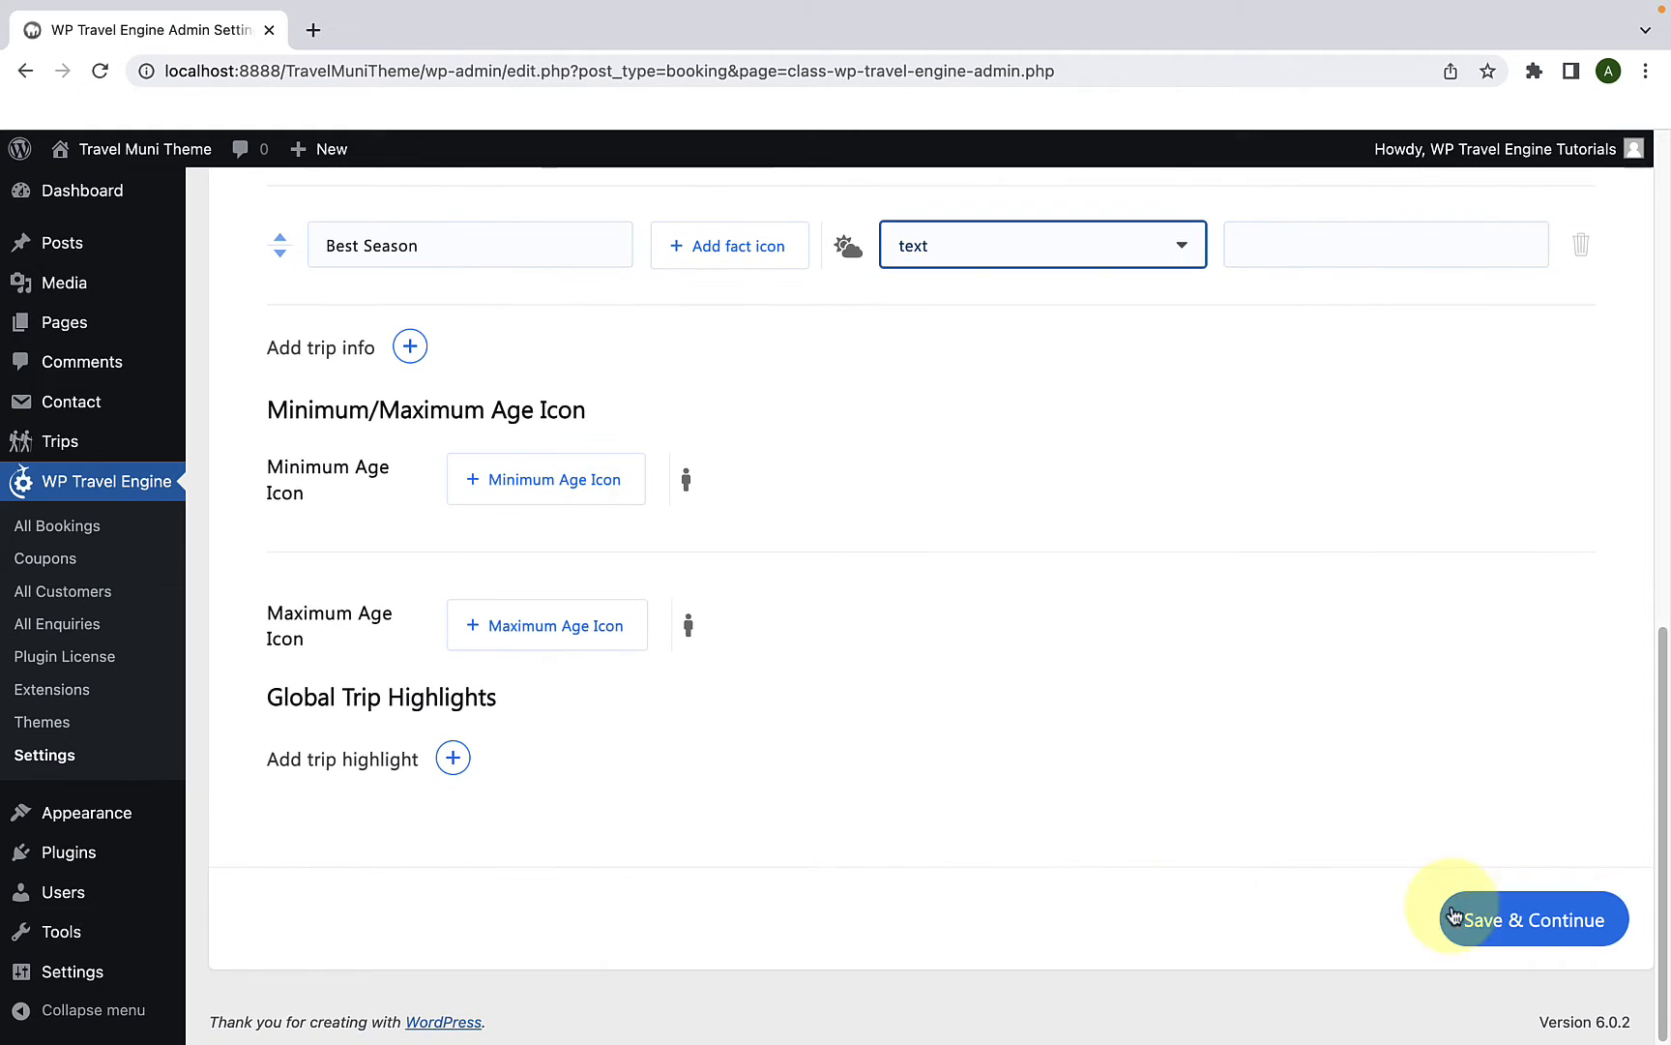
click(1532, 919)
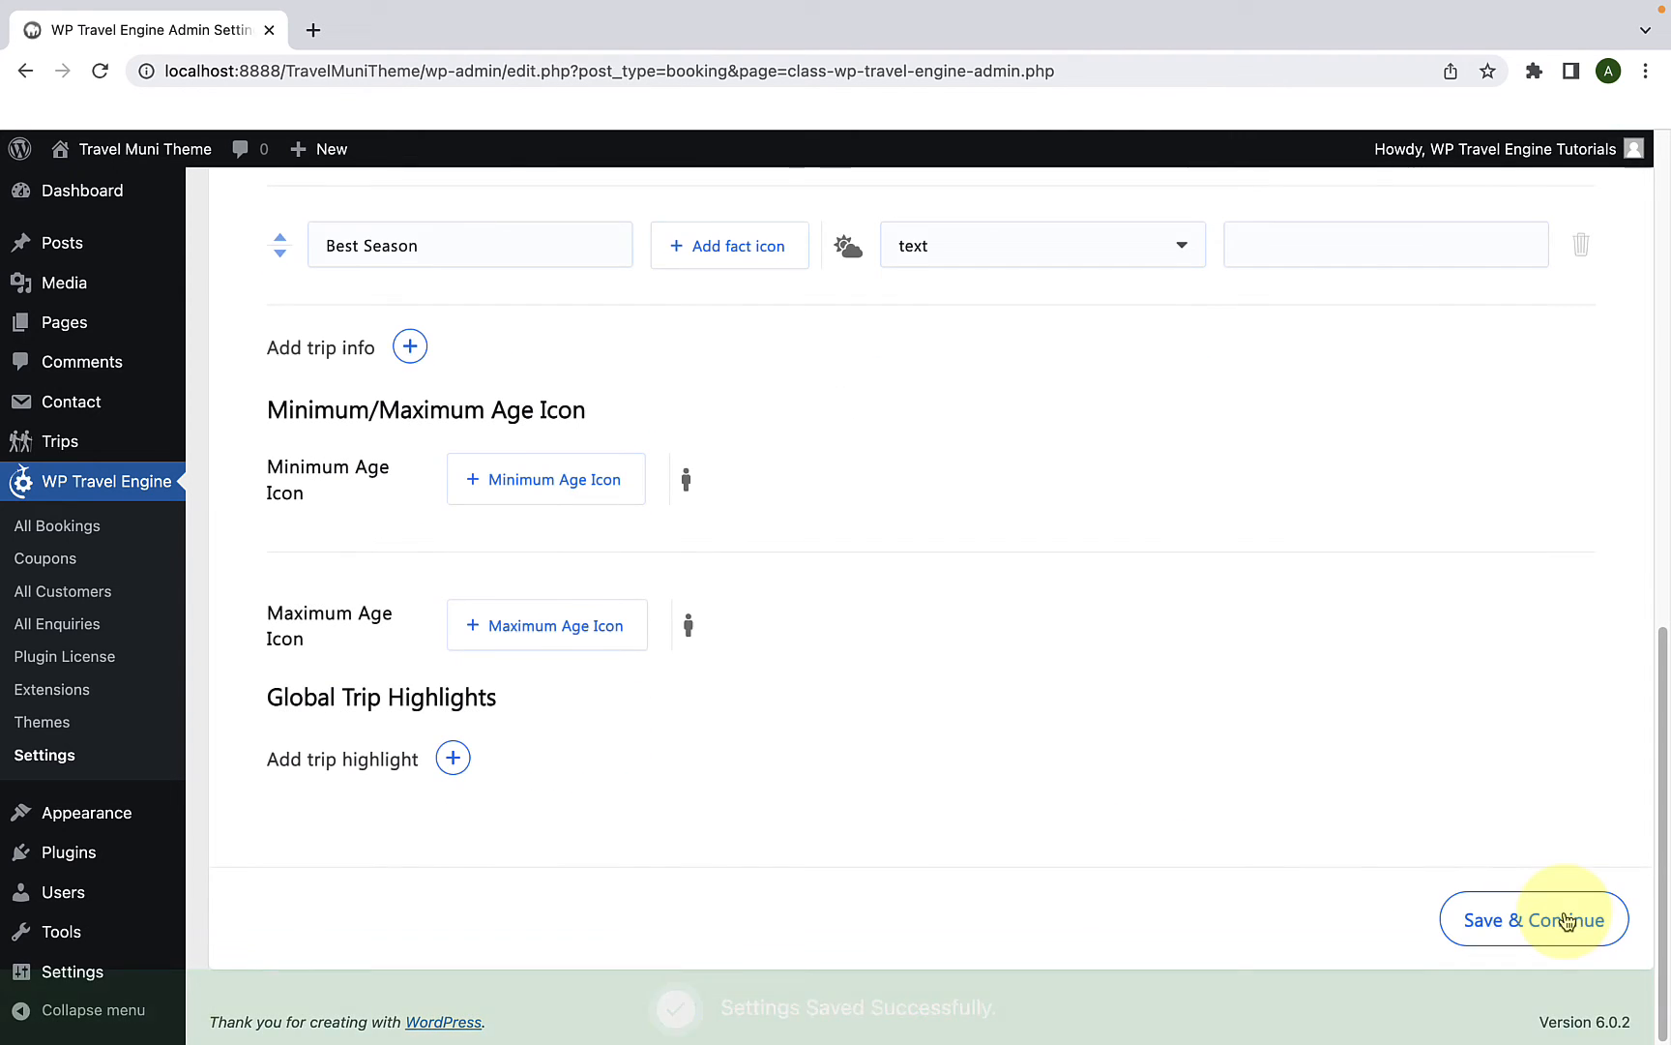
mouse_move(122, 437)
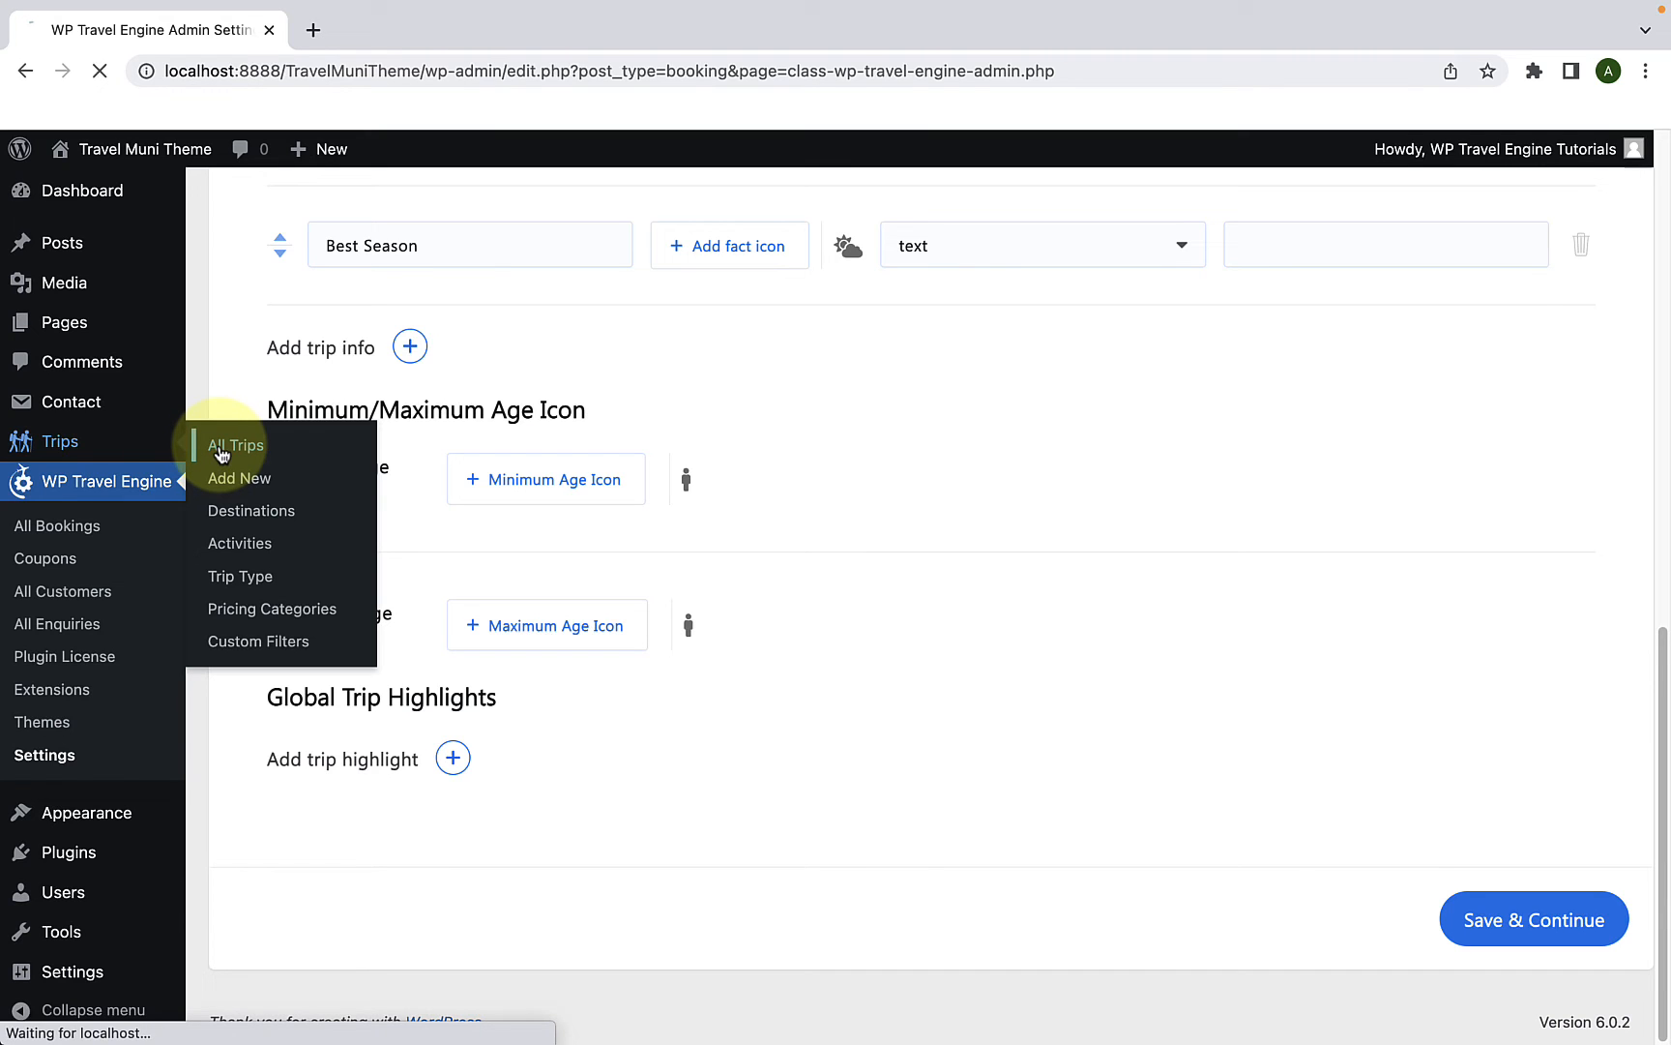
Step: From All Trips, edit the Annapurna Base Camp Trek trip
click(234, 445)
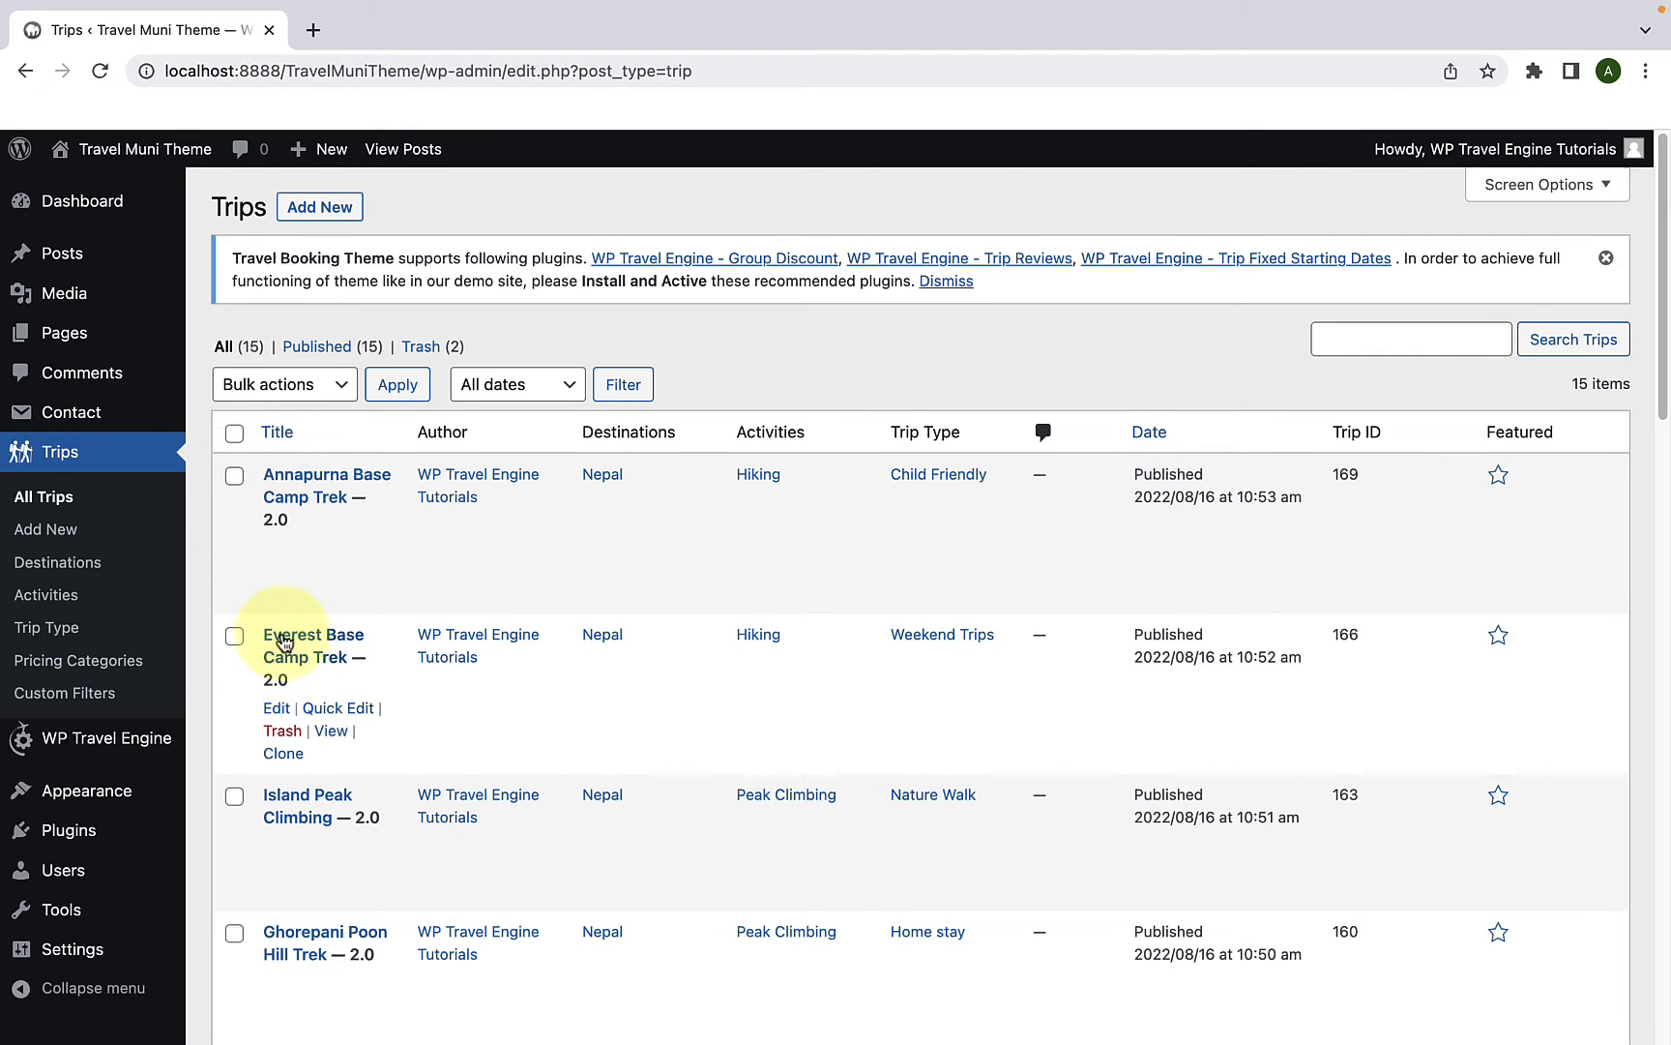
scroll(down, 3)
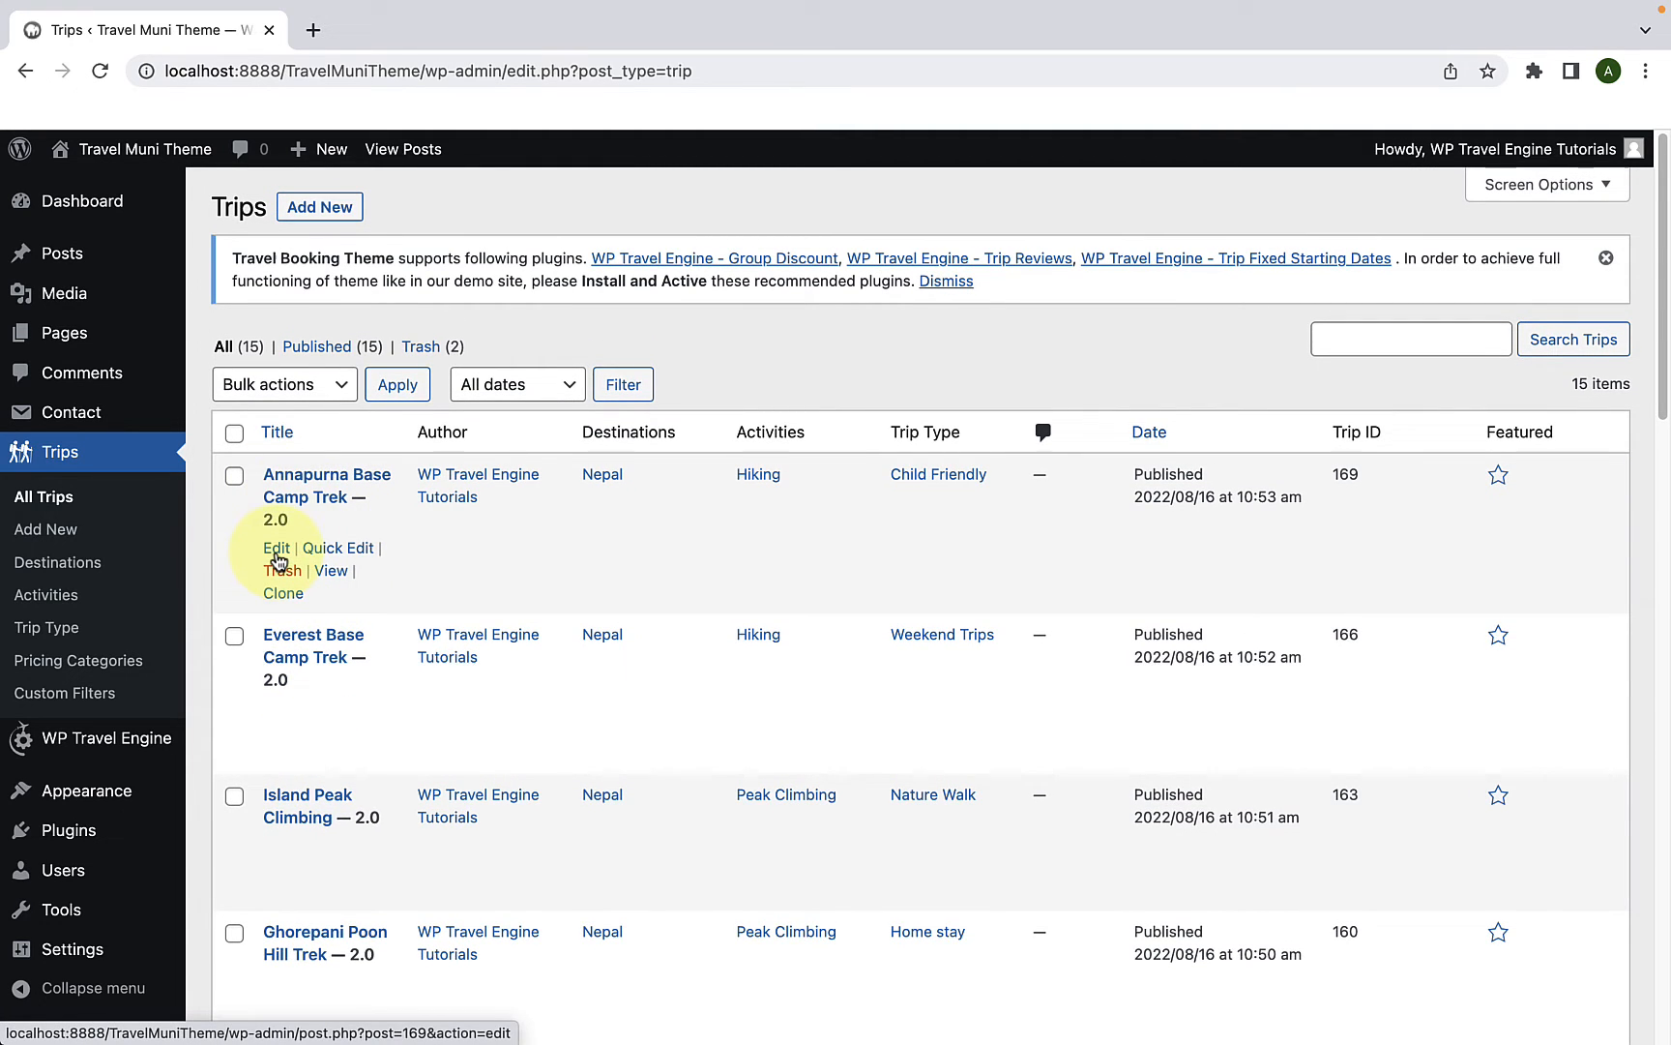
click(276, 547)
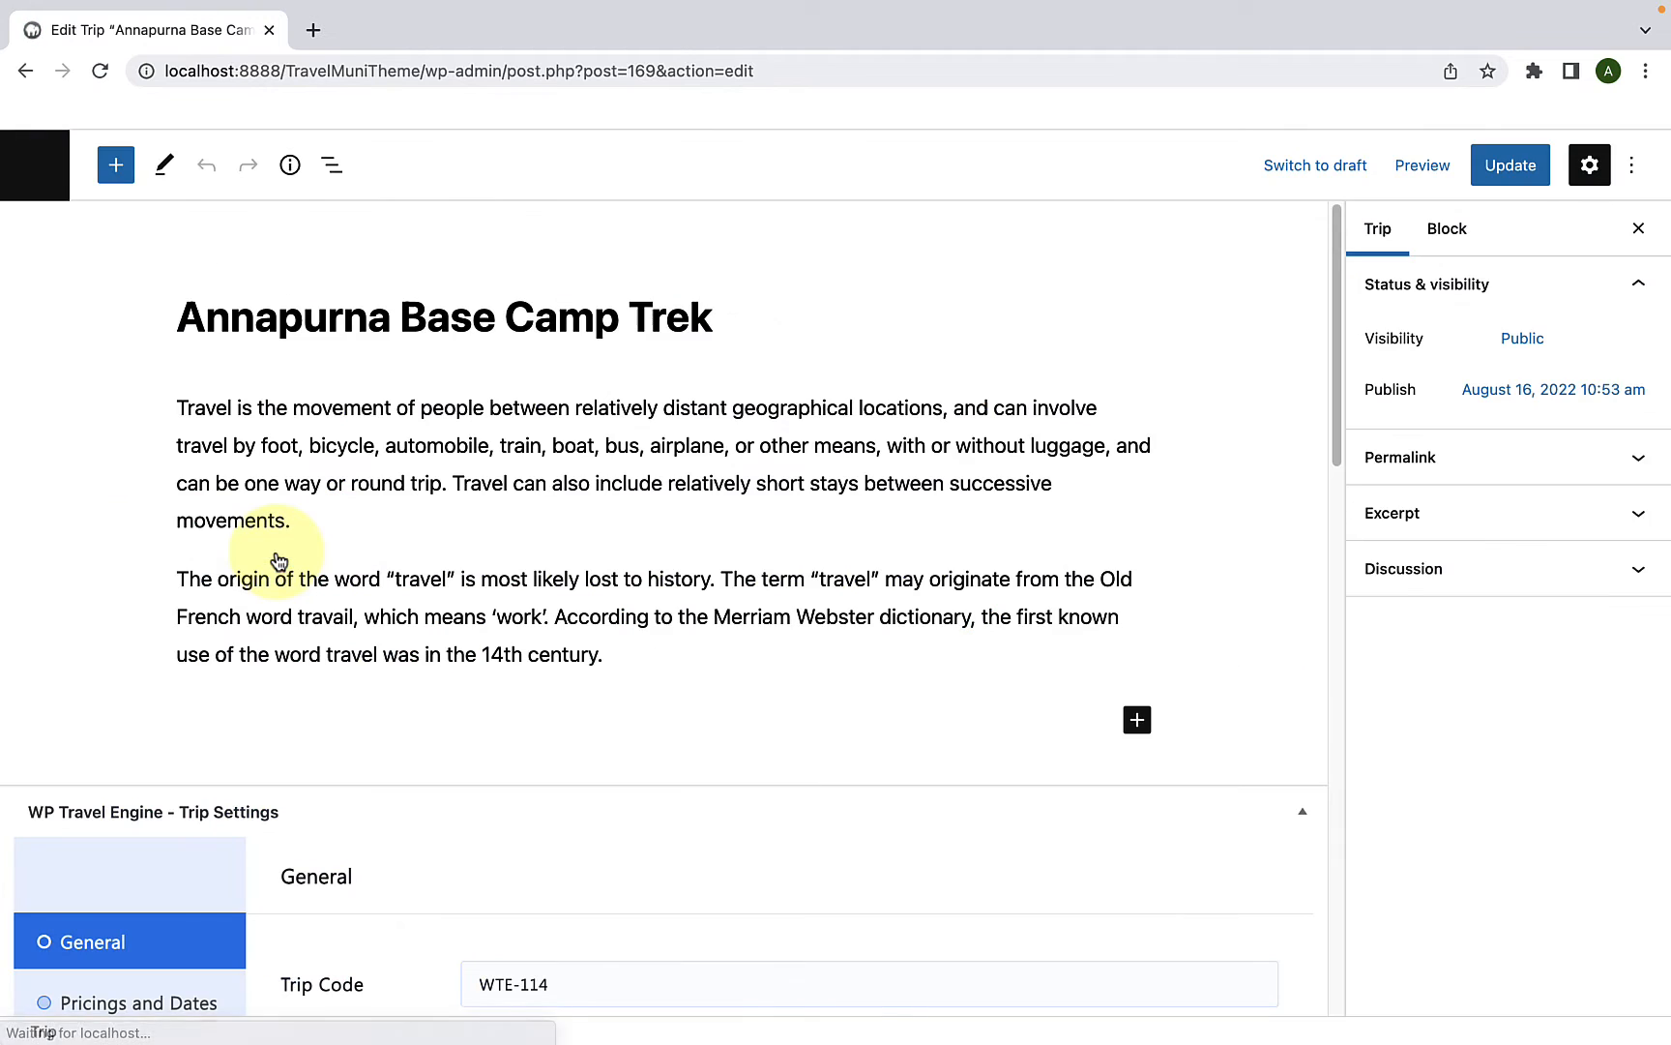
Step: Show the trip's Trip Info tab in Trip Settings
scroll(down, 3)
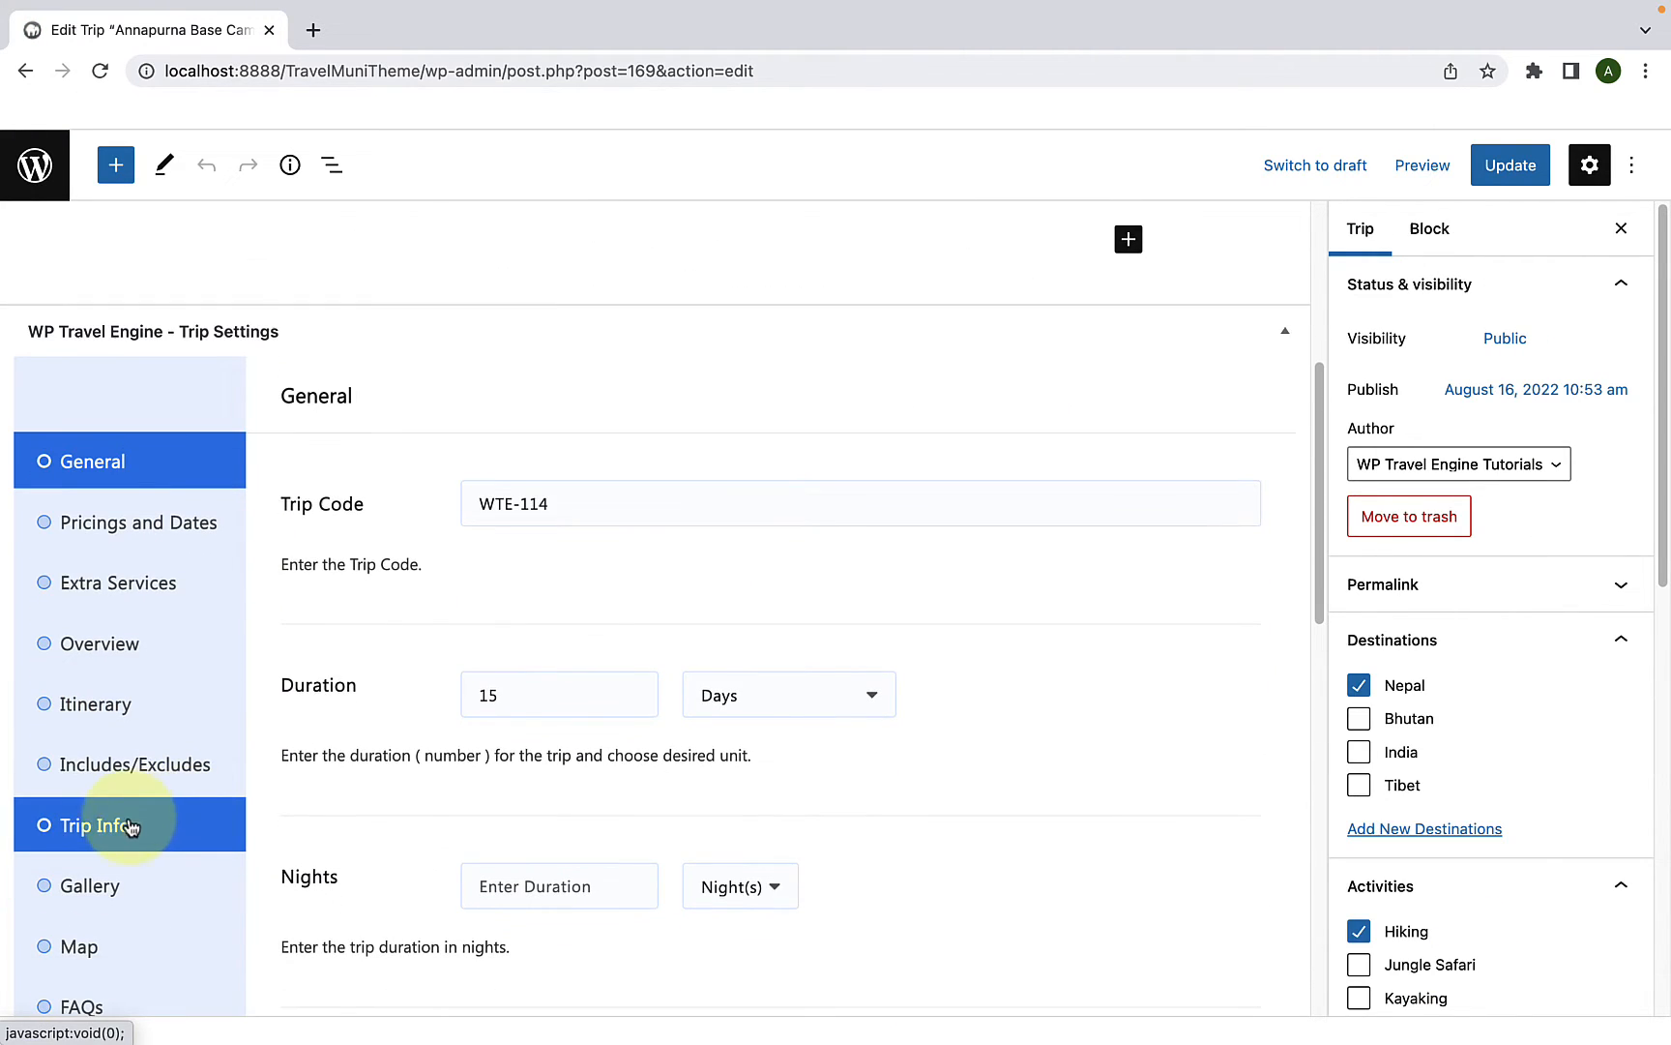
click(96, 824)
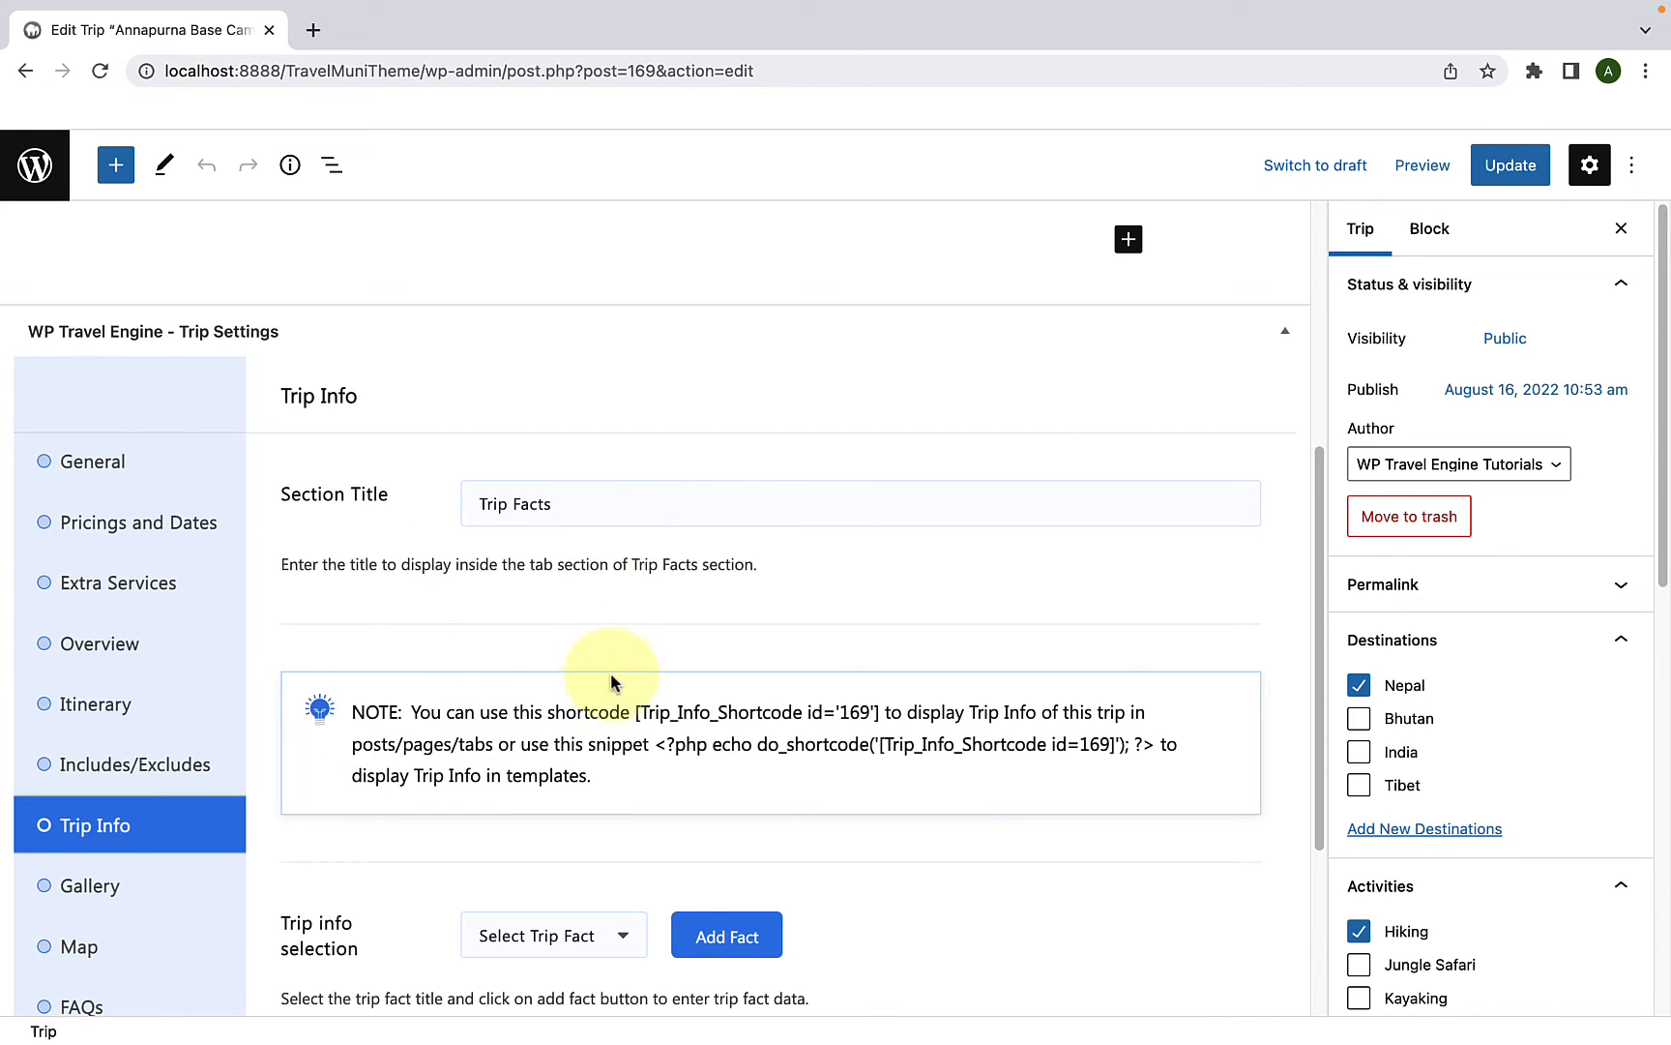
scroll(down, 3)
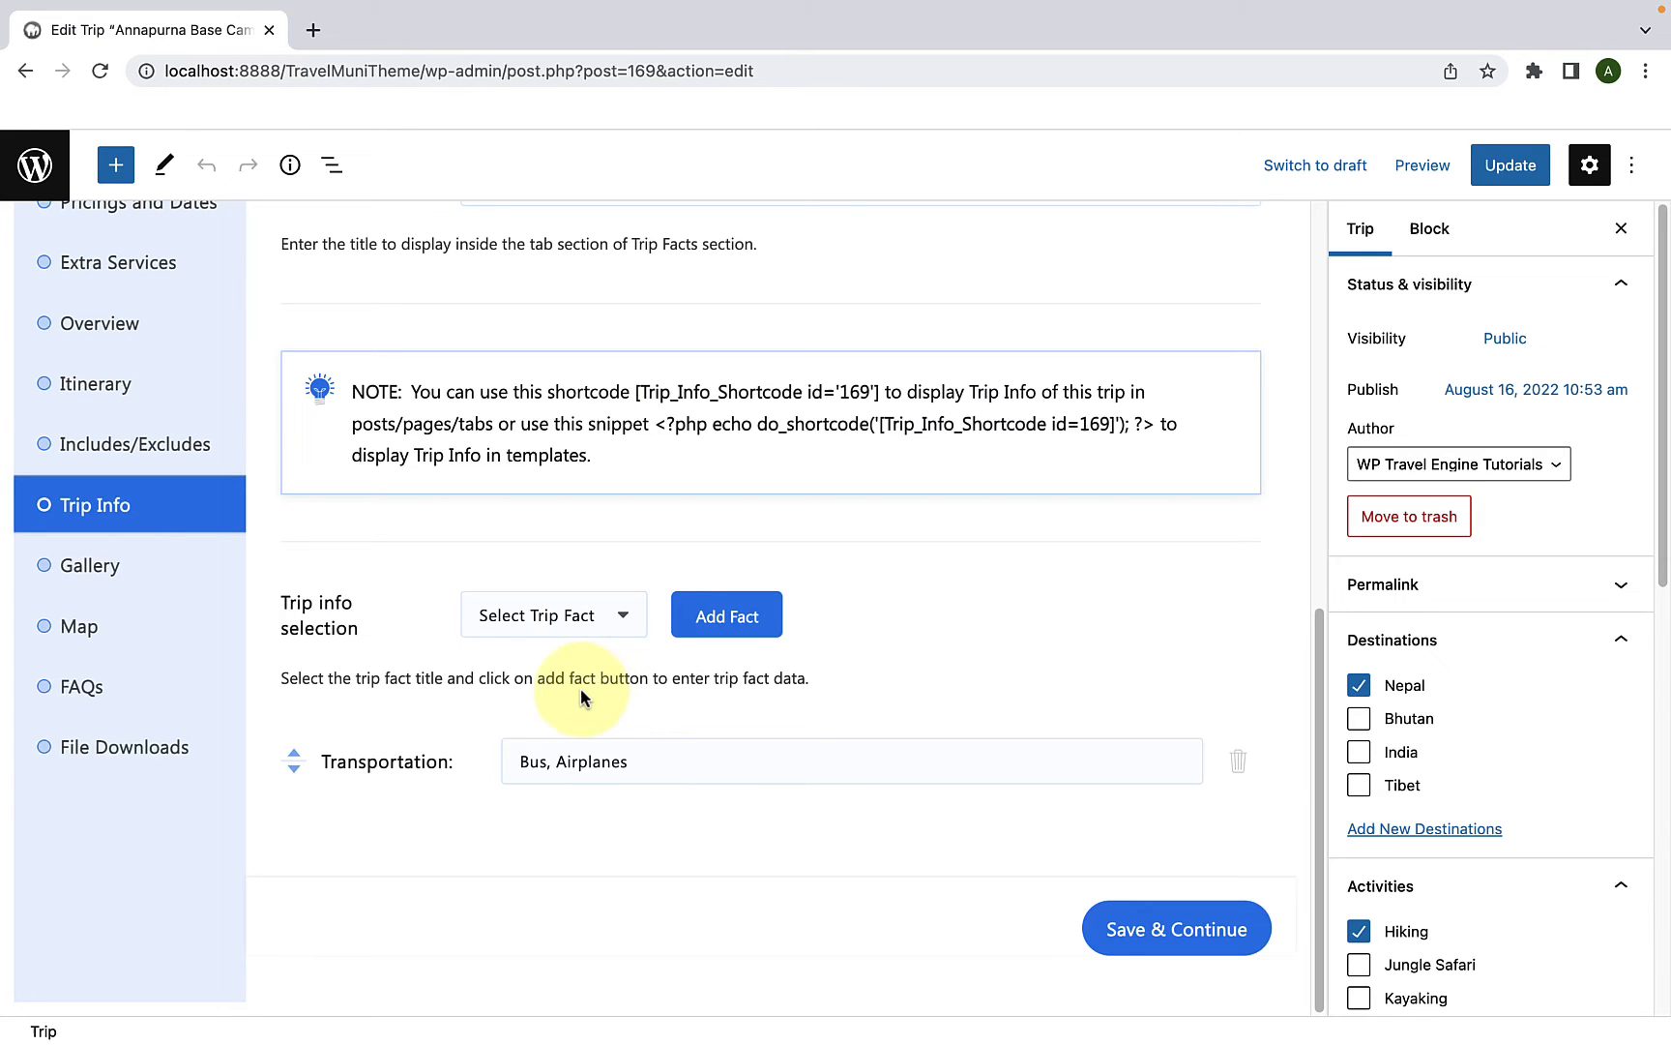
mouse_move(553, 615)
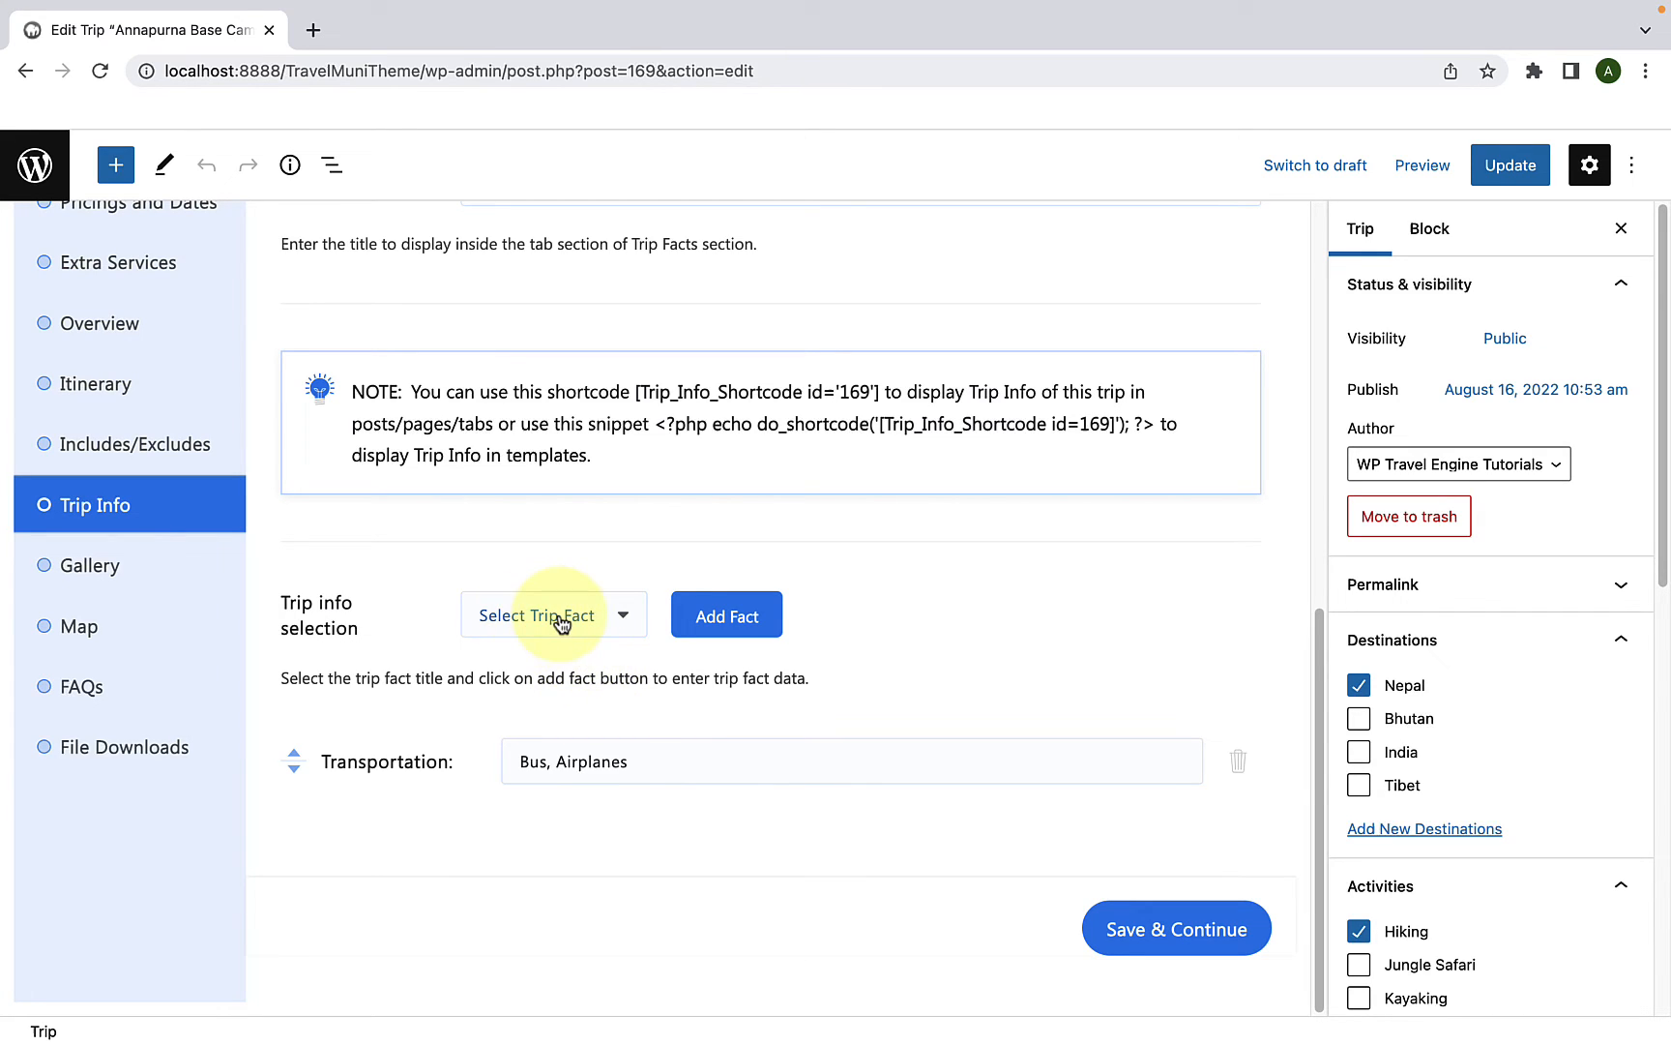
Step: Add an Accommodation fact to the trip, leaving its value empty for now
click(553, 616)
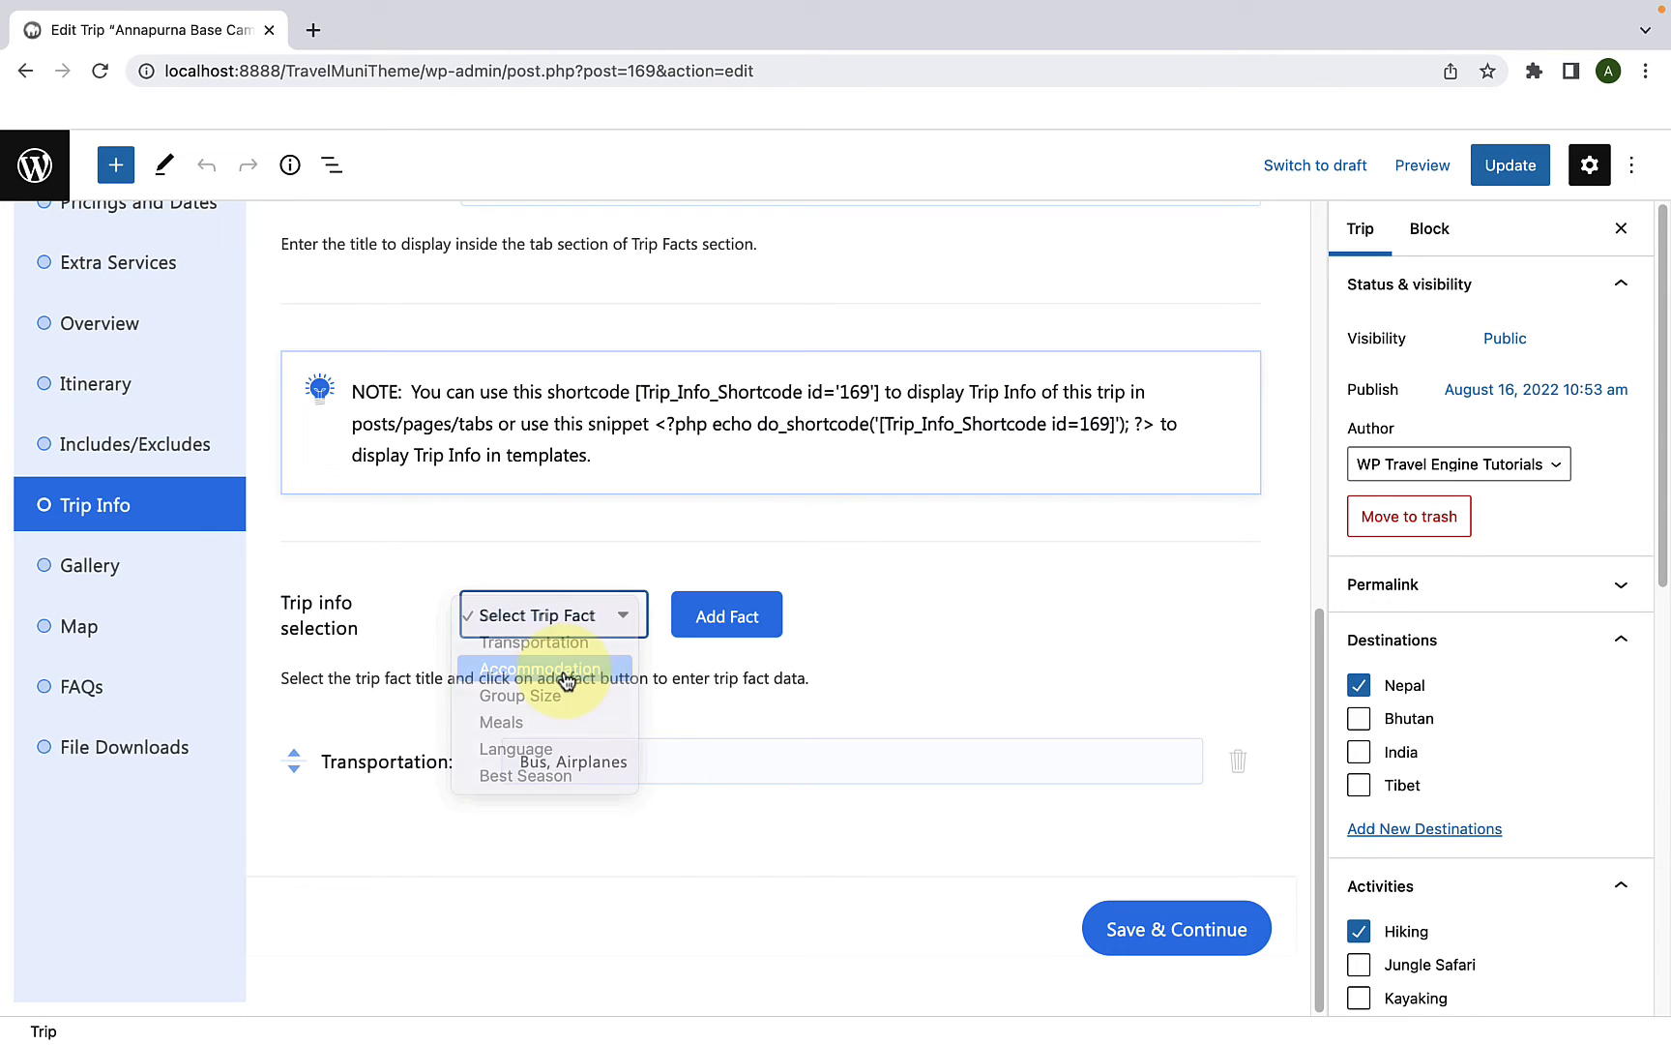
click(542, 669)
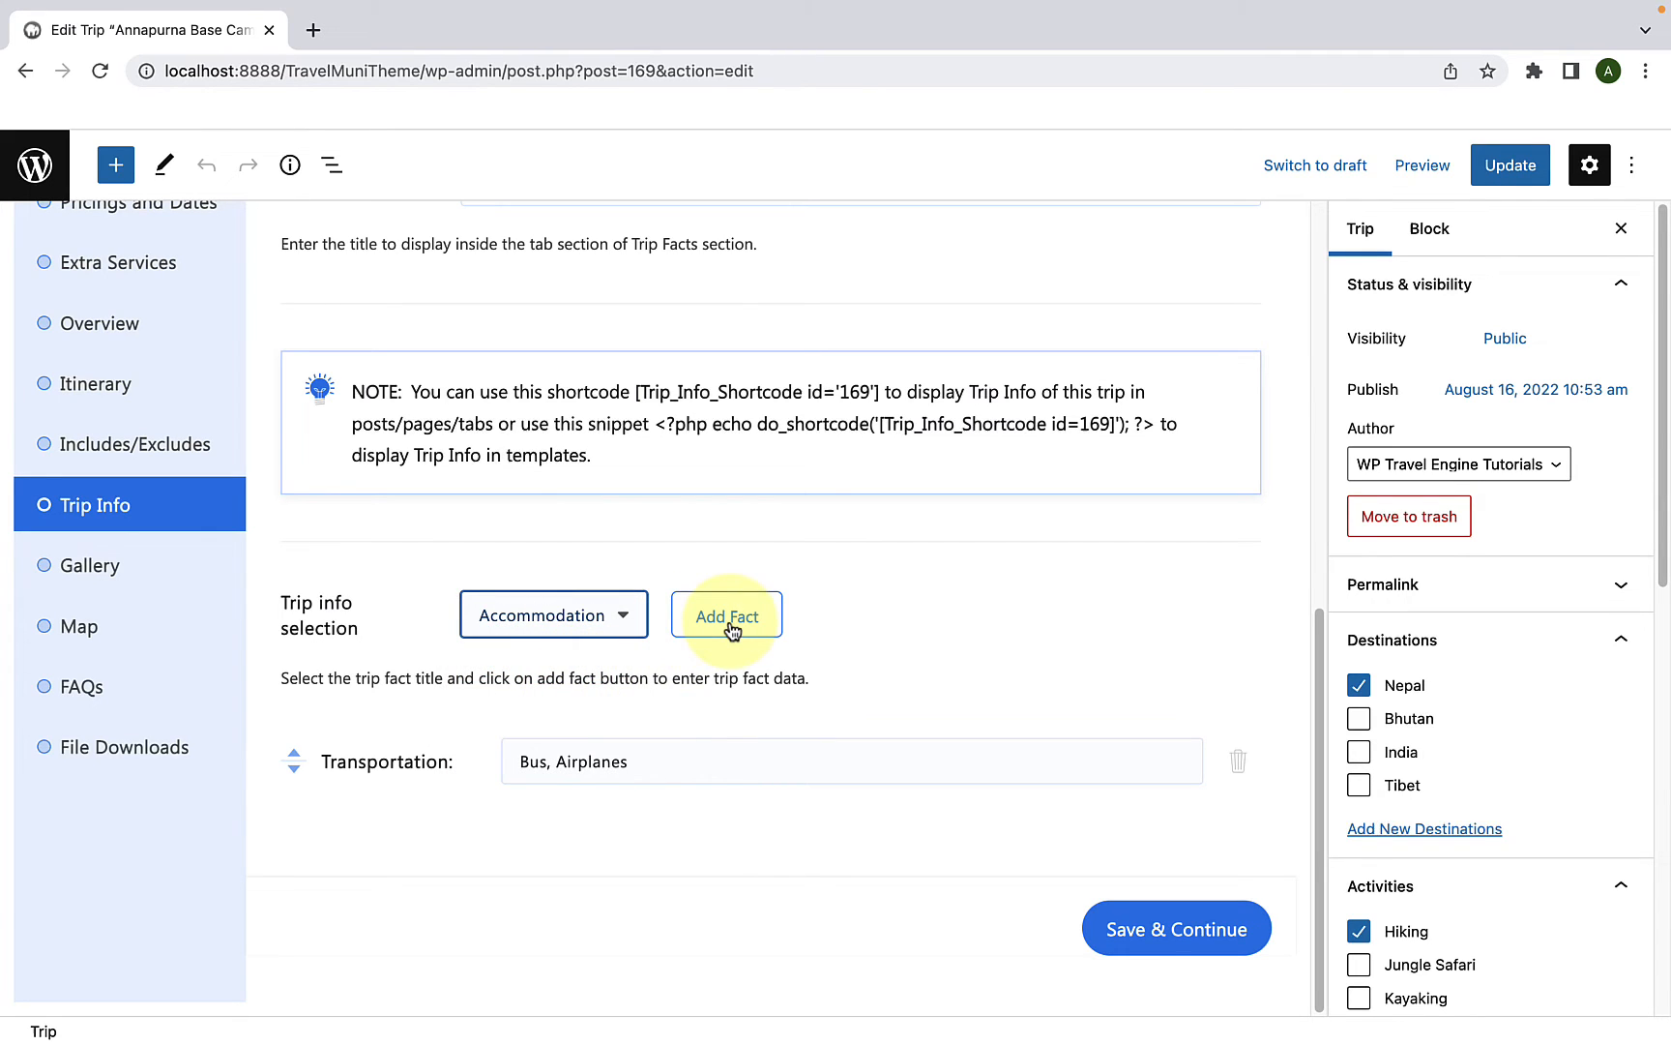
click(725, 615)
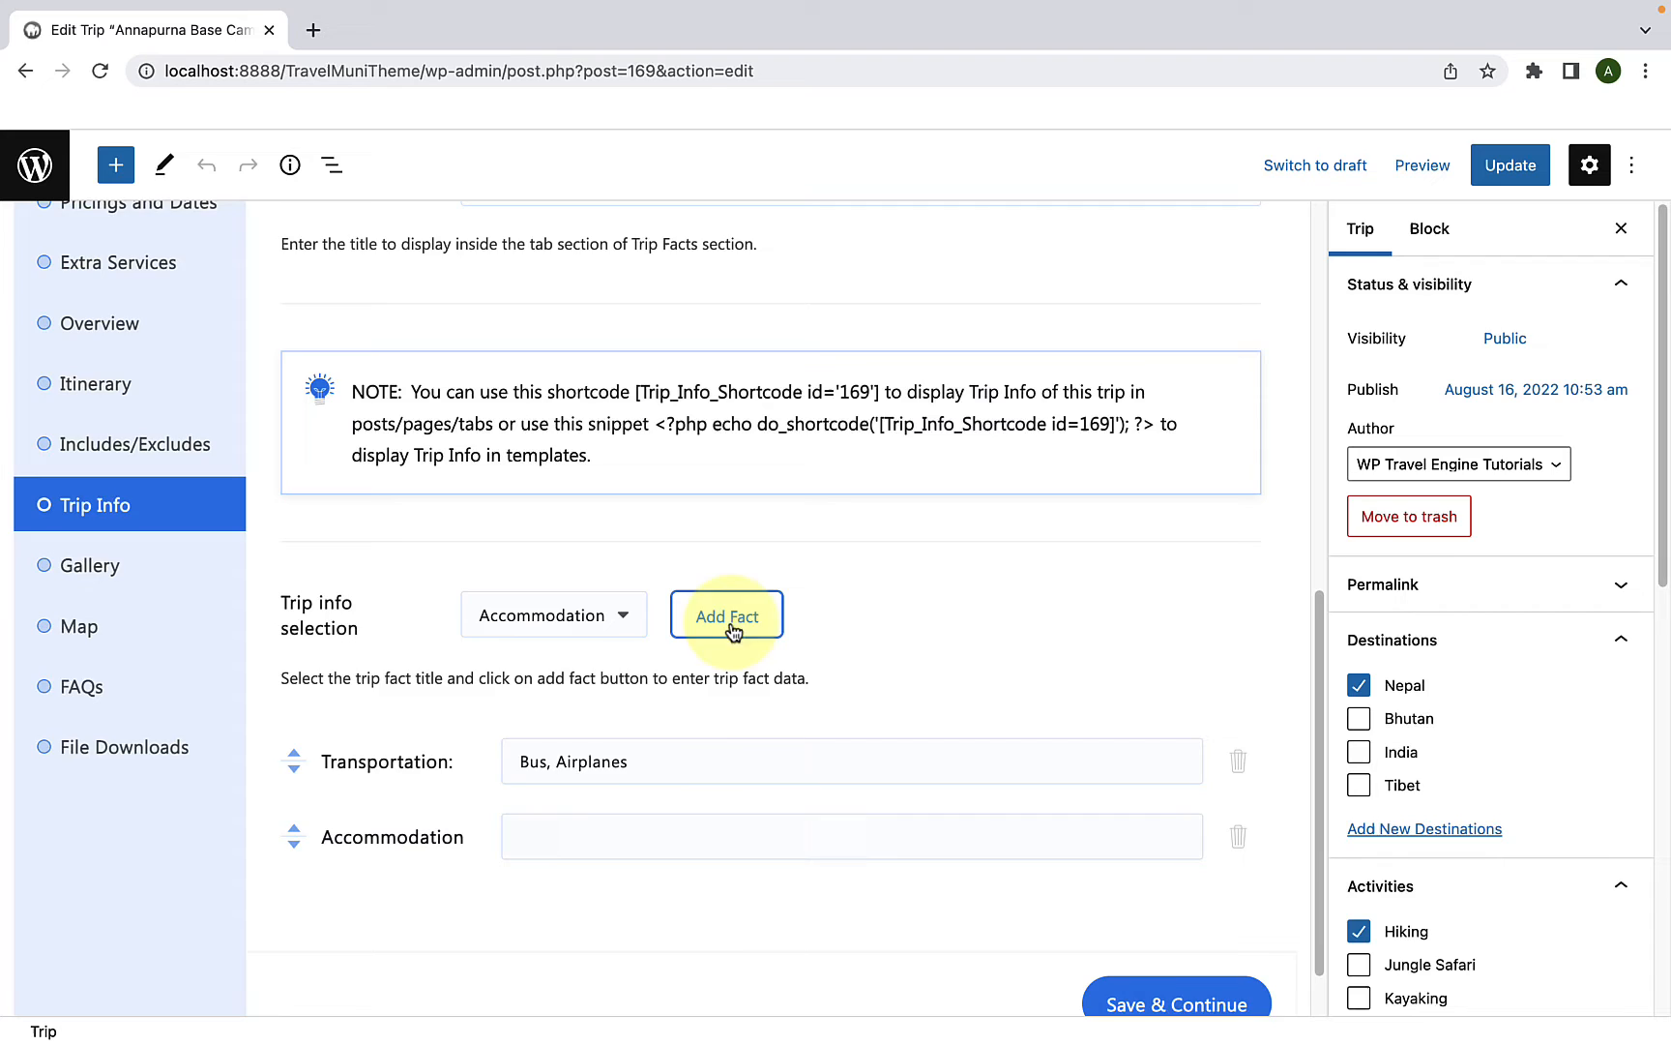
scroll(down, 3)
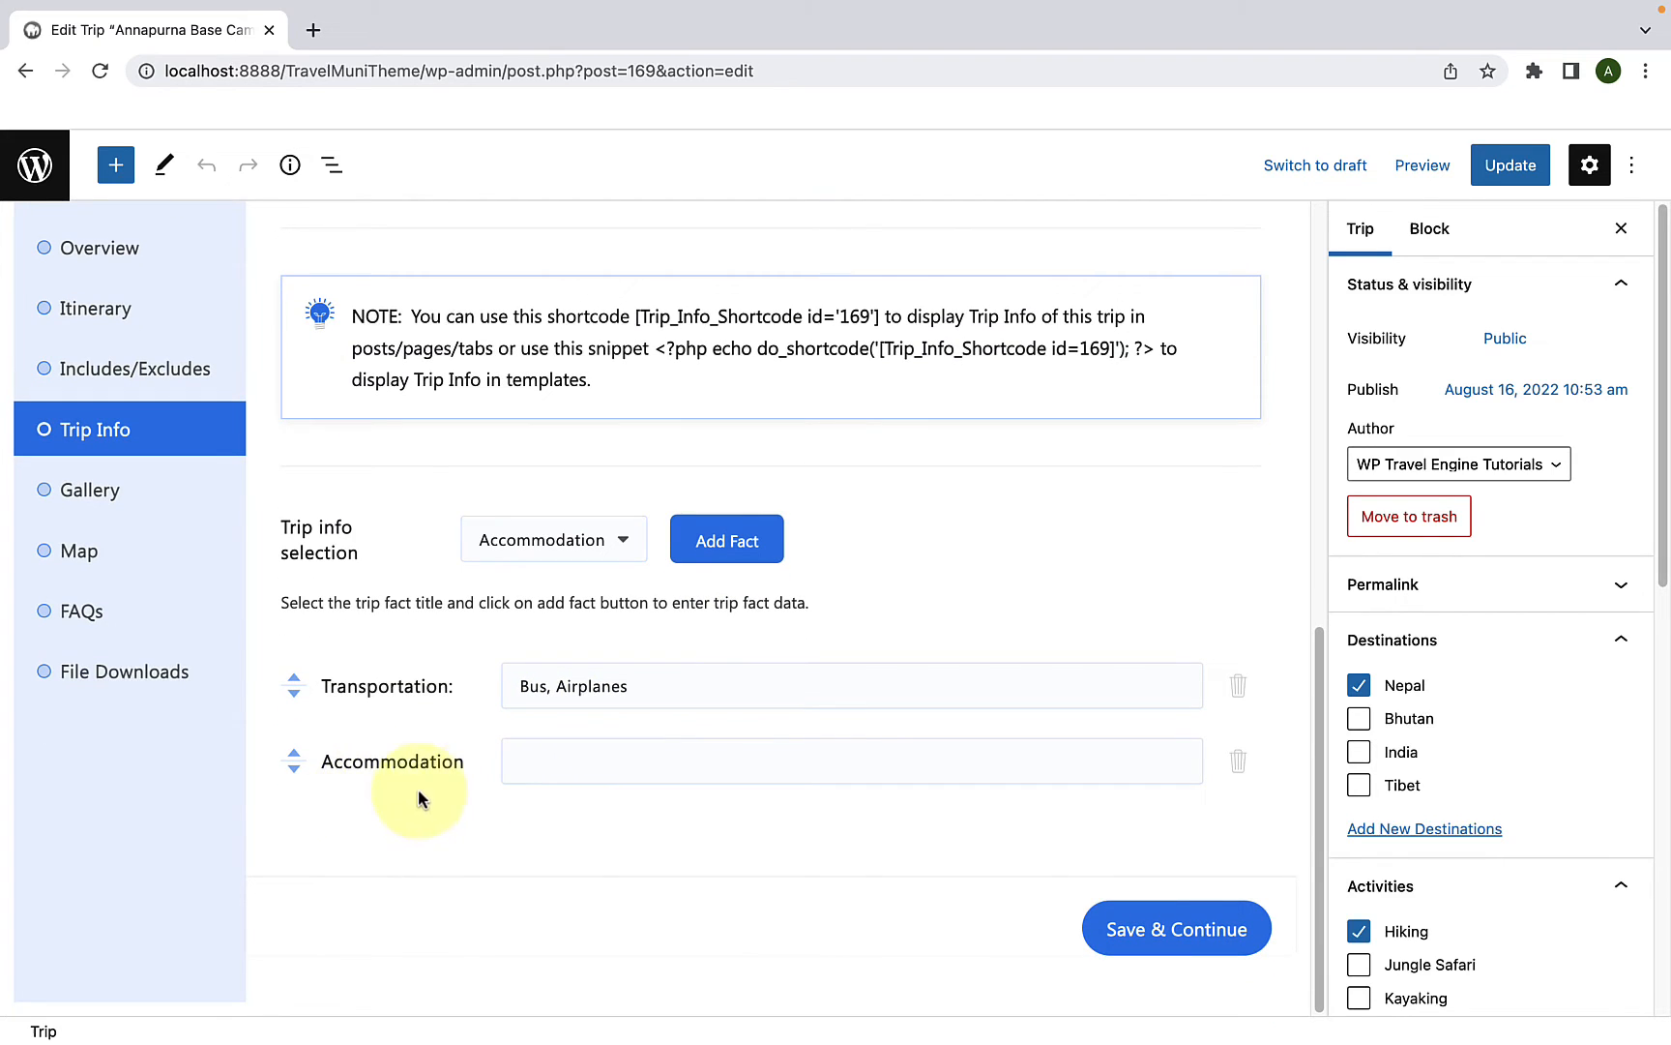
click(851, 760)
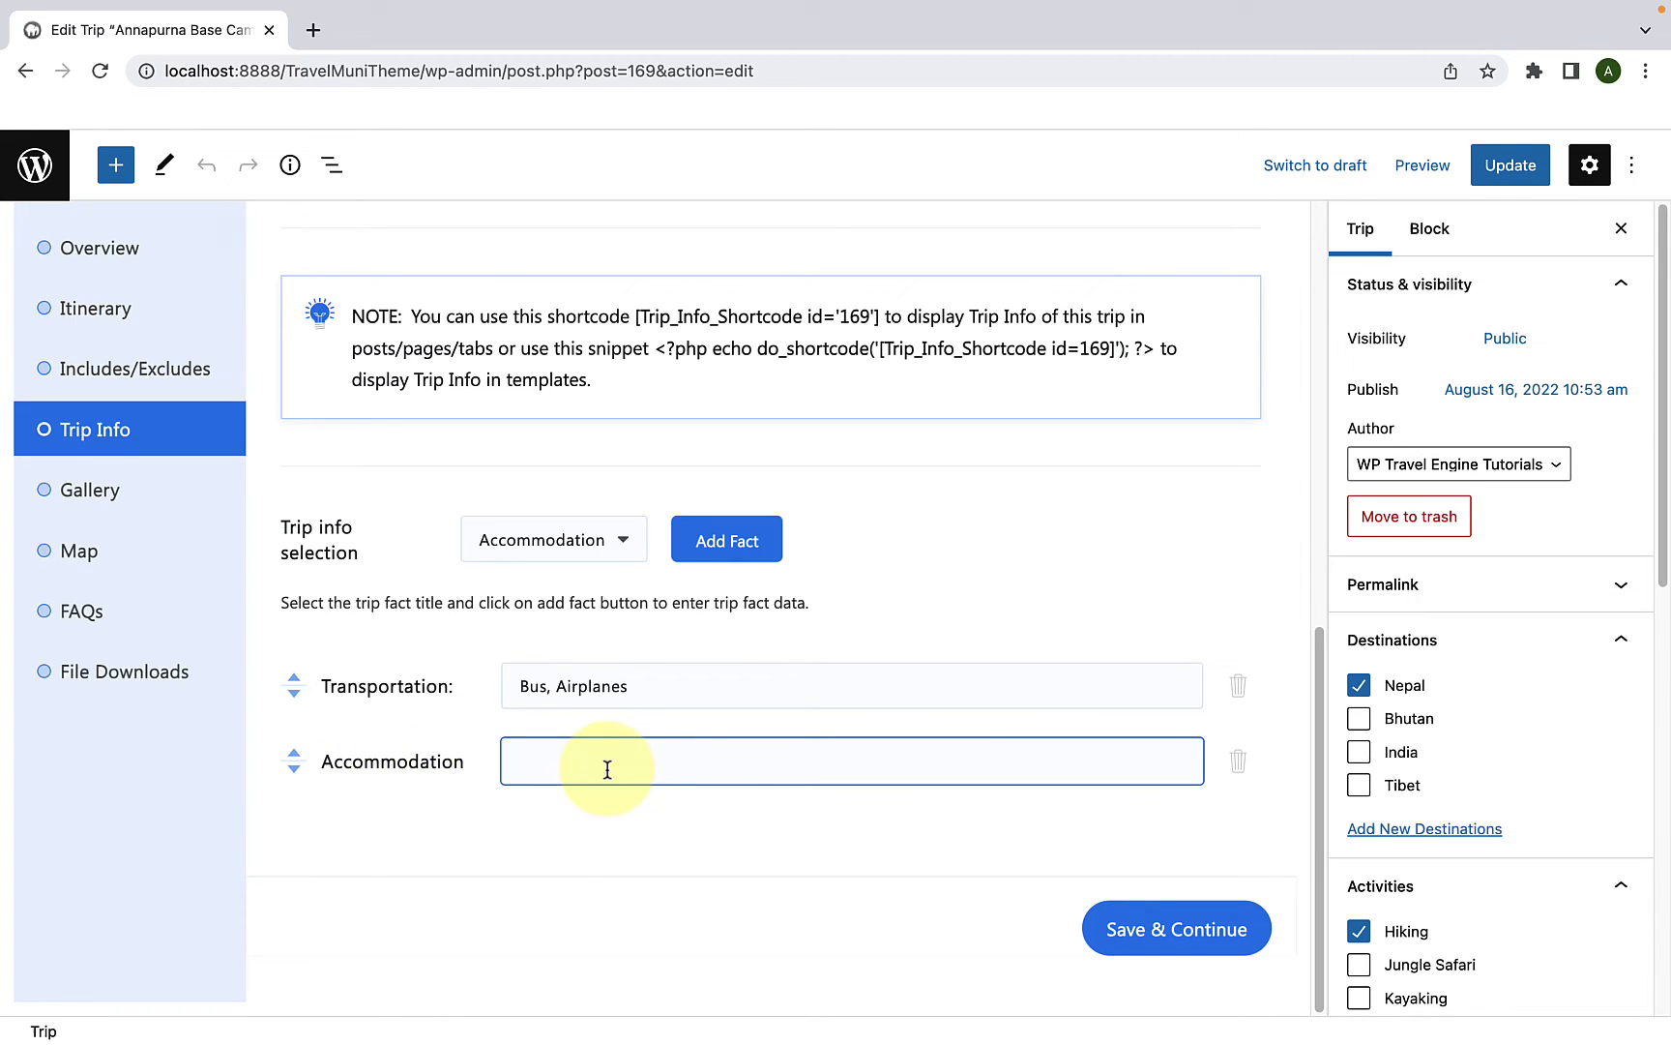
Step: Enter 'Five Star Hotel Room' as the Accommodation value
text(Five Star Hotel Room)
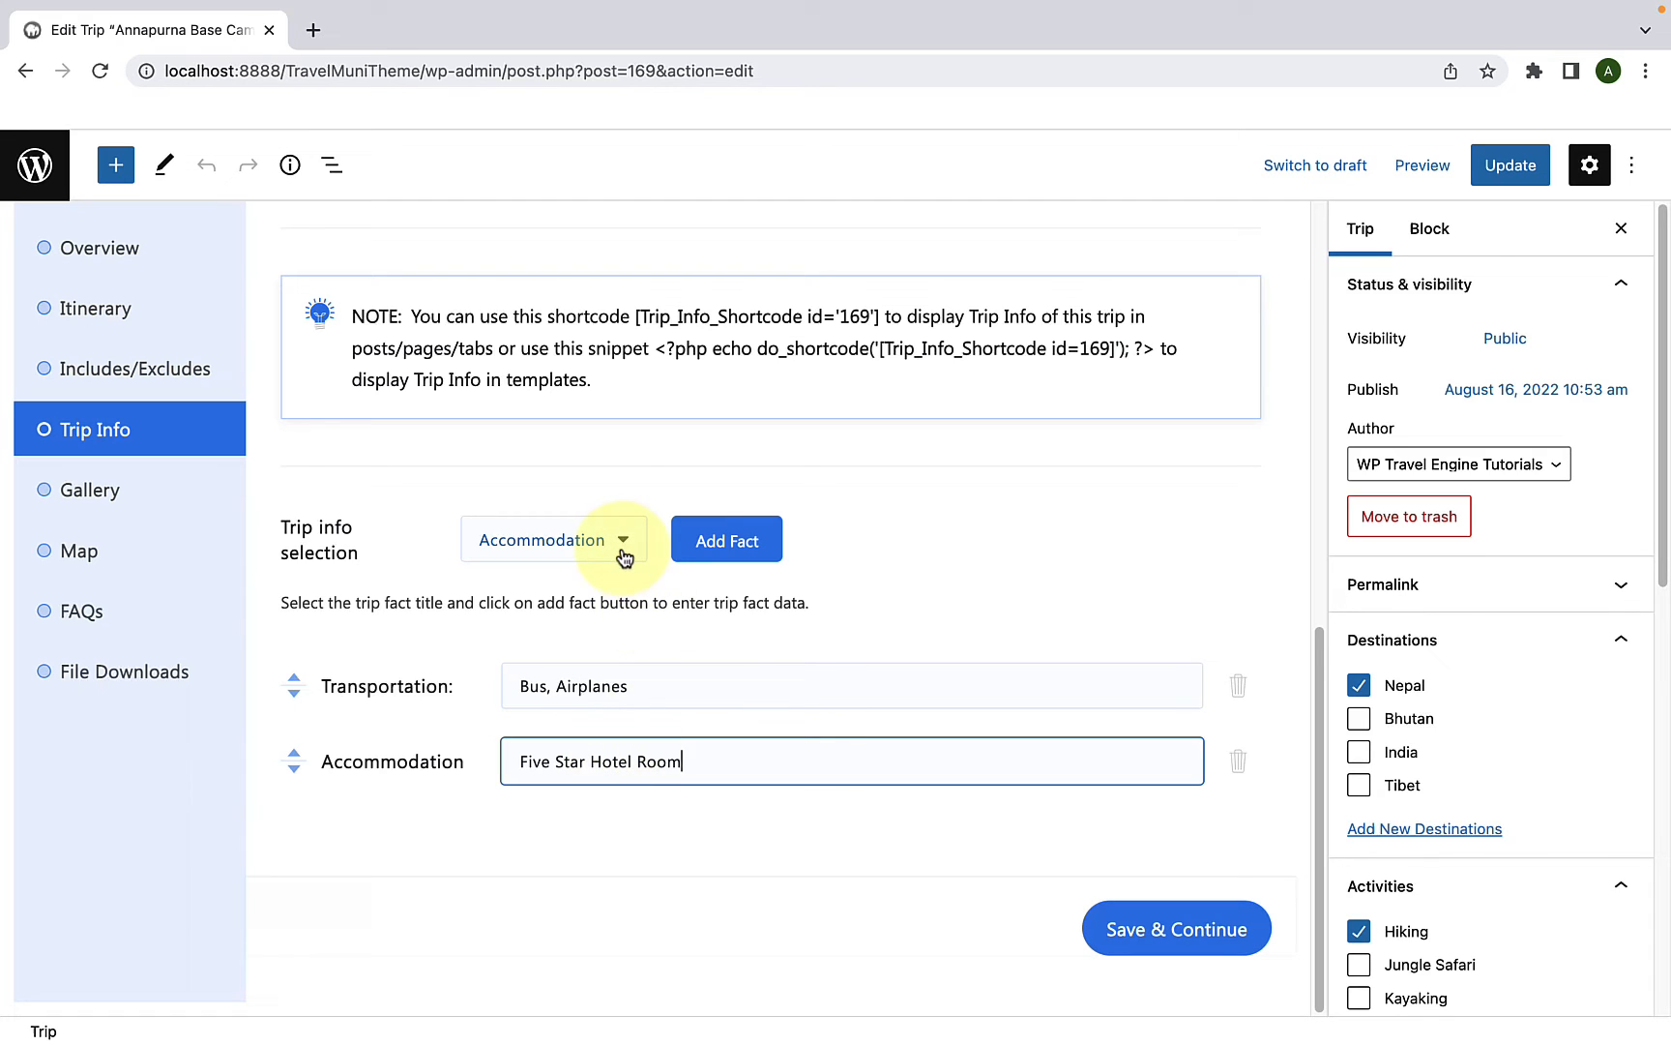
Step: Add the Group Size fact with value 15
click(551, 540)
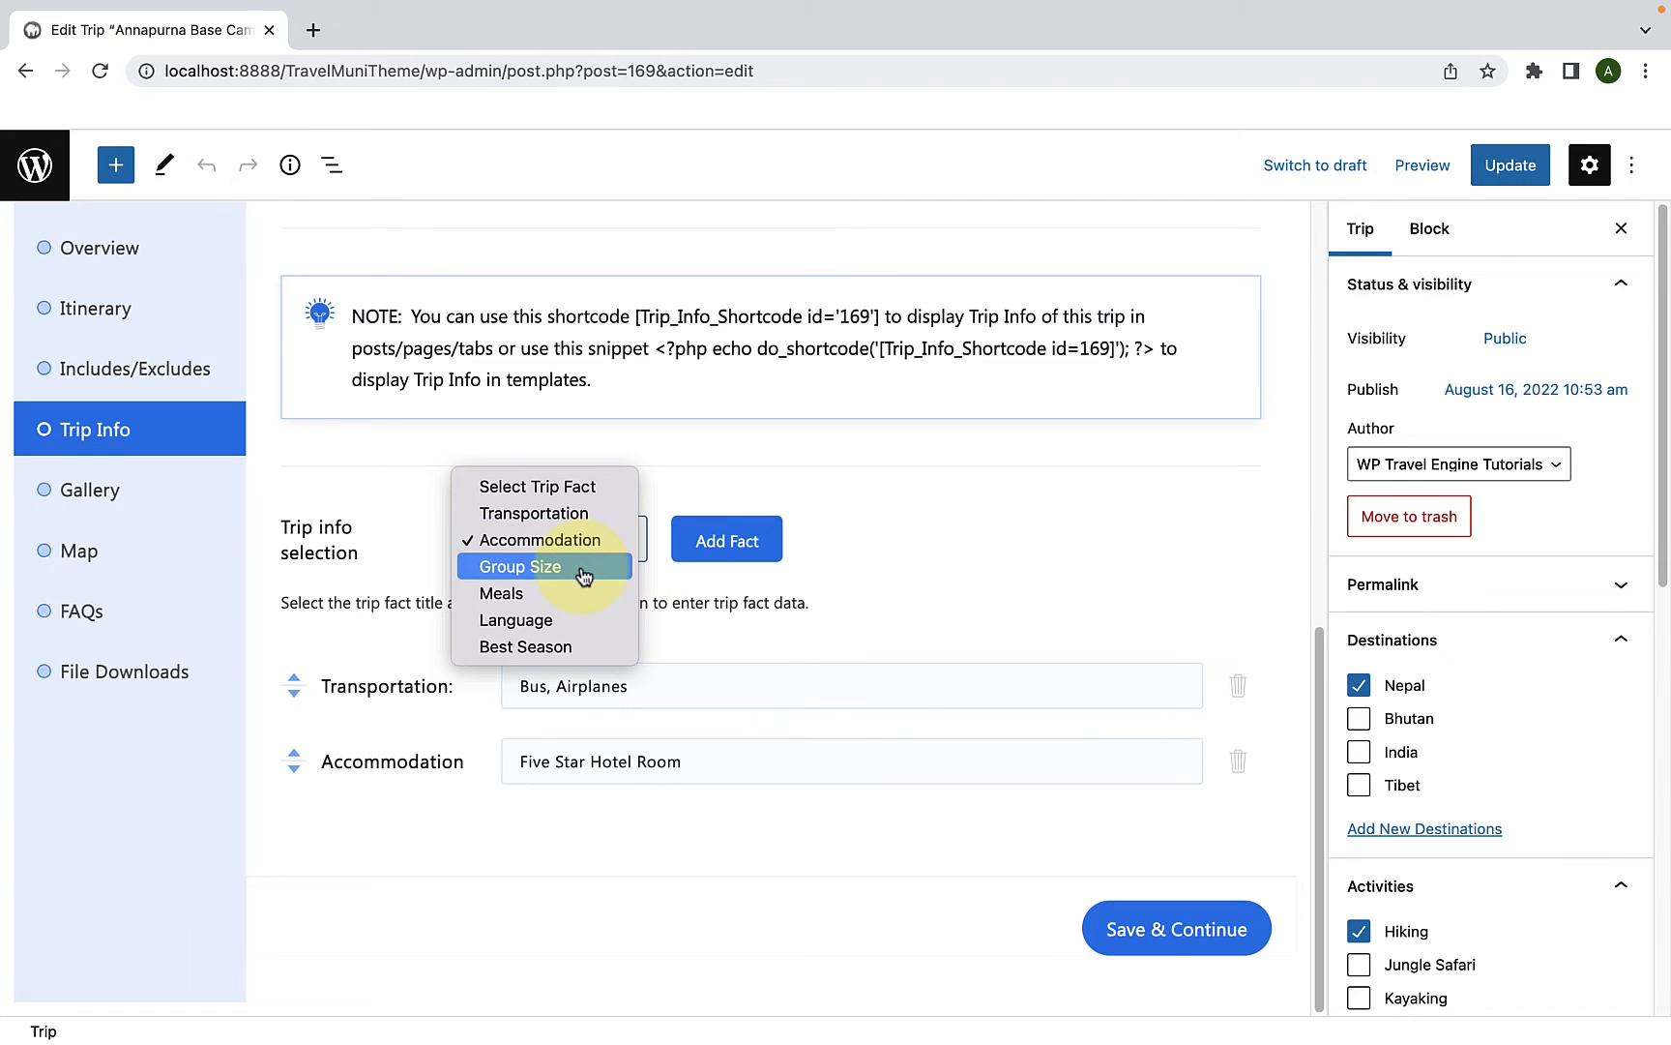
click(520, 567)
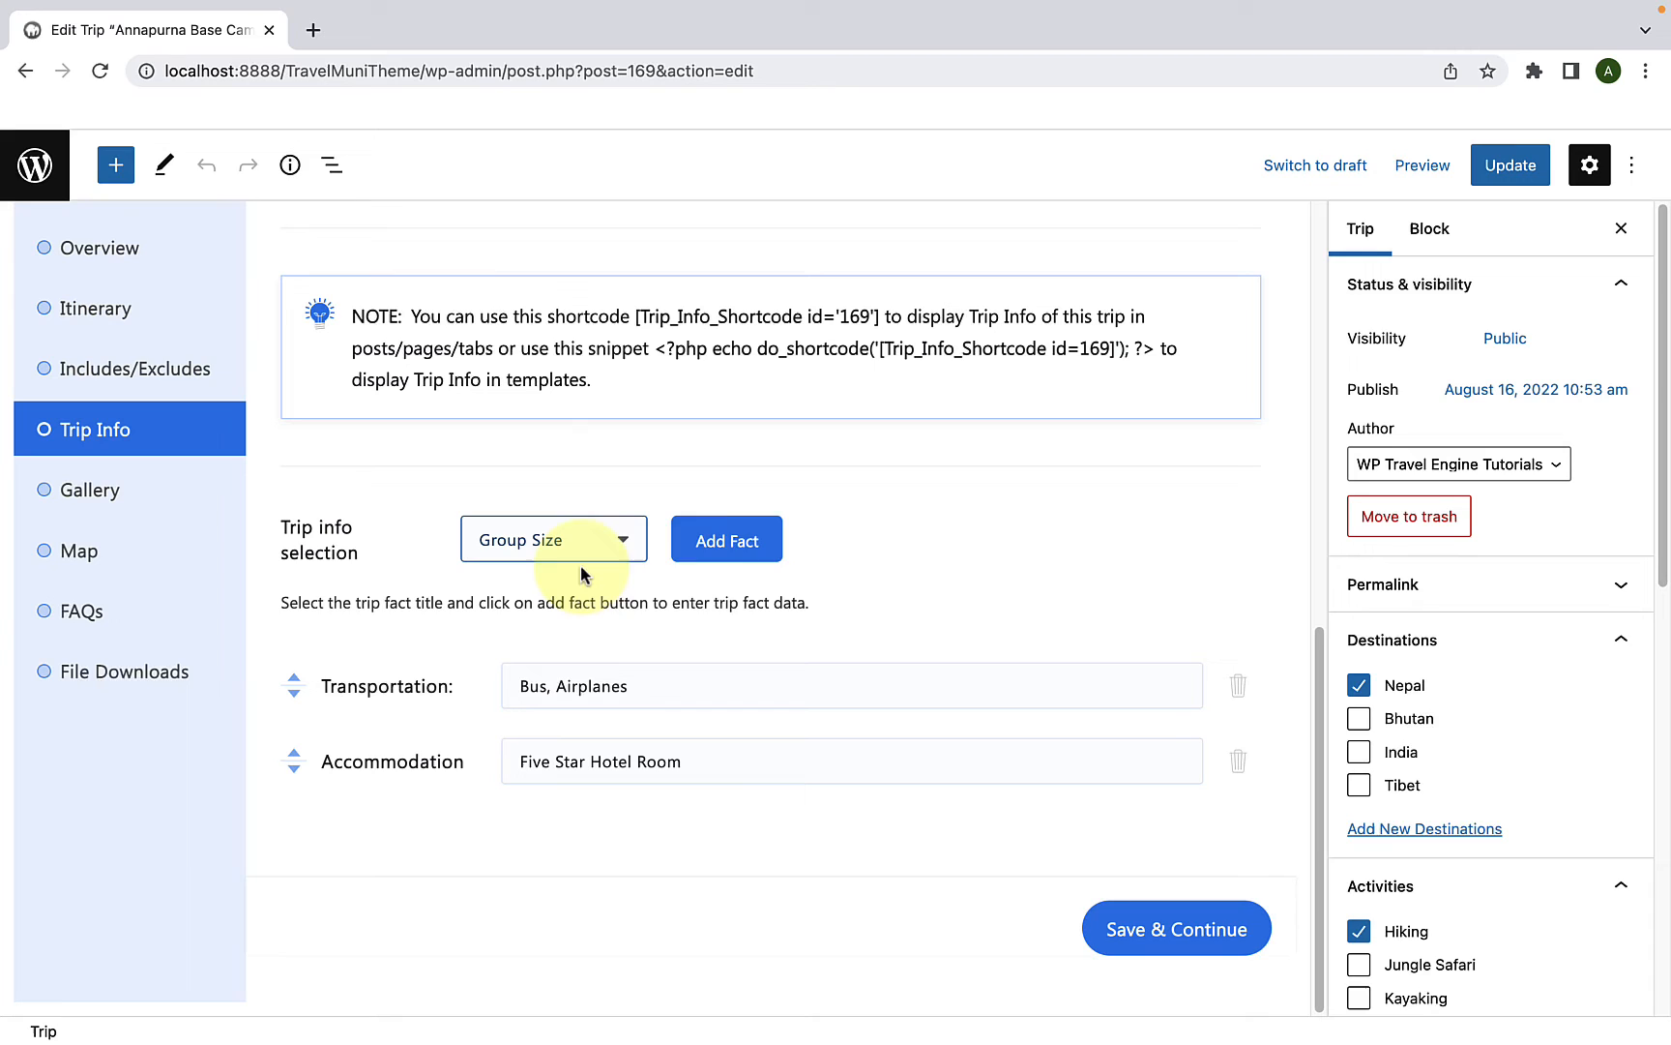
click(726, 537)
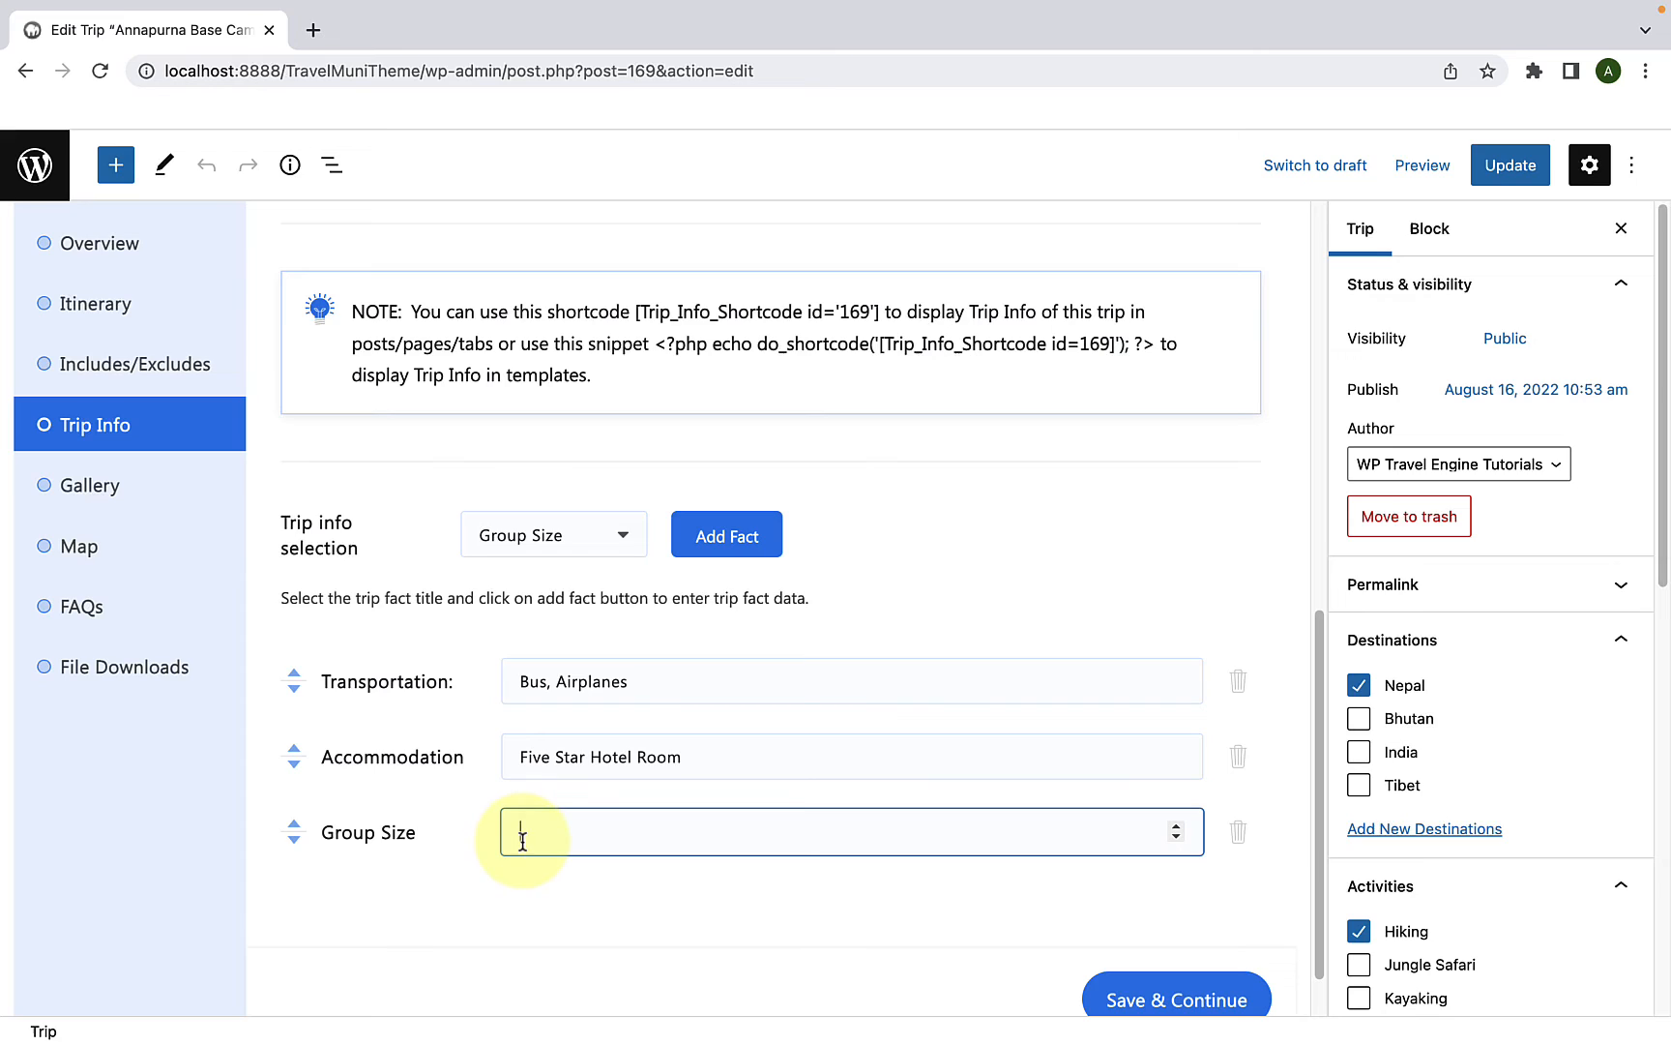
text(15)
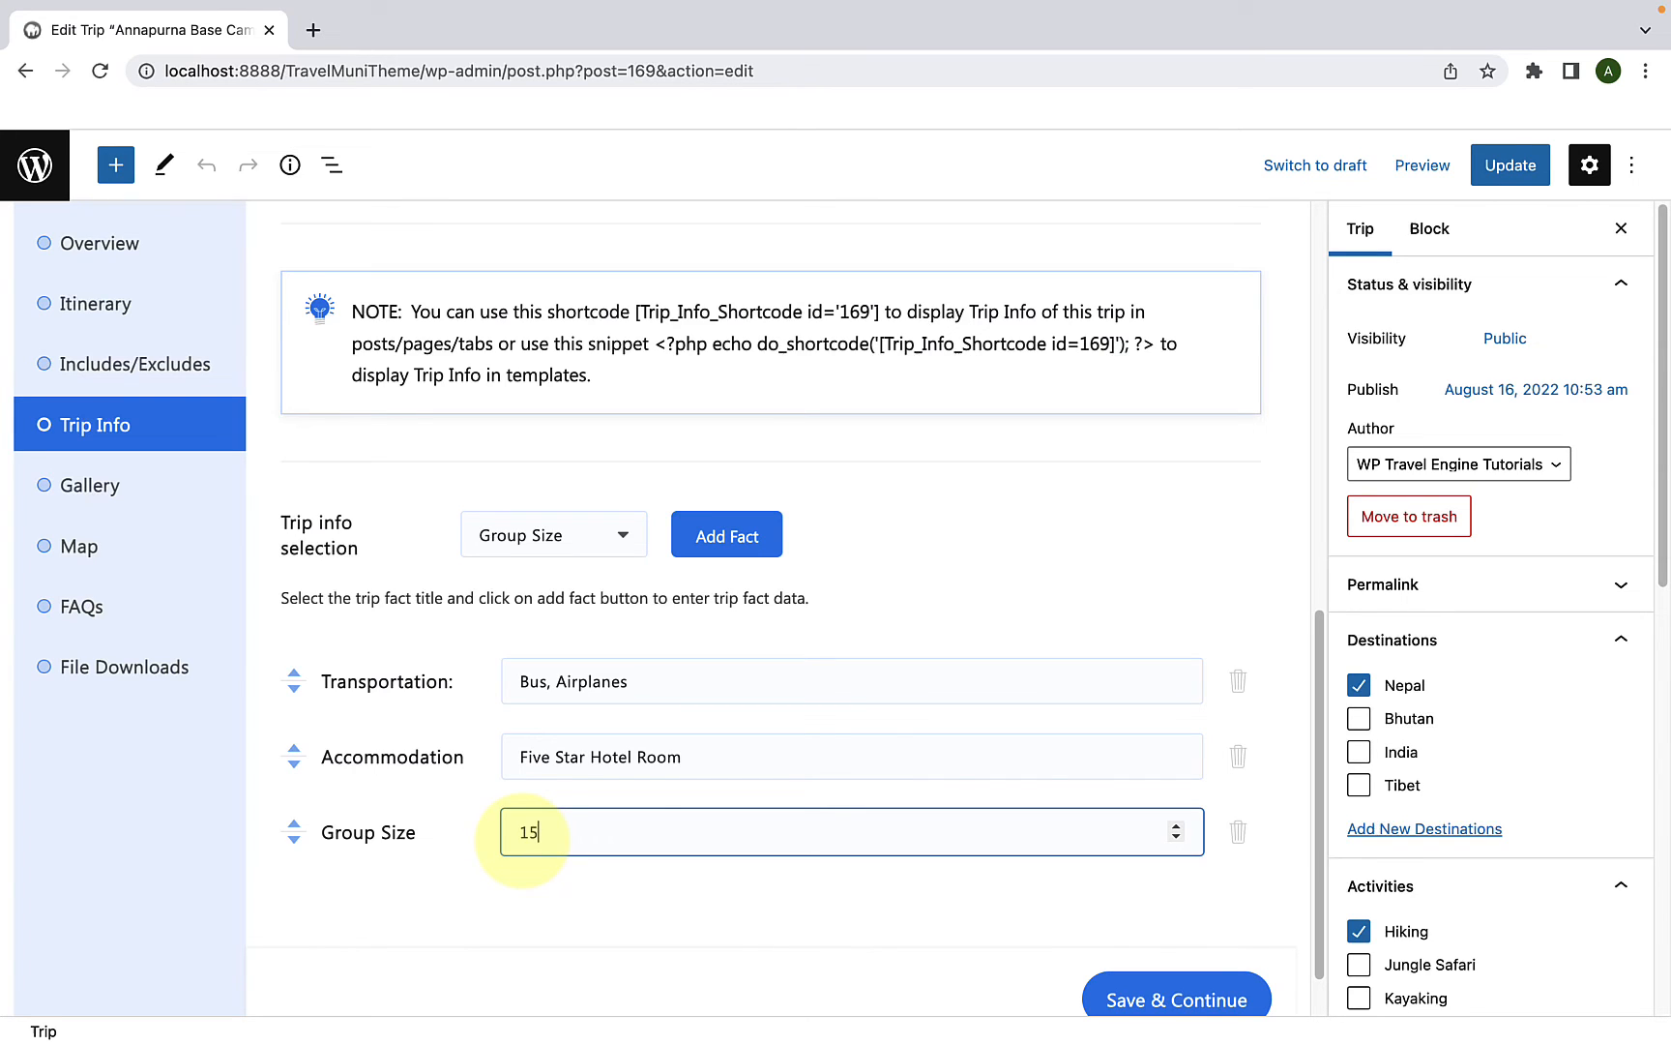
mouse_move(530, 861)
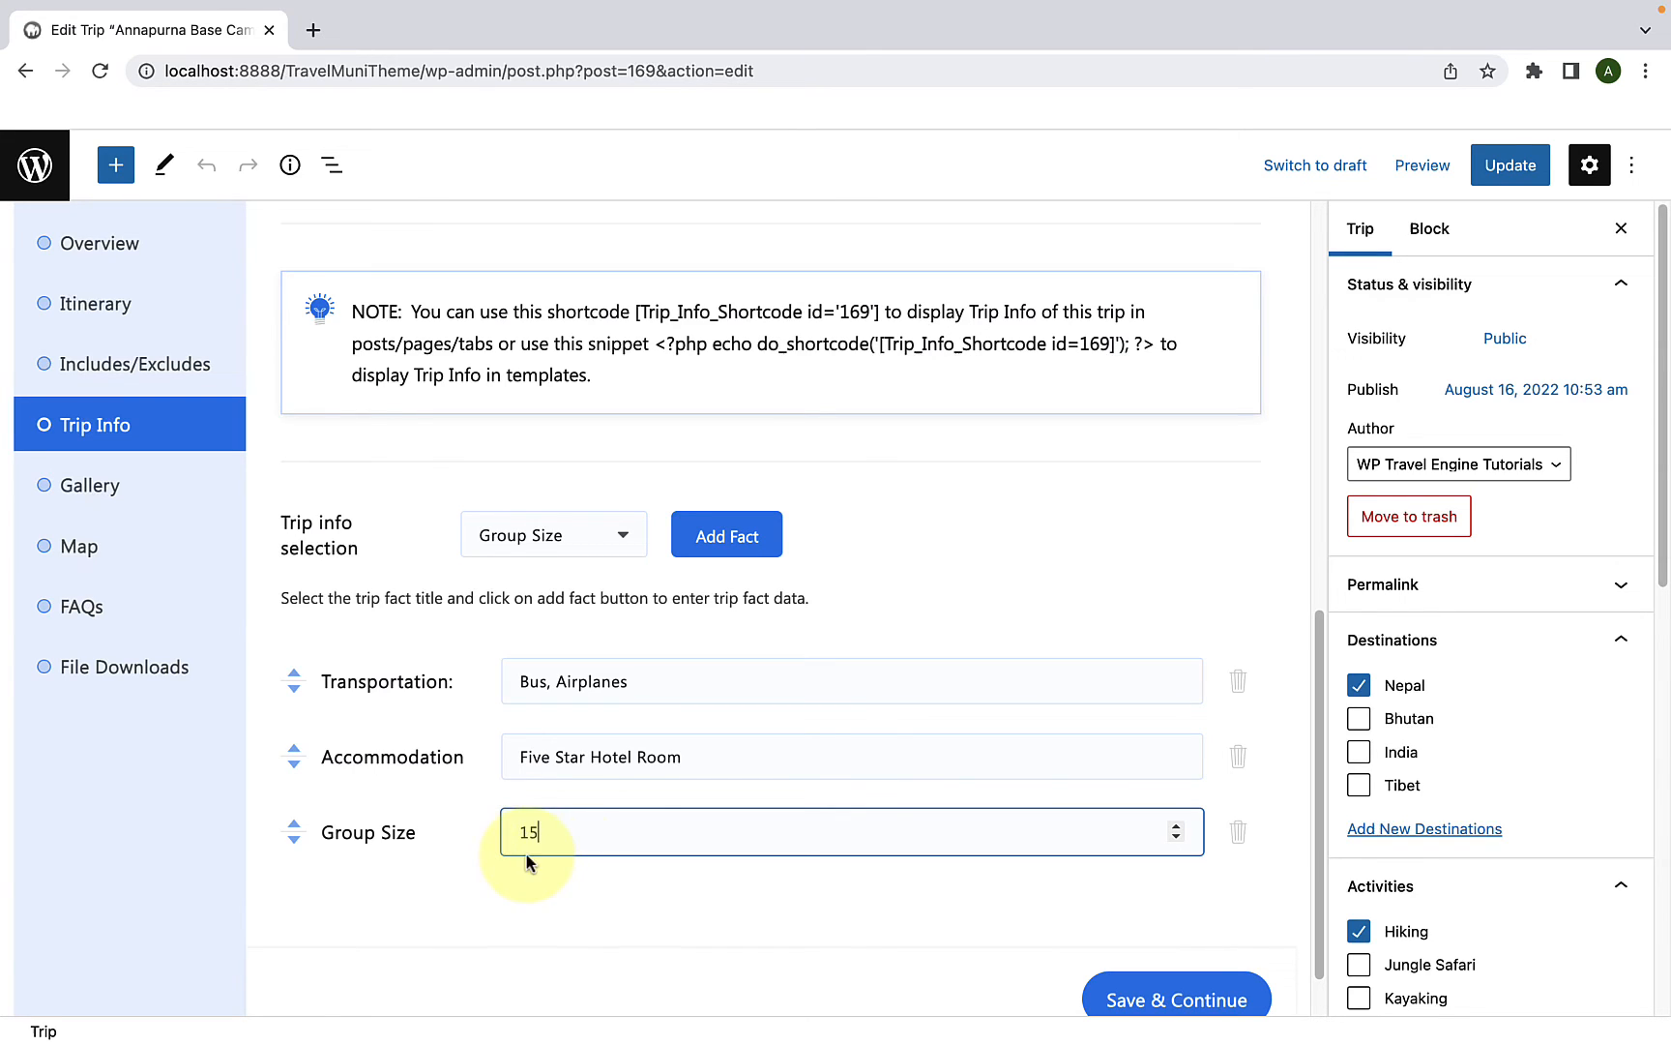
mouse_move(573, 840)
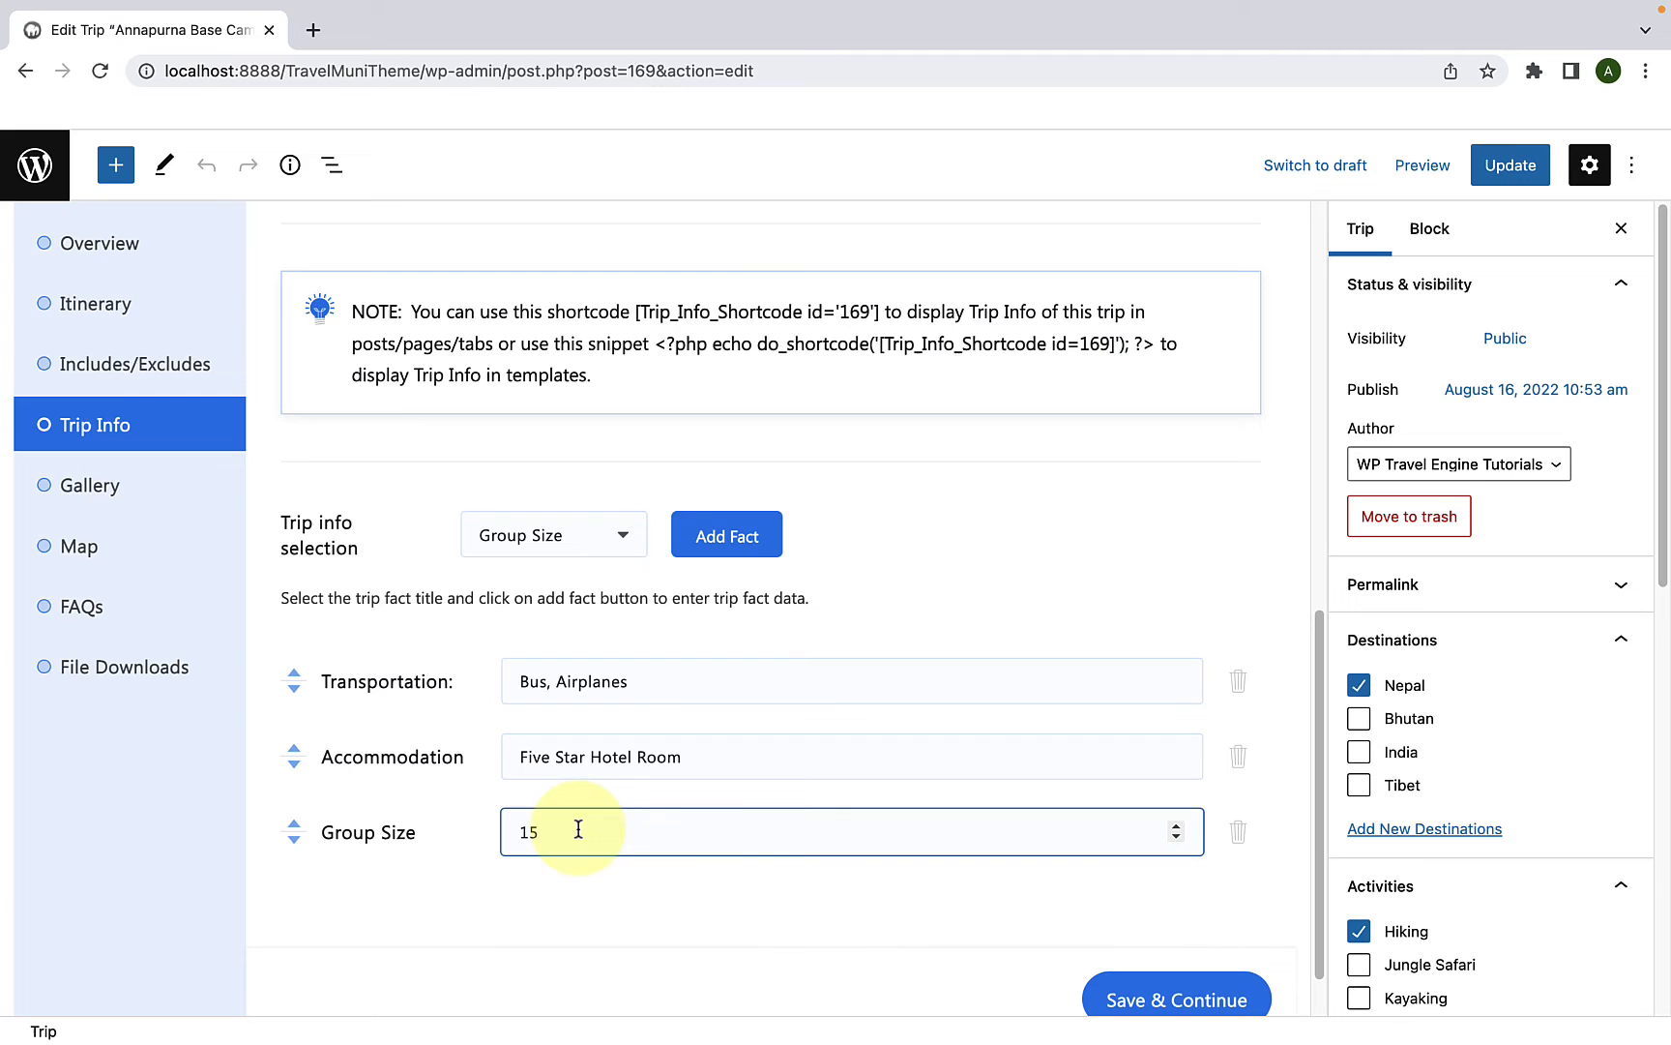
Step: Add the remaining facts, ending with Best Season set to 'The Year'
click(552, 534)
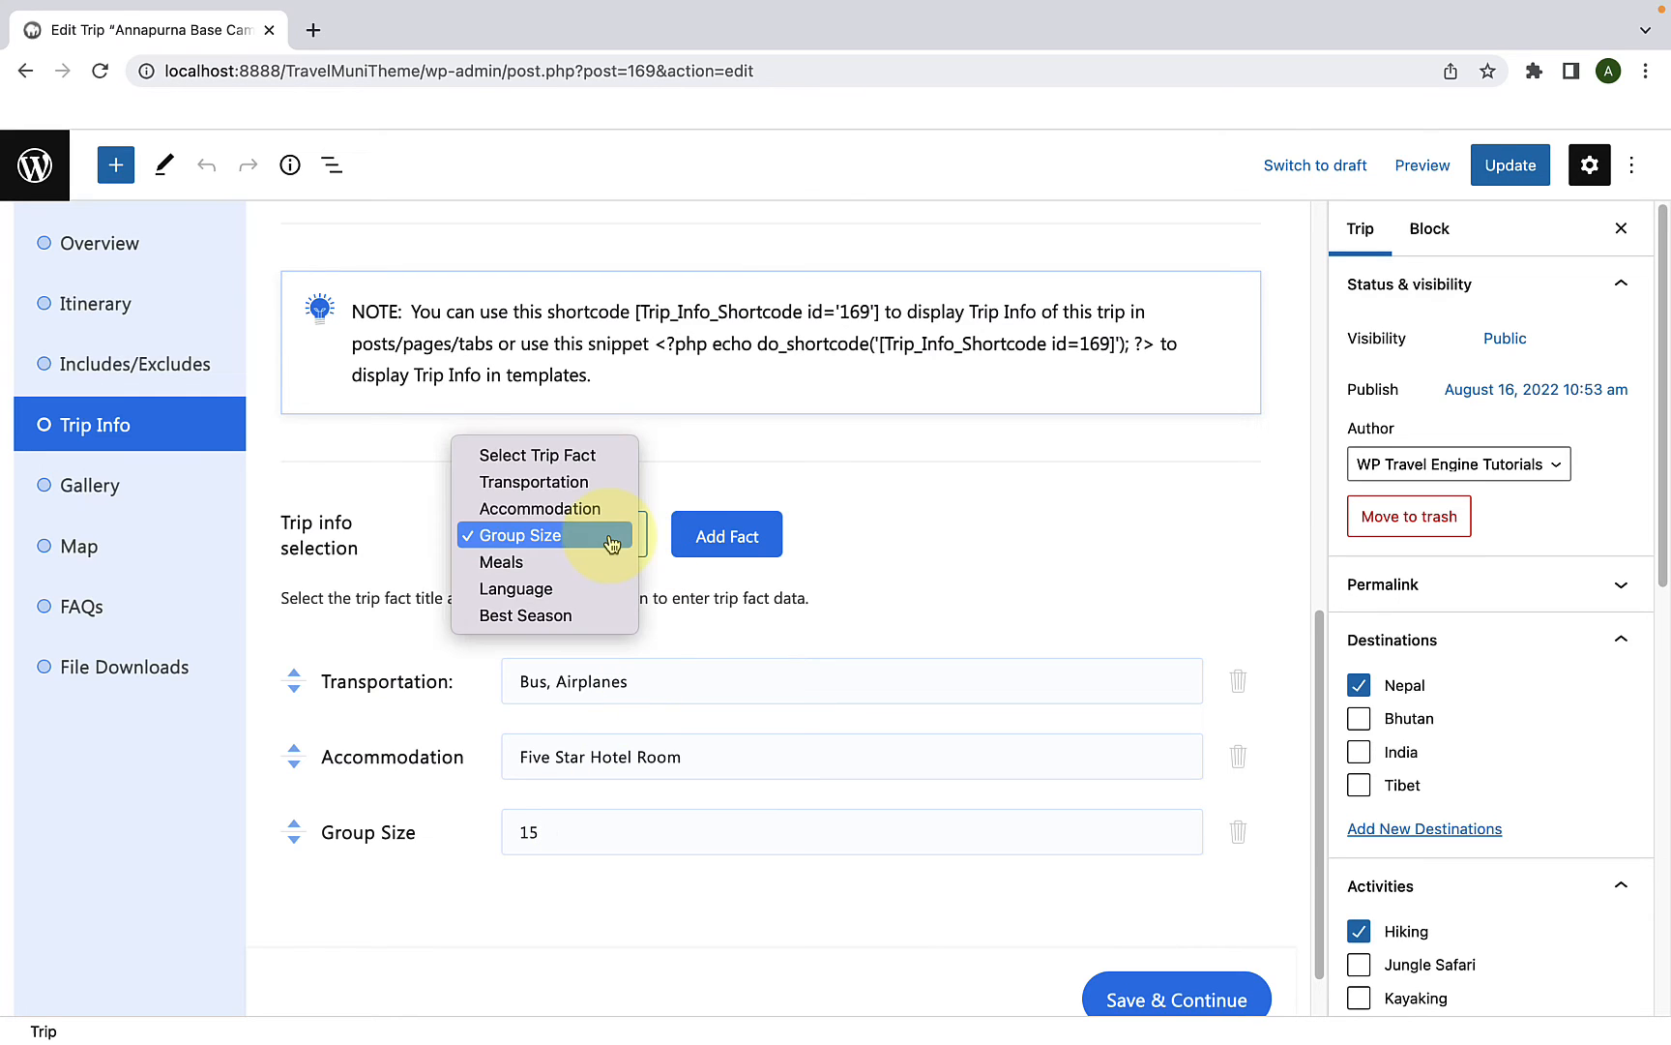
click(522, 535)
text(Suitable Throughout)
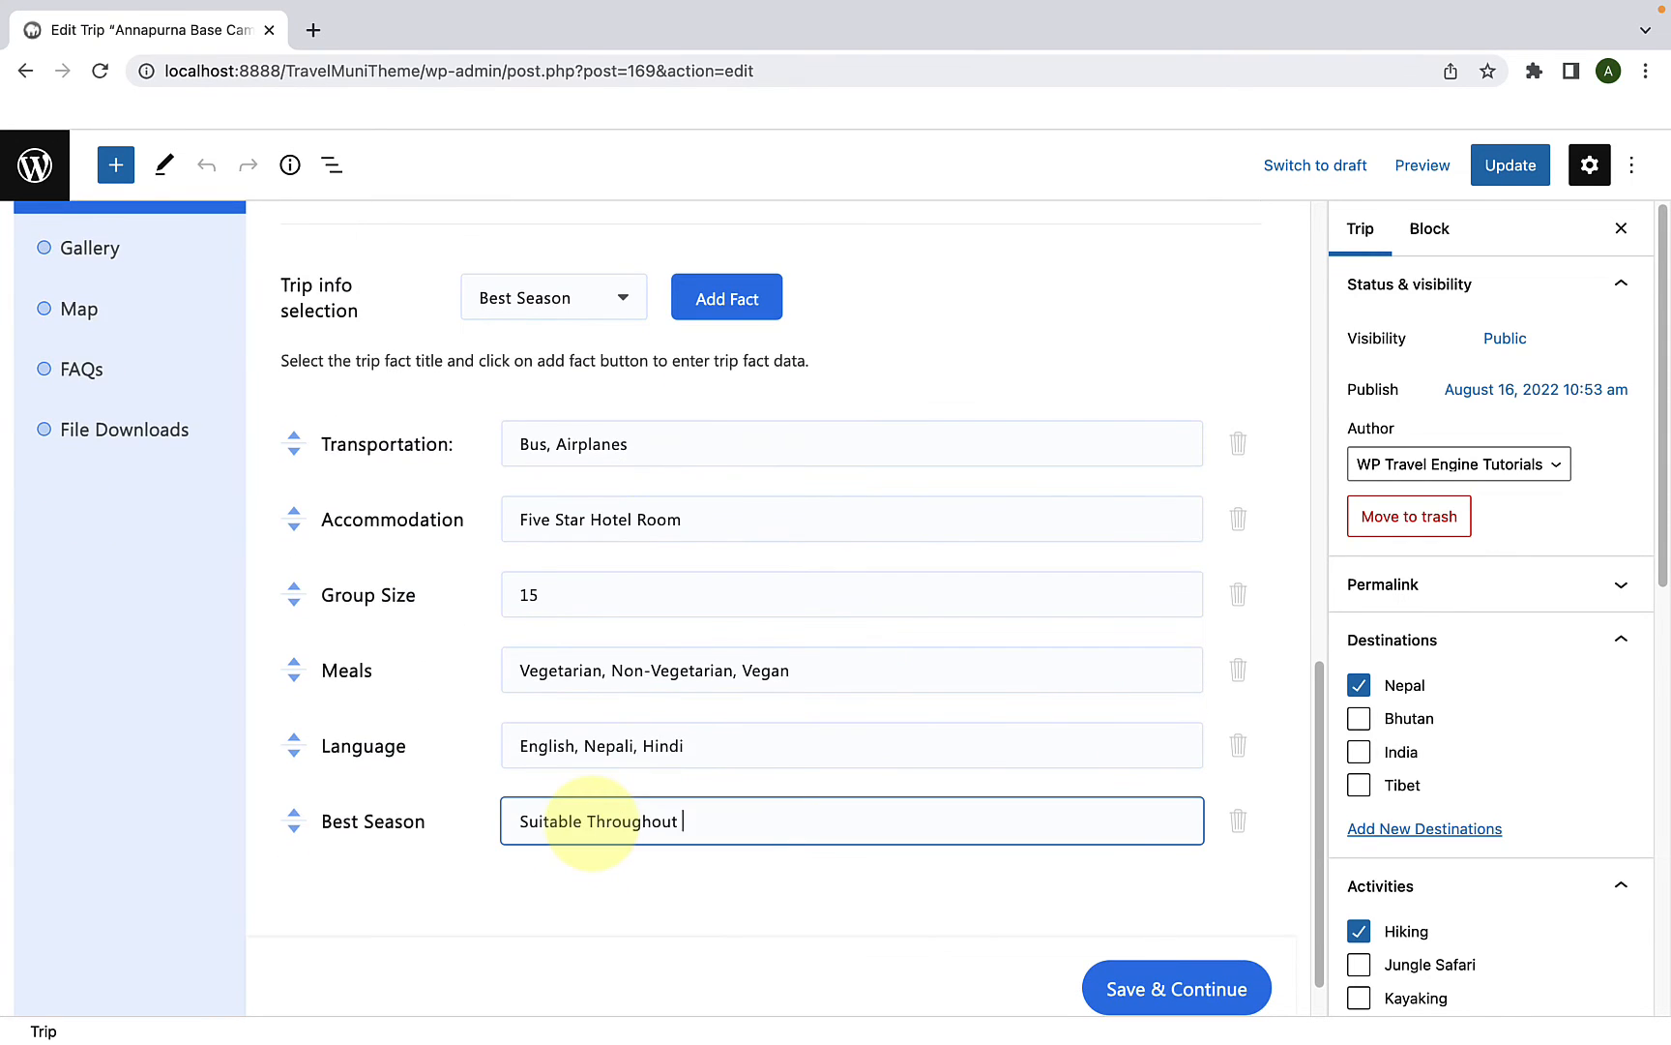
text(The Year)
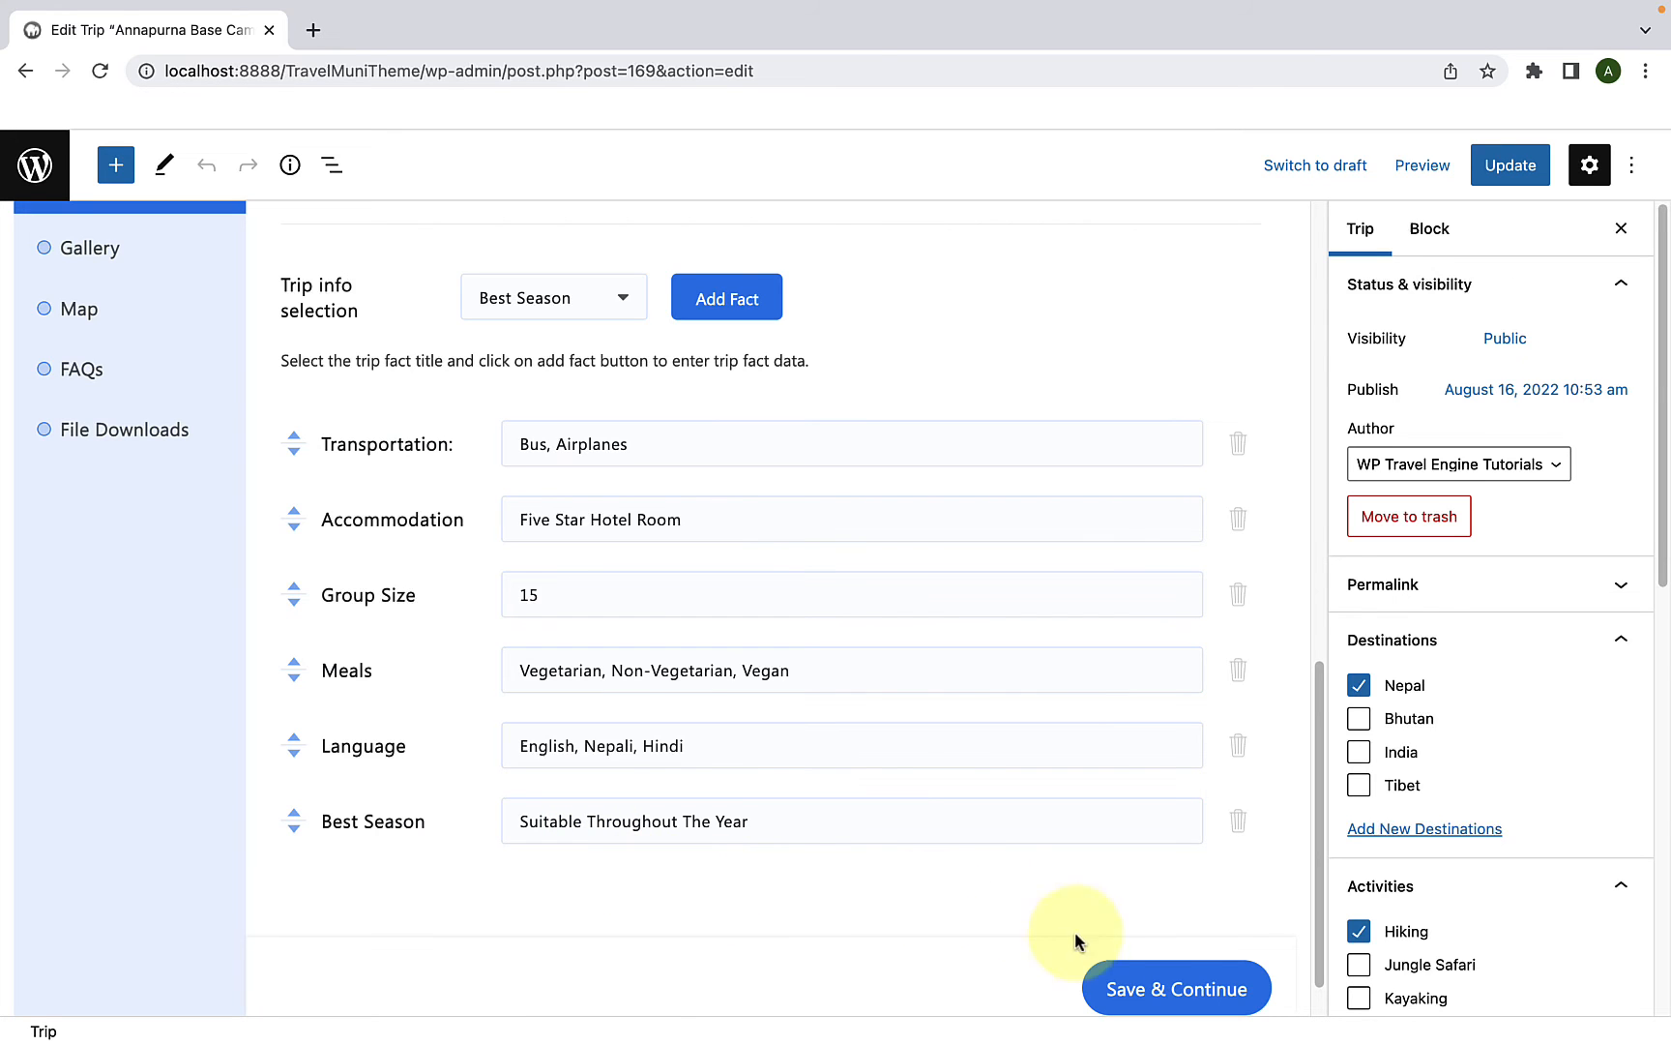
Step: Save the trip facts and update the Annapurna Base Camp Trek
click(1176, 986)
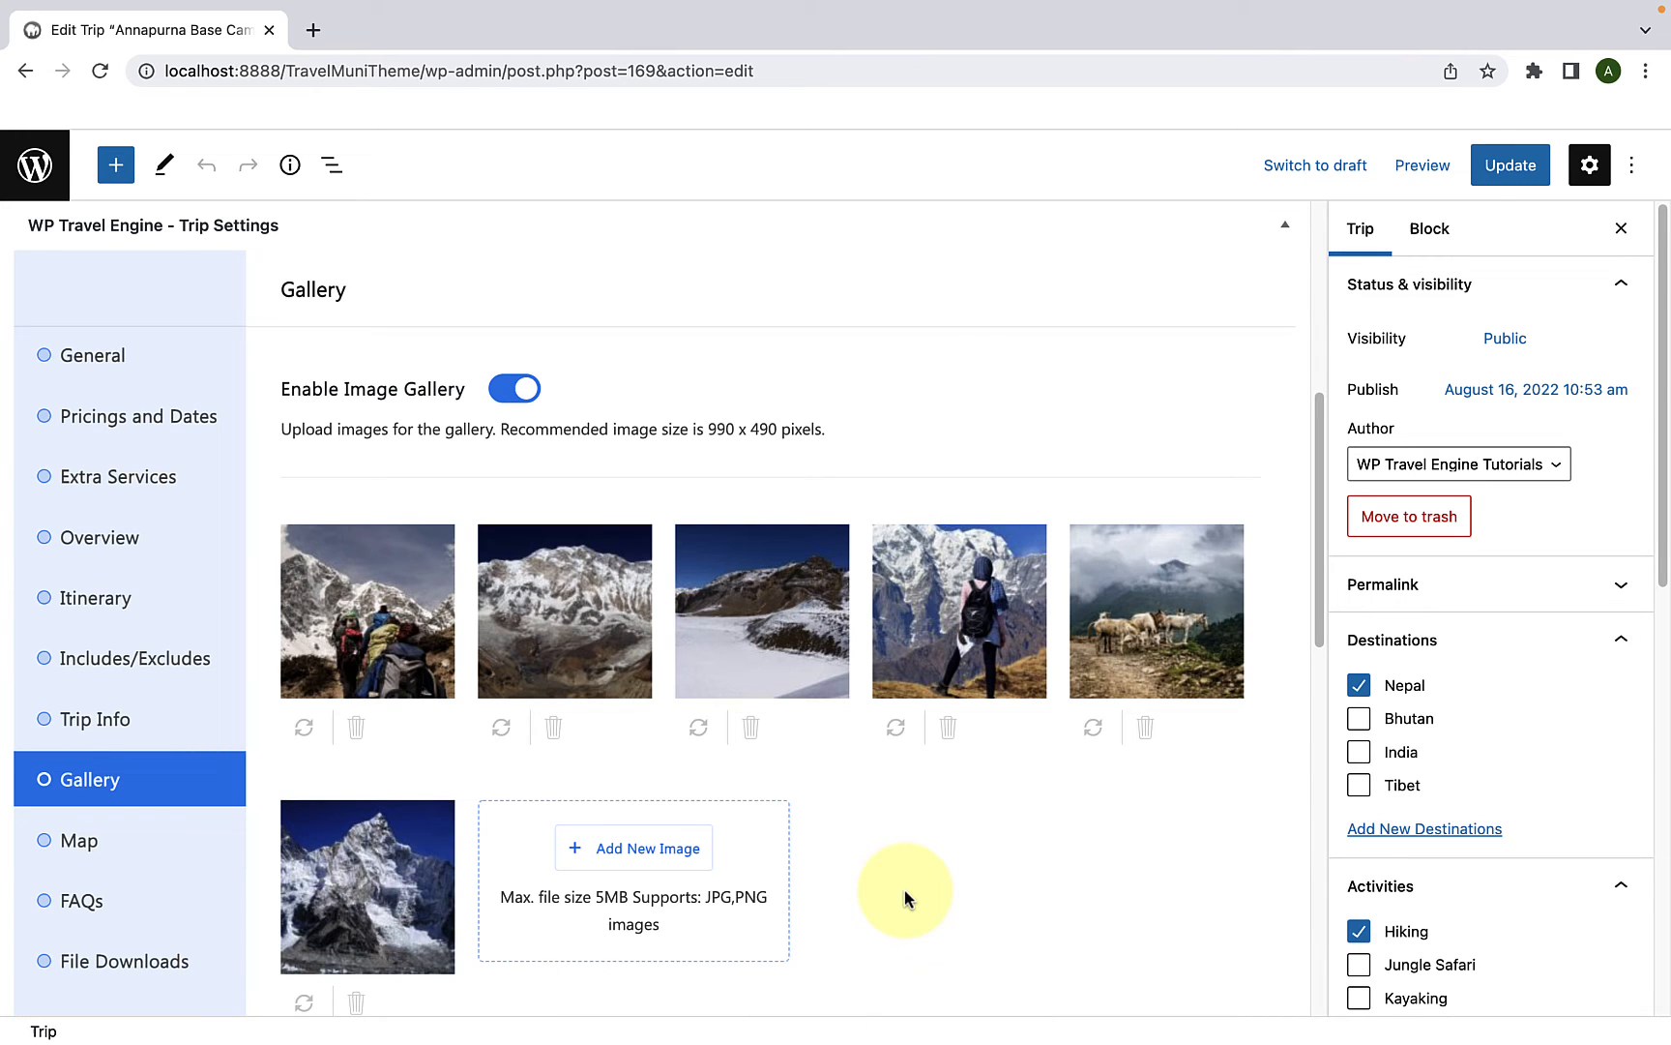
click(1509, 164)
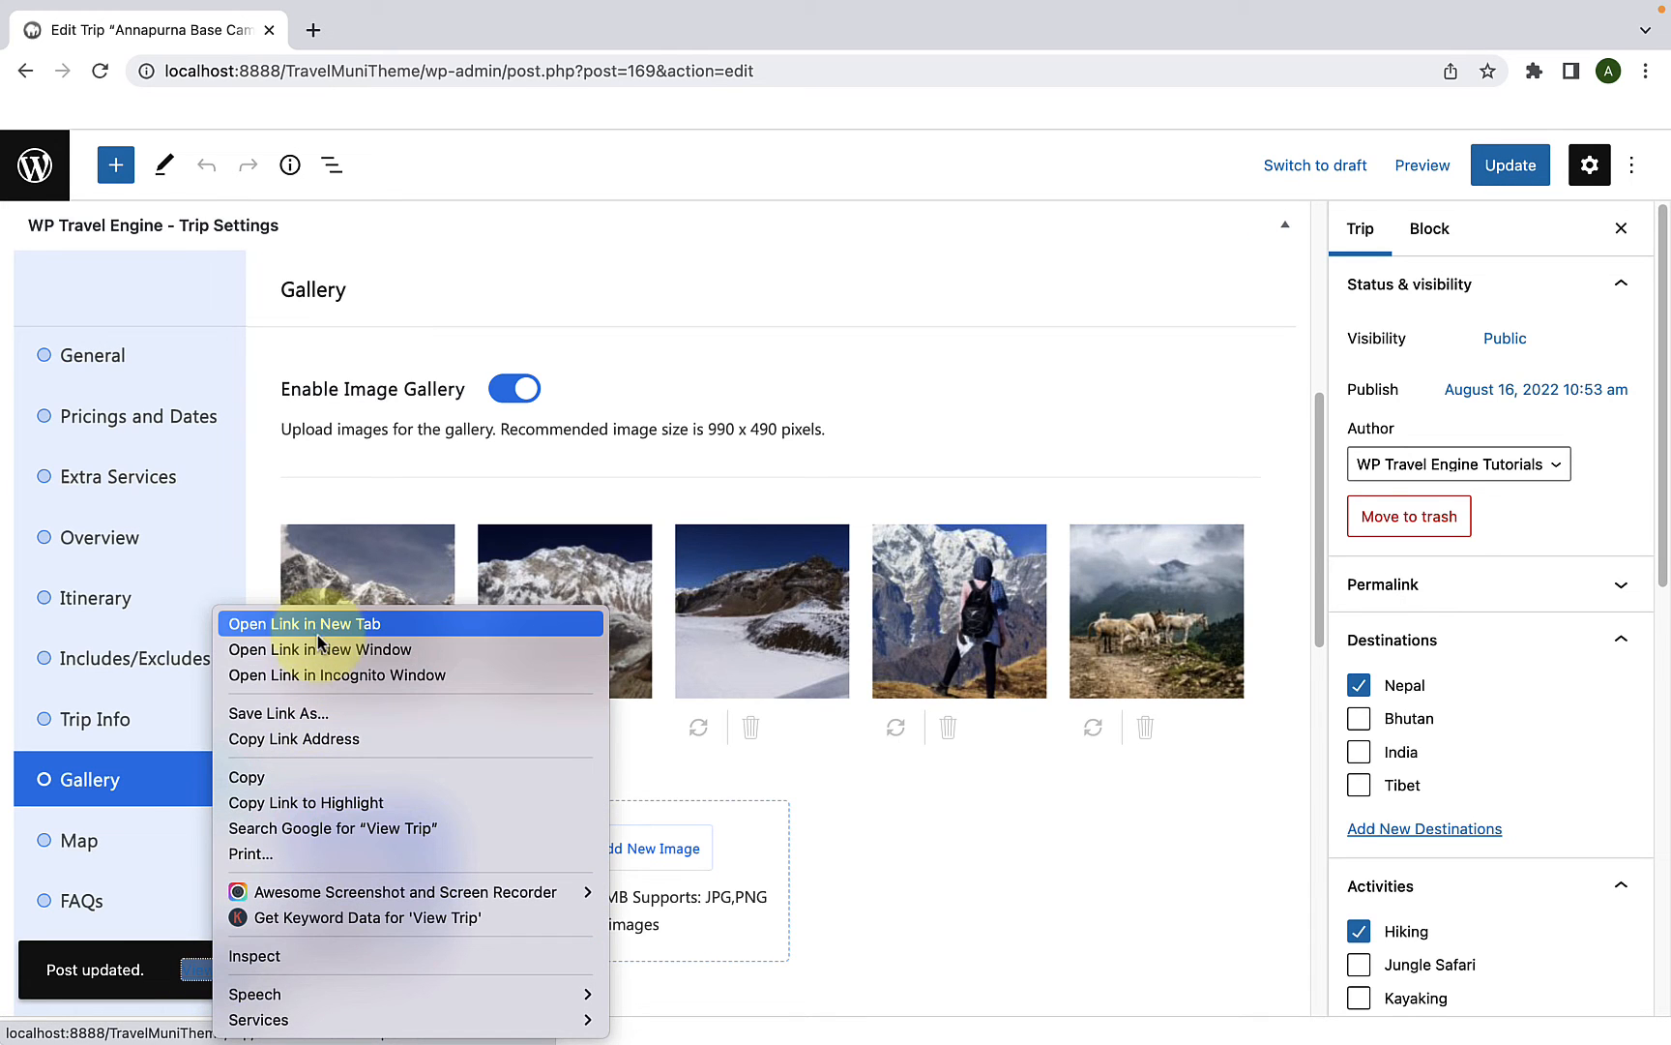
Step: View the live Annapurna Base Camp Trek page and scroll to its trip facts
click(301, 623)
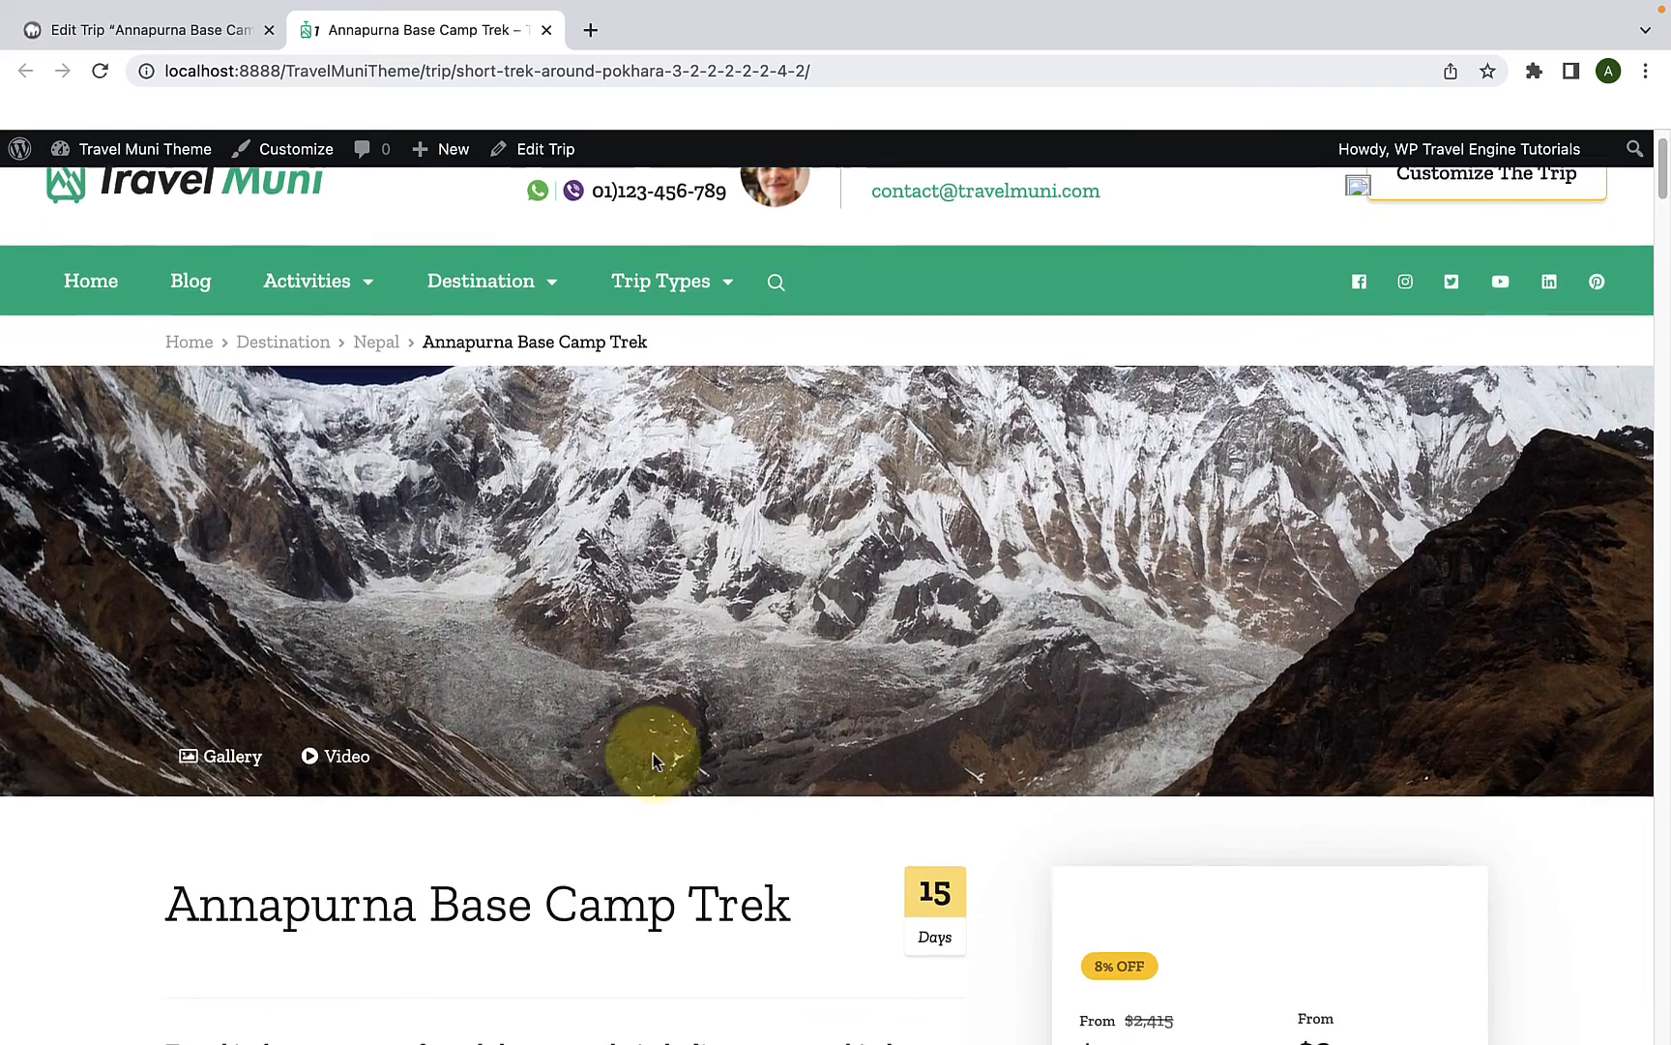
scroll(down, 3)
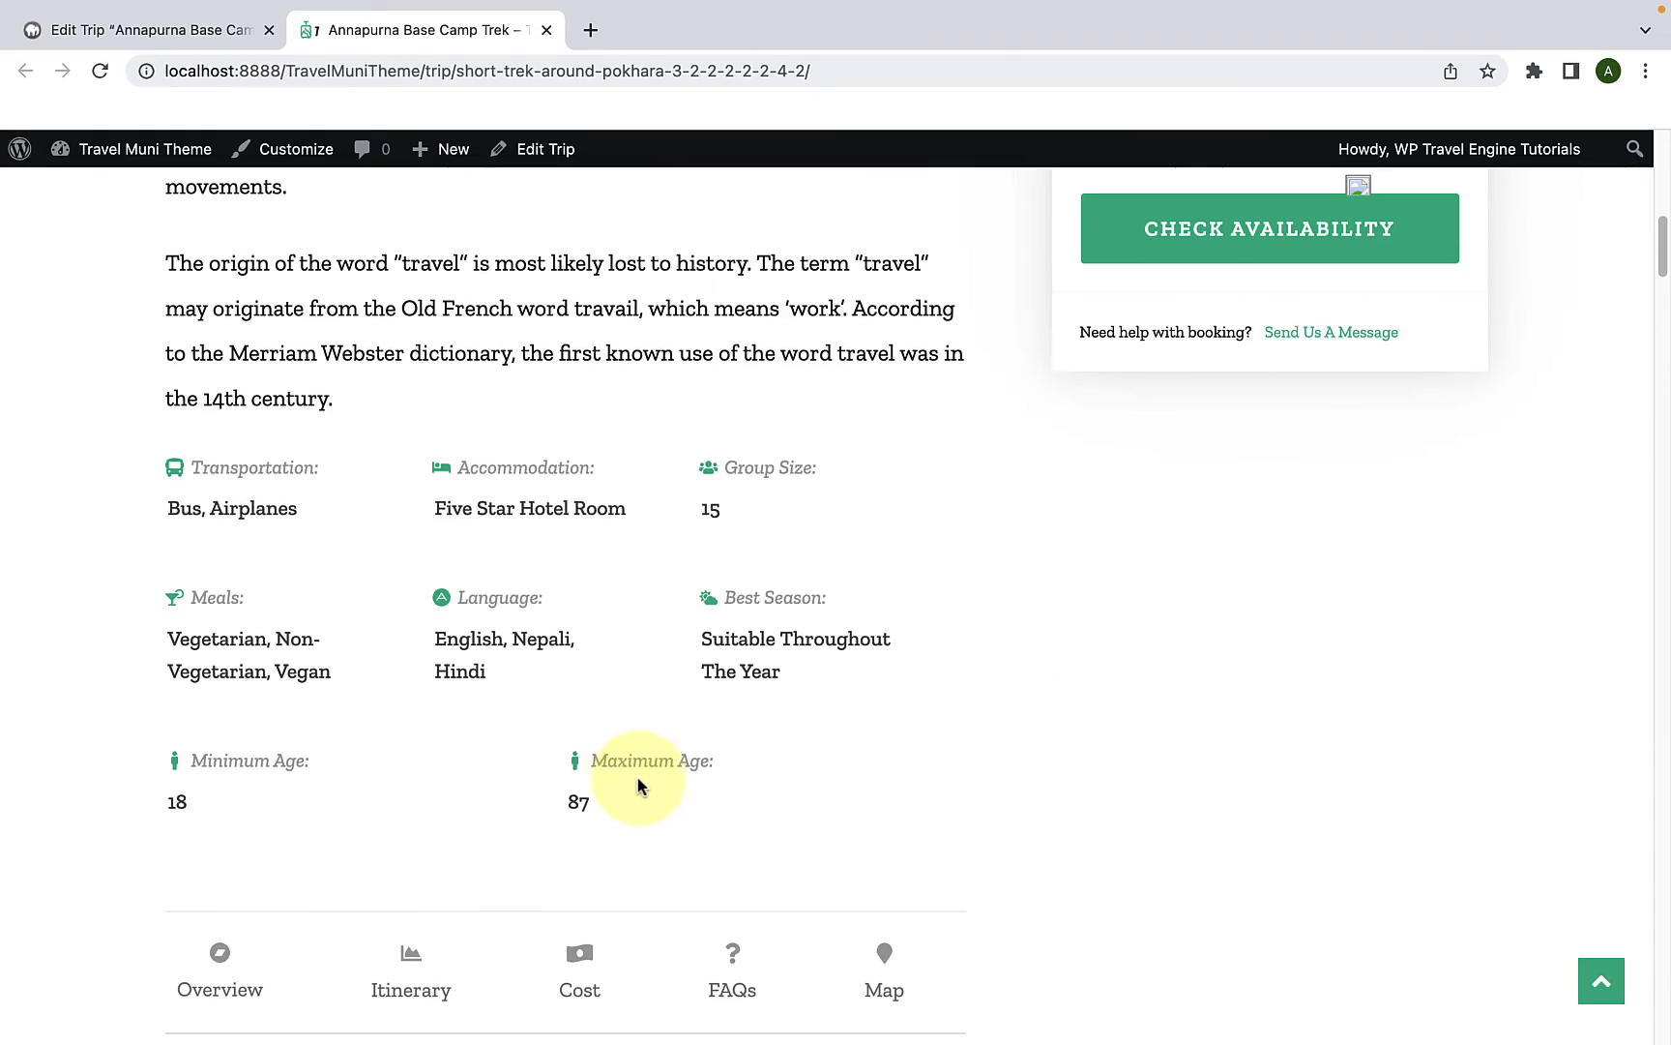
mouse_move(358, 776)
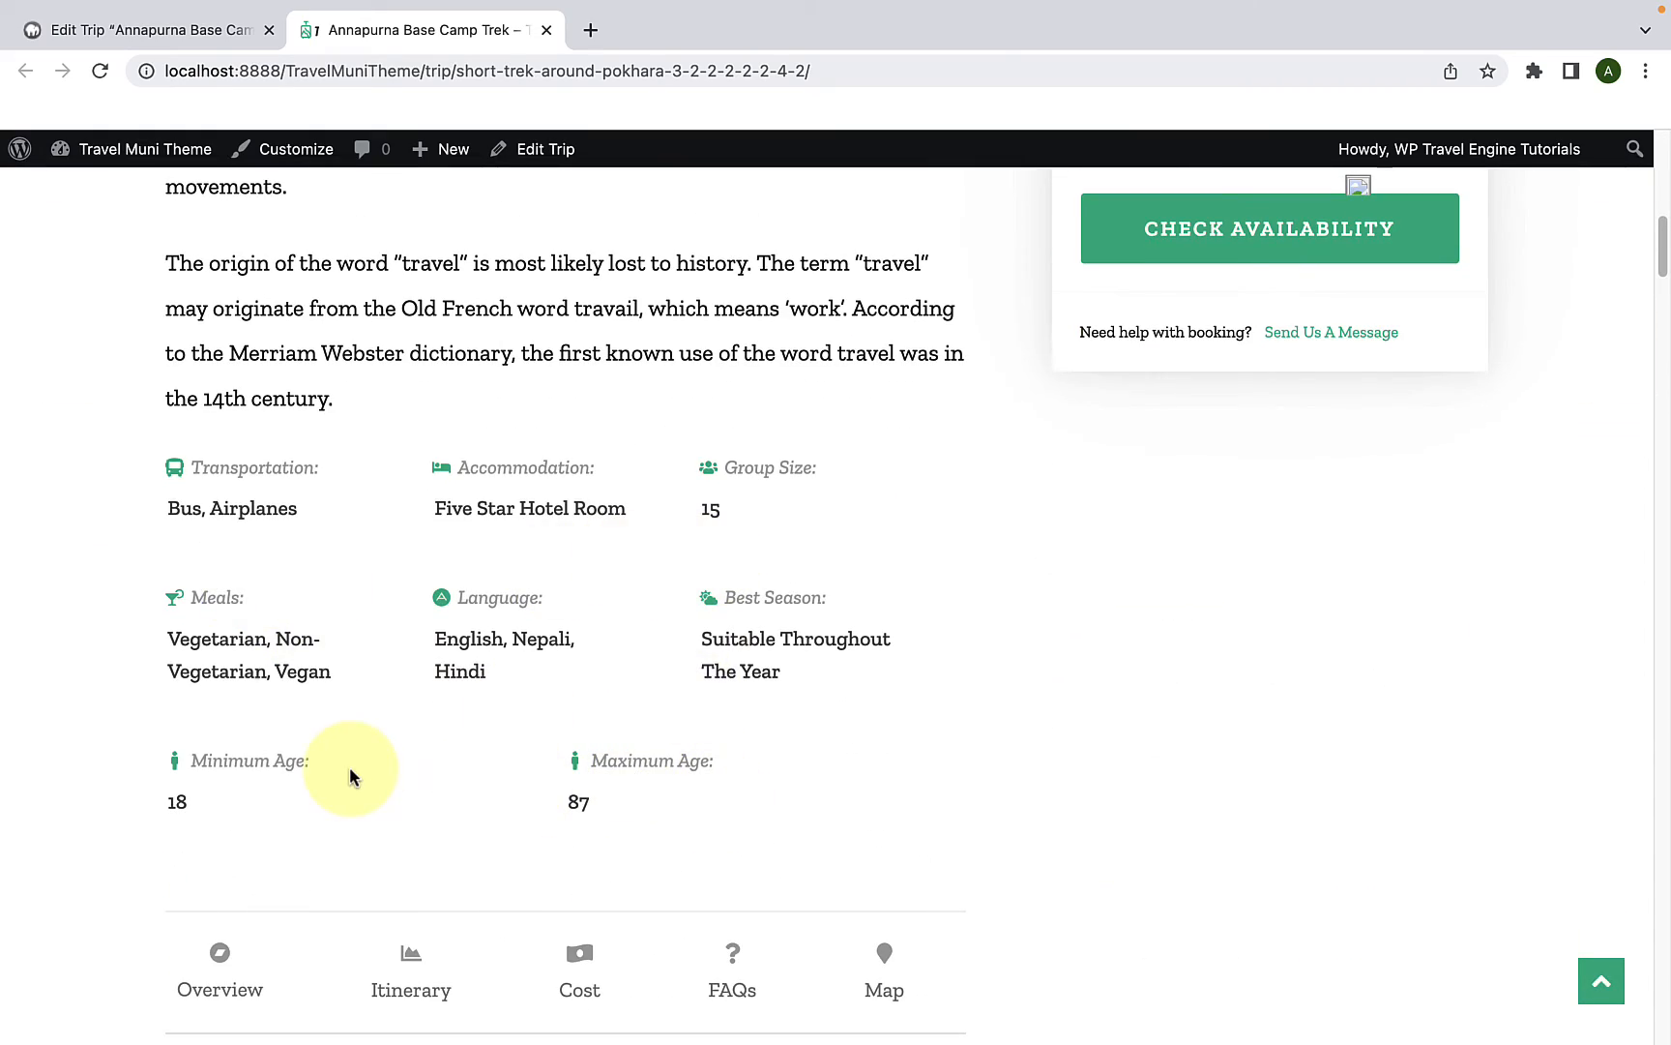
mouse_move(230, 487)
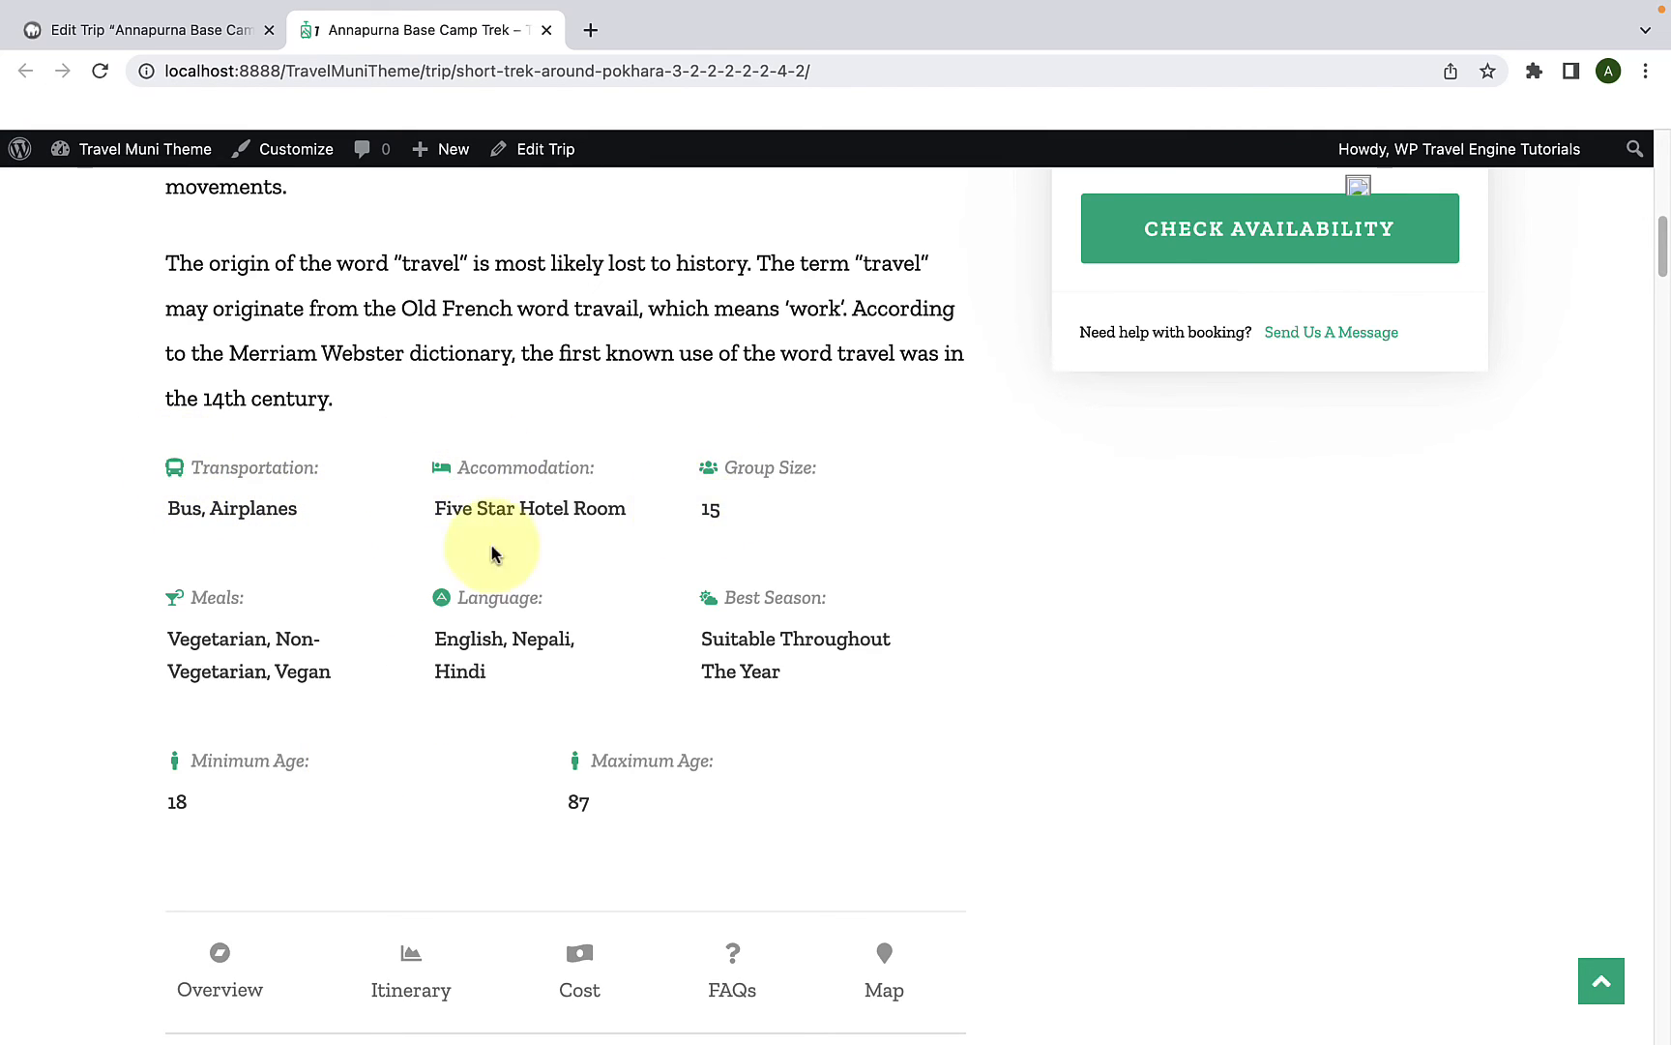
mouse_move(635, 741)
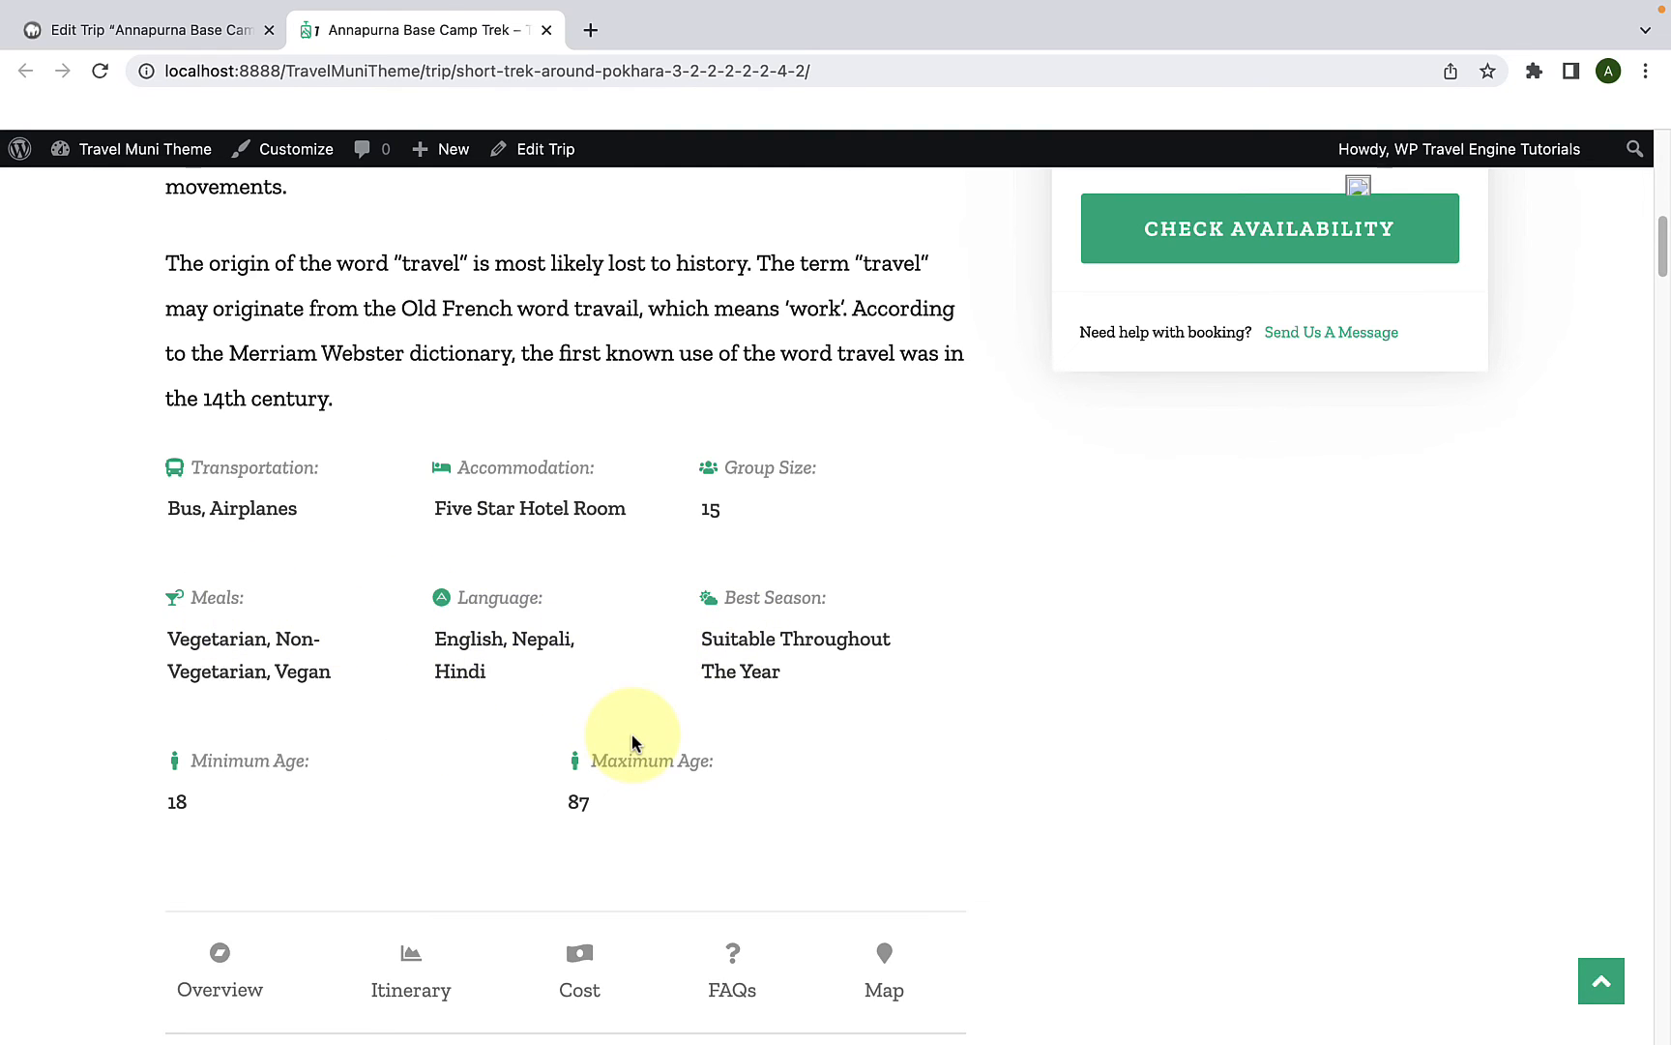
mouse_move(211, 787)
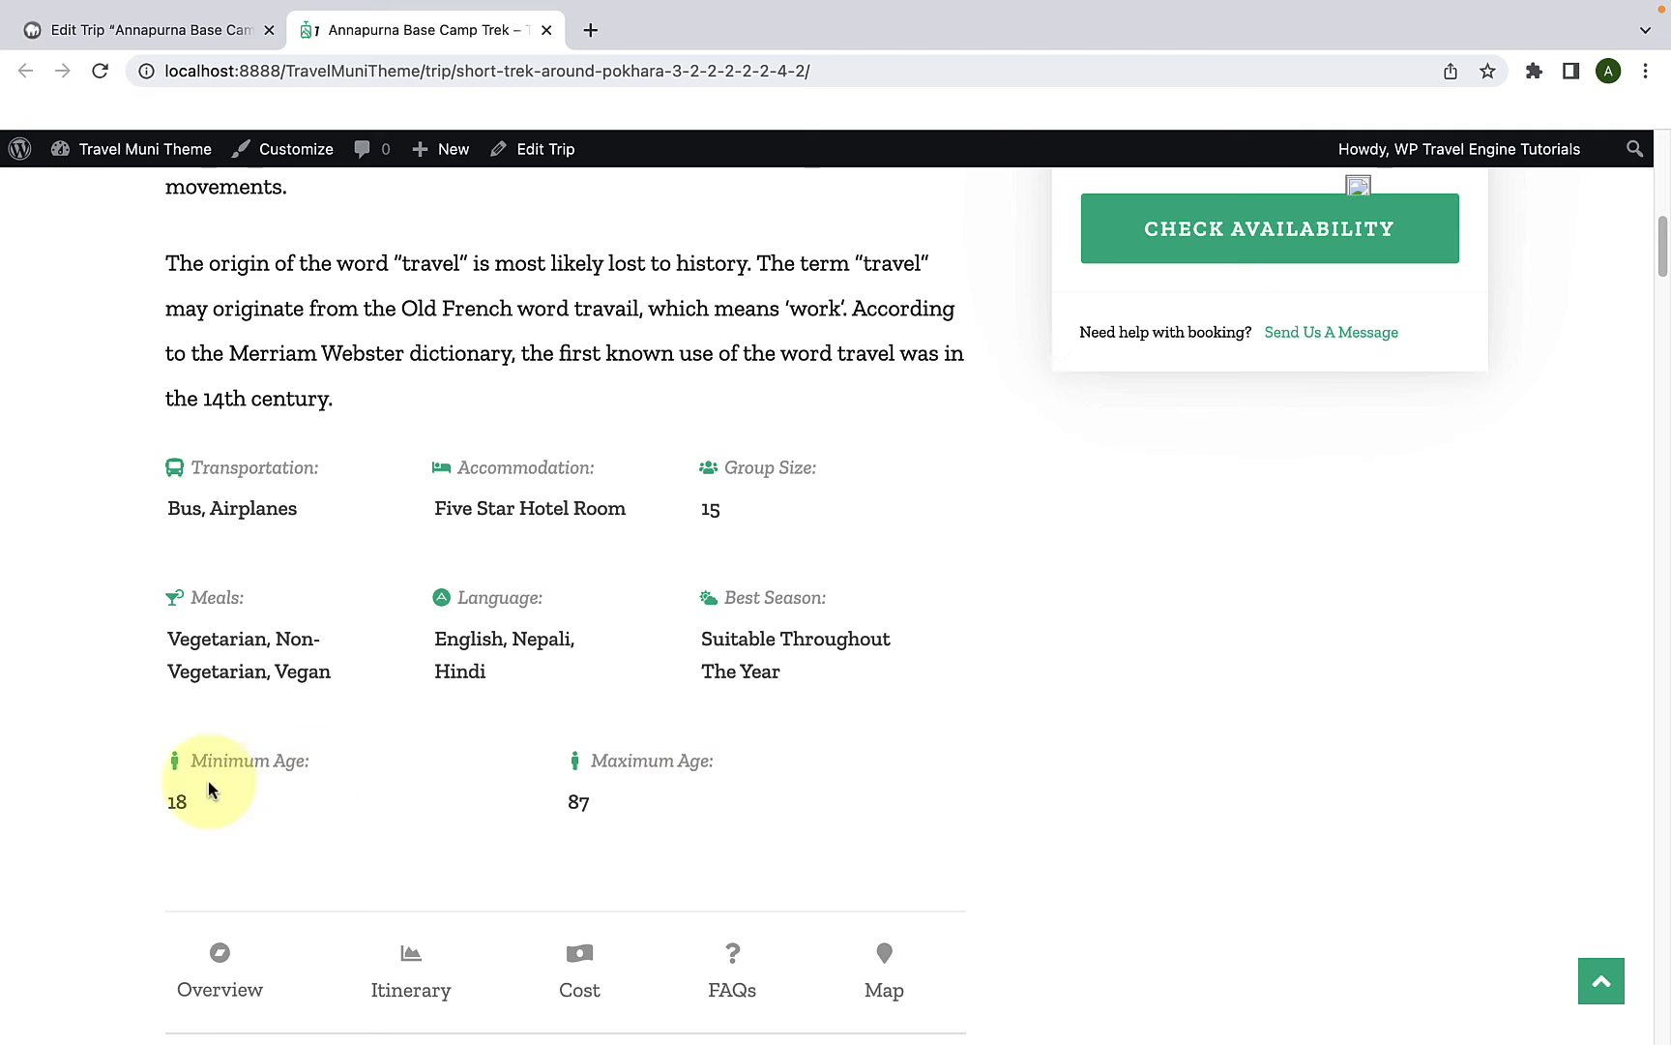
mouse_move(611, 783)
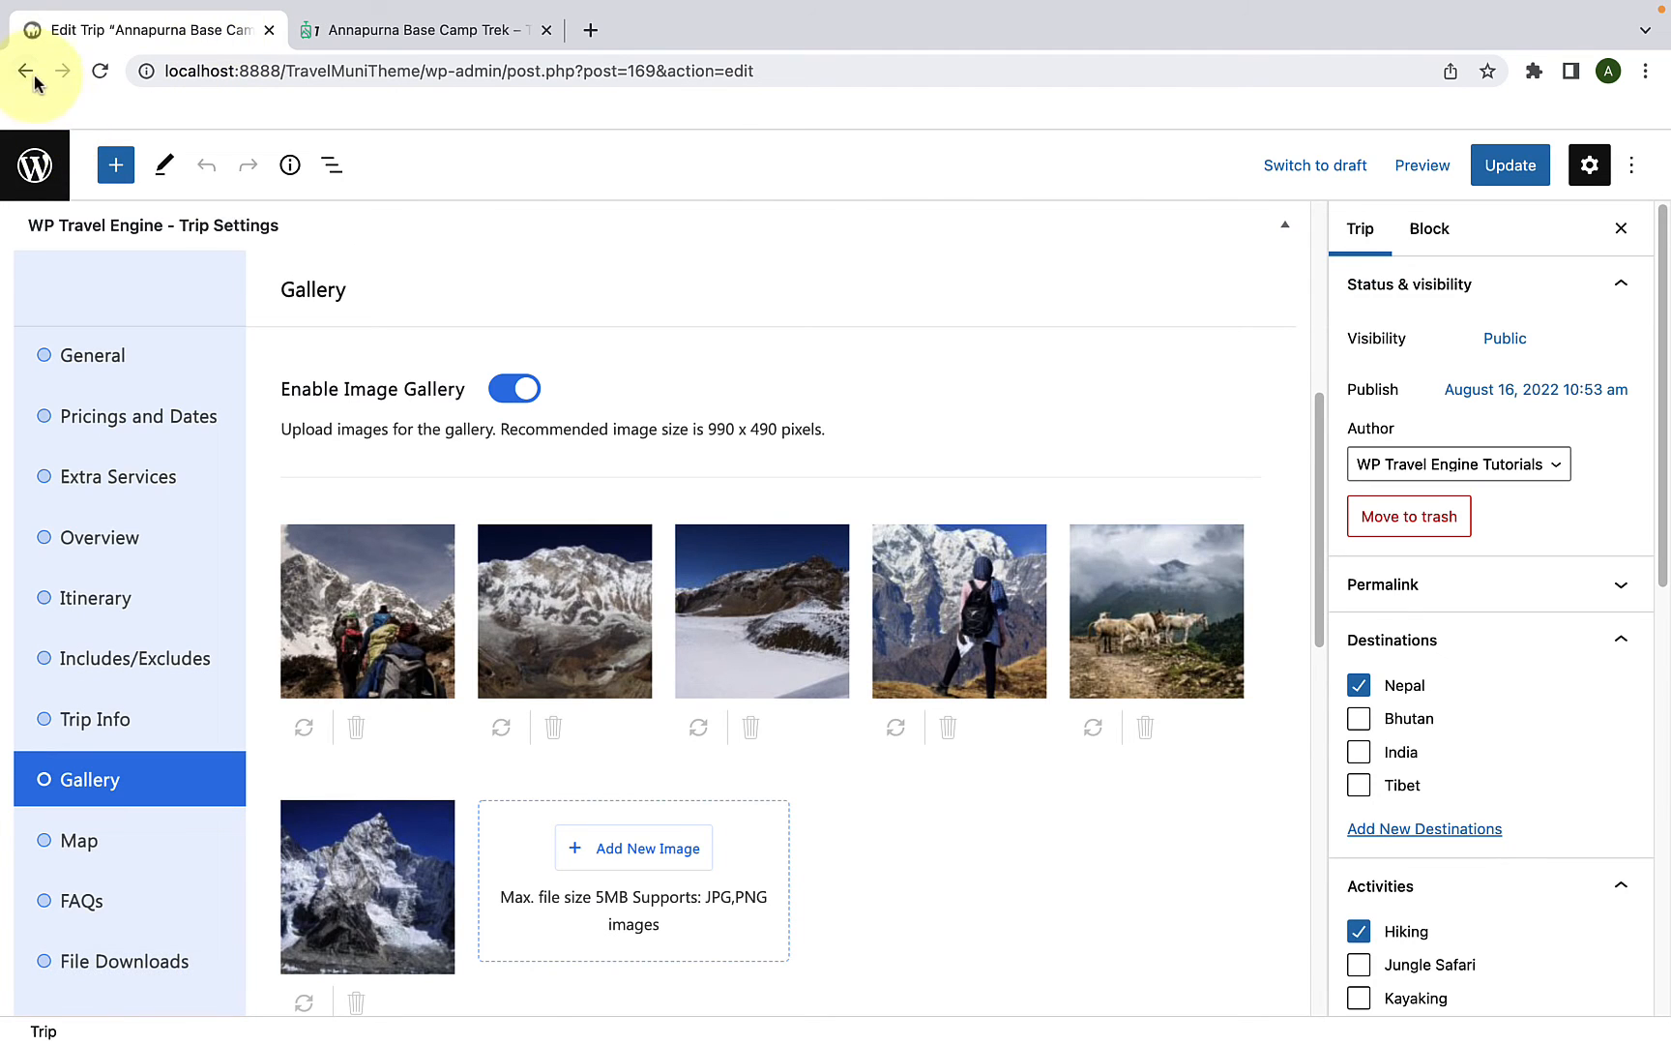
Step: Return to the Trips list and reach WP Travel Engine Settings > Trip Info
click(25, 69)
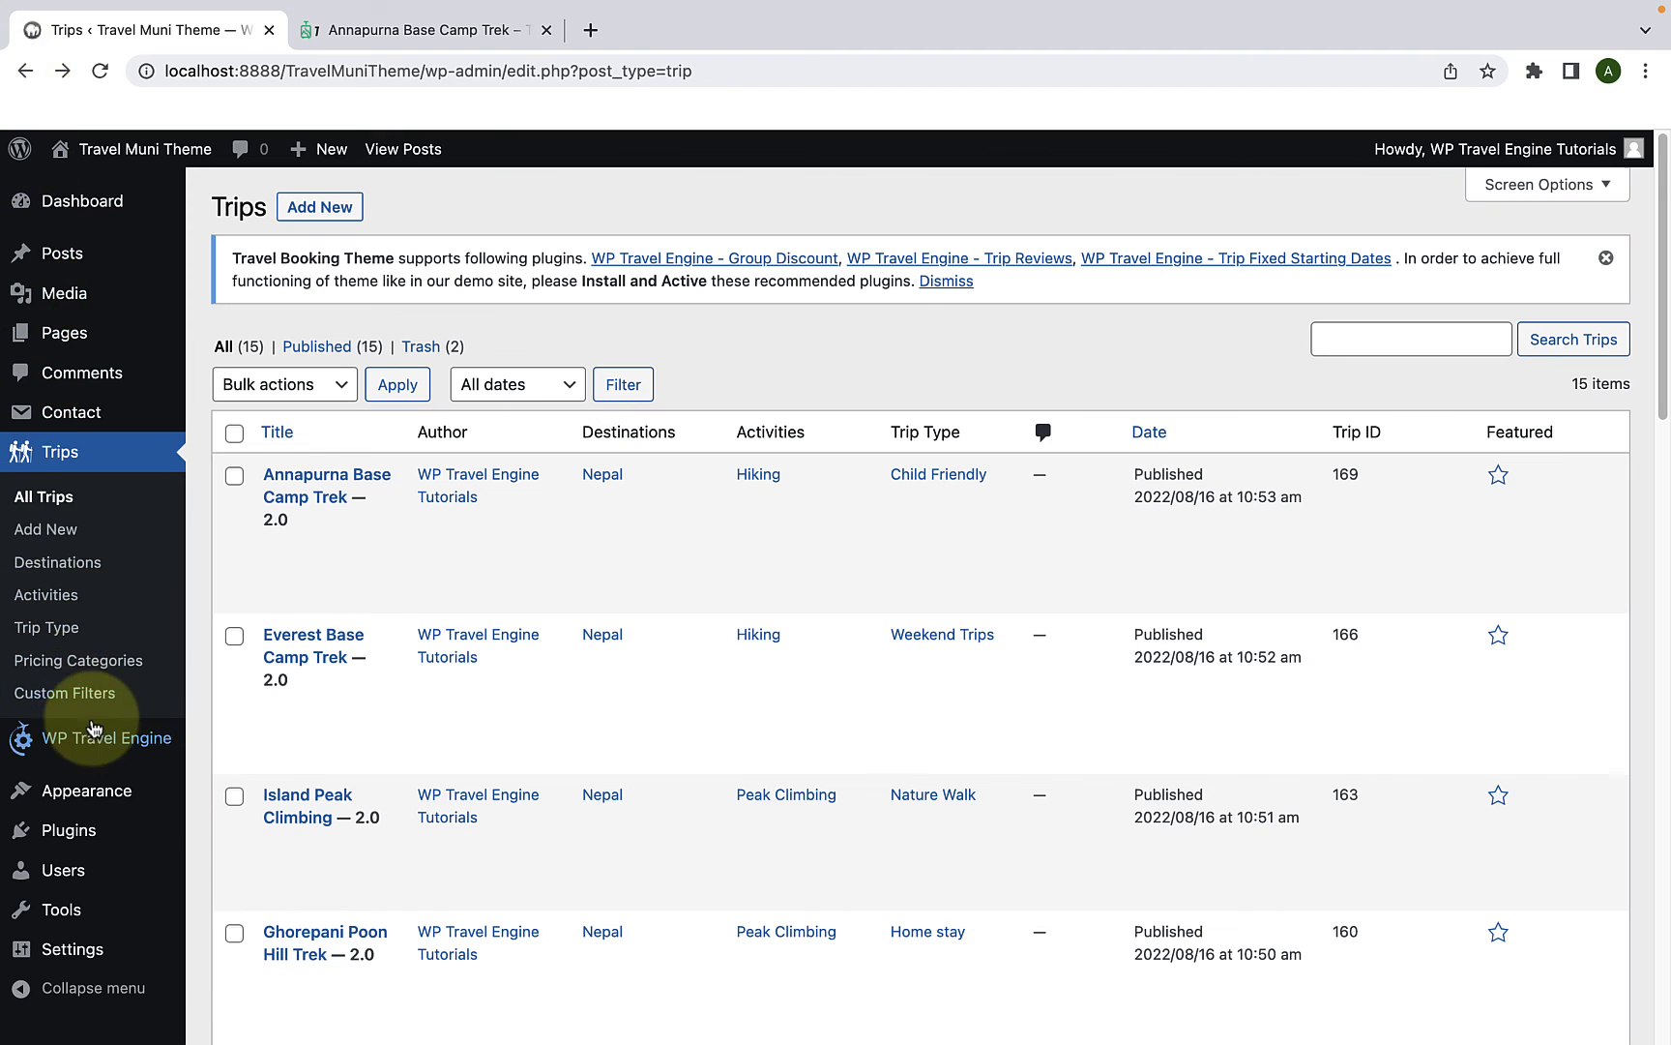
click(236, 972)
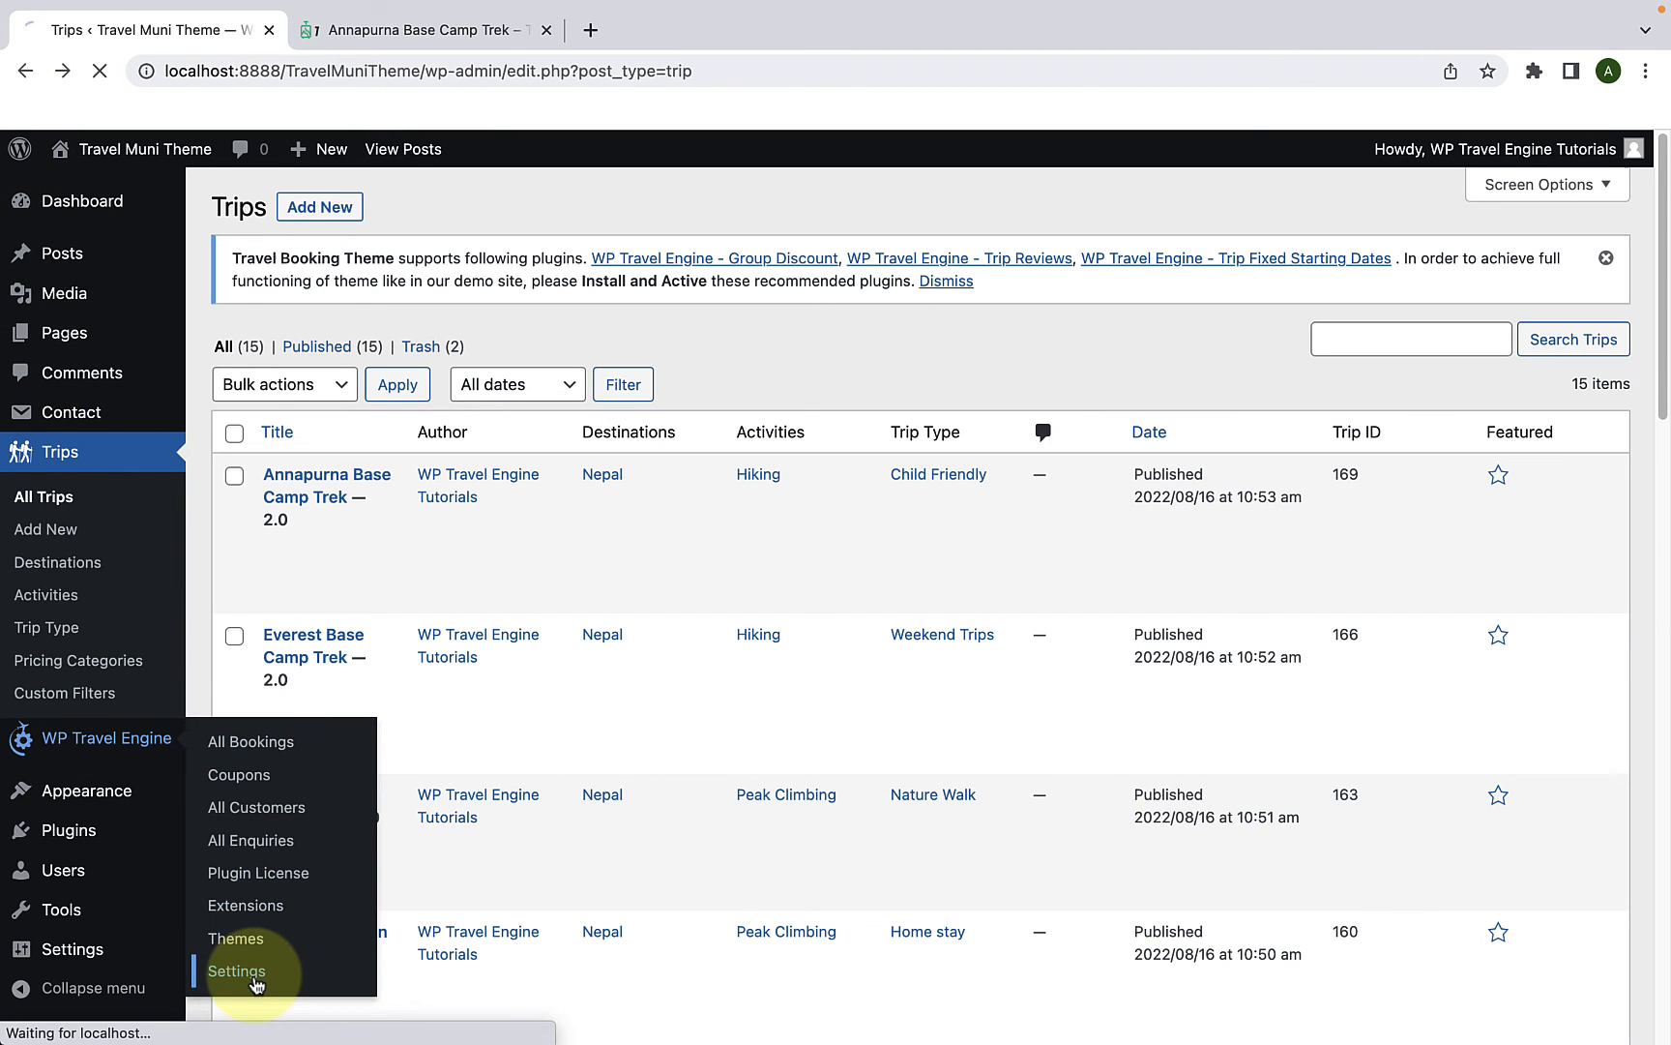
click(236, 969)
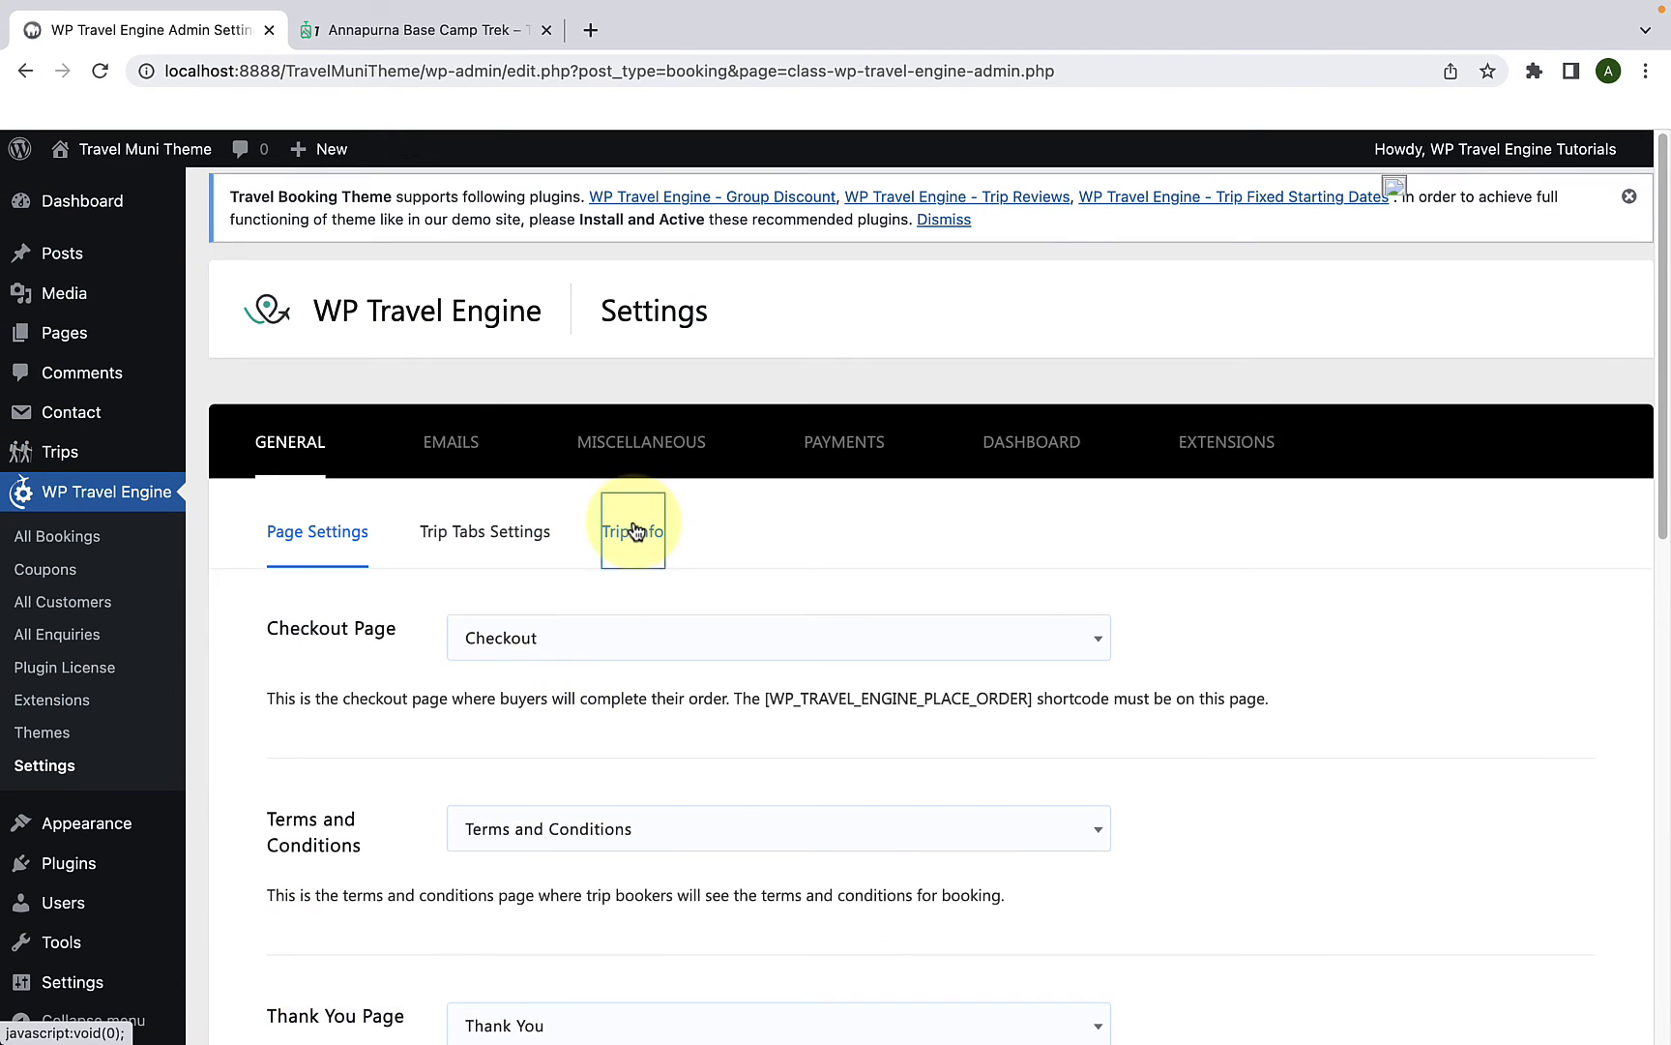
click(632, 531)
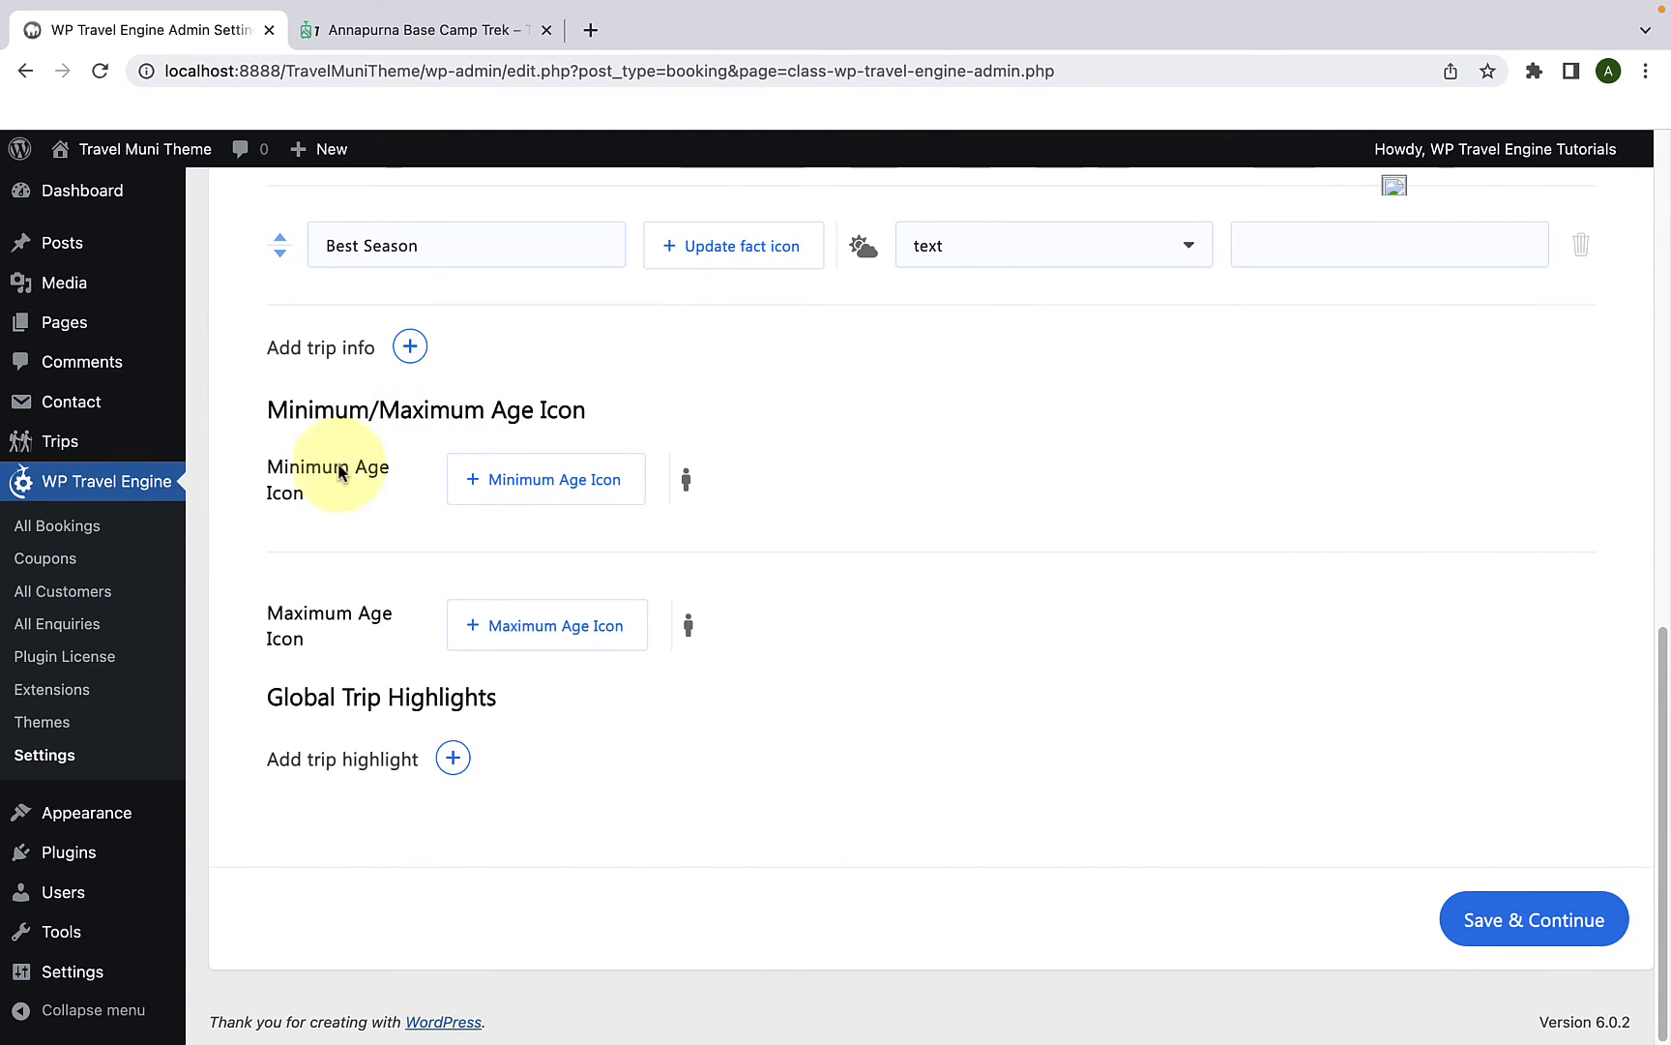
mouse_move(702, 479)
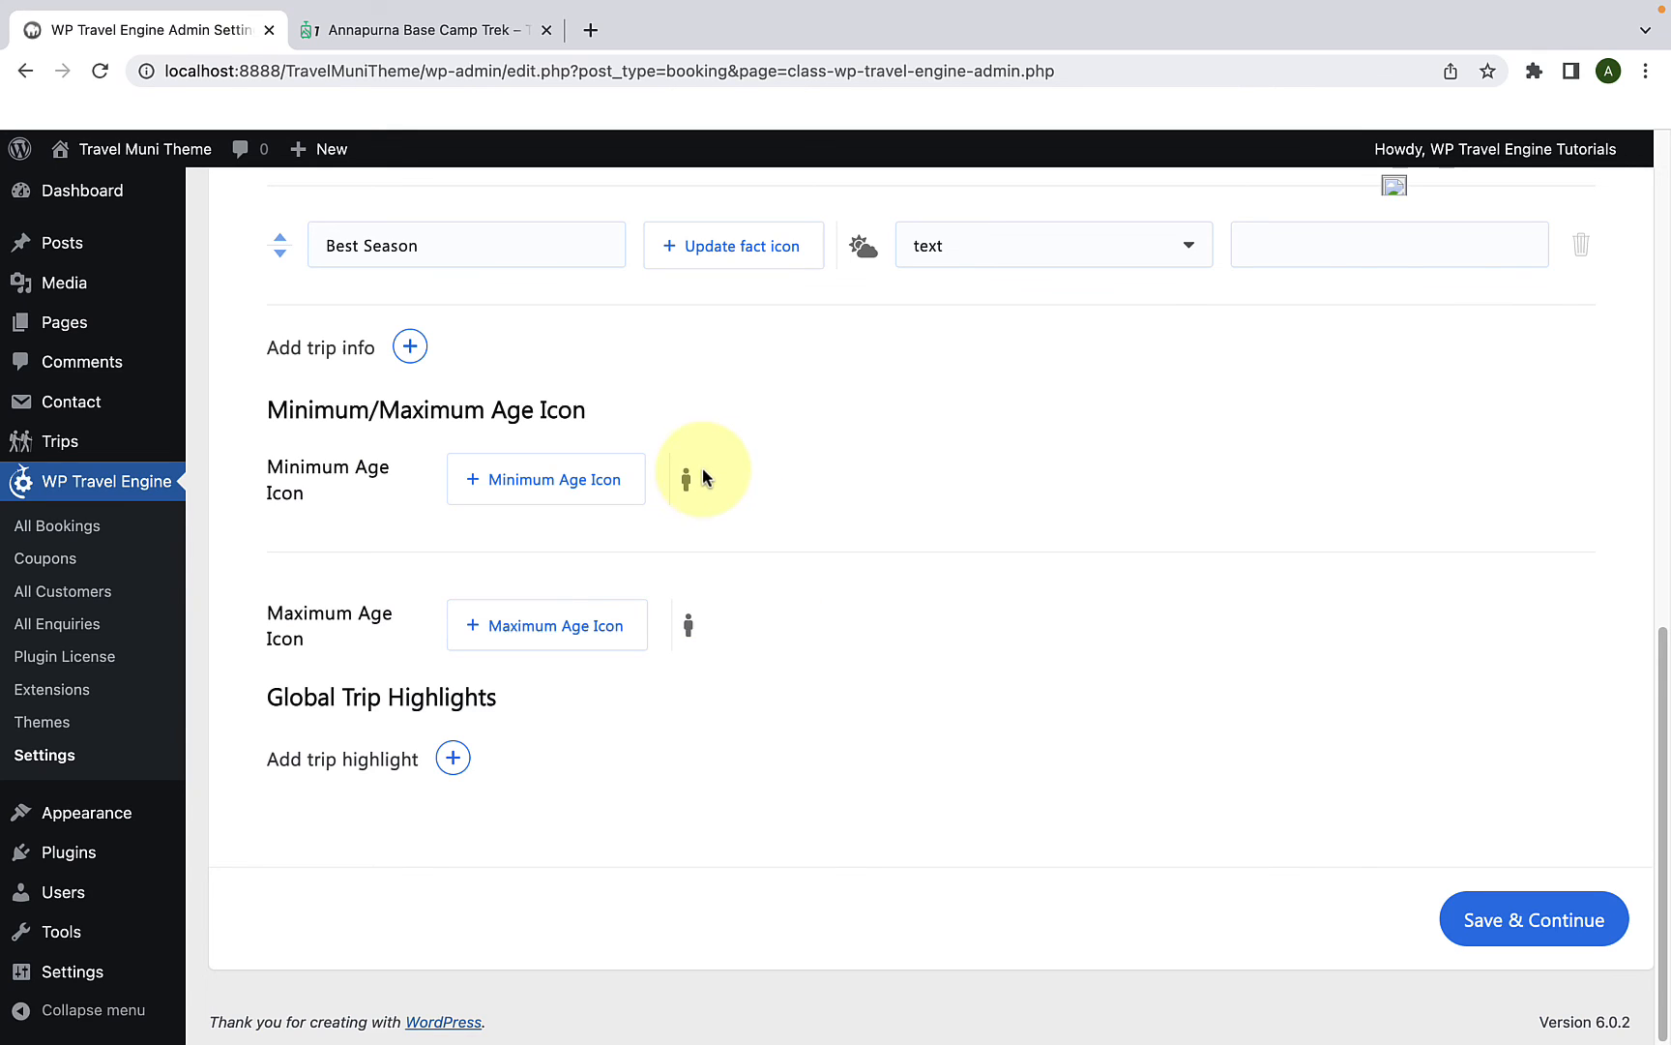
mouse_move(687, 478)
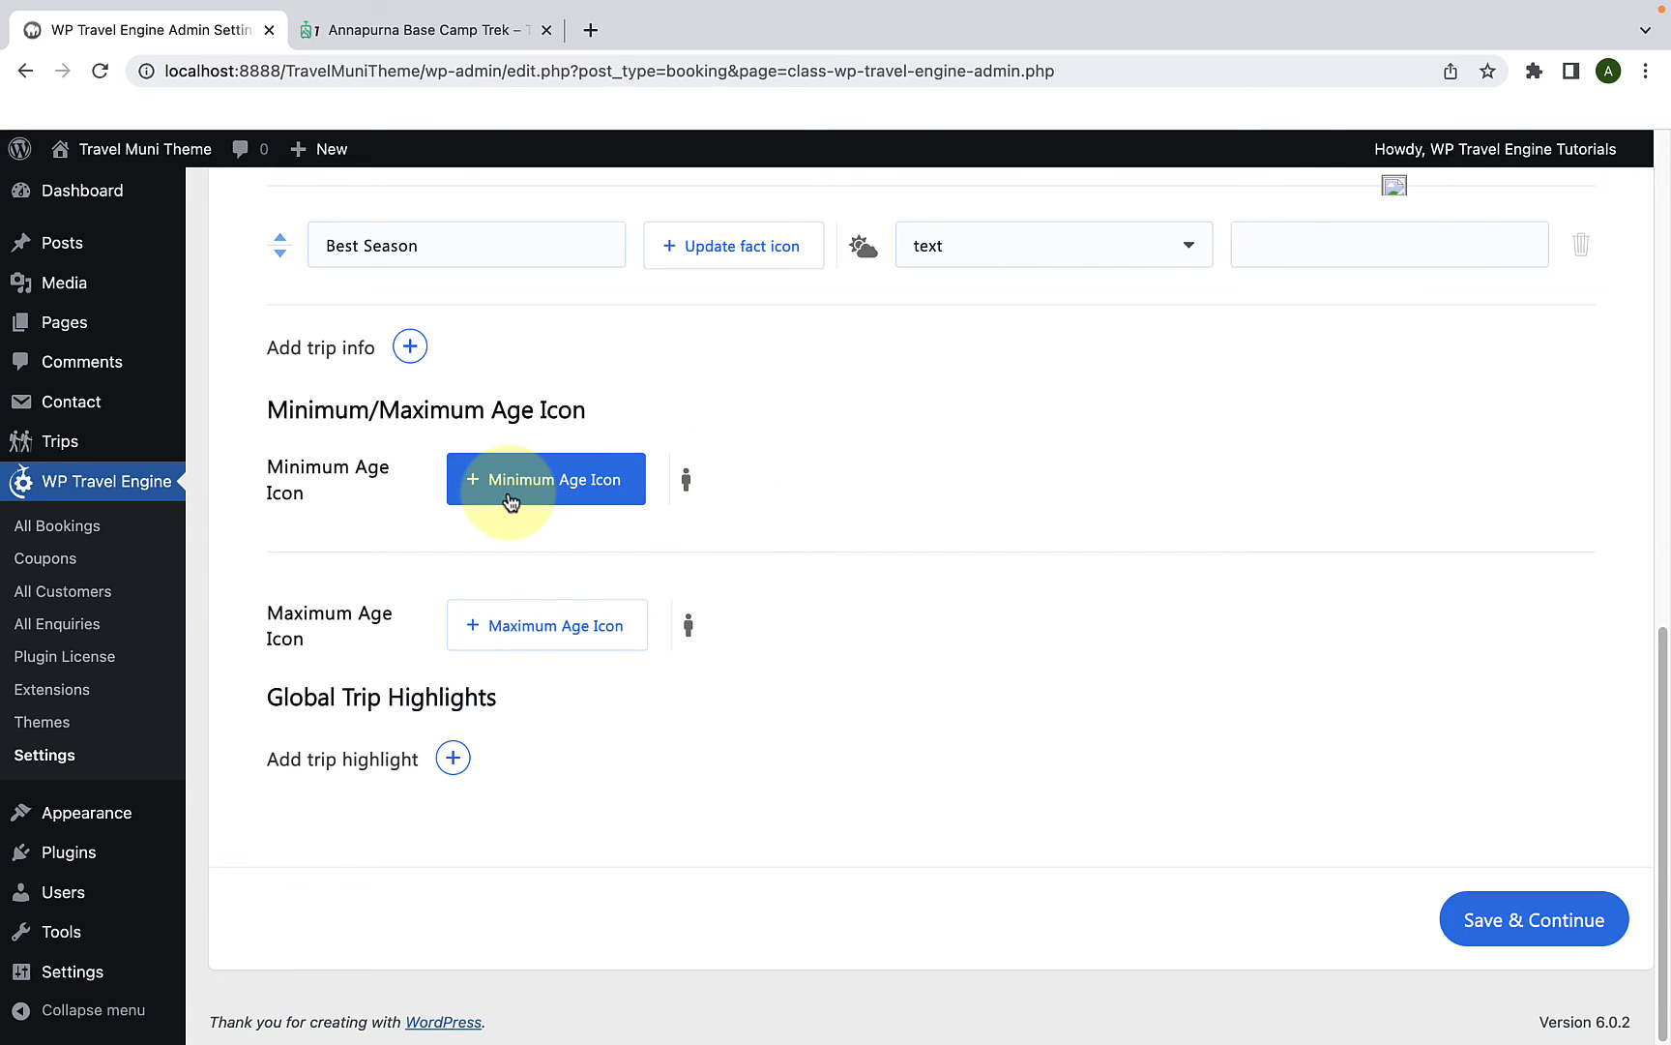
click(546, 478)
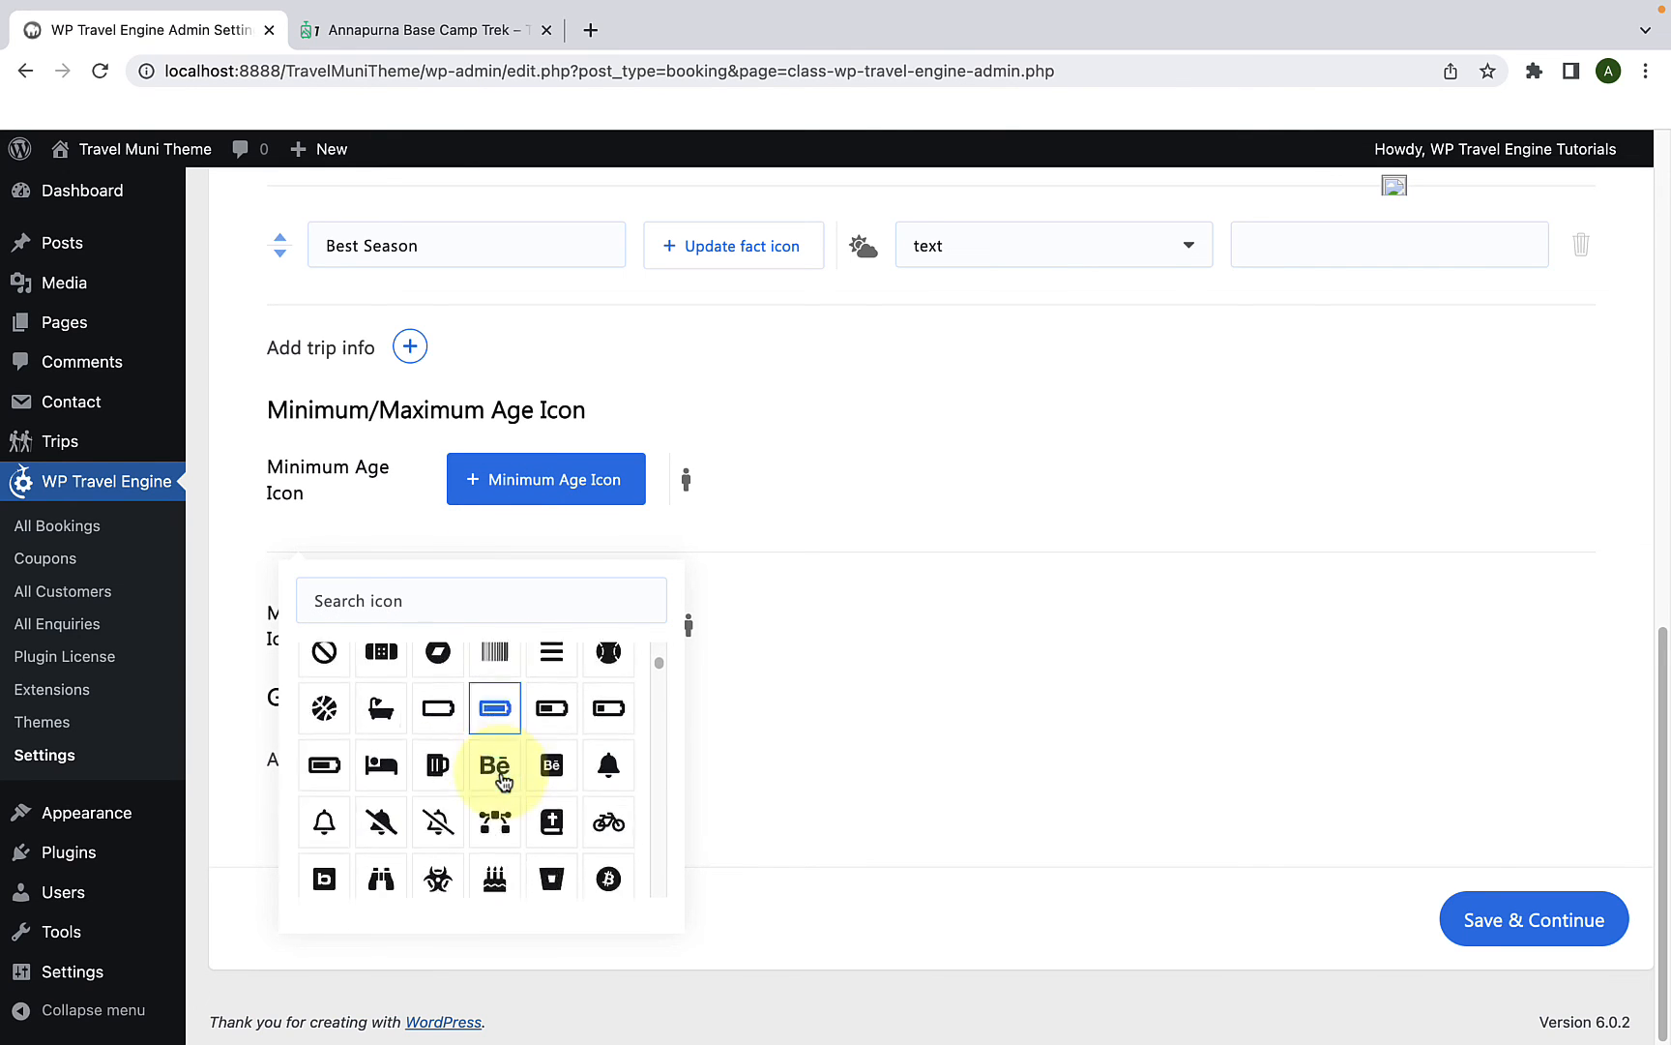
scroll(down, 3)
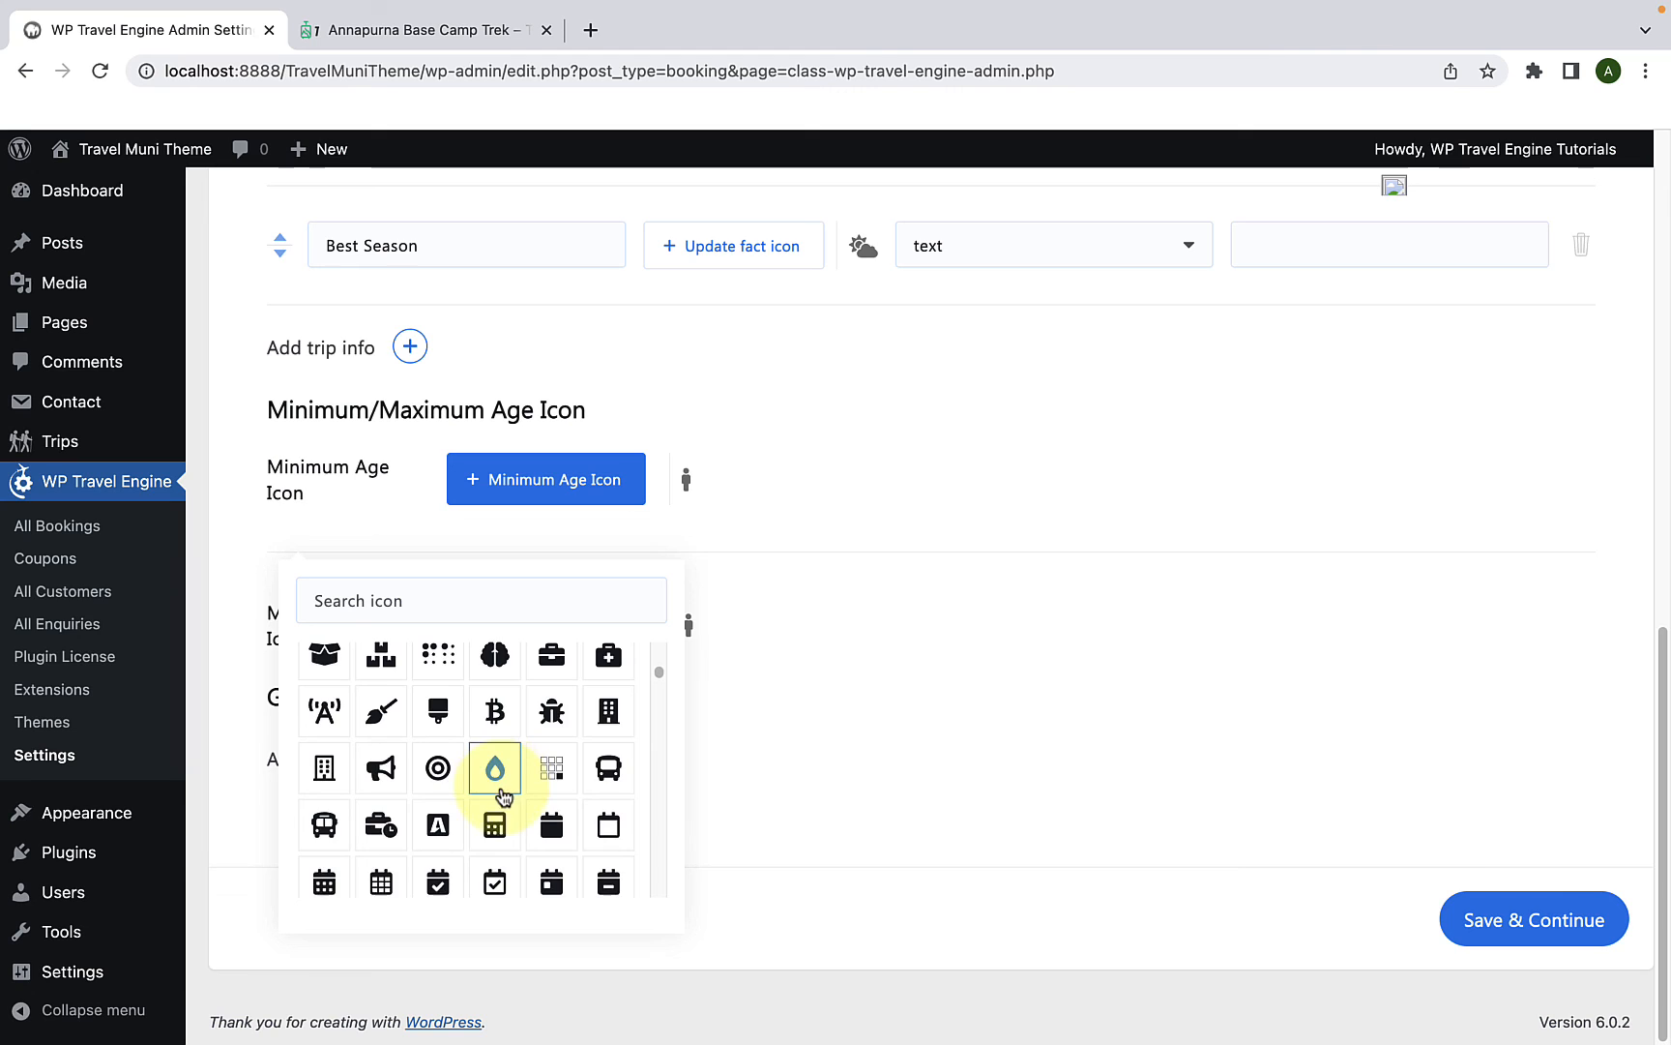
scroll(down, 3)
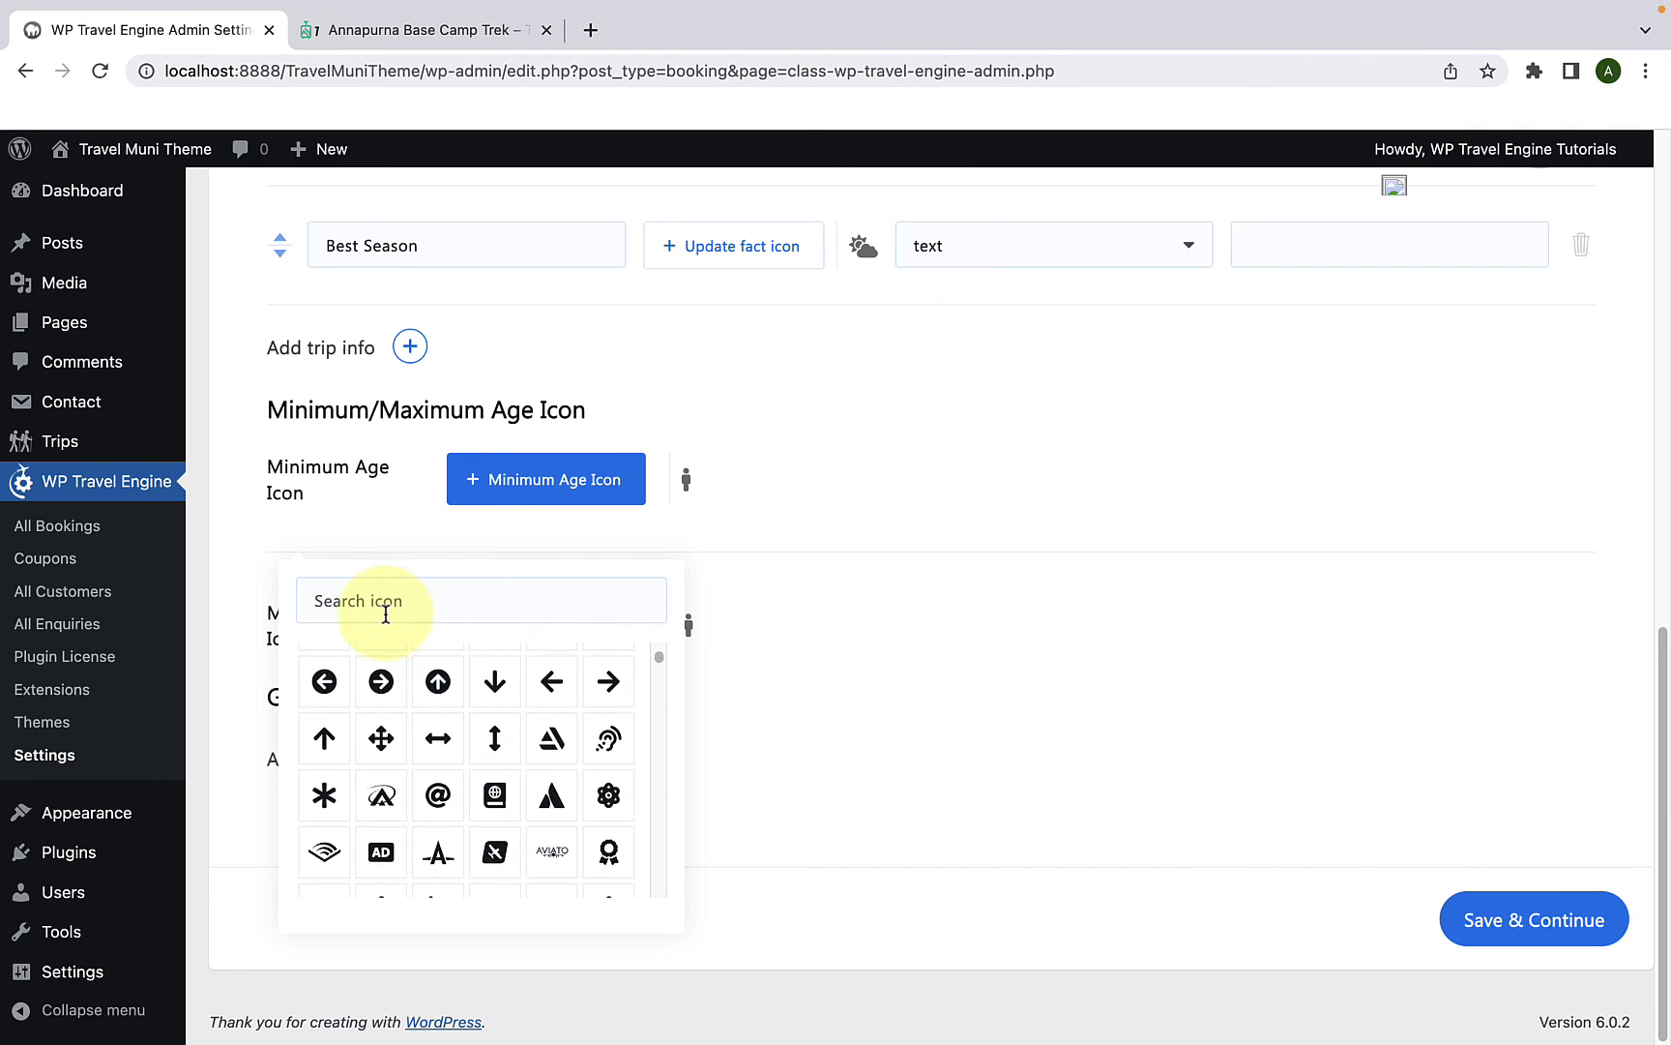
mouse_move(494, 615)
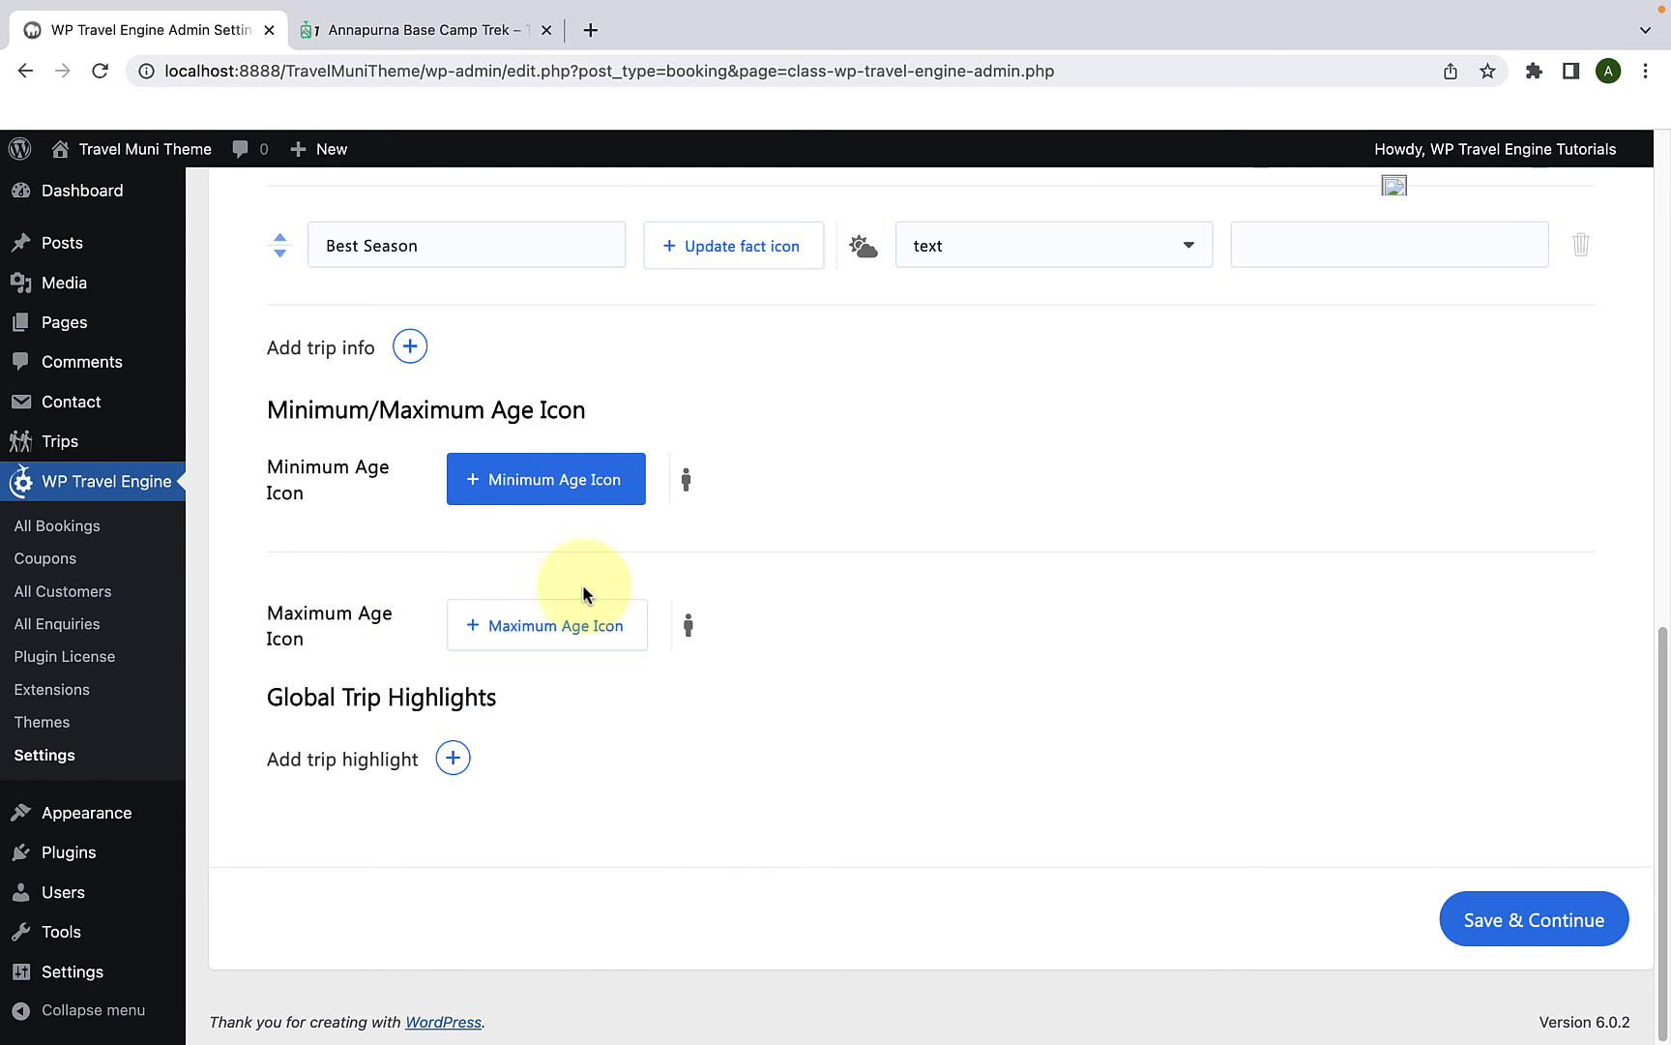
mouse_move(1456, 845)
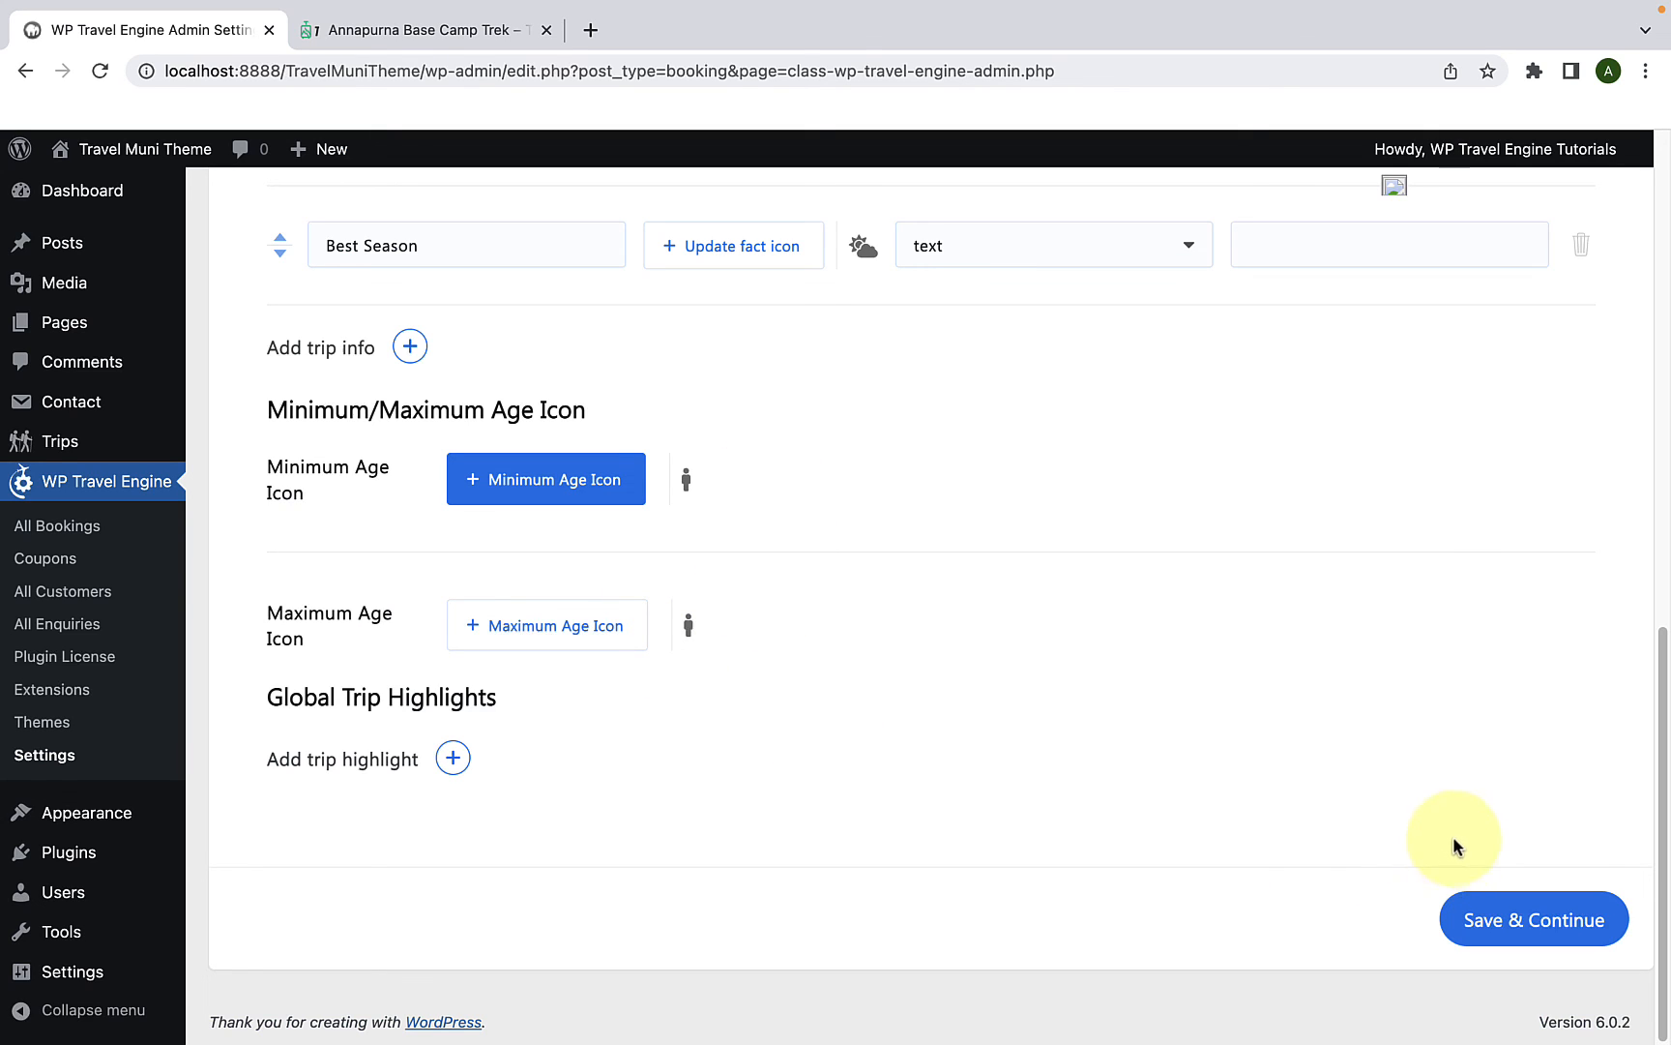
mouse_move(1534, 918)
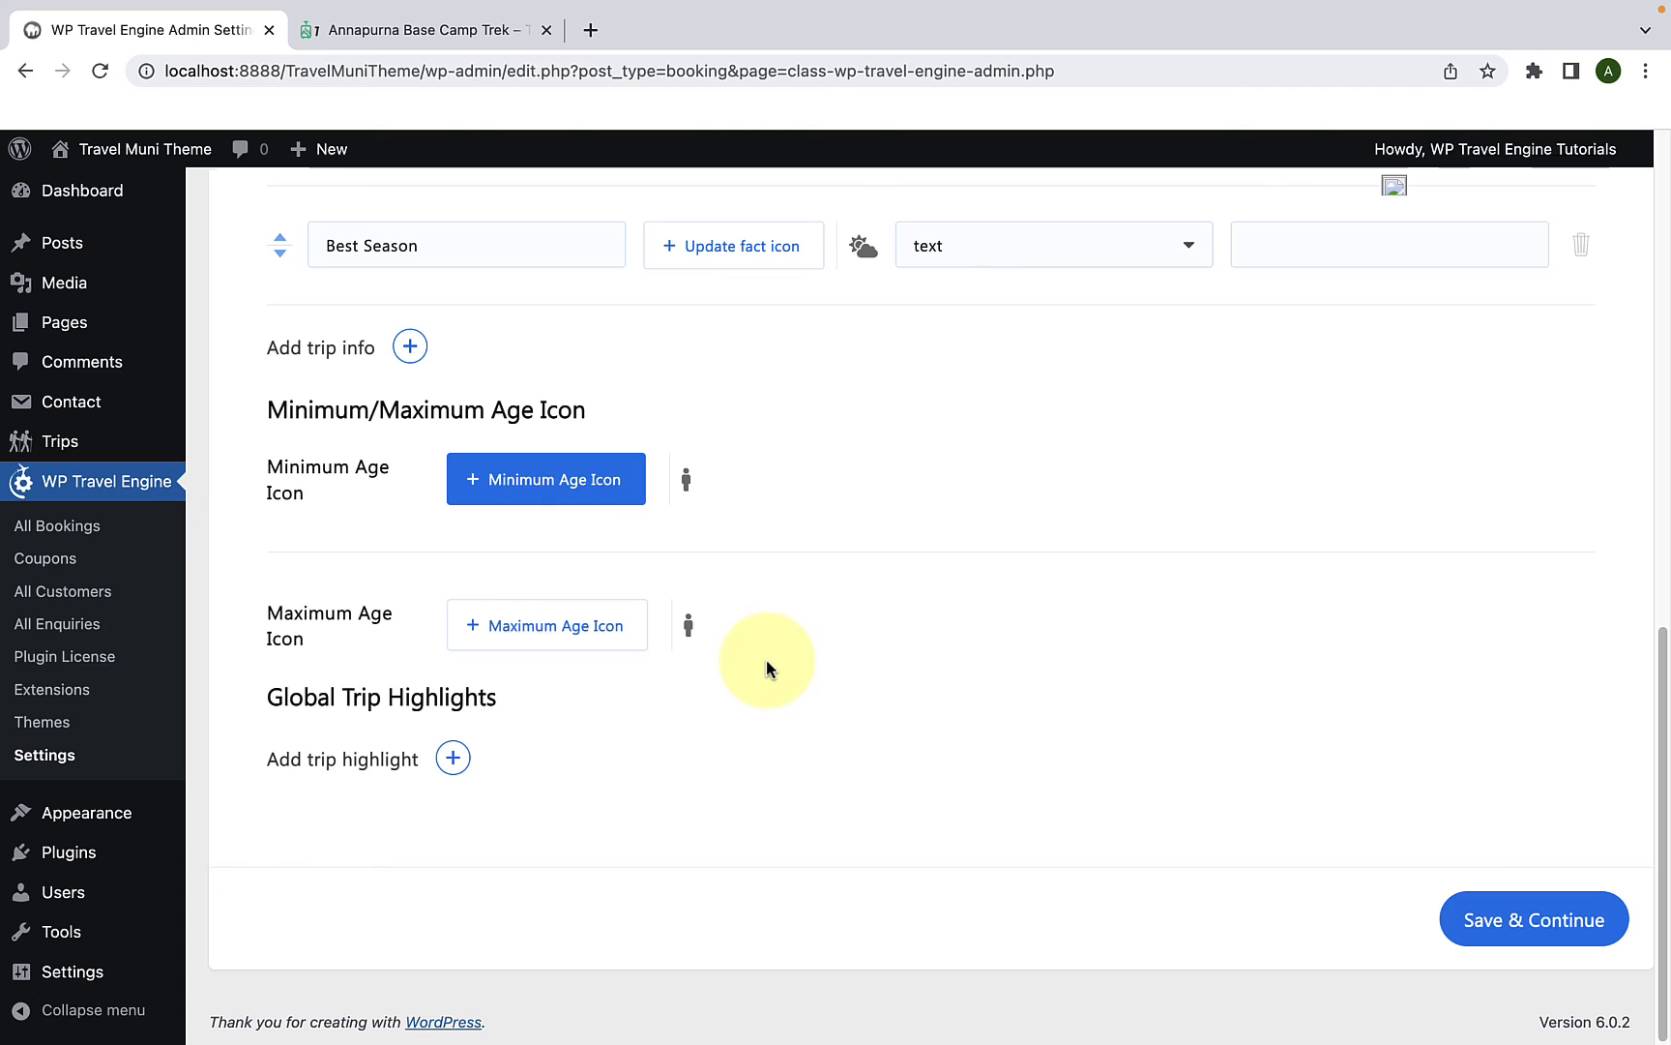
Step: Switch to the live trek page and scroll to Minimum Age 18 and Maximum Age 87
click(416, 29)
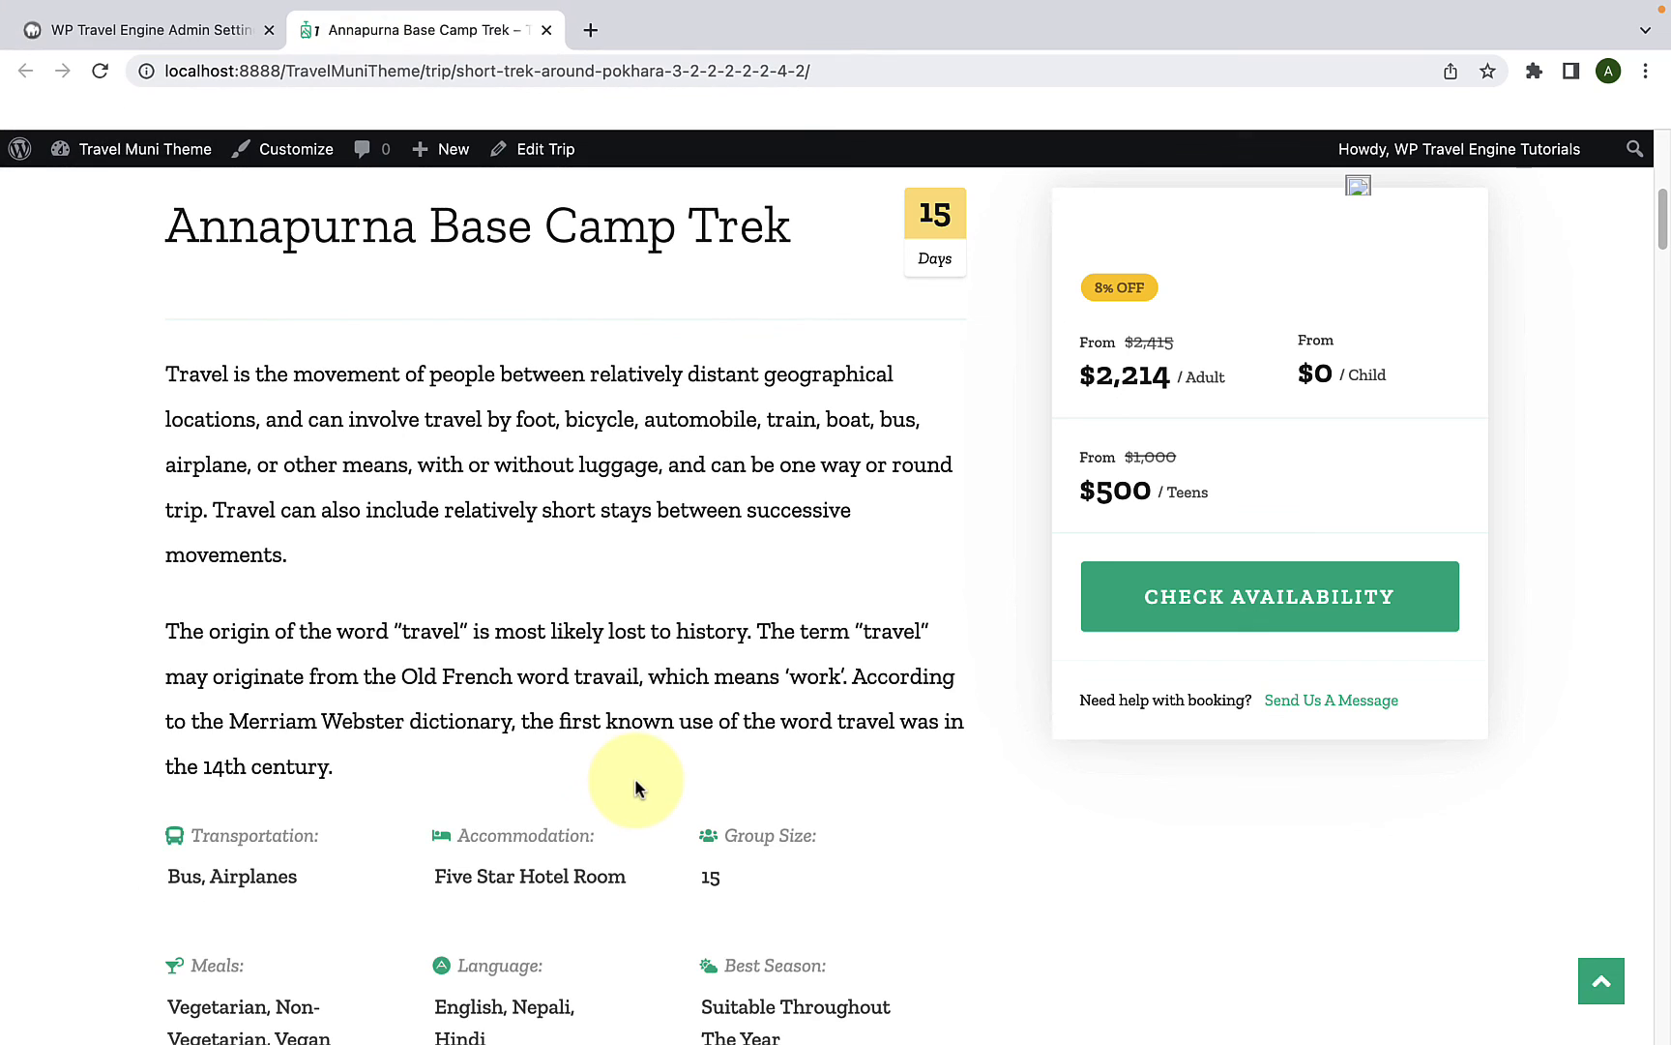
scroll(down, 3)
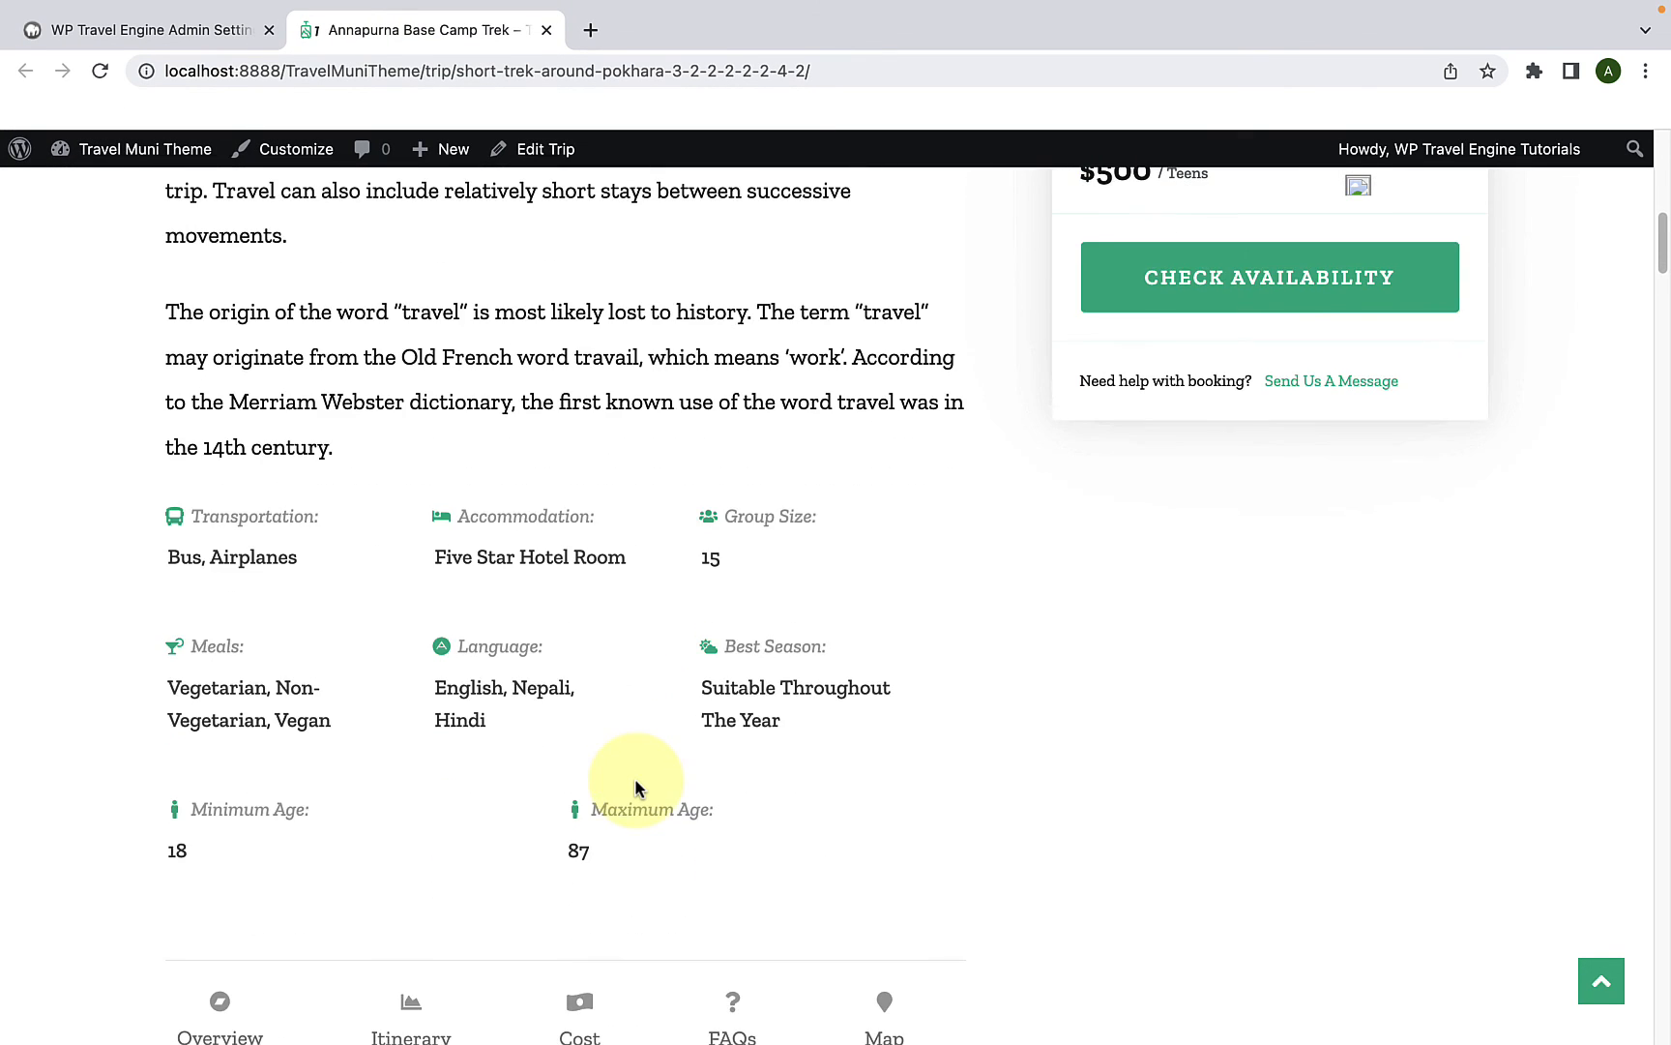